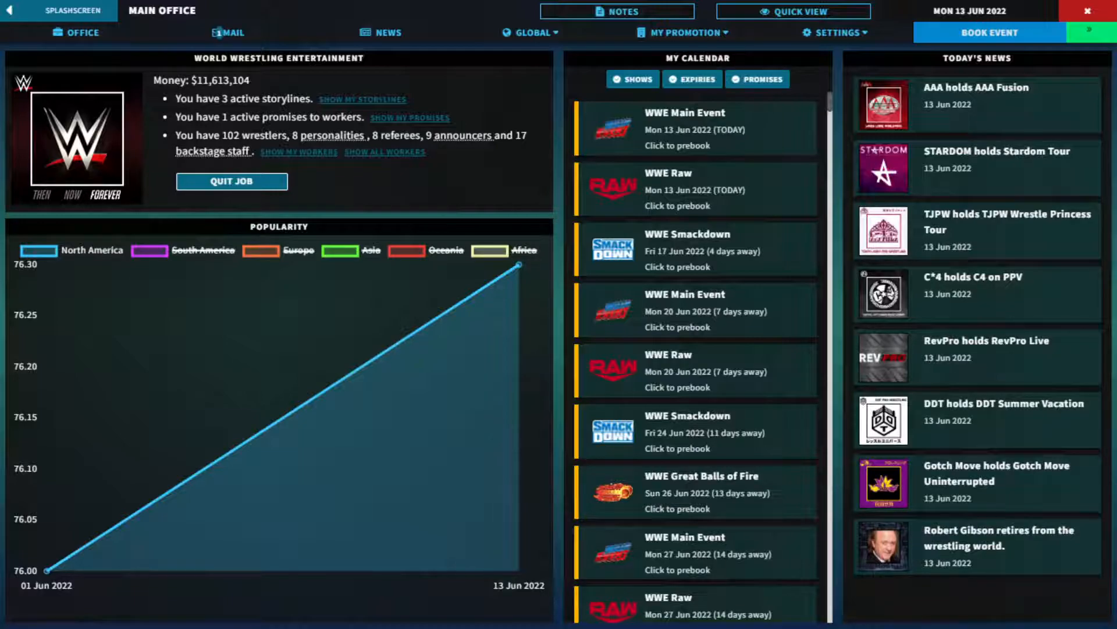
- Start booking the WWE Main Event show and browse its roster list
left_click(1107, 32)
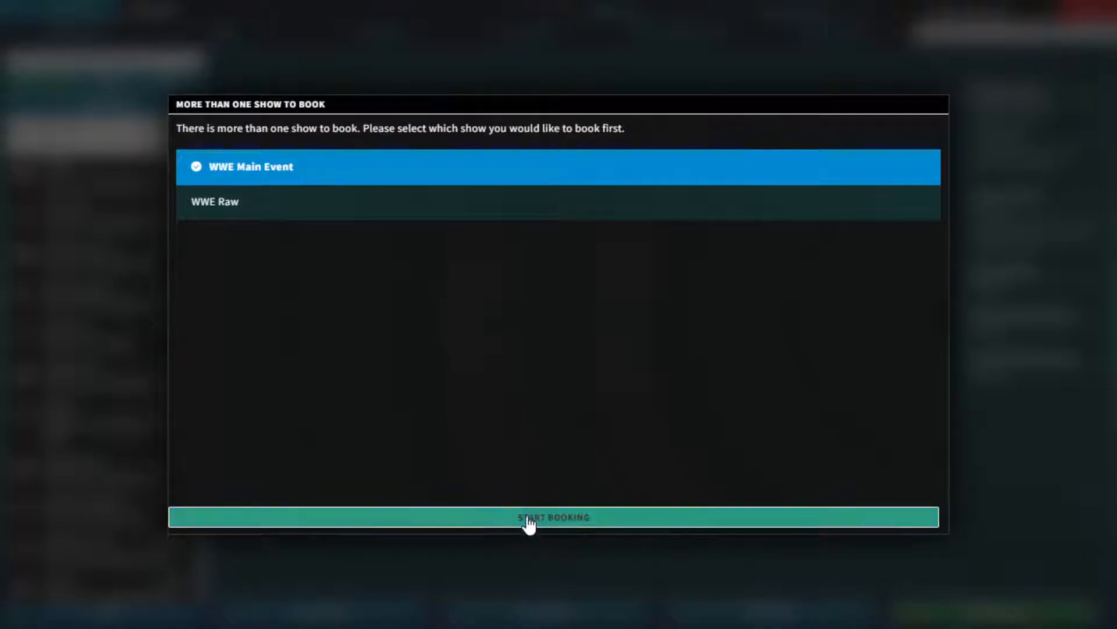
left_click(555, 517)
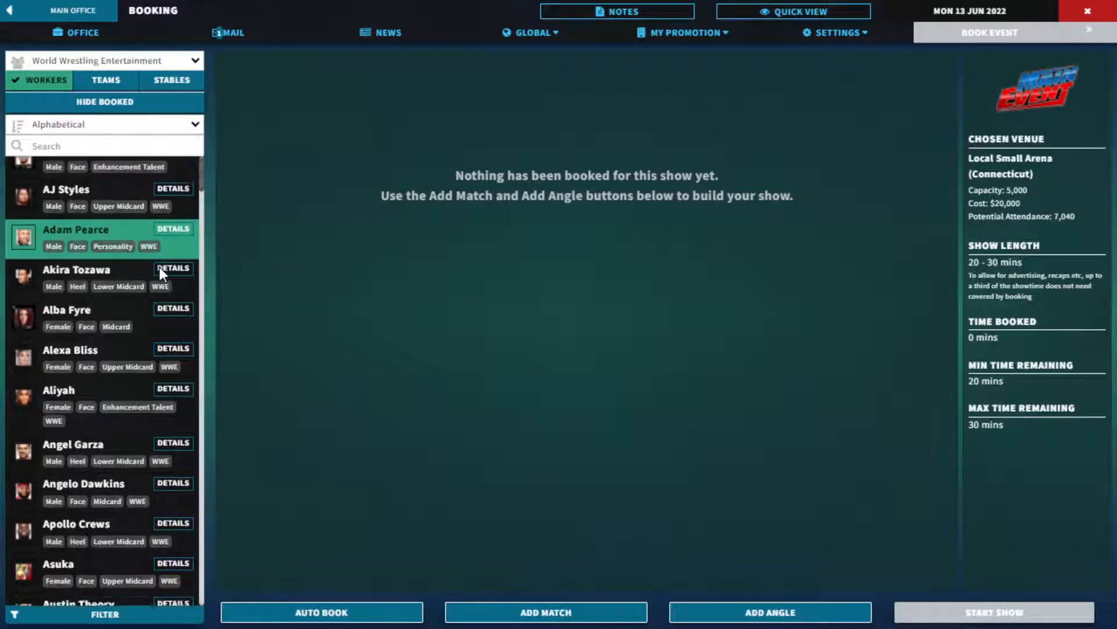
scroll("down", 3)
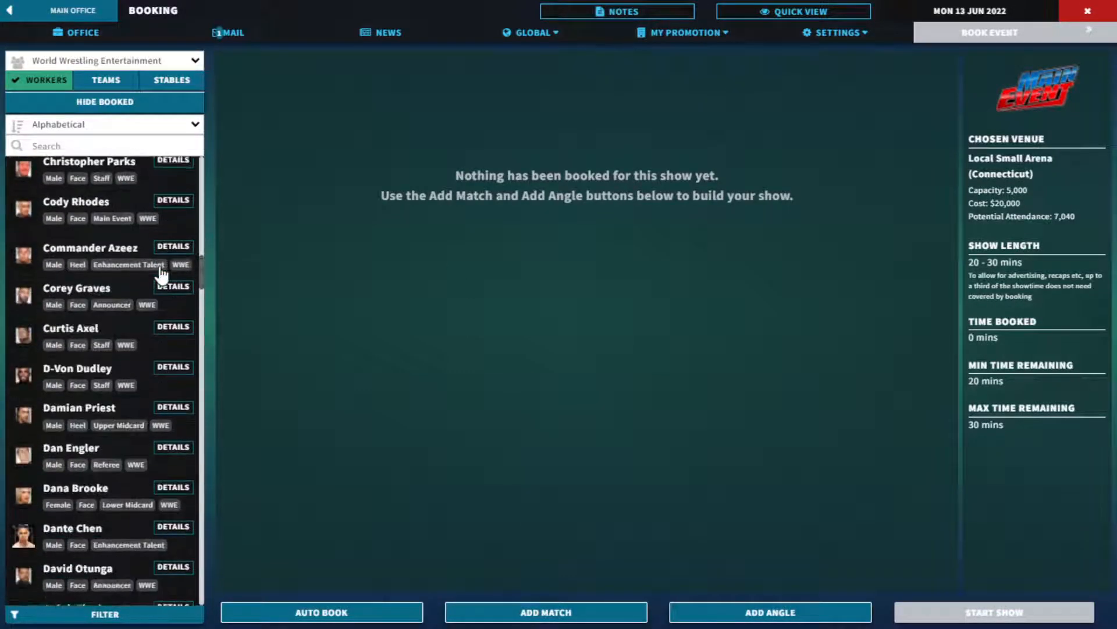
scroll("up", 3)
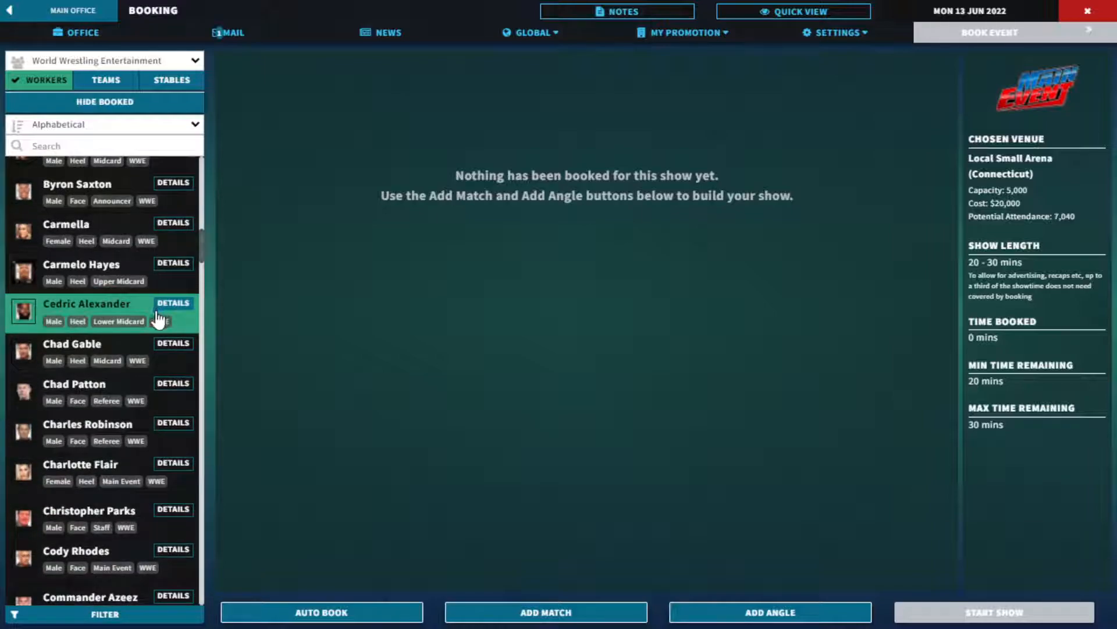
left_click(71, 349)
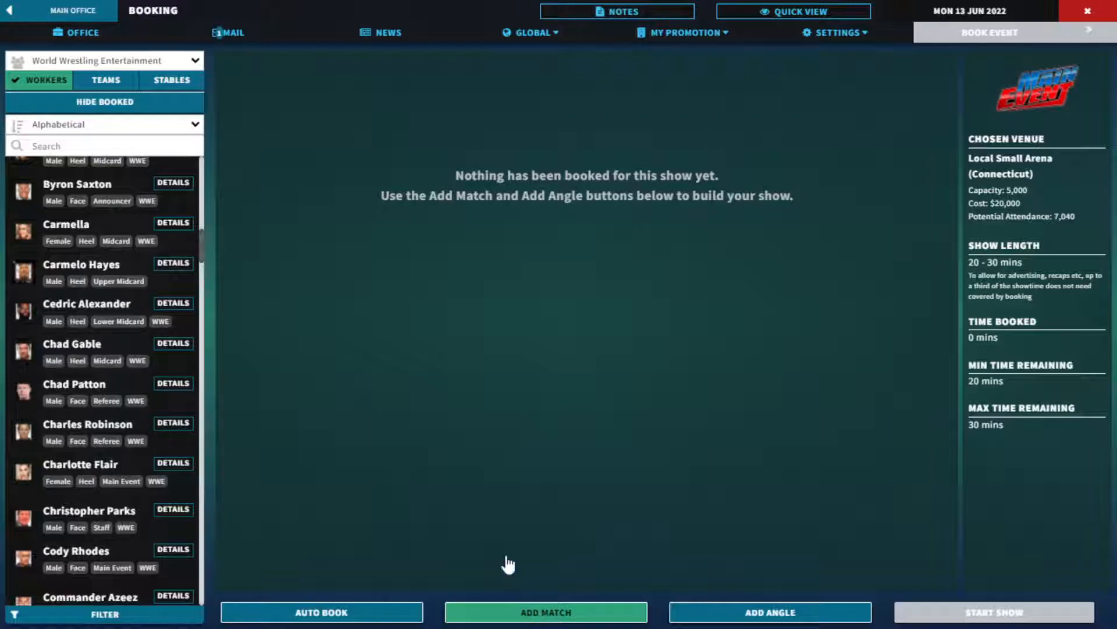
- Add a new match with Chad Gable as the first competitor
left_click(545, 612)
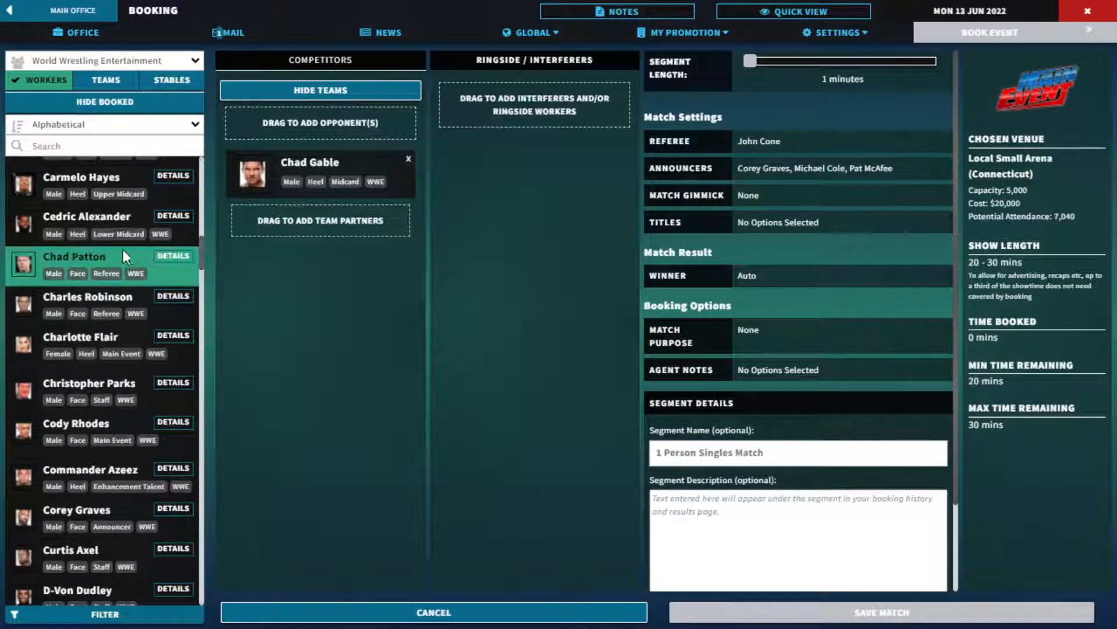
scroll("up", 3)
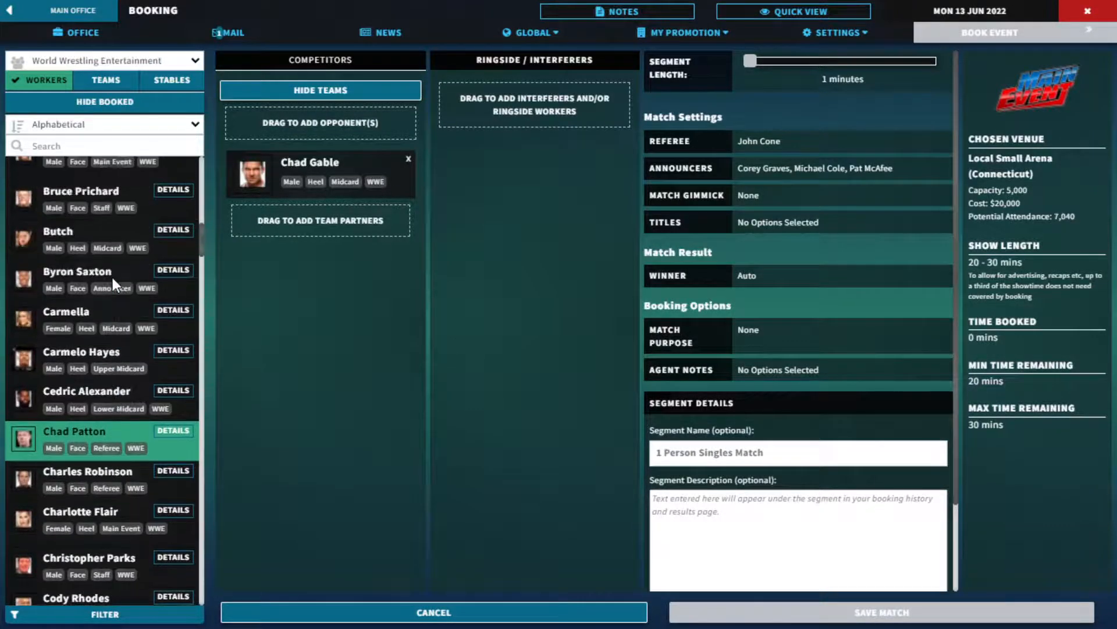
scroll("up", 3)
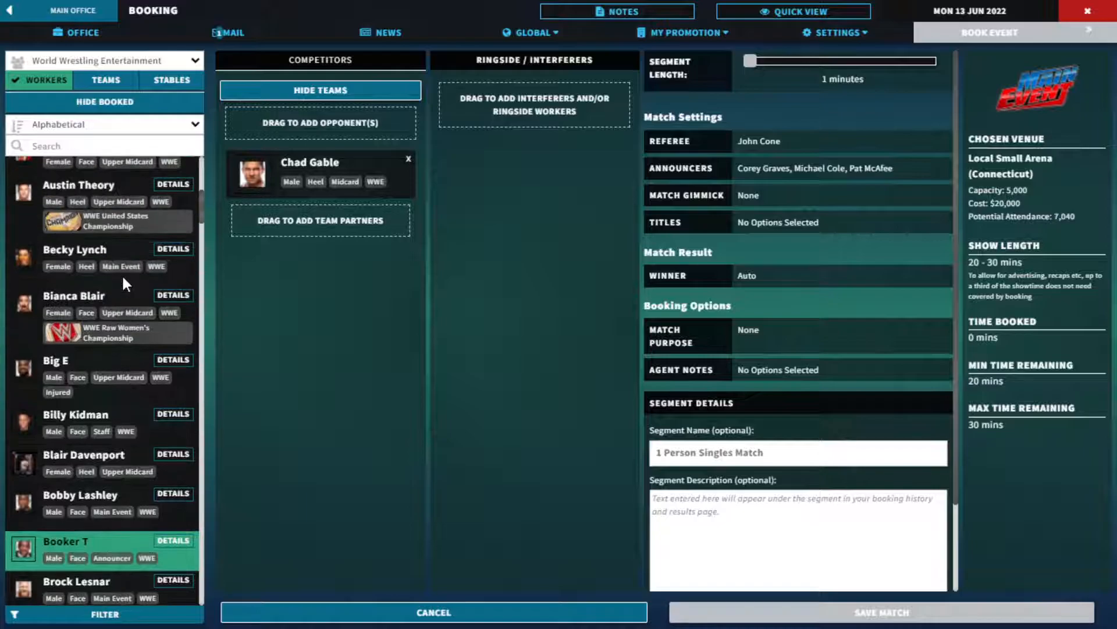
scroll("up", 3)
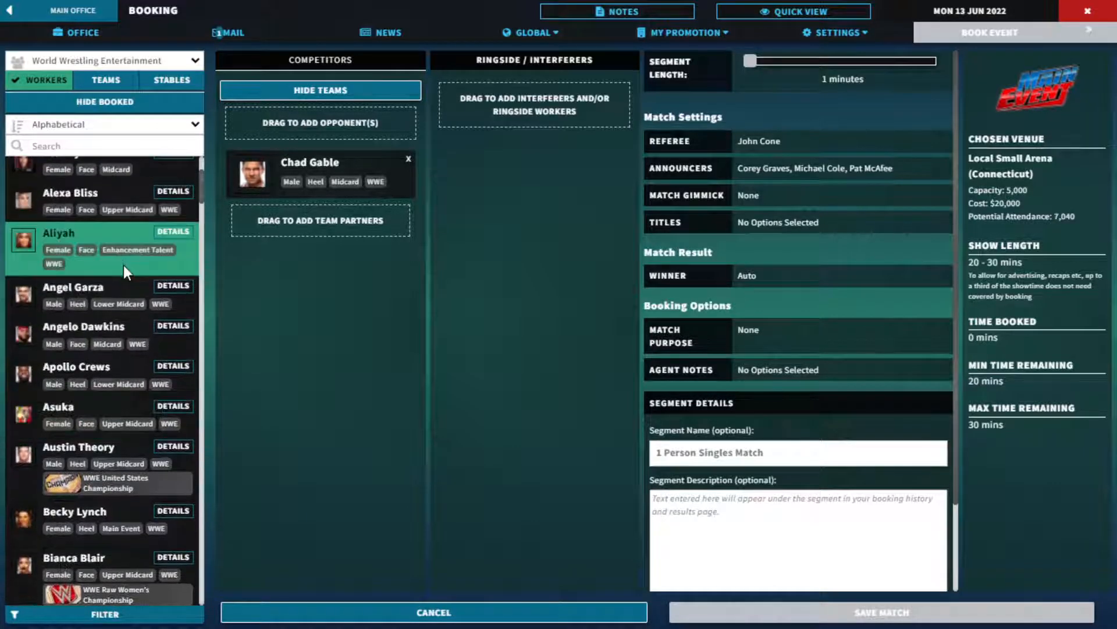
scroll("down", 3)
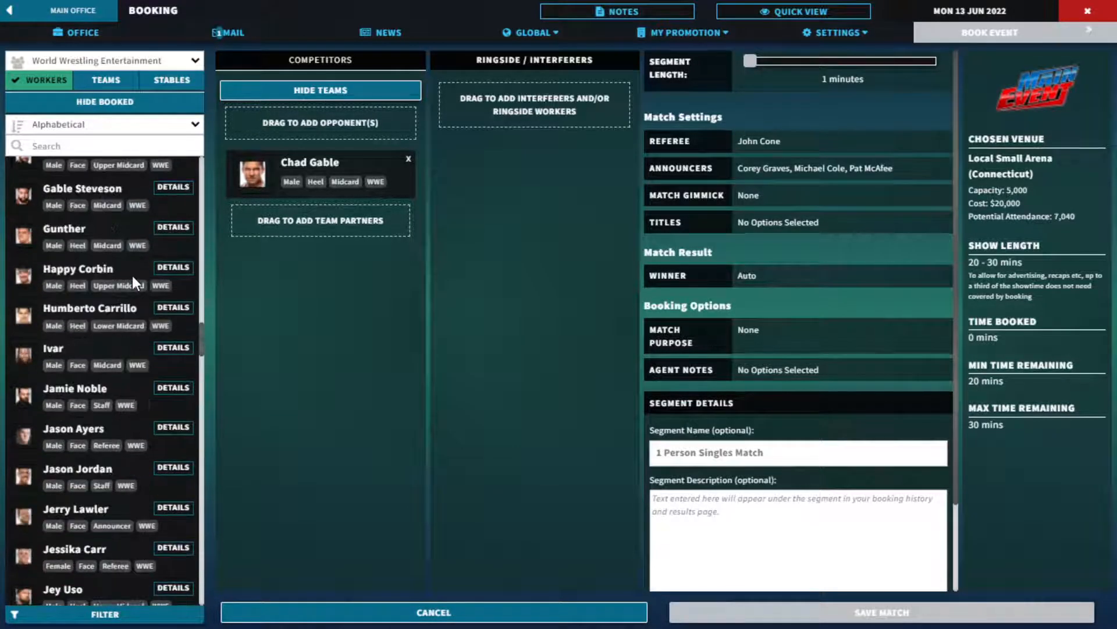
- Apply a roster filter of Worker Type Equals Wrestler
left_click(105, 614)
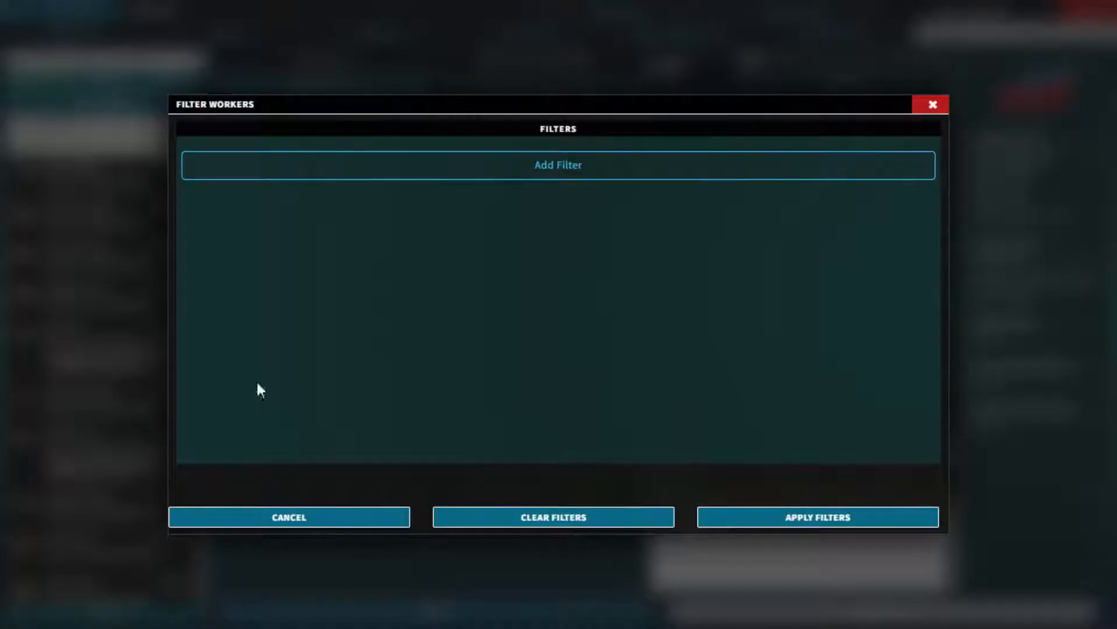
left_click(559, 165)
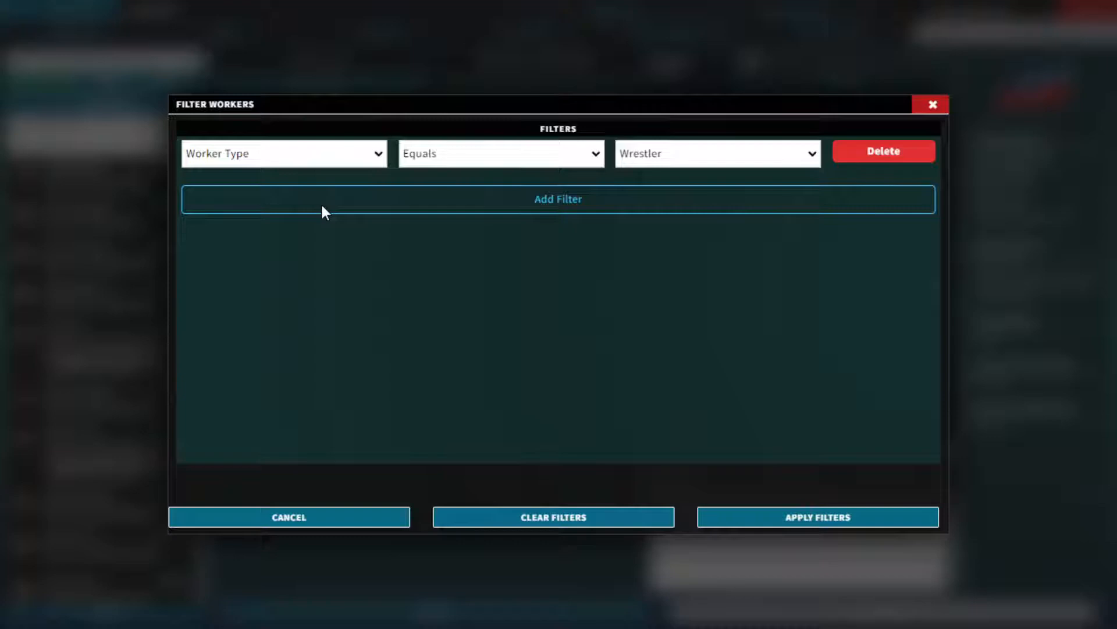
mouse_move(406, 200)
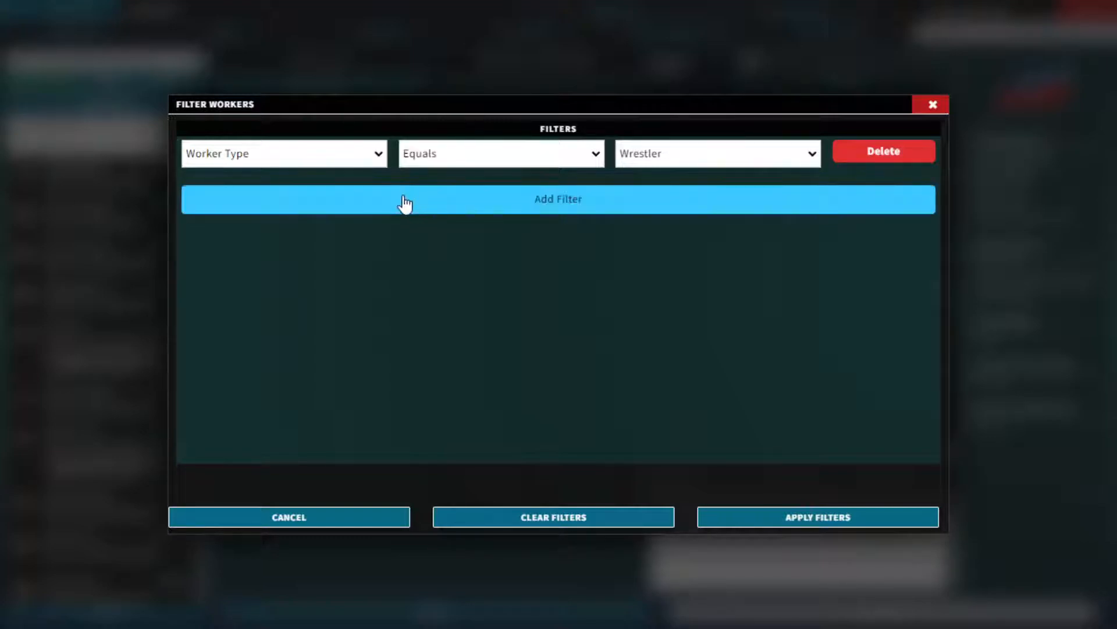
mouse_move(634, 178)
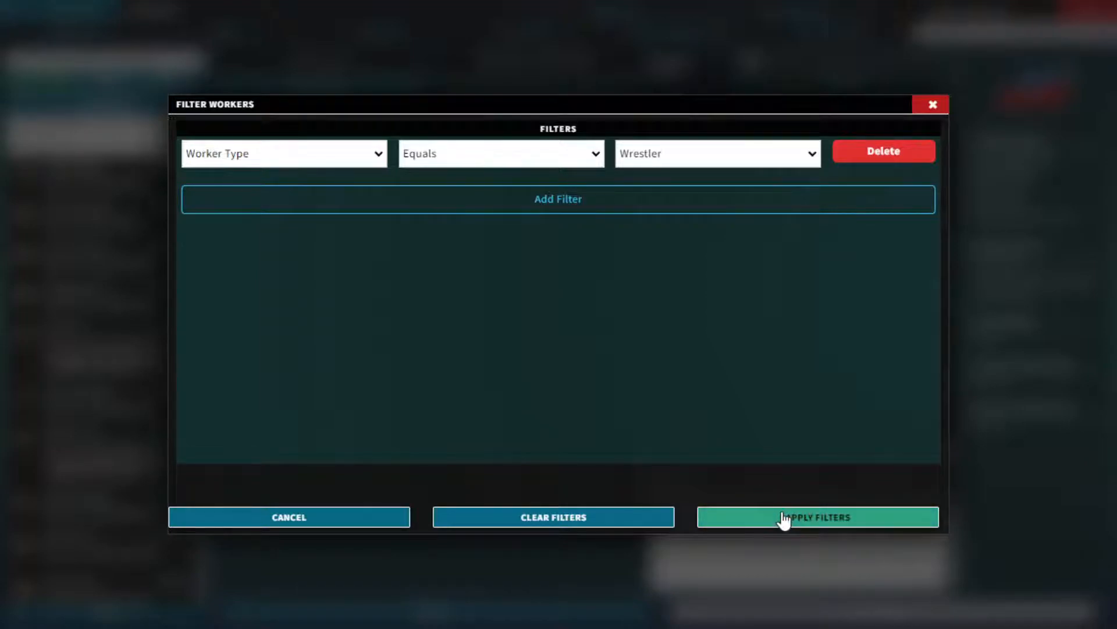
left_click(816, 516)
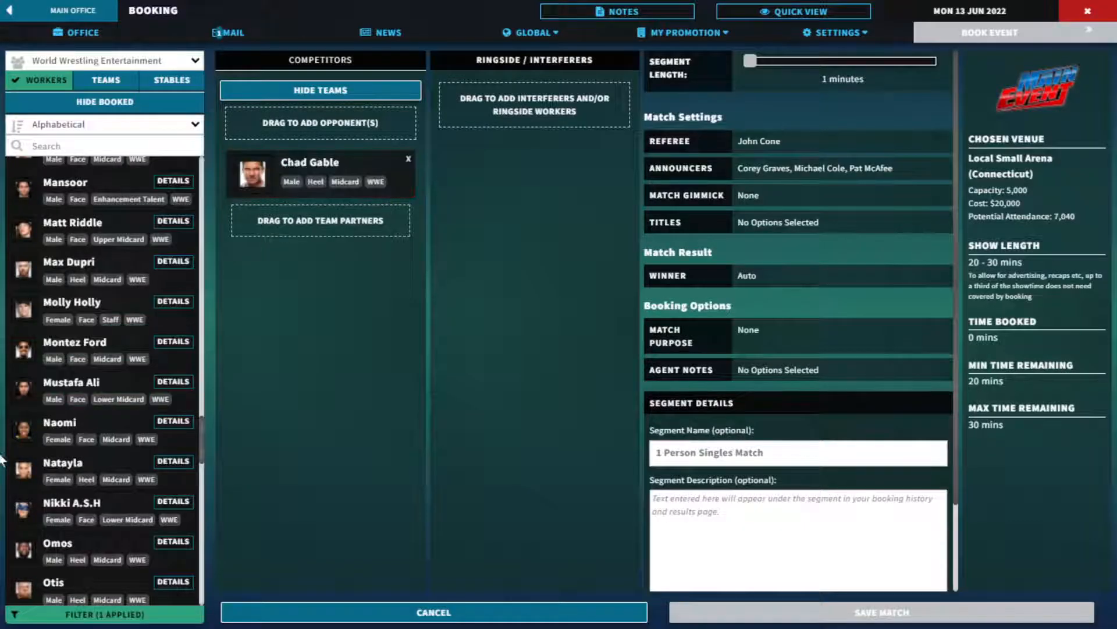
- Add Xavier Woods as Chad Gable's opponent and set the match length to 8 minutes
scroll("down", 3)
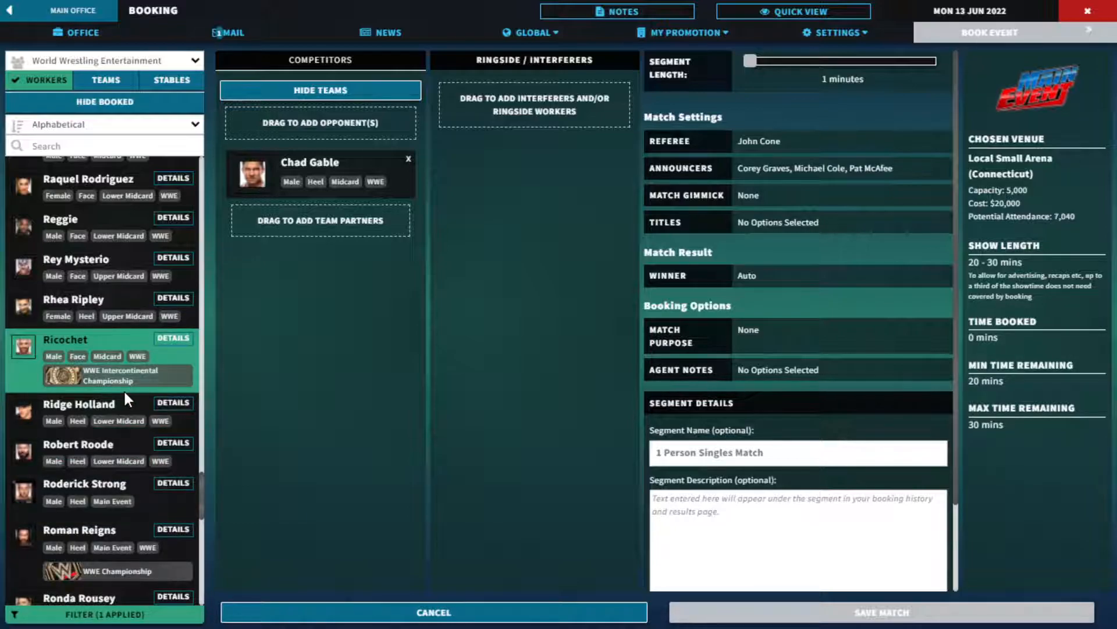
scroll("down", 3)
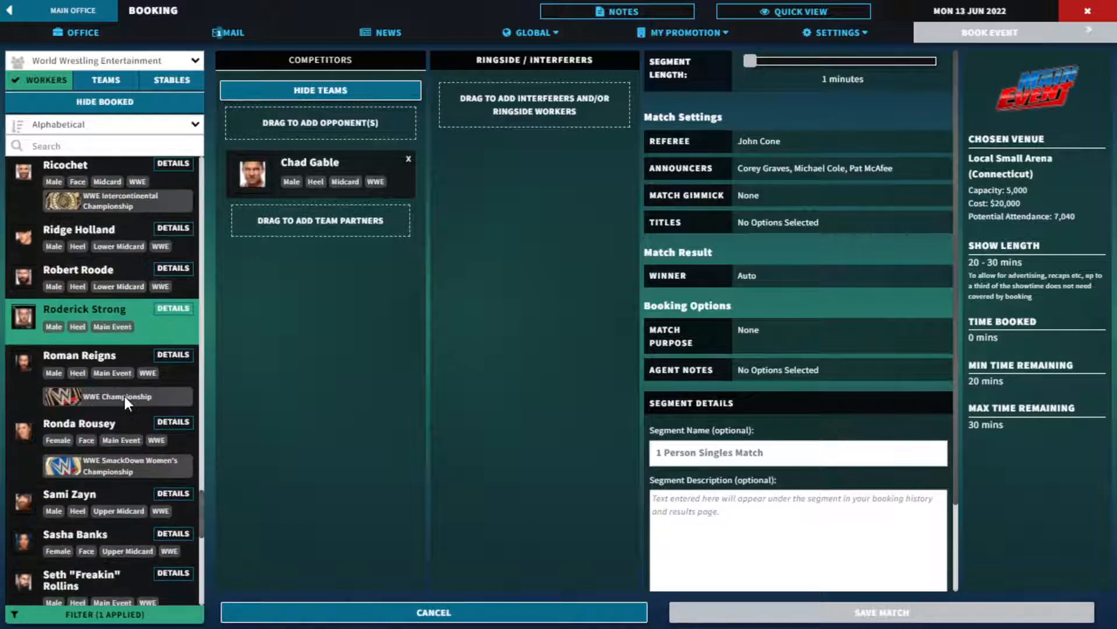
scroll("down", 3)
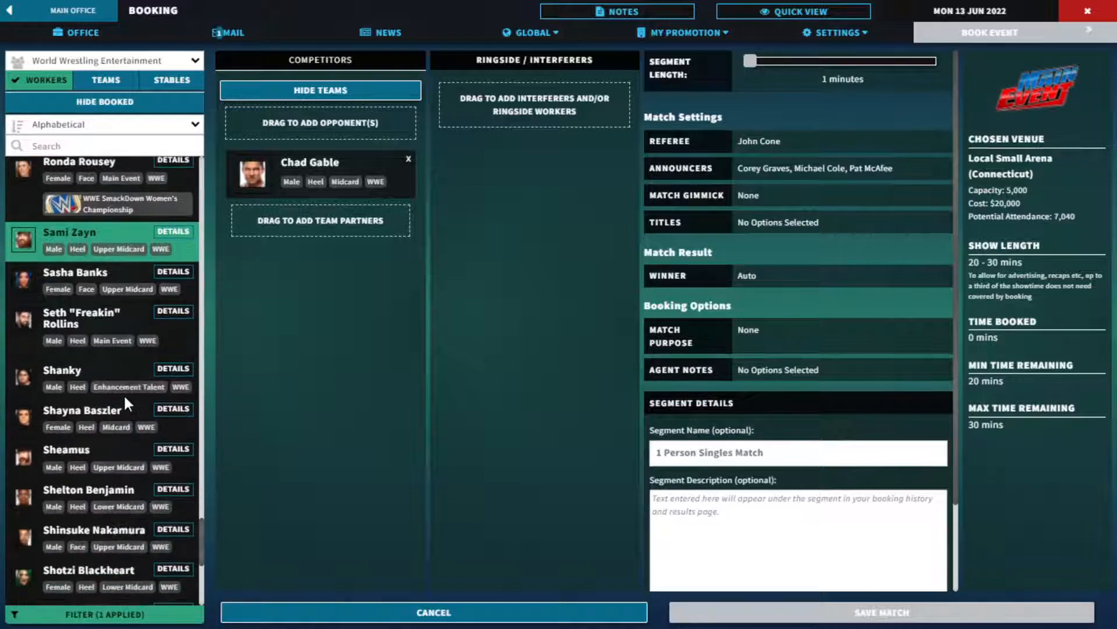
scroll("down", 3)
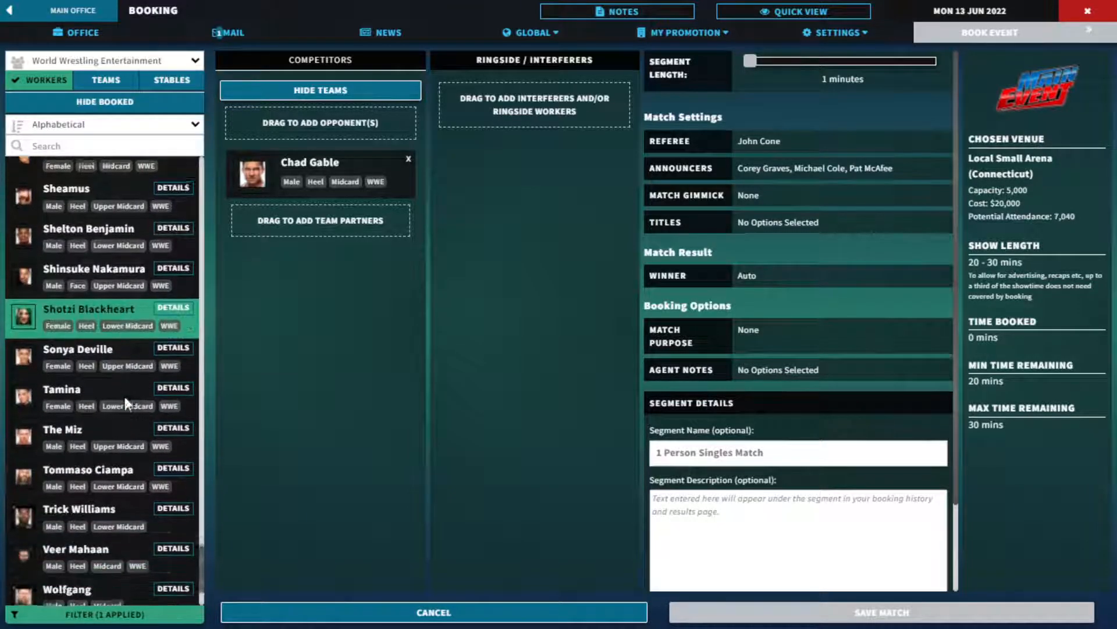
scroll("down", 3)
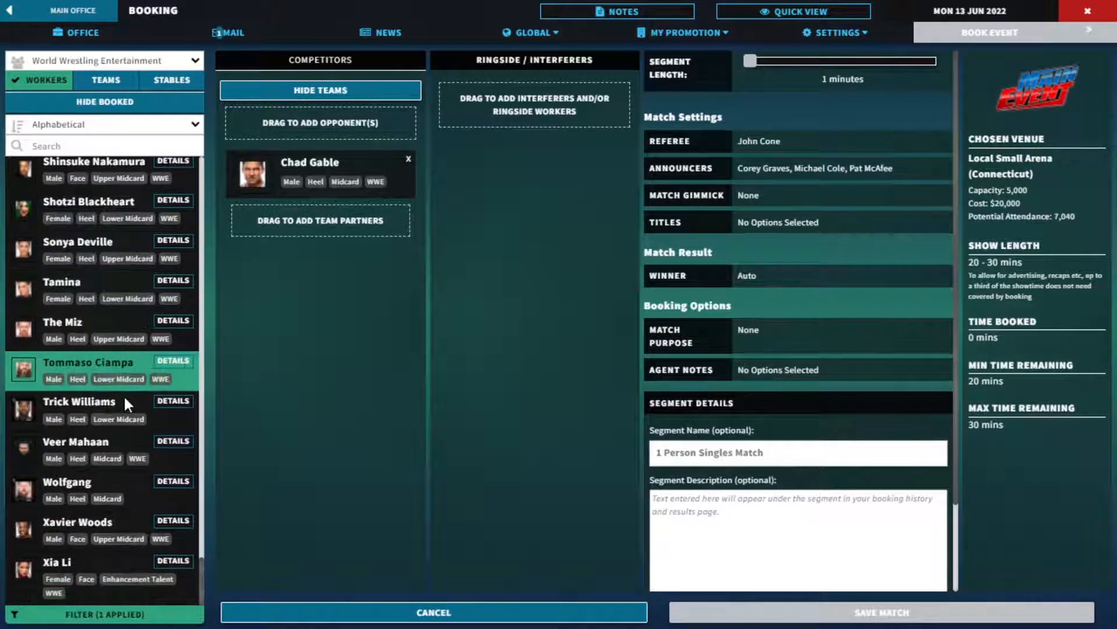
mouse_move(127, 446)
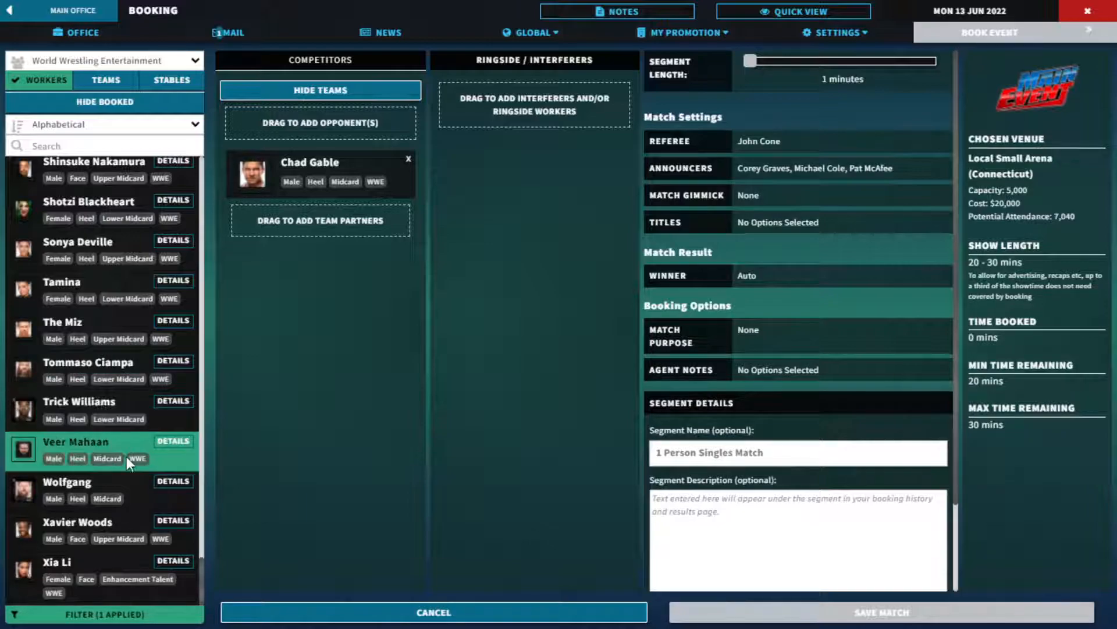
scroll("up", 3)
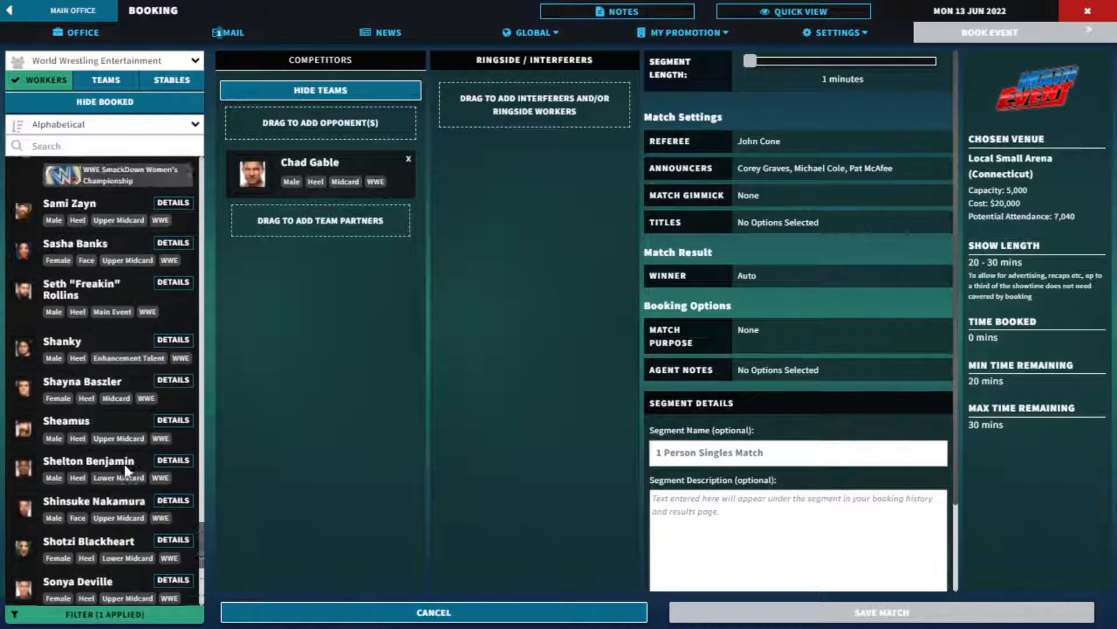
scroll("down", 3)
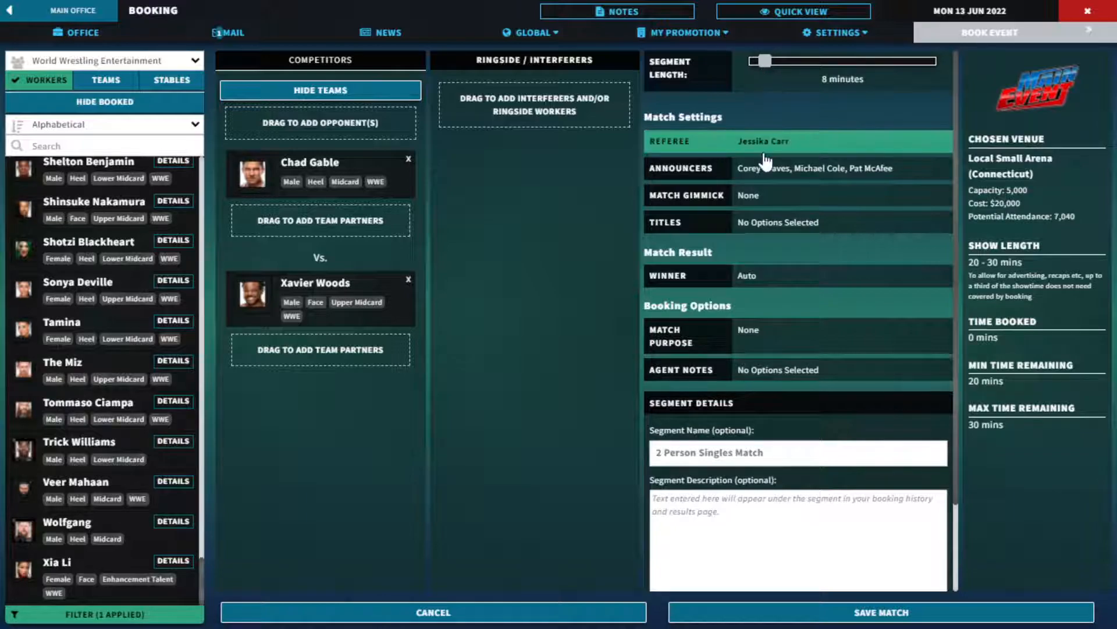
- Make Dan Engler referee and Xavier Woods the clean winner, then save the match
left_click(763, 141)
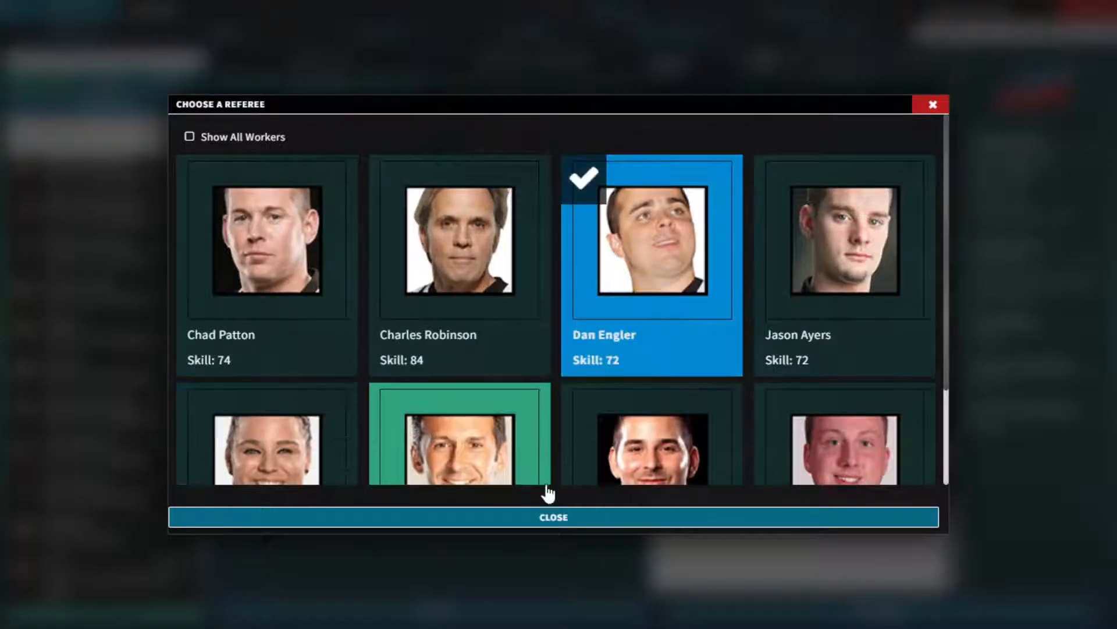
left_click(553, 517)
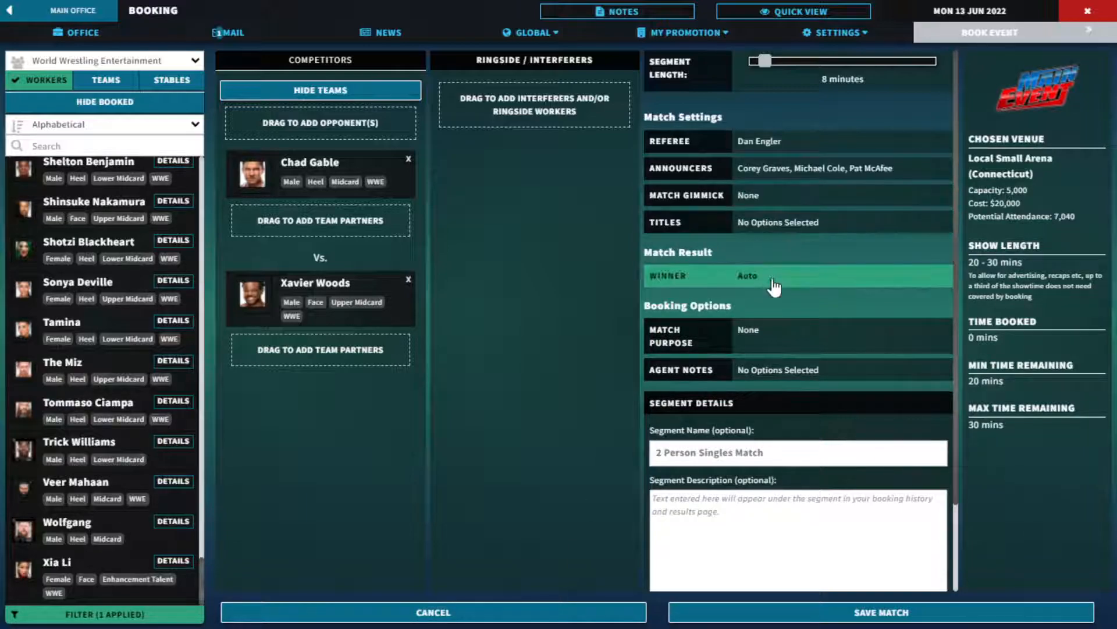
left_click(775, 276)
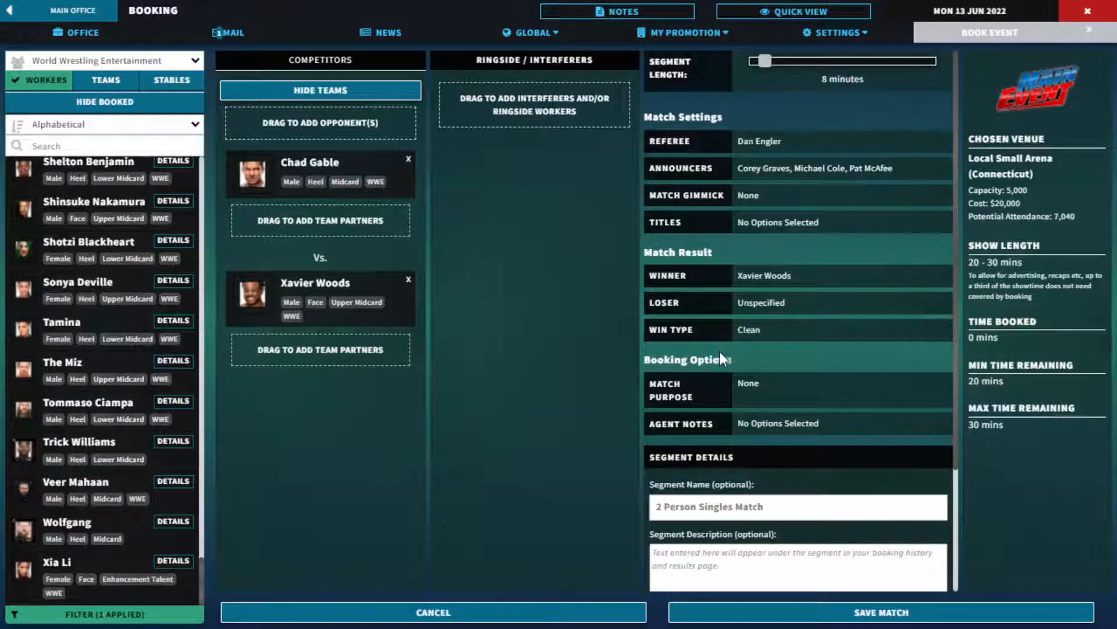
mouse_move(784, 617)
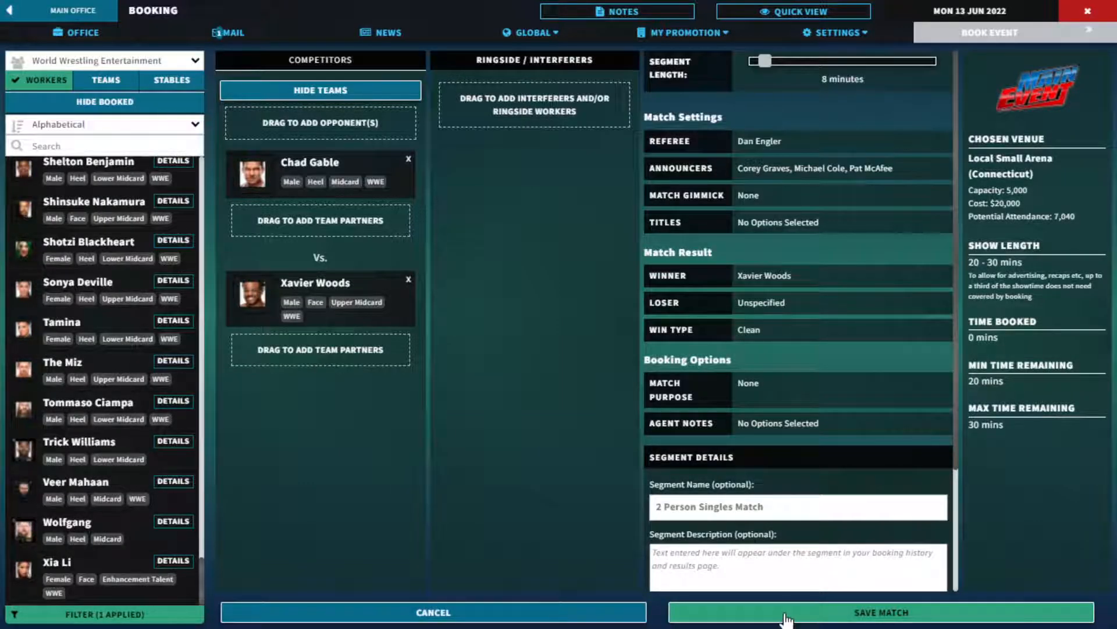
left_click(880, 612)
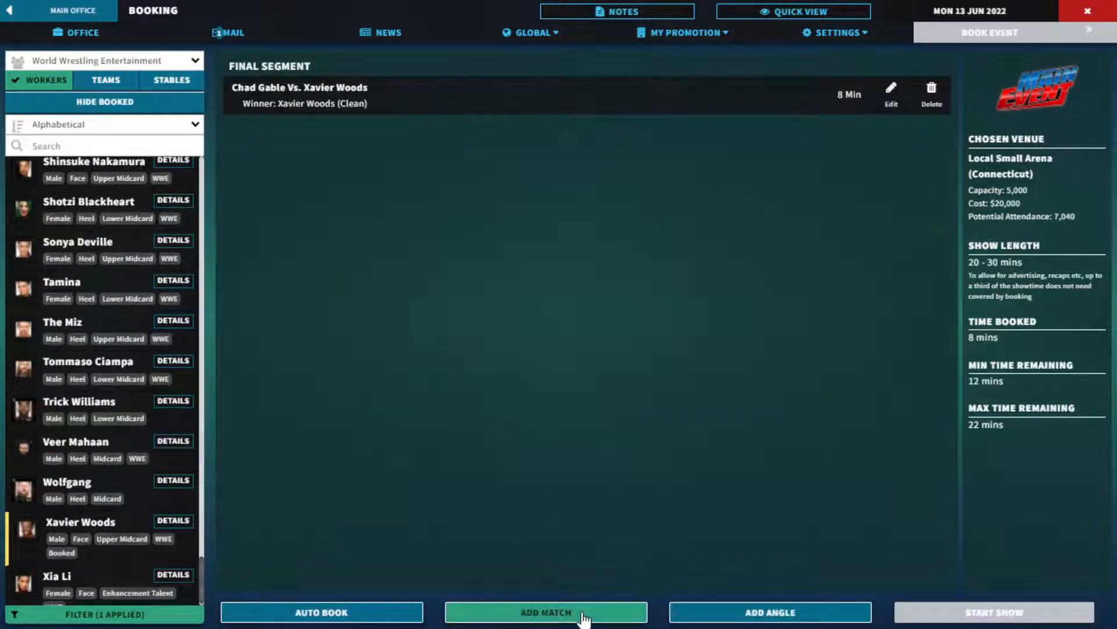
- Start a new angle with a 3-minute Video beat featuring Shotzi Blackheart
left_click(769, 611)
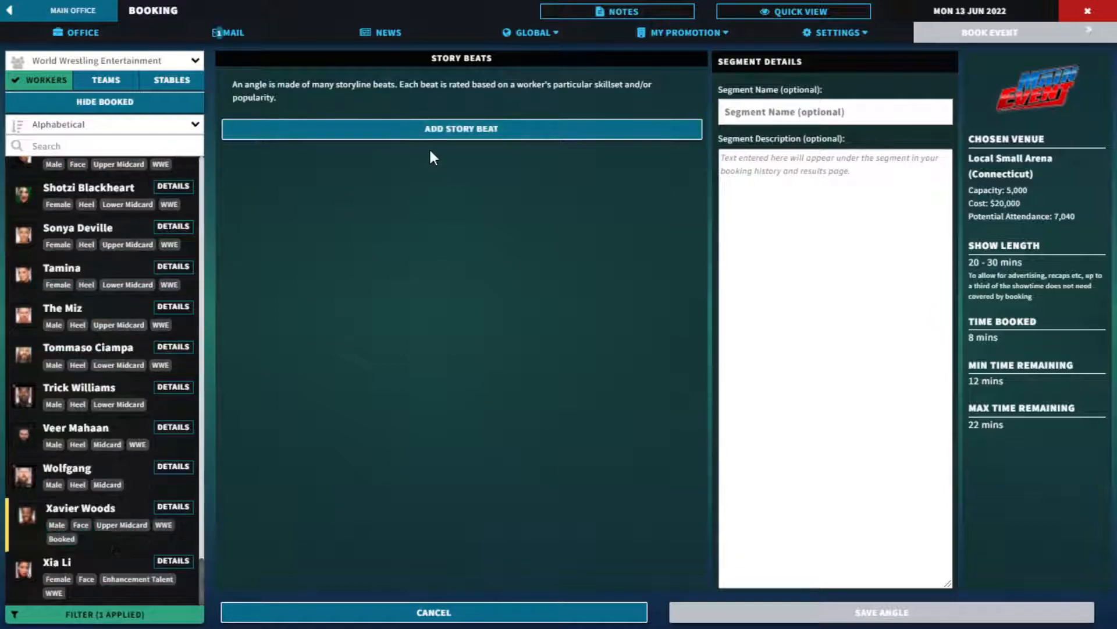
left_click(461, 130)
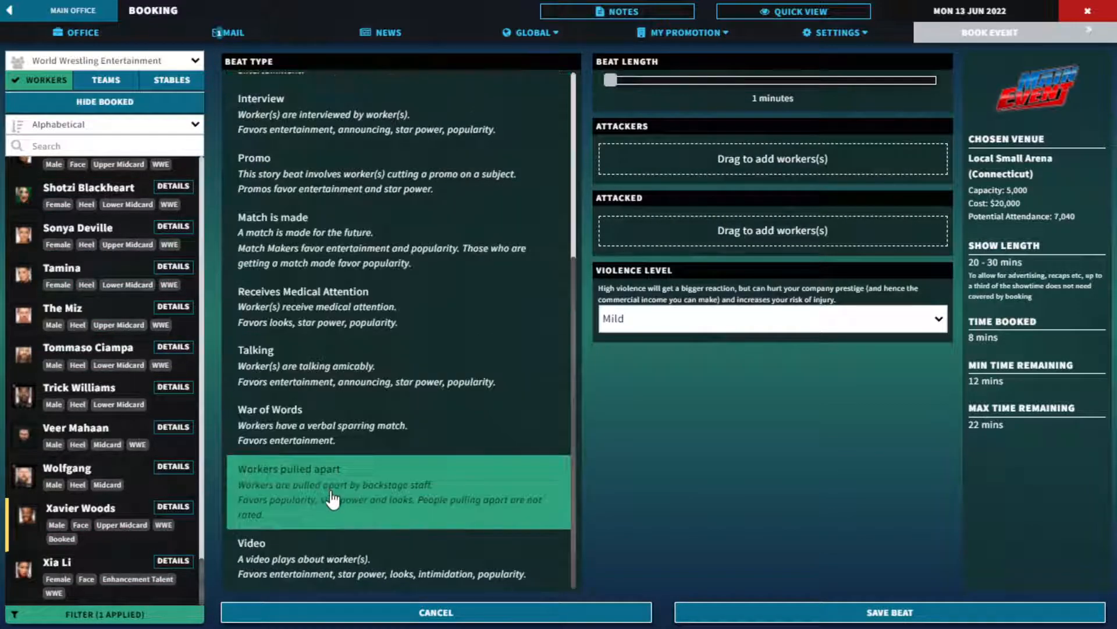
left_click(397, 558)
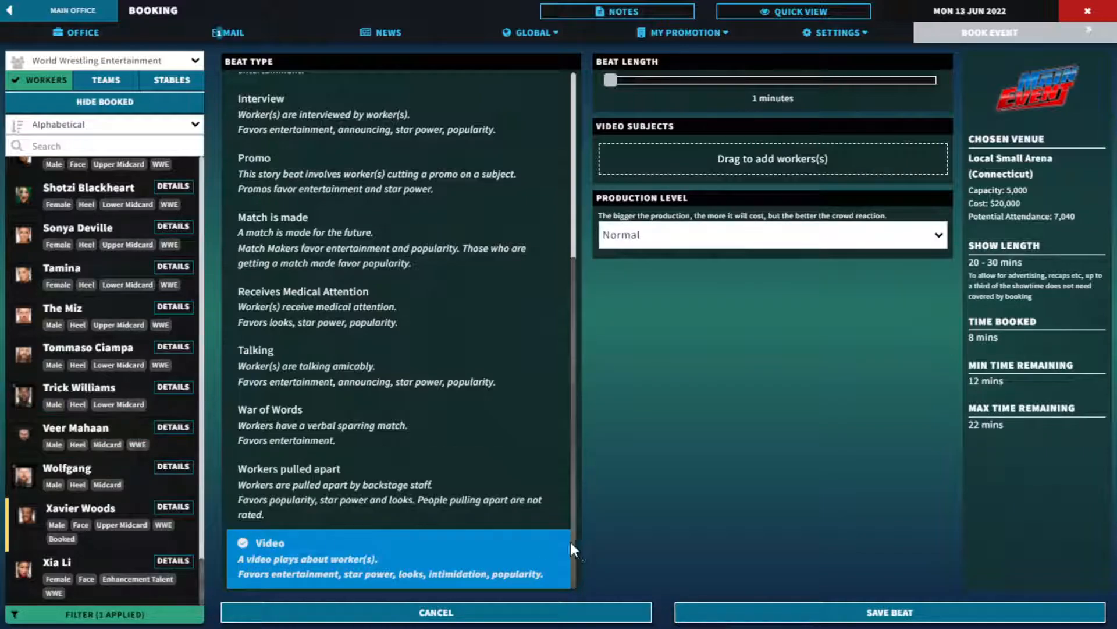
scroll("up", 3)
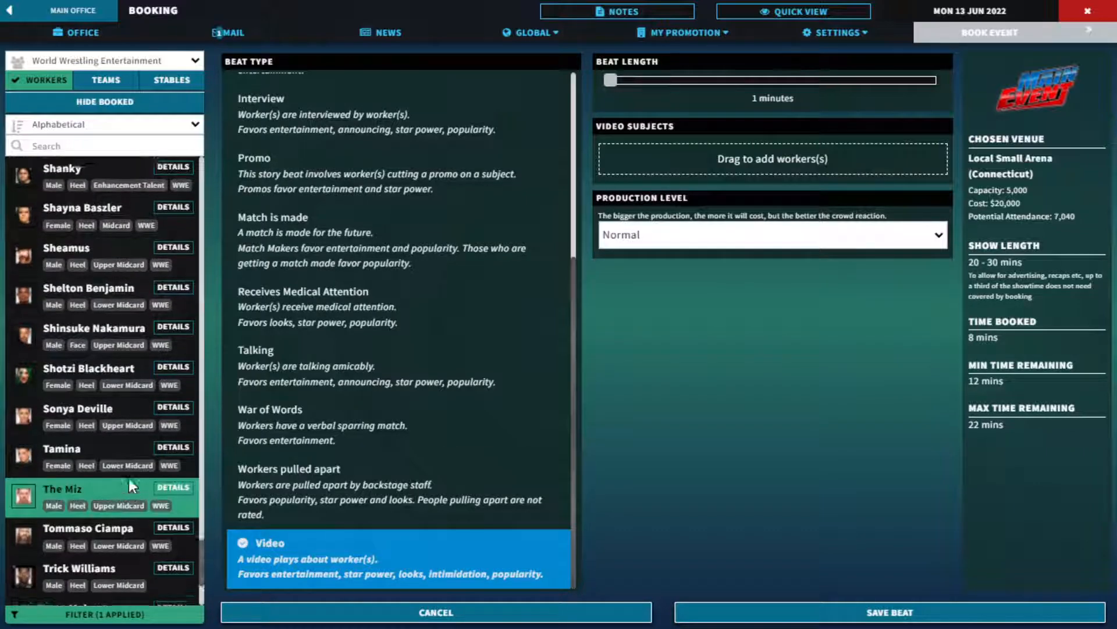
scroll("up", 3)
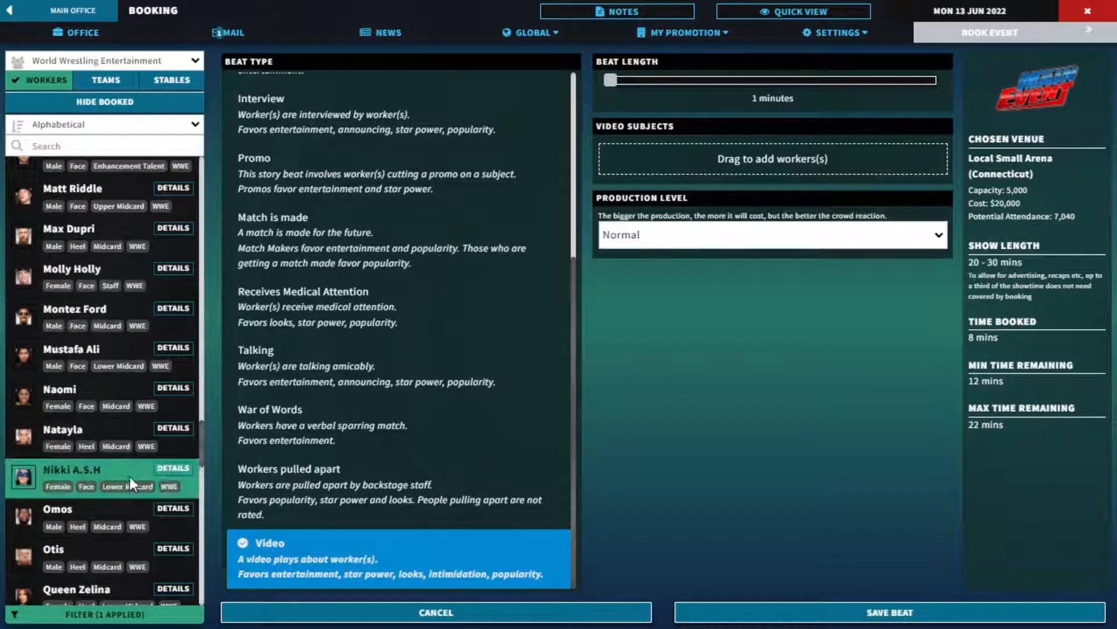
scroll("down", 3)
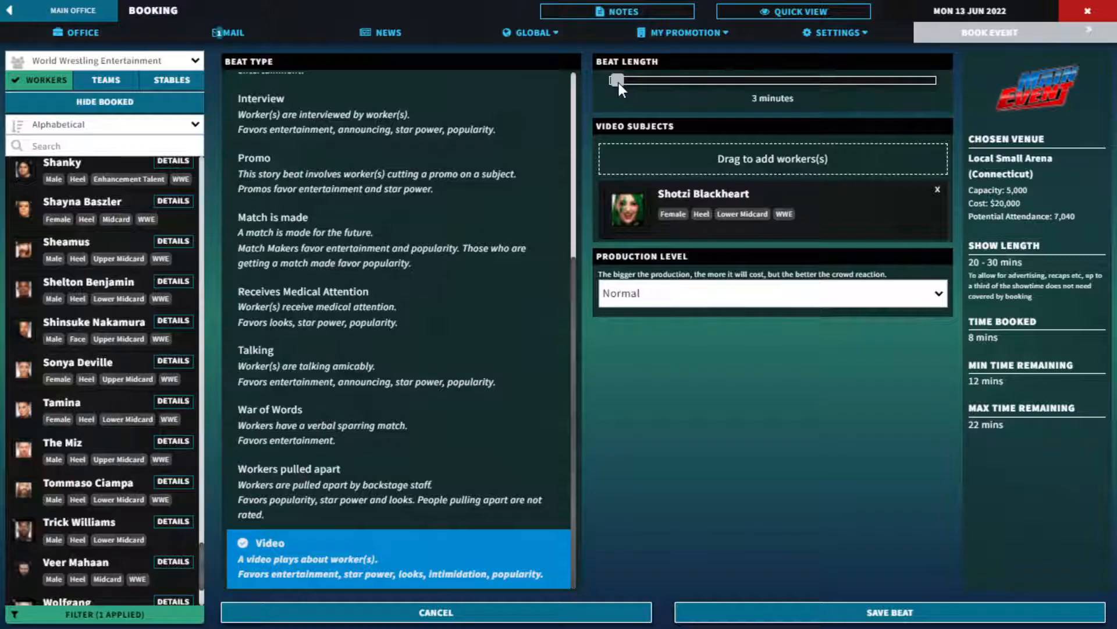
mouse_move(841, 617)
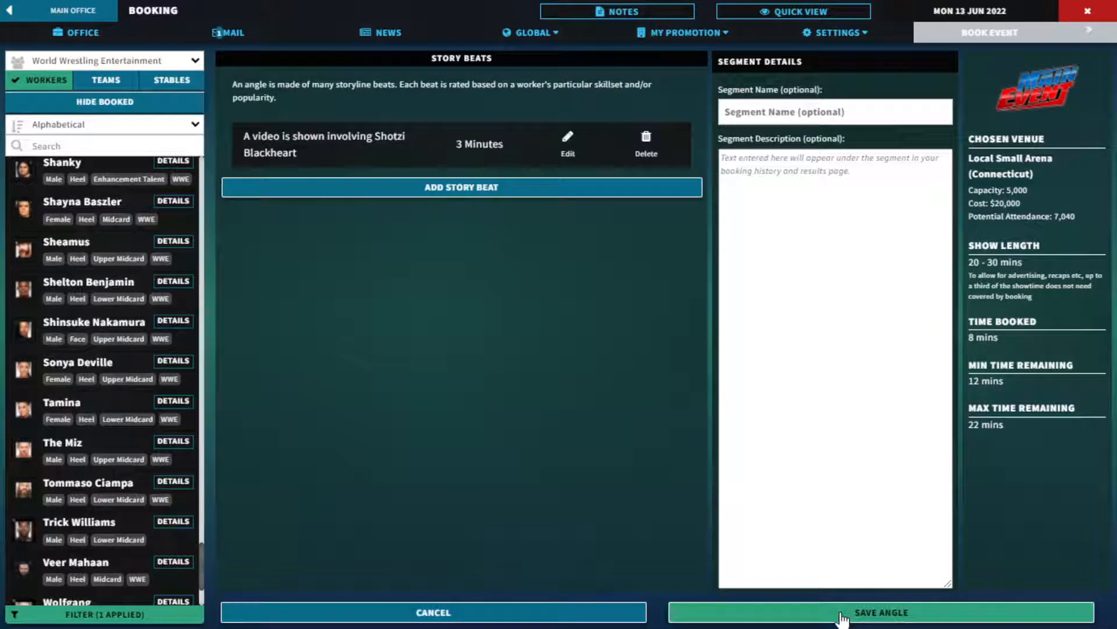
- Save the Shotzi Blackheart video angle to the card and begin a new match
left_click(882, 612)
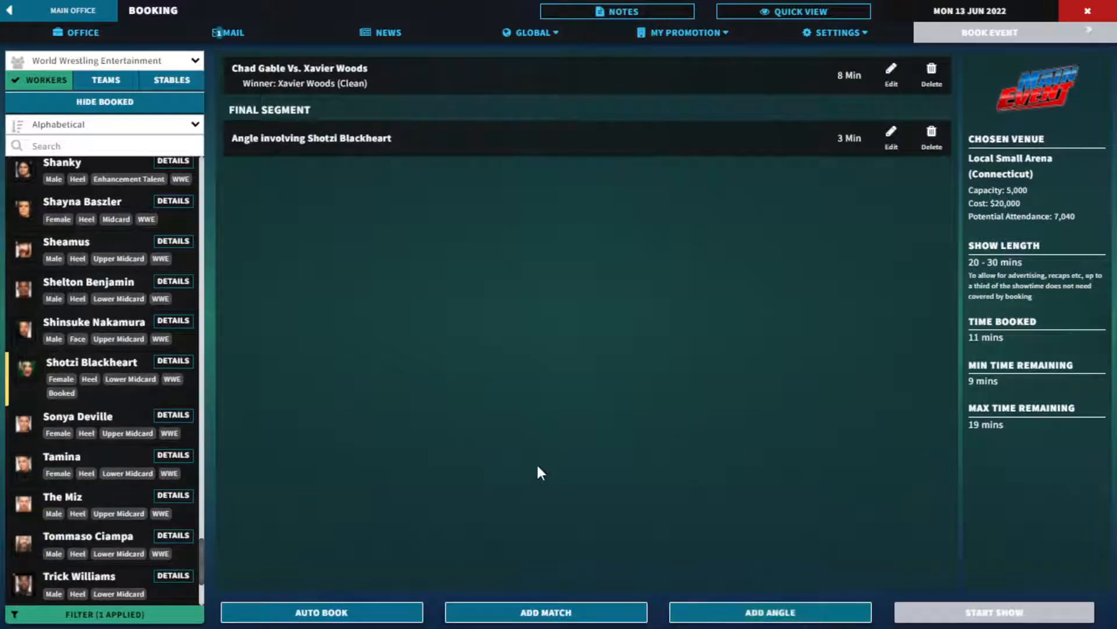
scroll("up", 3)
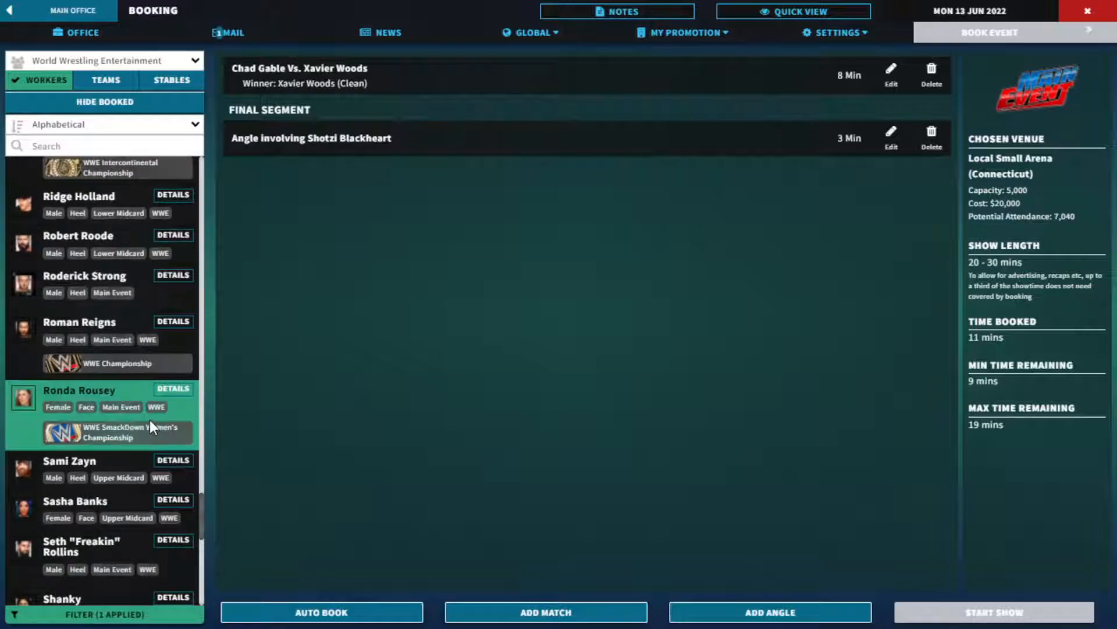
scroll("up", 3)
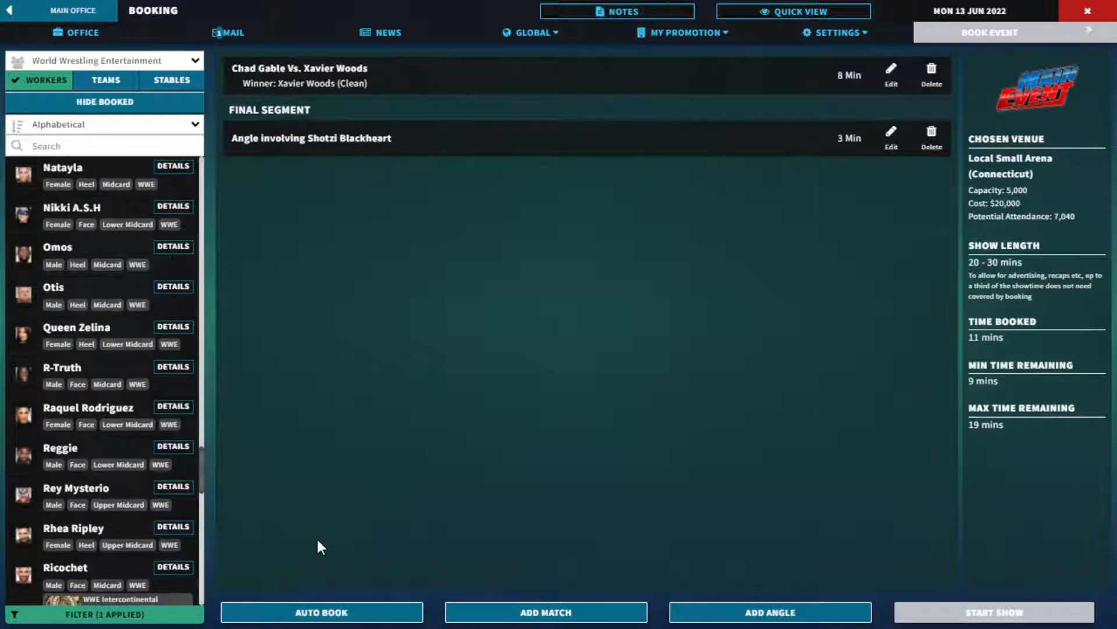
mouse_move(322, 612)
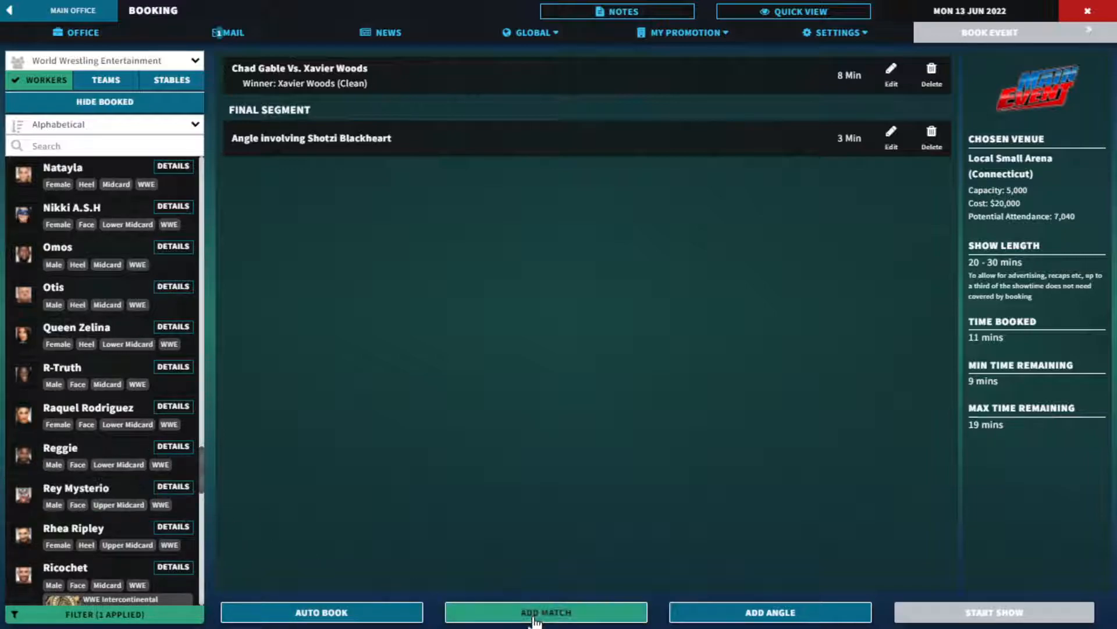
left_click(545, 612)
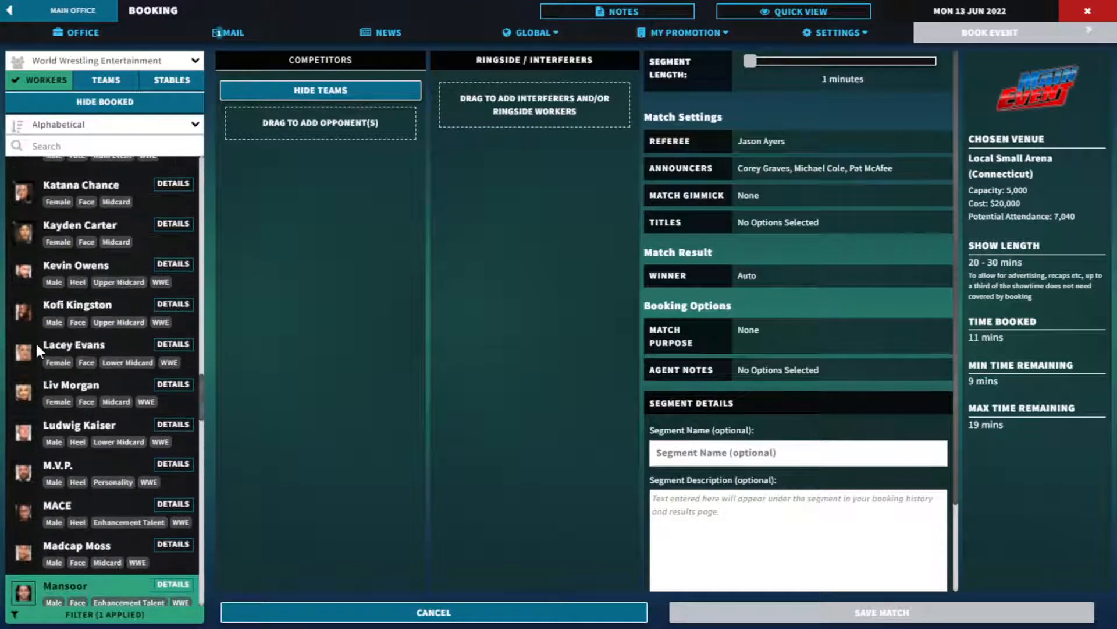
left_click(27, 613)
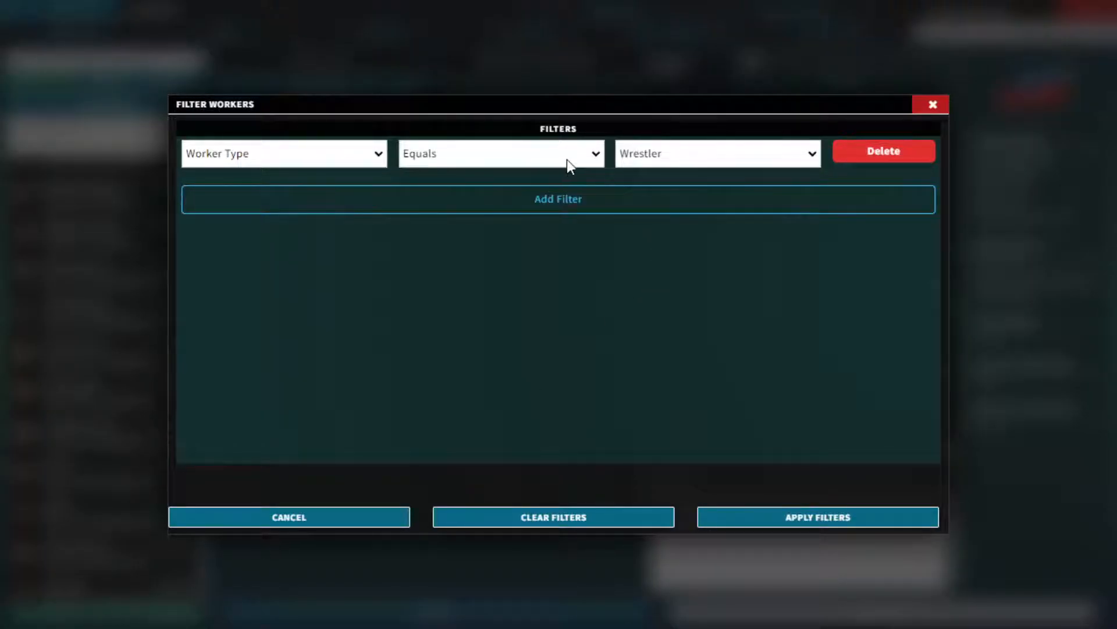
- Filter the roster to Gender Equals Female and add Liv Morgan as a competitor
left_click(284, 152)
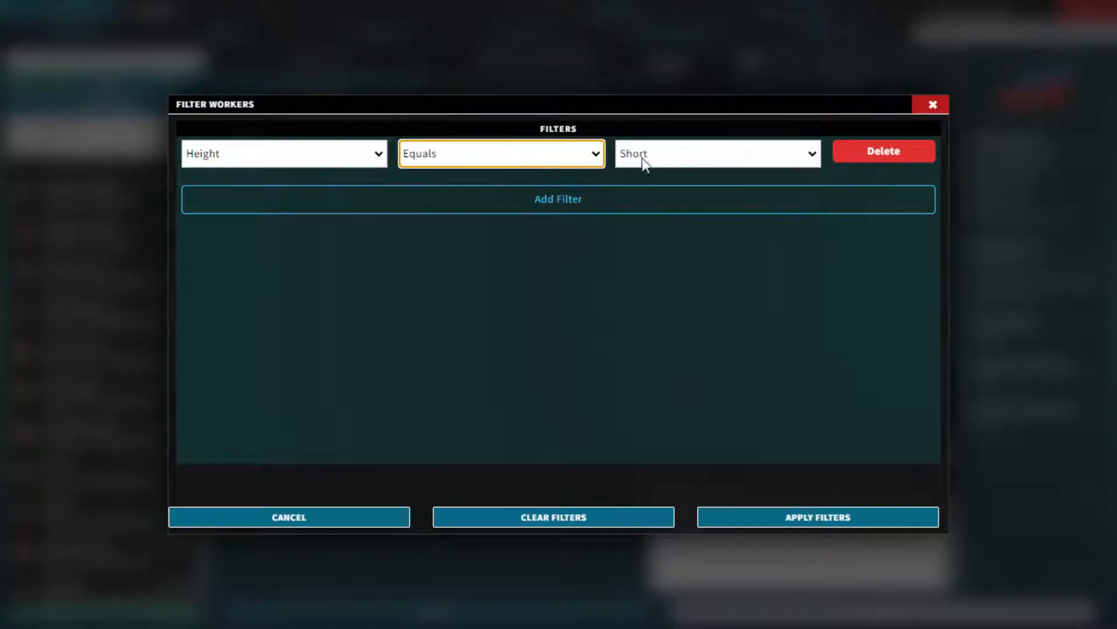
left_click(283, 153)
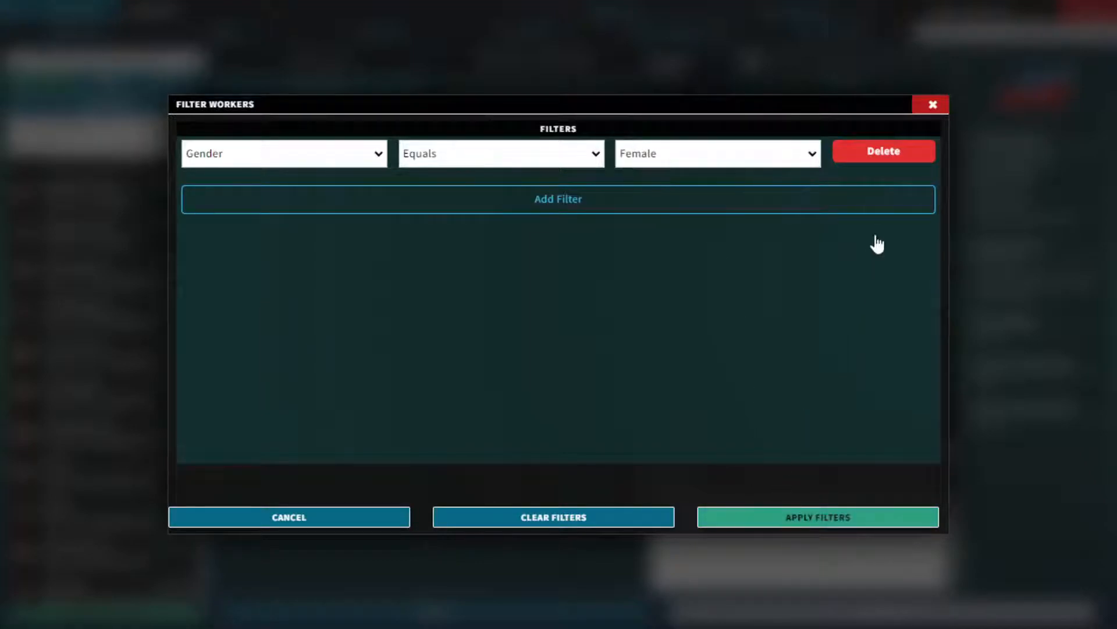
left_click(817, 517)
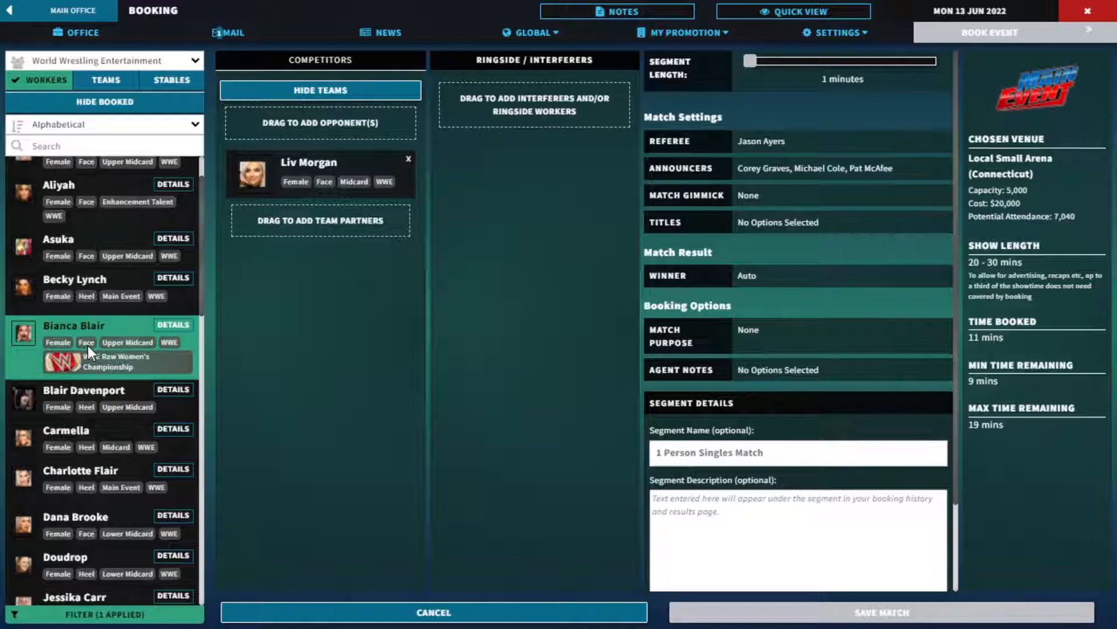
- Add Natayla as Liv Morgan's opponent and set the match to 9 minutes
scroll("up", 3)
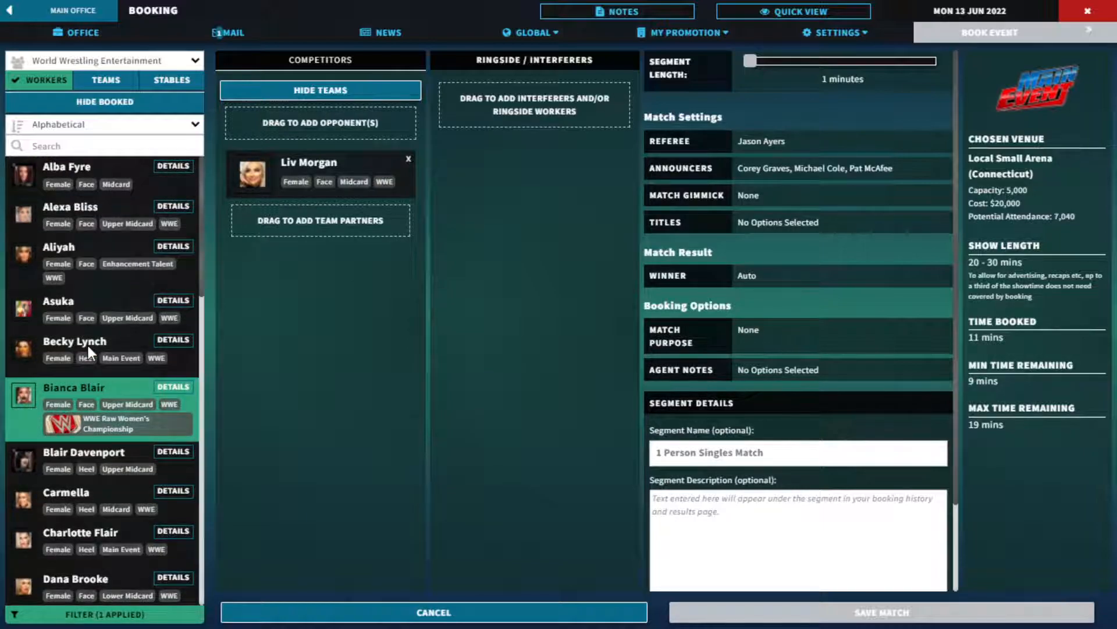
scroll("down", 3)
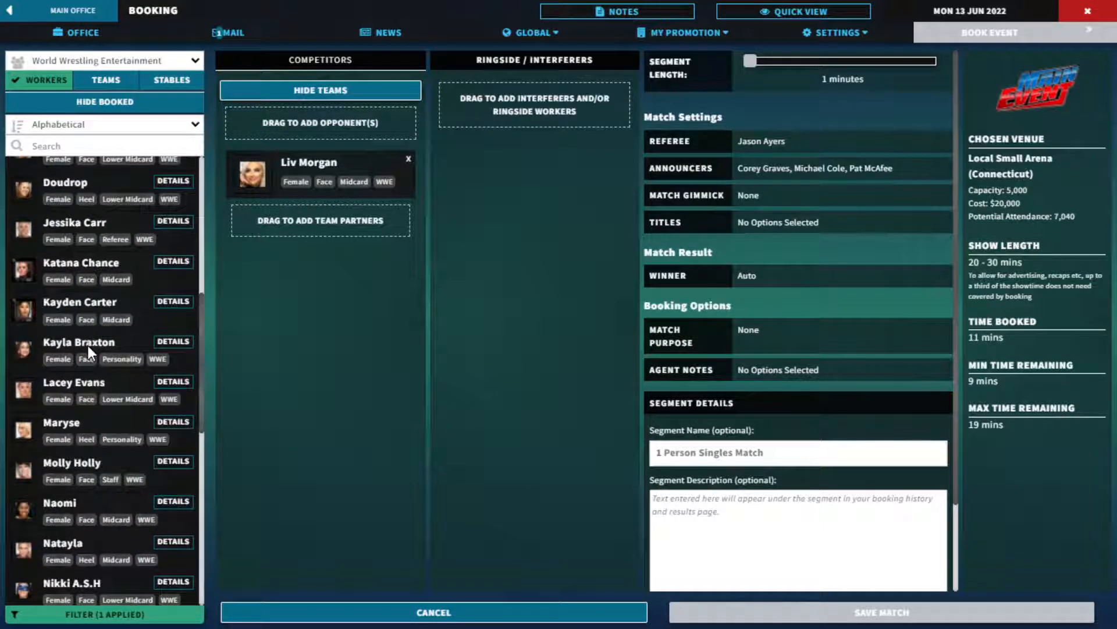
scroll("down", 3)
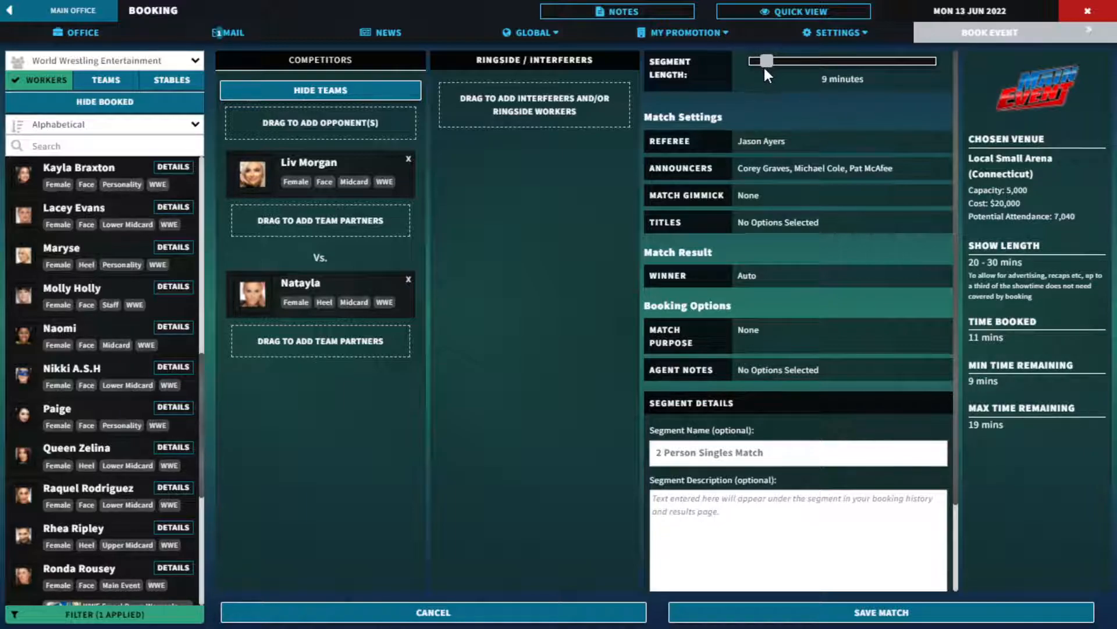
- Make Jessika Carr referee and Natayla the winner by cheating, then save the match
left_click(760, 141)
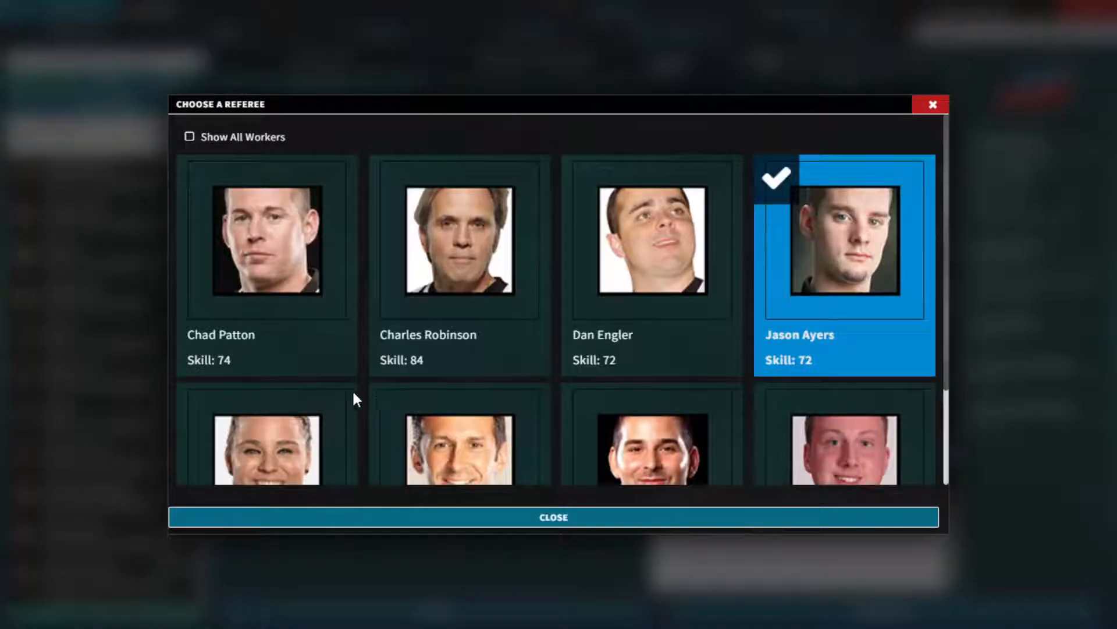
left_click(553, 517)
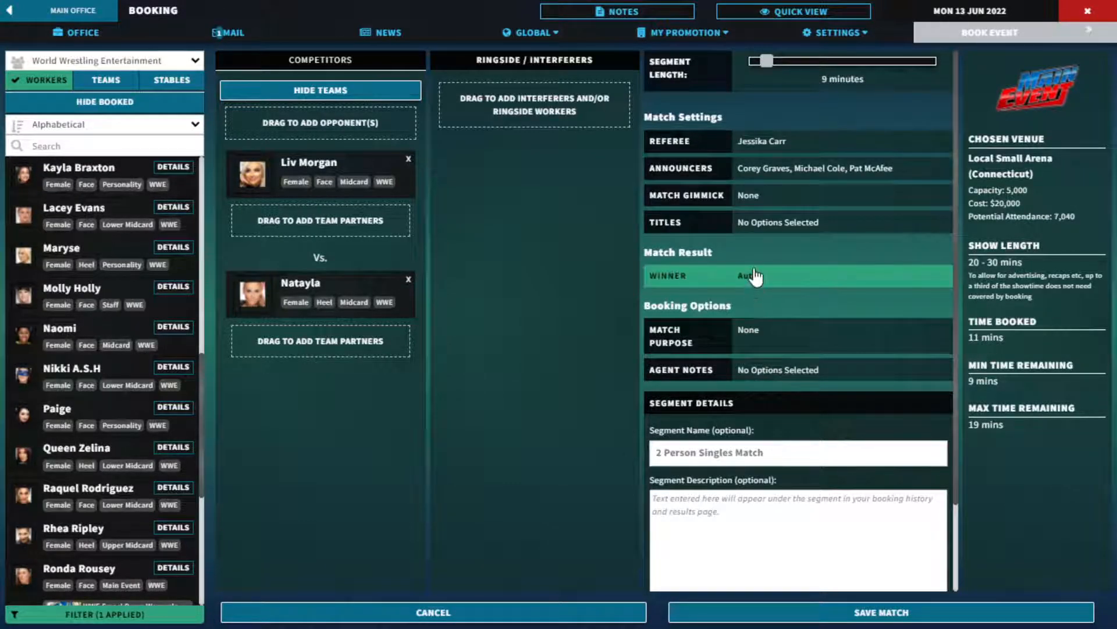
left_click(748, 276)
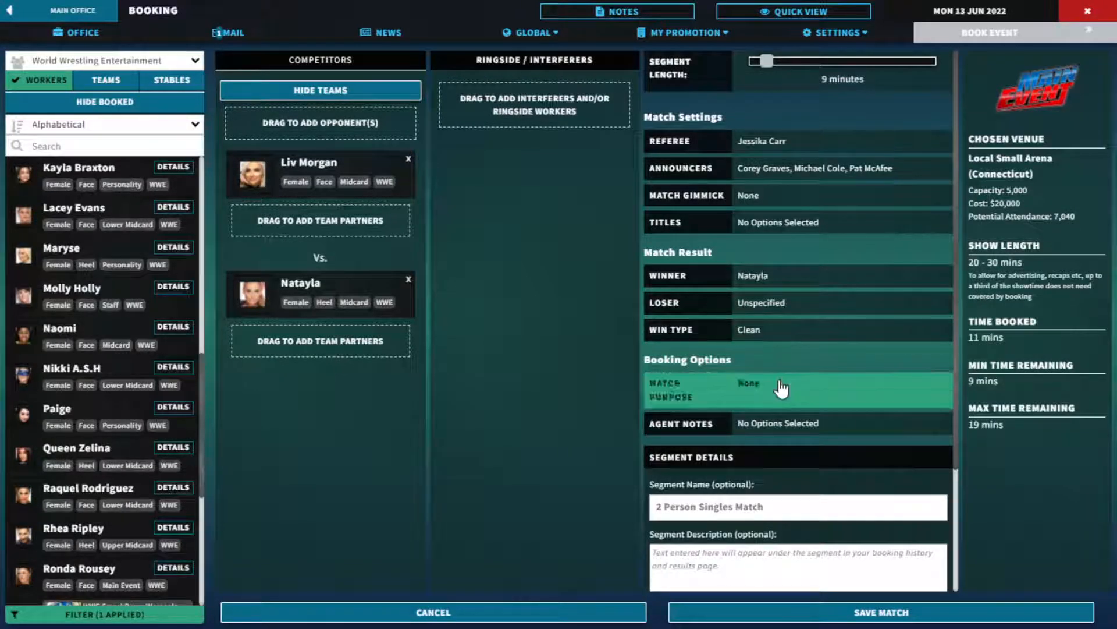
left_click(749, 390)
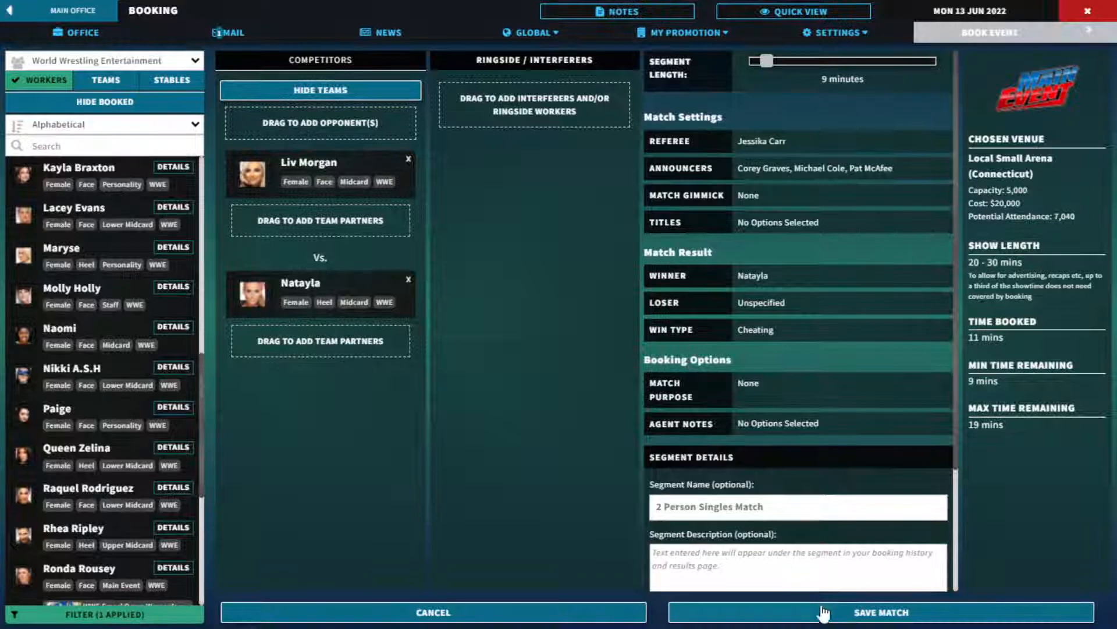
left_click(881, 612)
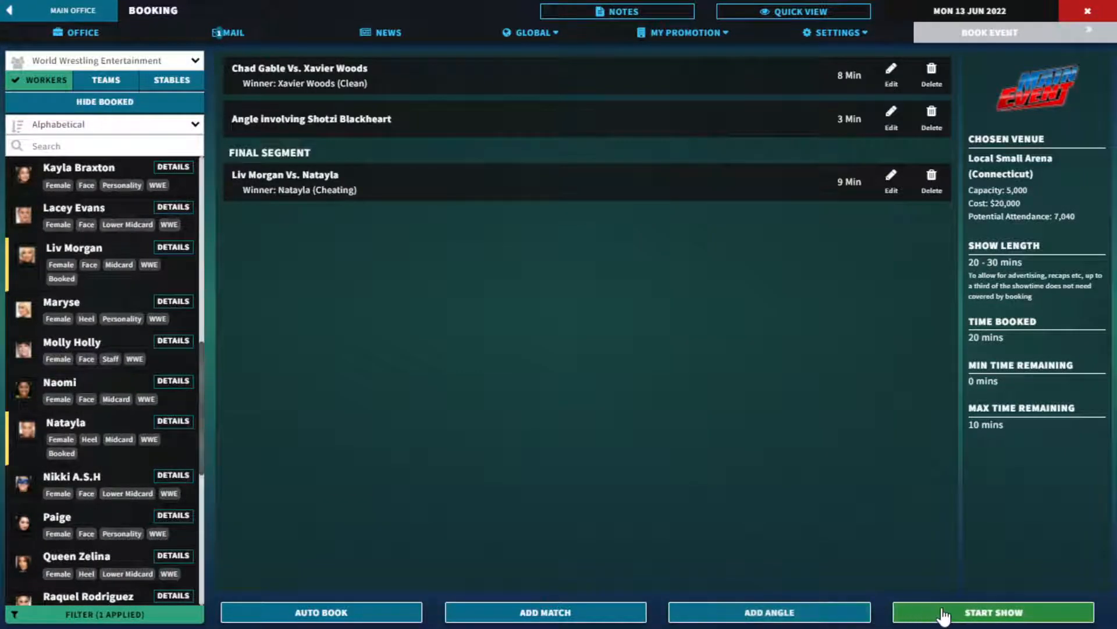
- Start and confirm running the Main Event show
left_click(993, 612)
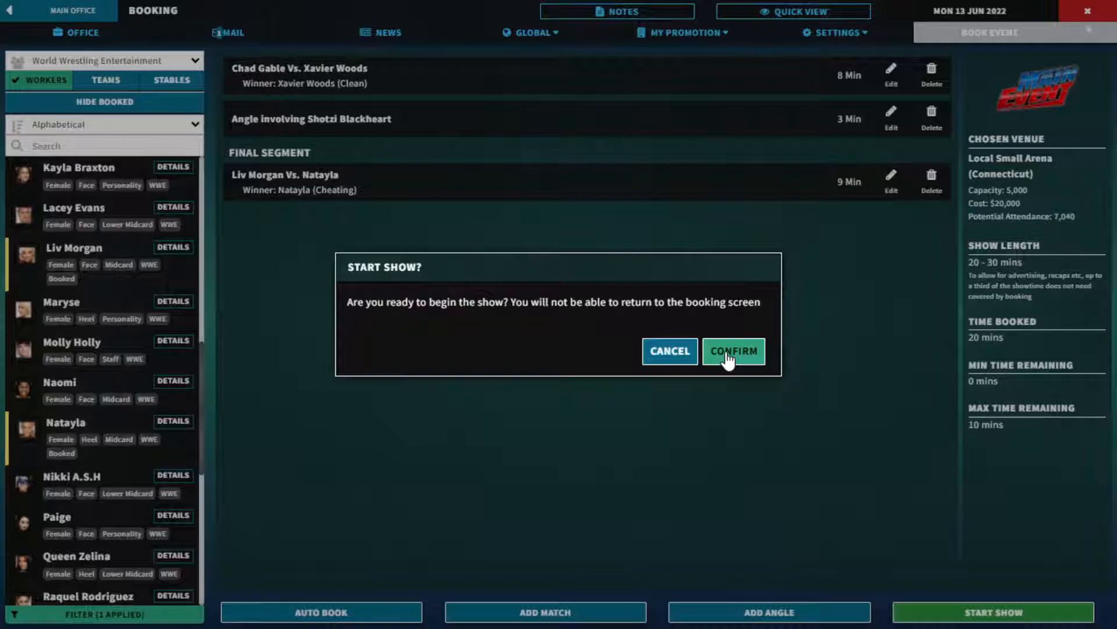
left_click(733, 350)
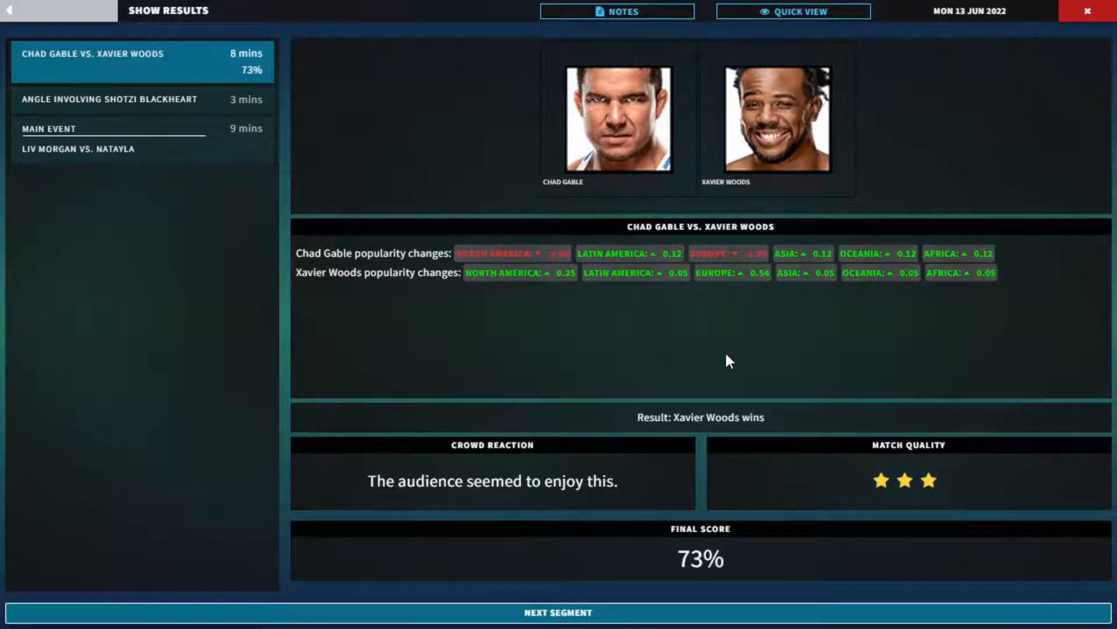
mouse_move(719, 377)
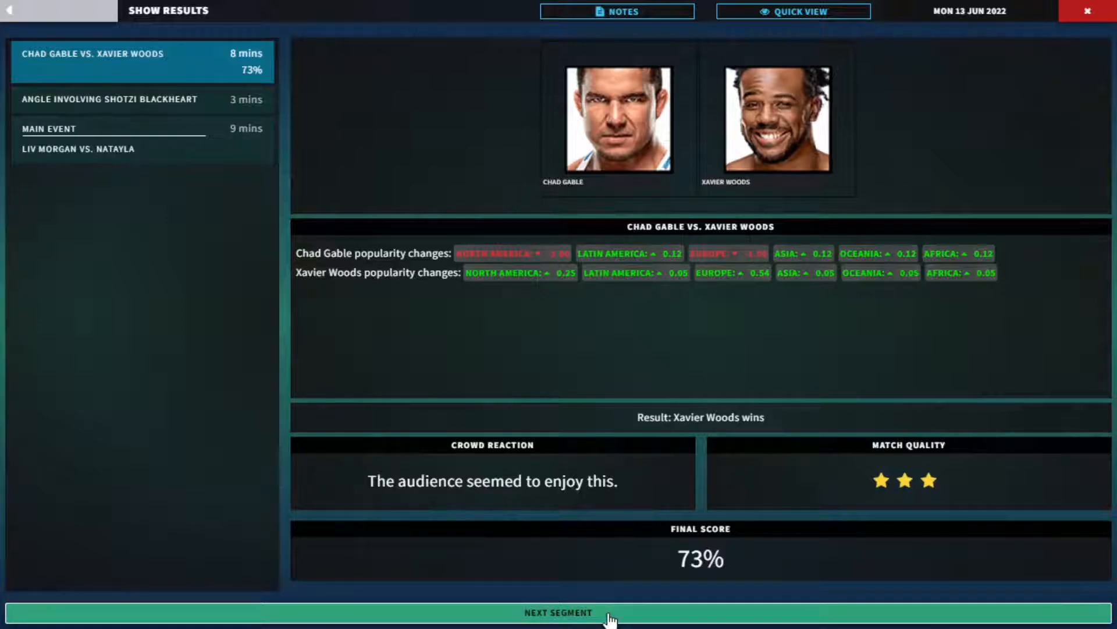
- Step through the remaining segment and main event results, then end the show to see its 74% rating
left_click(559, 612)
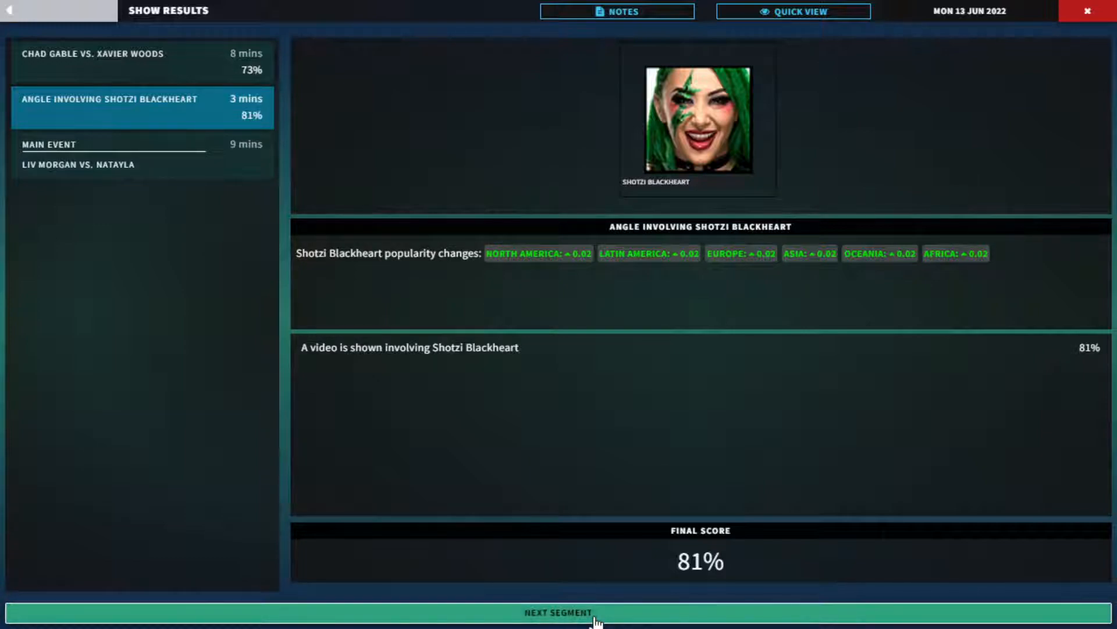
left_click(558, 613)
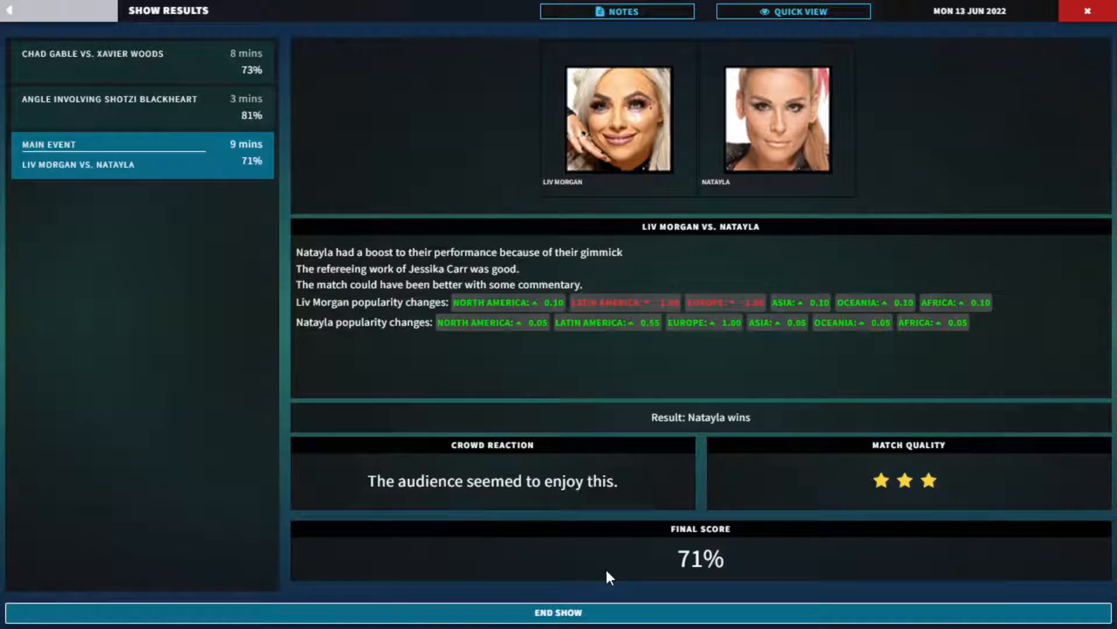
mouse_move(620, 561)
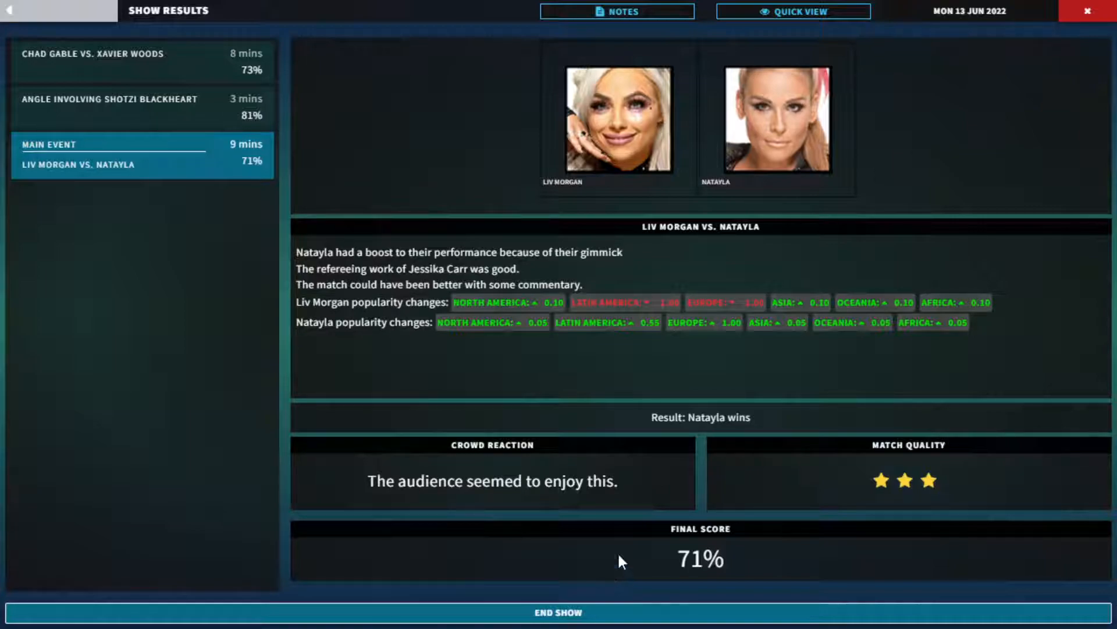
mouse_move(629, 609)
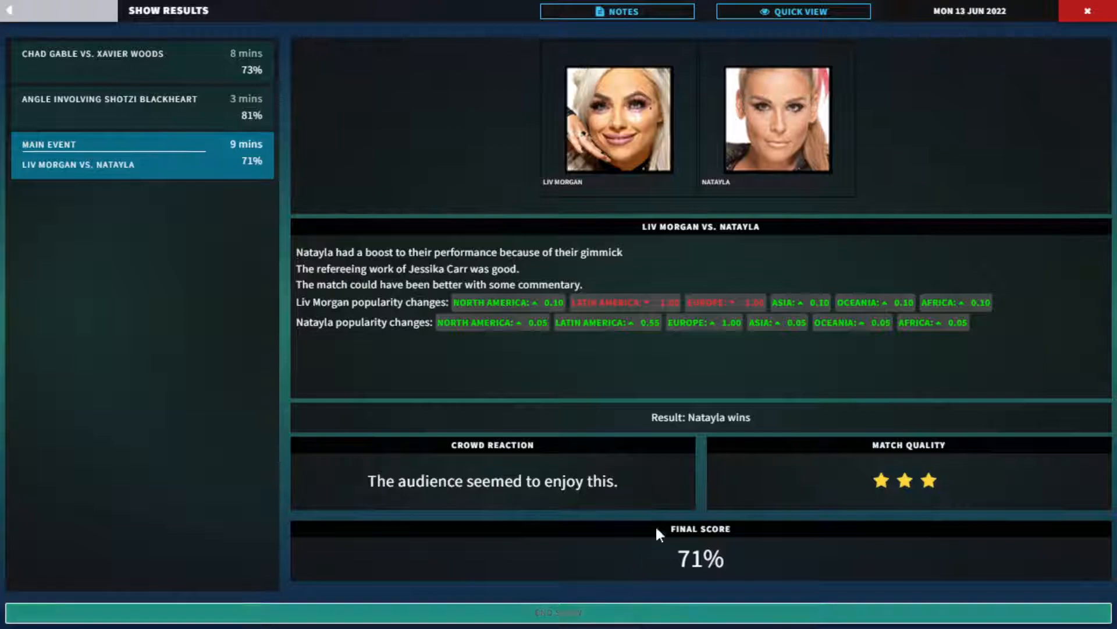
mouse_move(583, 612)
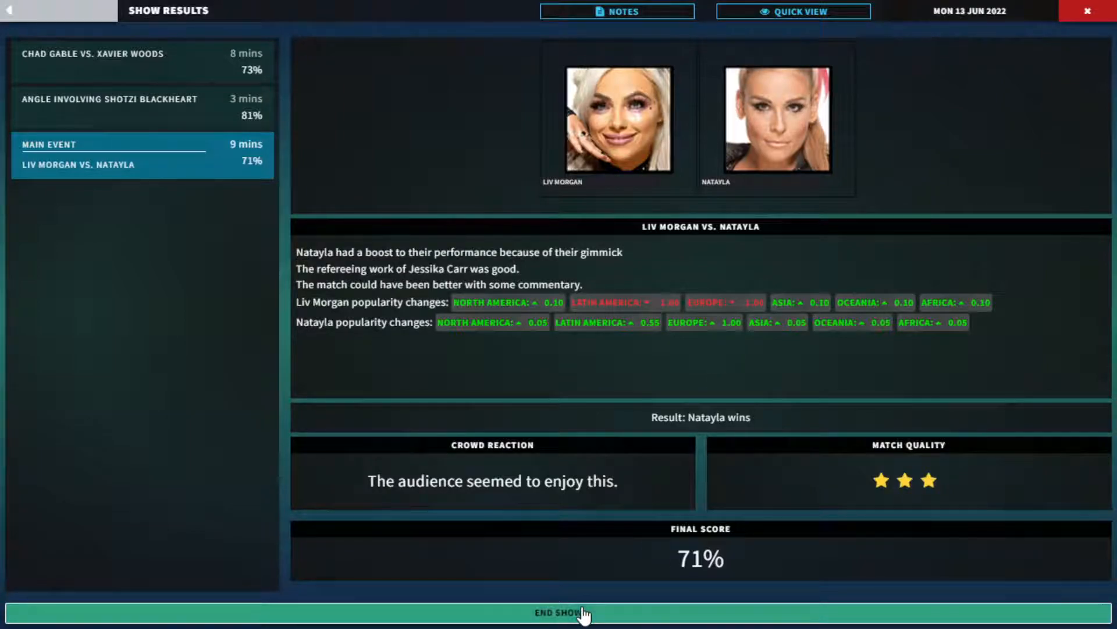
left_click(558, 613)
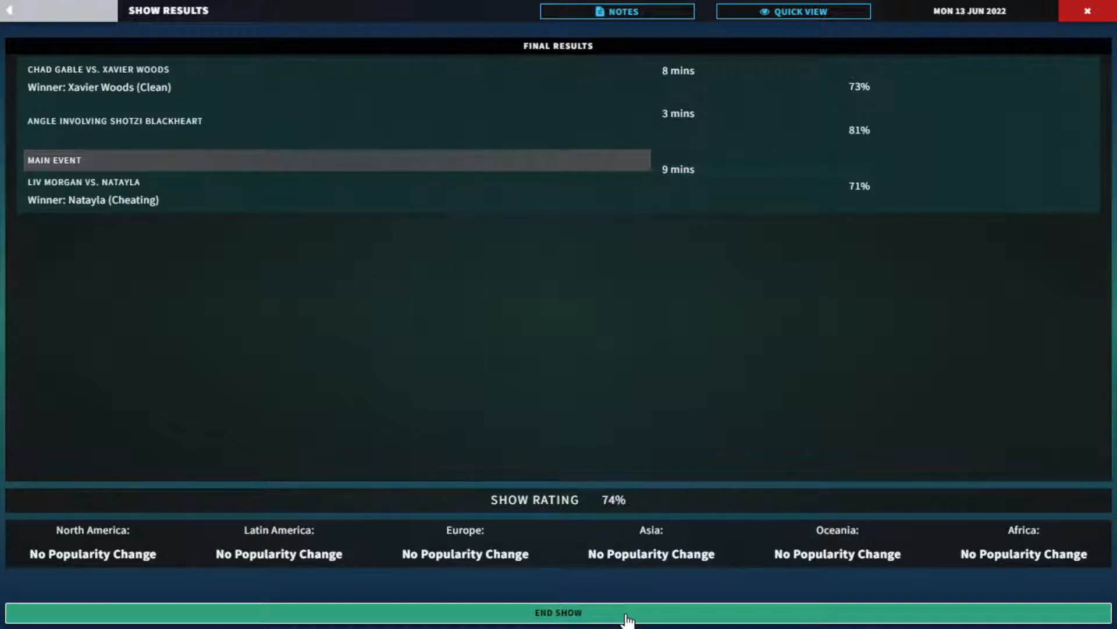
left_click(557, 612)
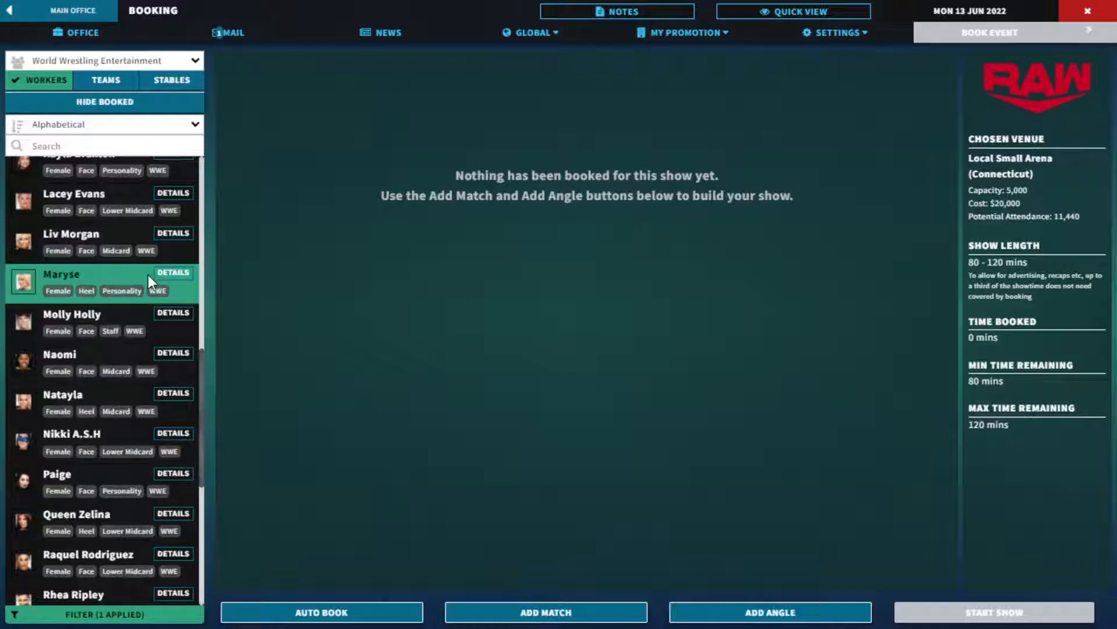
scroll("up", 3)
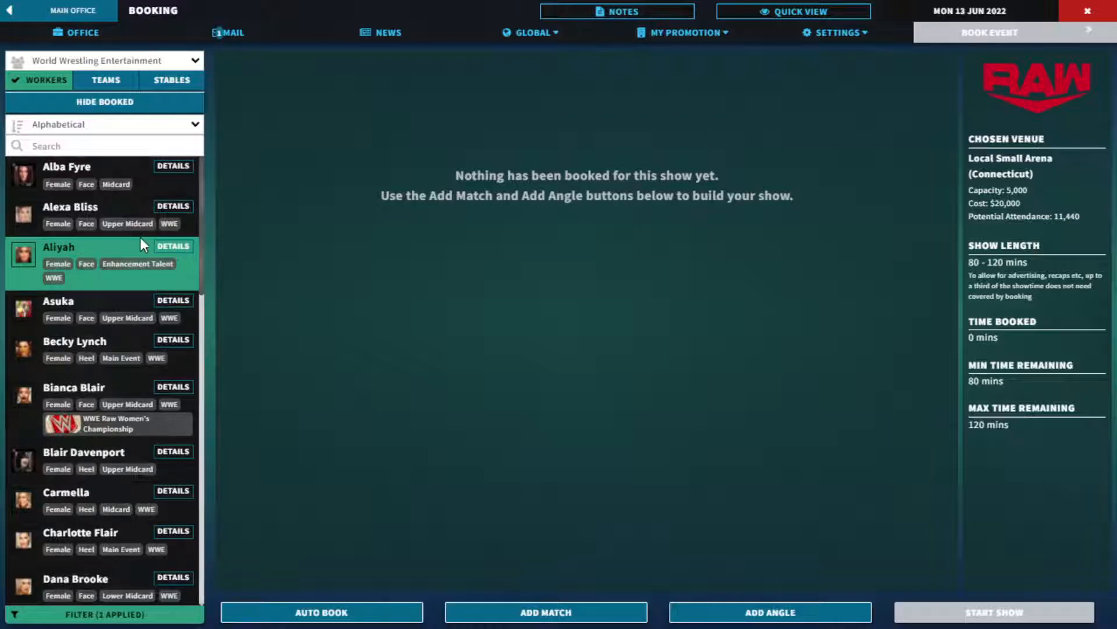
left_click(545, 612)
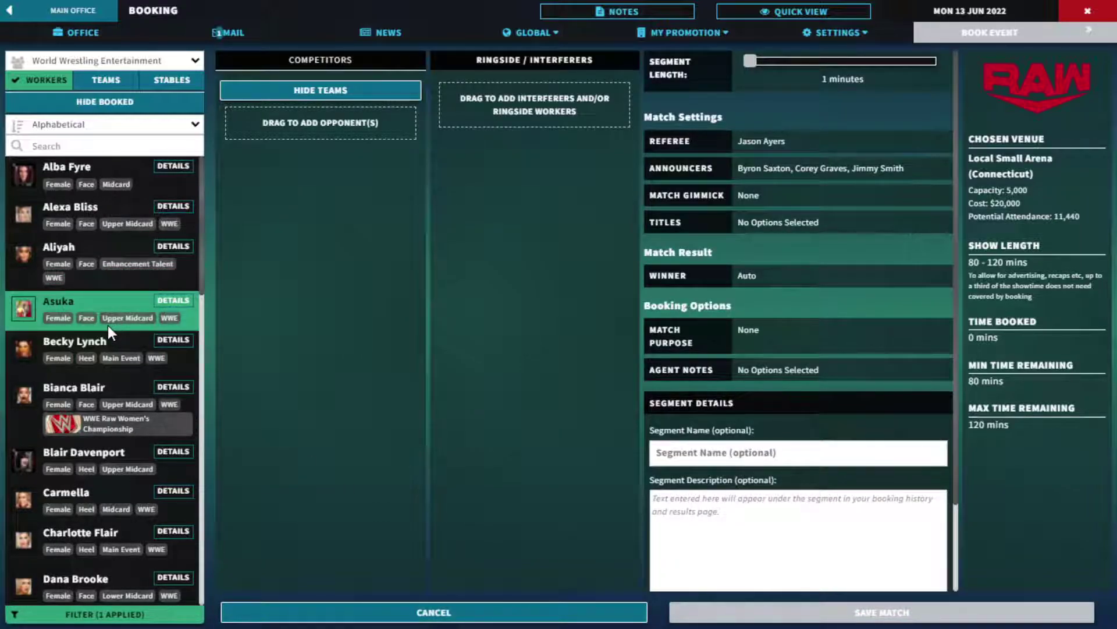
scroll("down", 3)
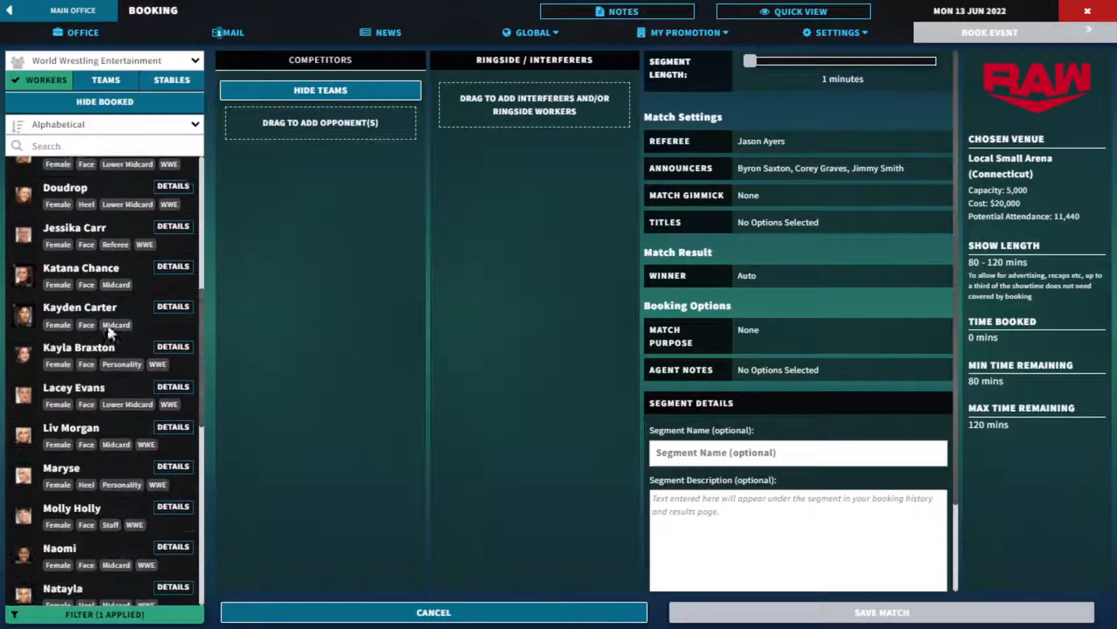
scroll("down", 3)
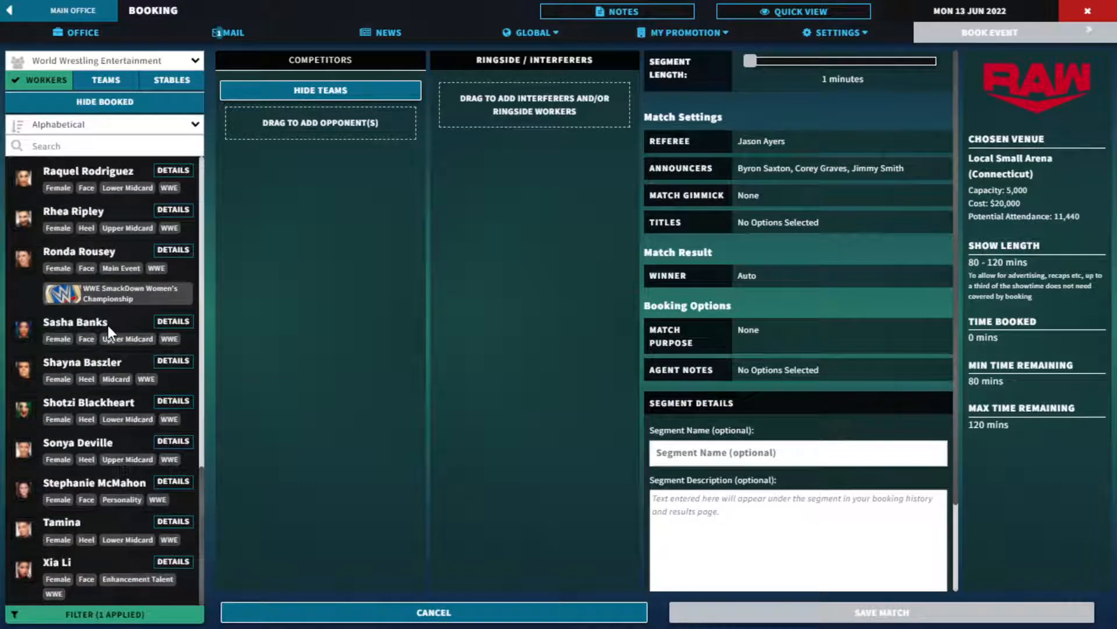
scroll("up", 3)
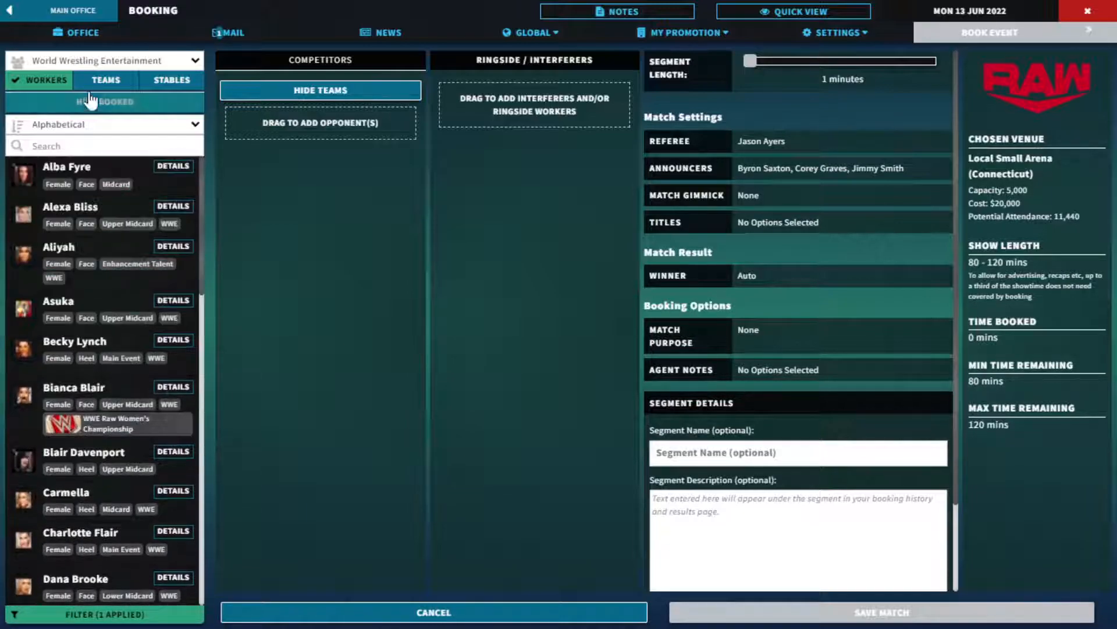
left_click(105, 80)
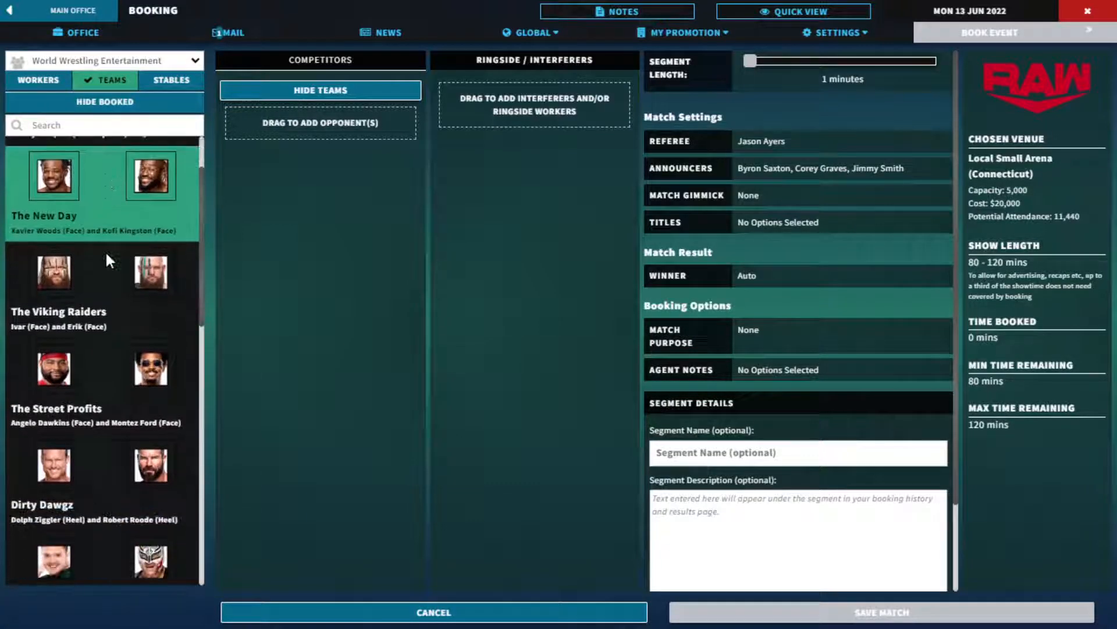
scroll("down", 3)
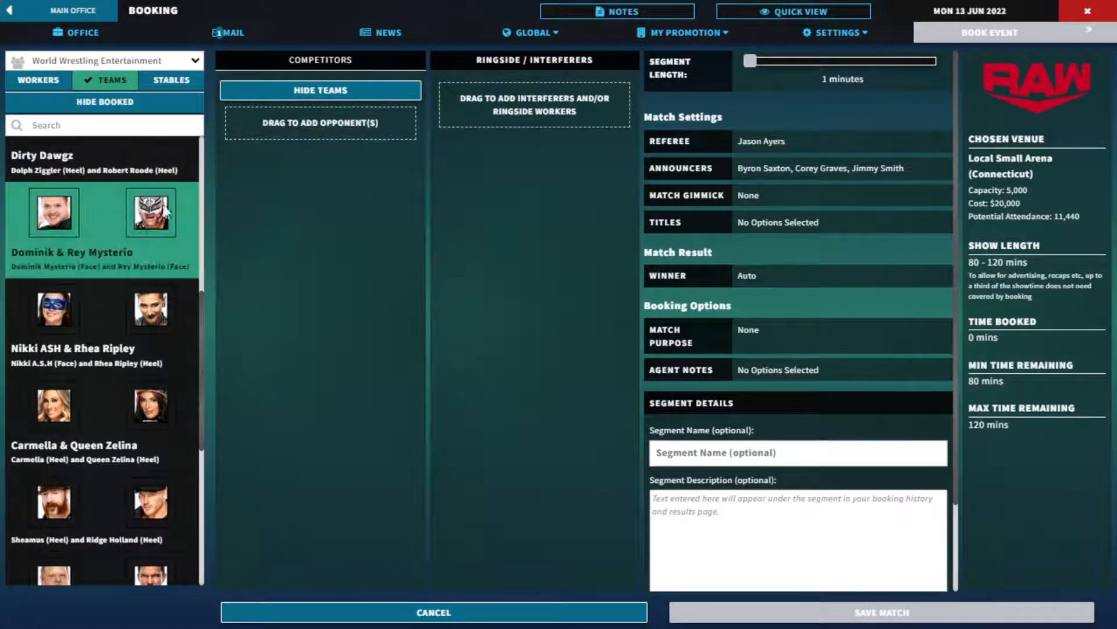
mouse_move(187, 198)
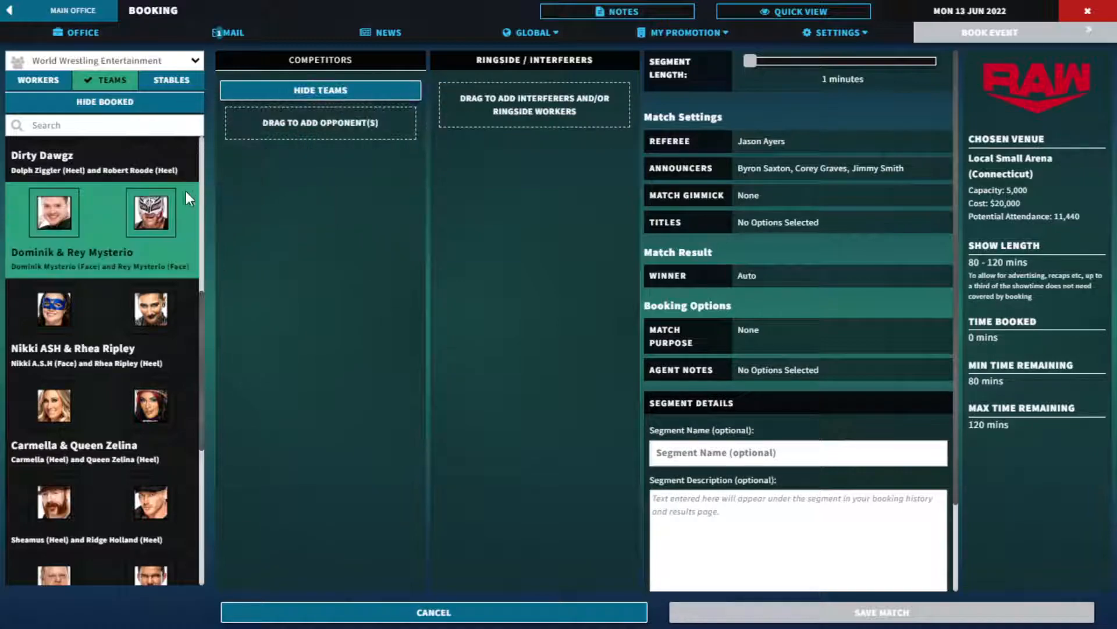
left_click_drag(103, 214, 356, 114)
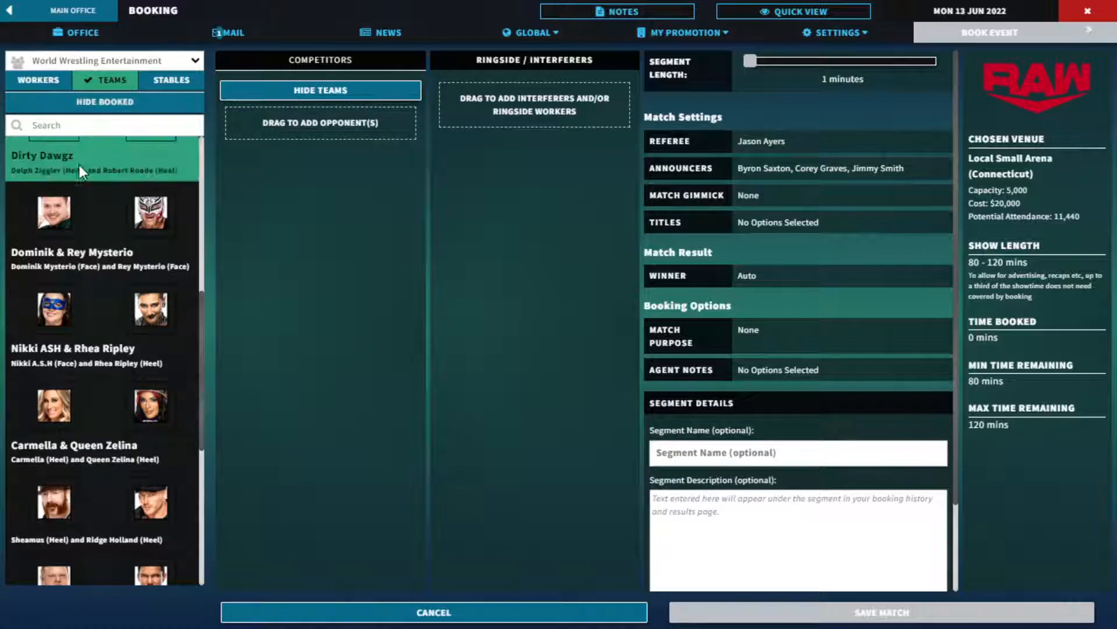
mouse_move(242, 187)
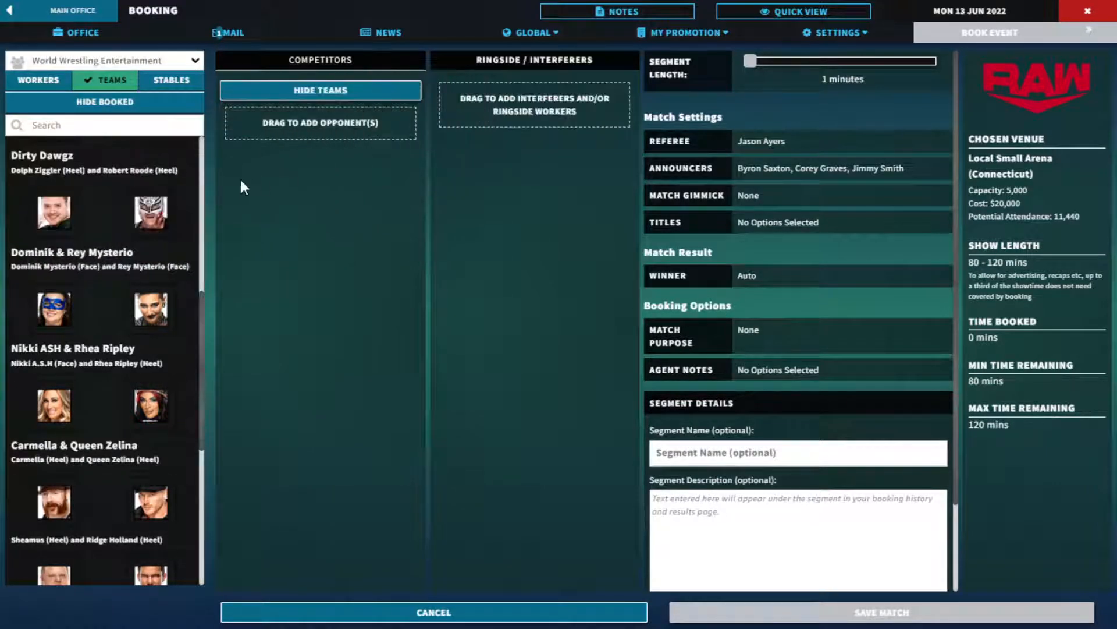
left_click(38, 80)
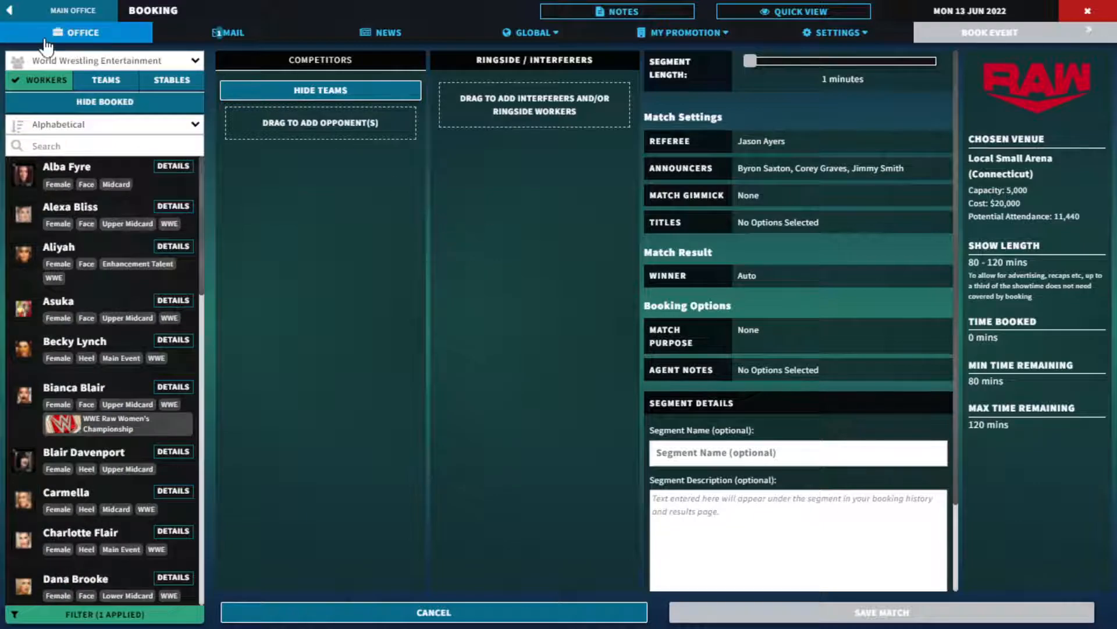
left_click(105, 80)
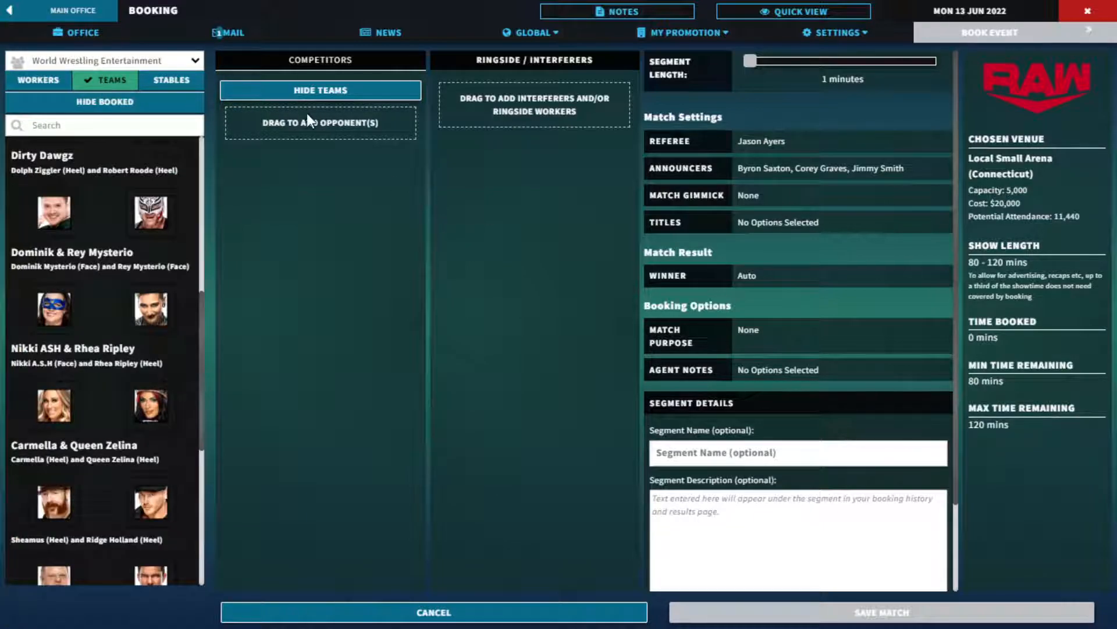
mouse_move(577, 180)
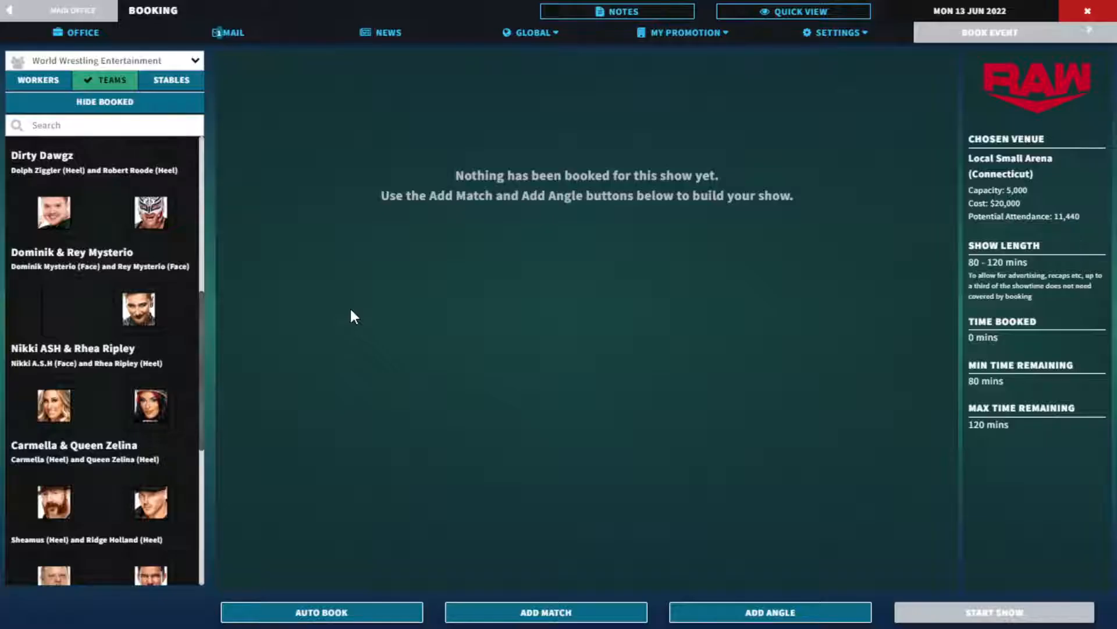
- Abandon a first Raw match attempt and switch the roster list to individual workers
left_click(546, 611)
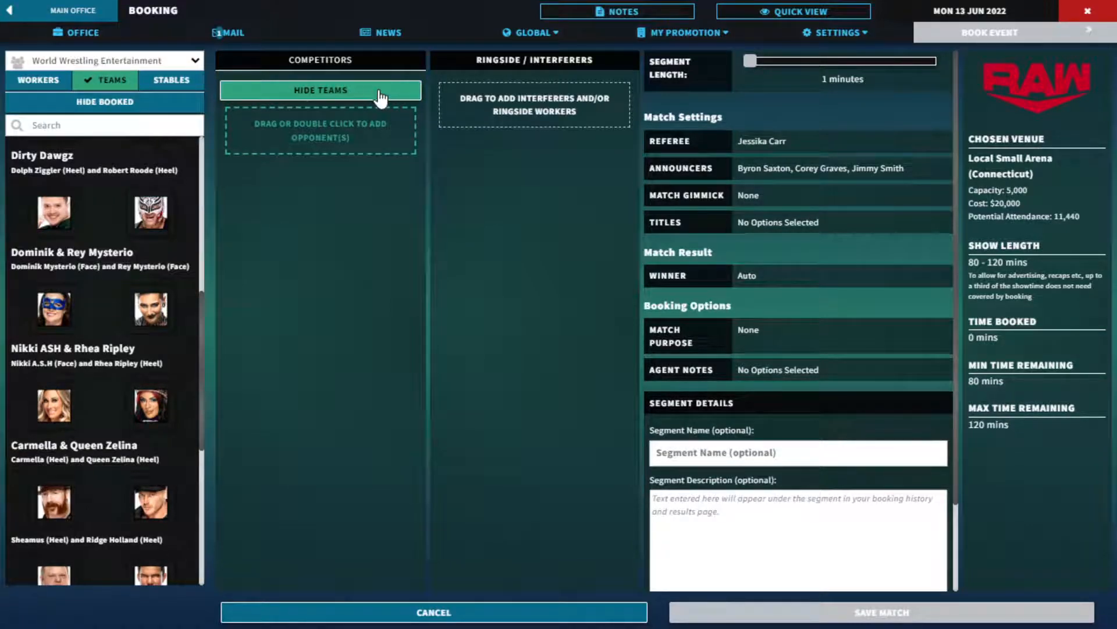
left_click(320, 90)
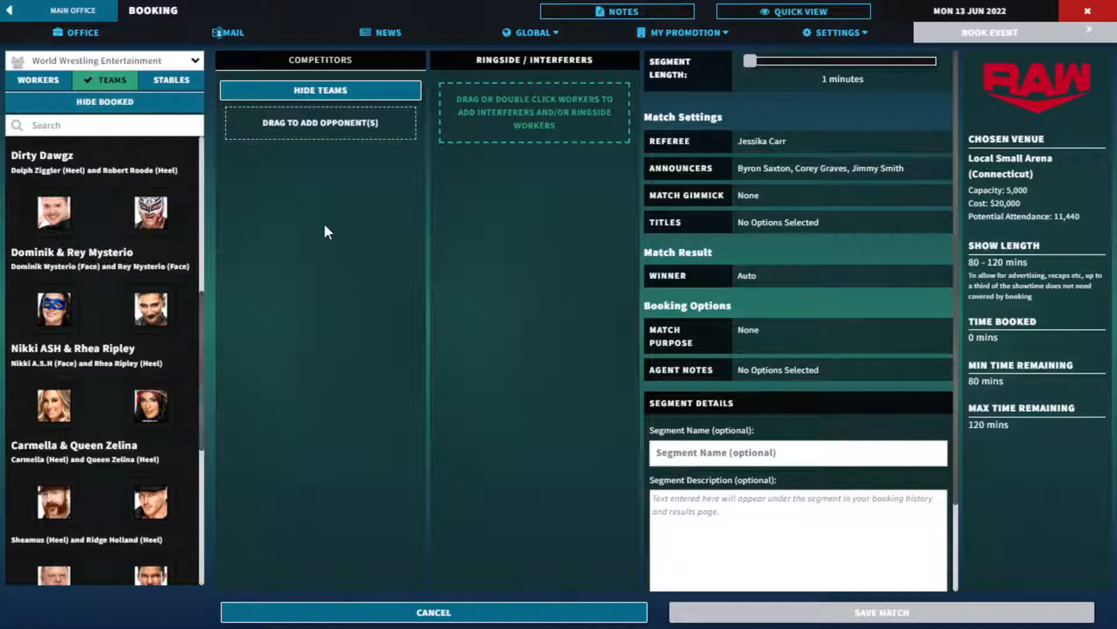
left_click(432, 612)
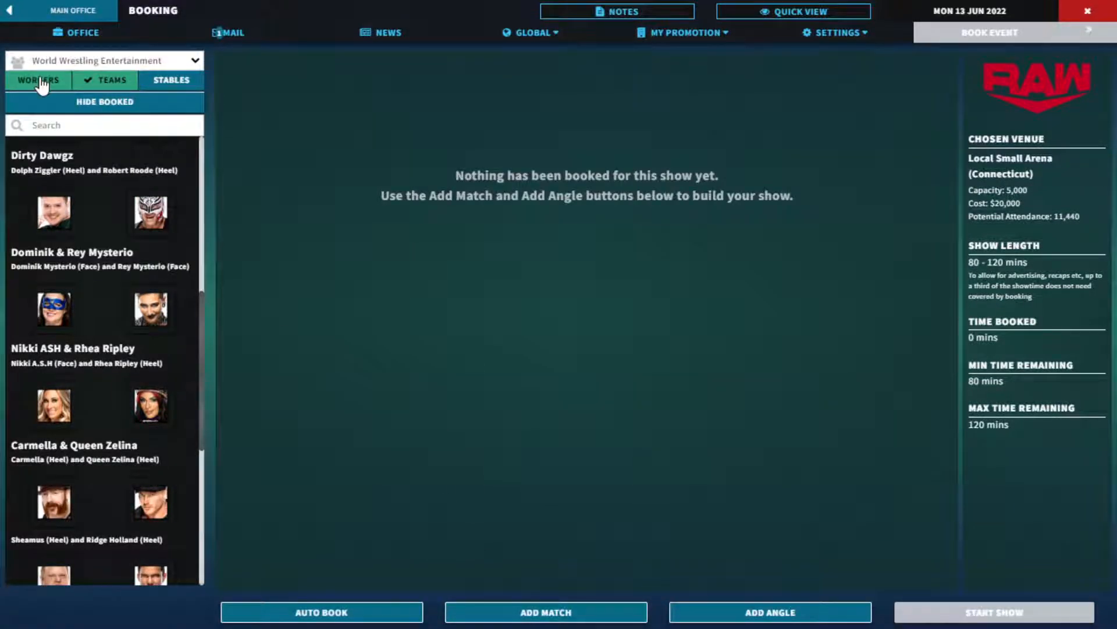
left_click(39, 80)
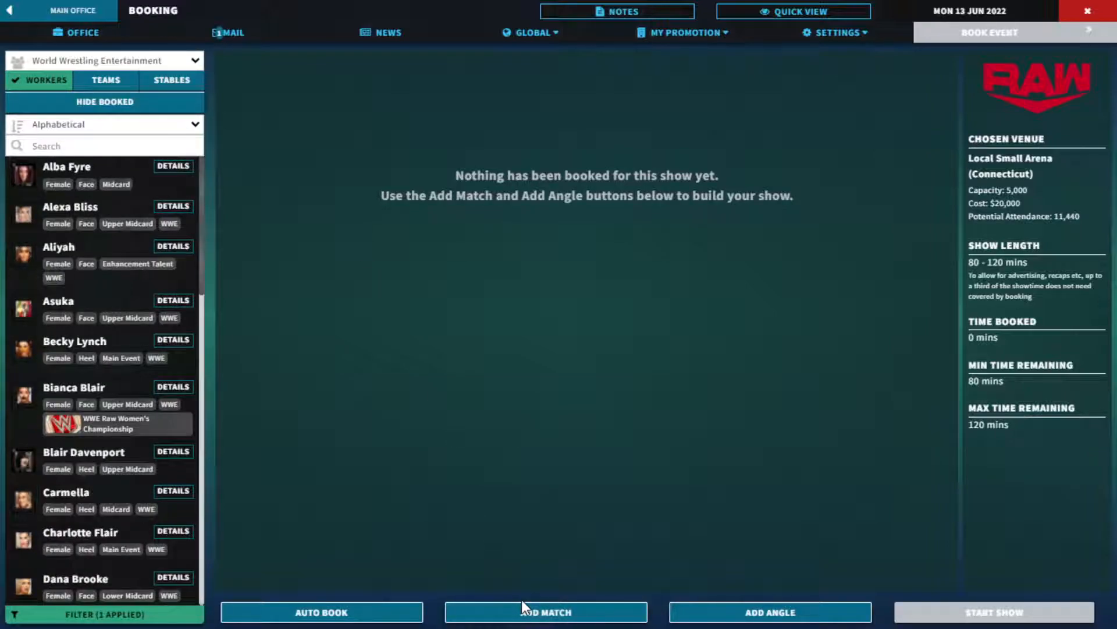
- Begin a new Raw match, remove its added competitor, and reach the worker filter settings
left_click(546, 611)
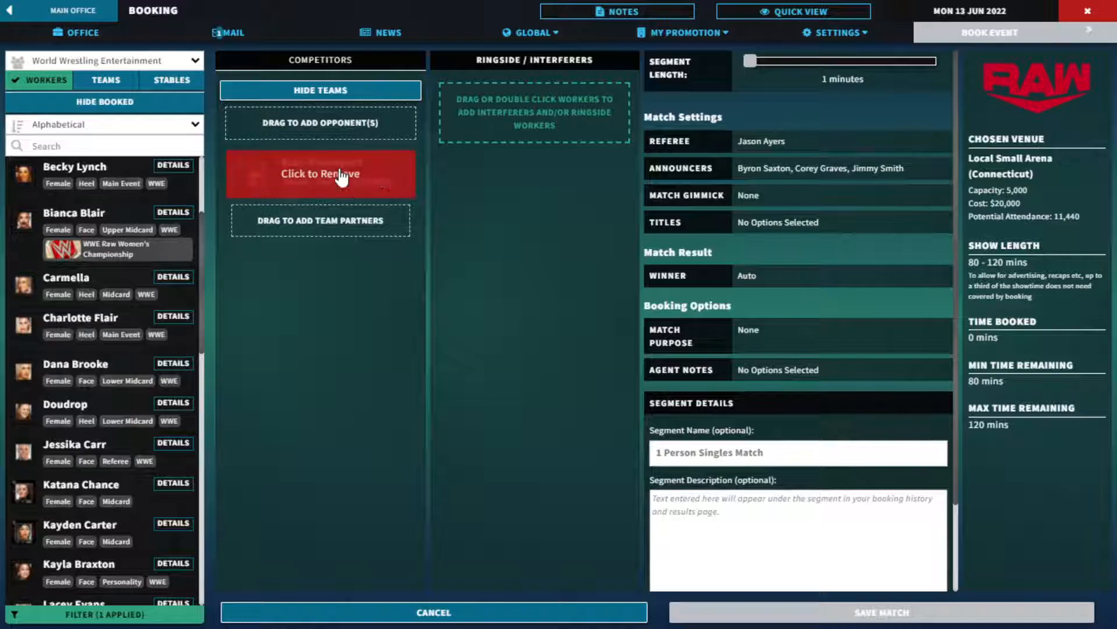
mouse_move(413, 169)
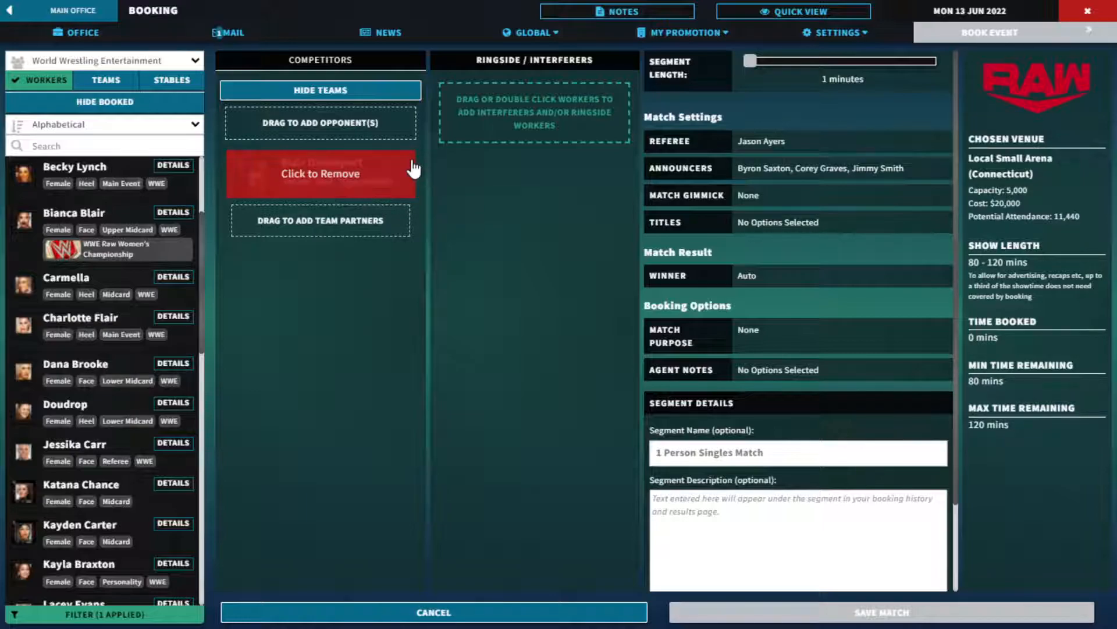
left_click(320, 174)
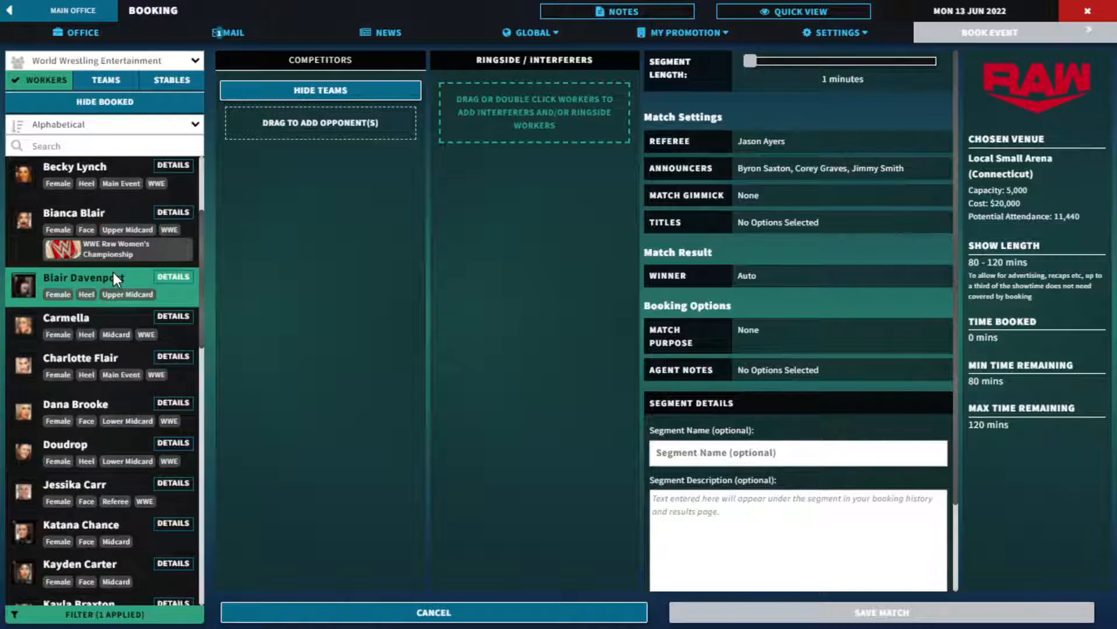
scroll("down", 3)
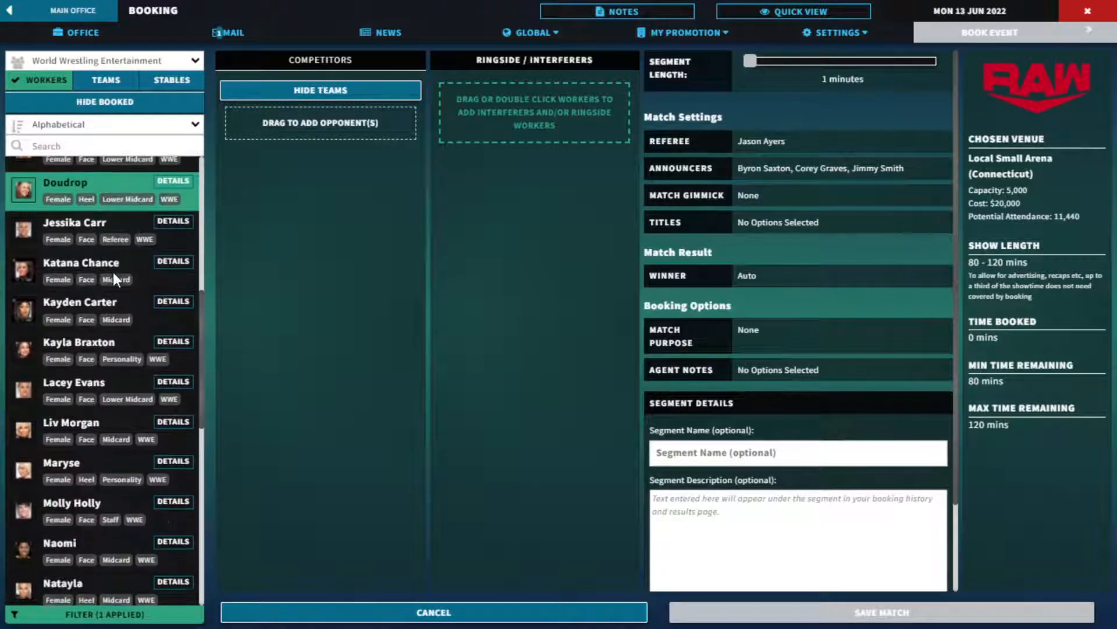
scroll("down", 3)
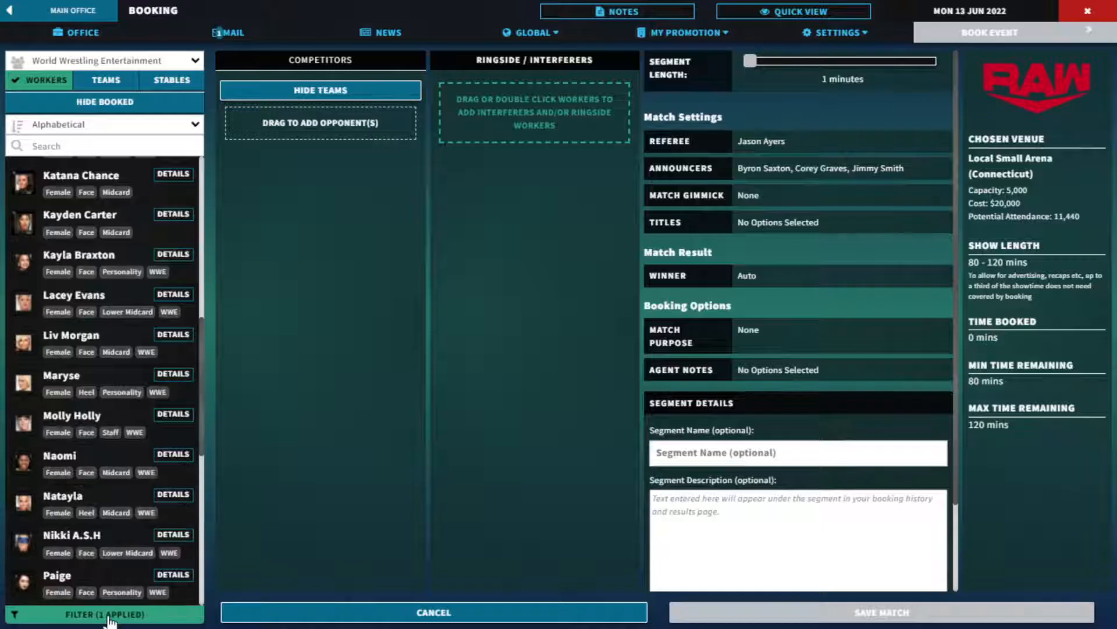
left_click(105, 615)
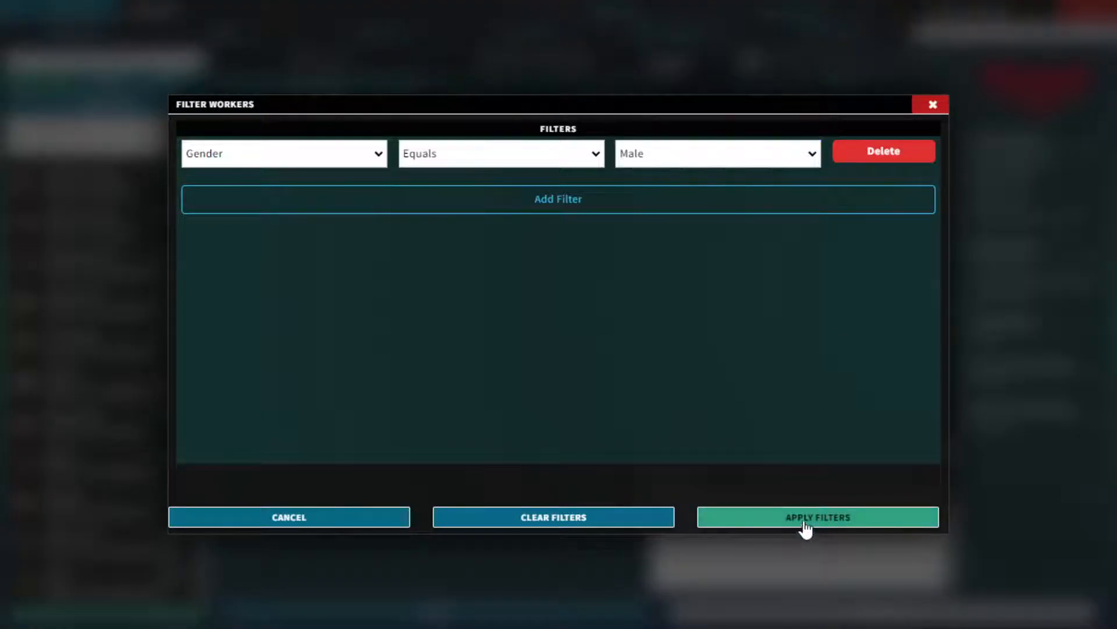
- Filter to male workers, list tag teams, and confirm Rey Mysterio as the 10-minute tag match winner
left_click(816, 516)
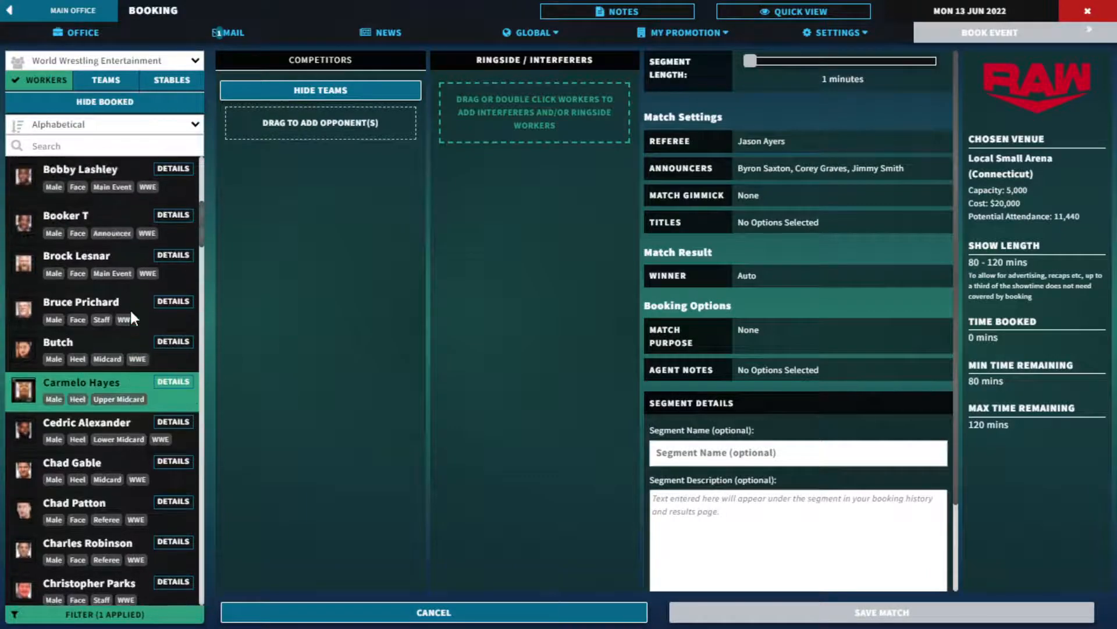
scroll("up", 3)
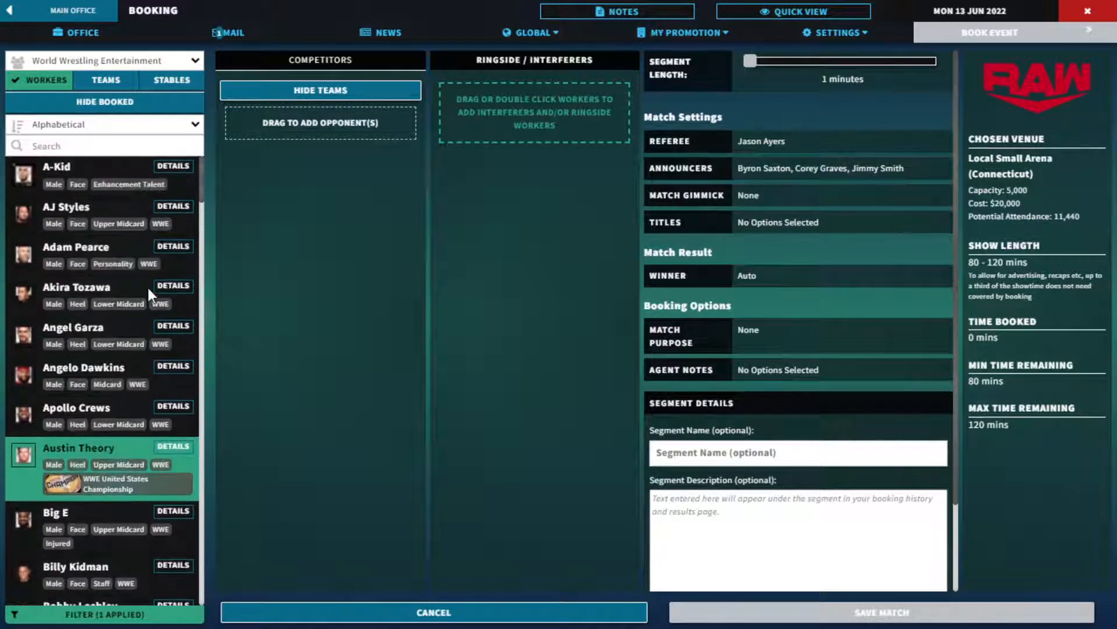
left_click(106, 80)
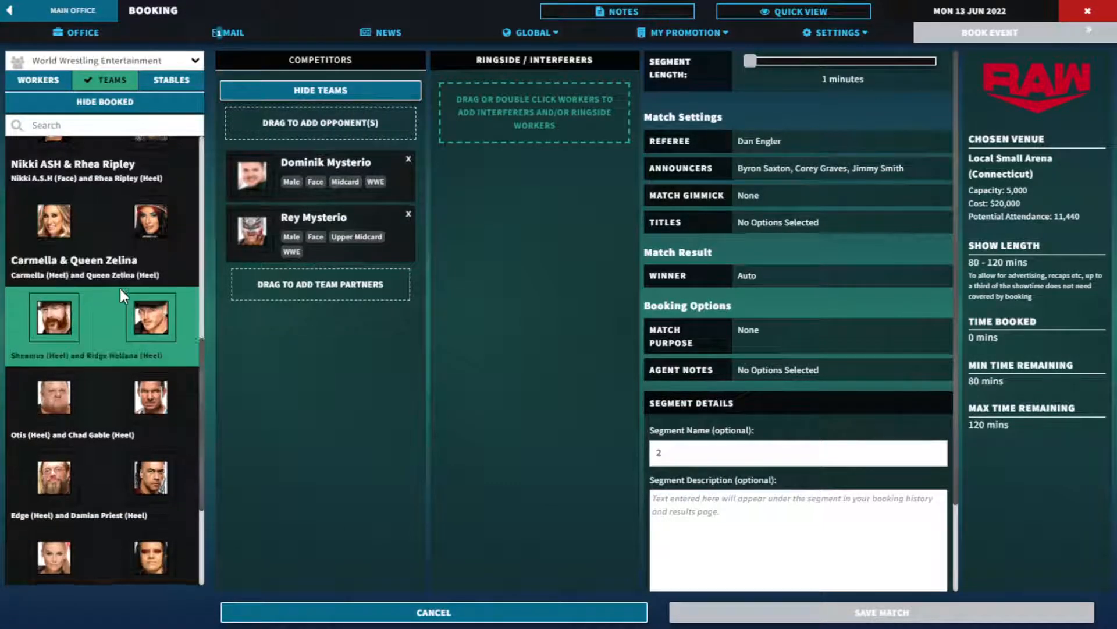
scroll("down", 3)
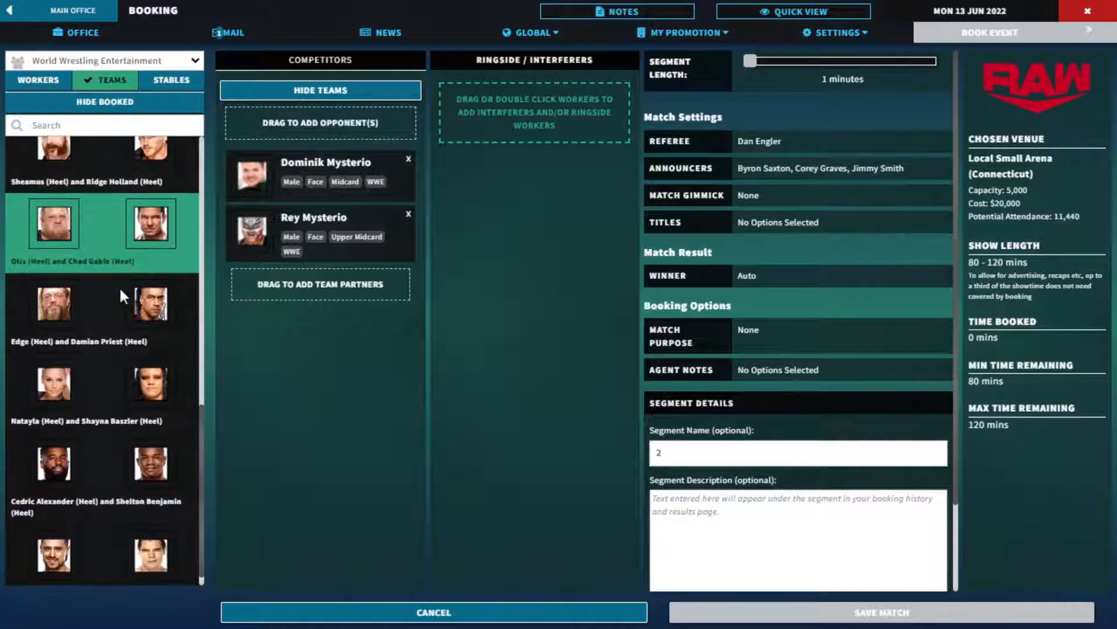
scroll("down", 3)
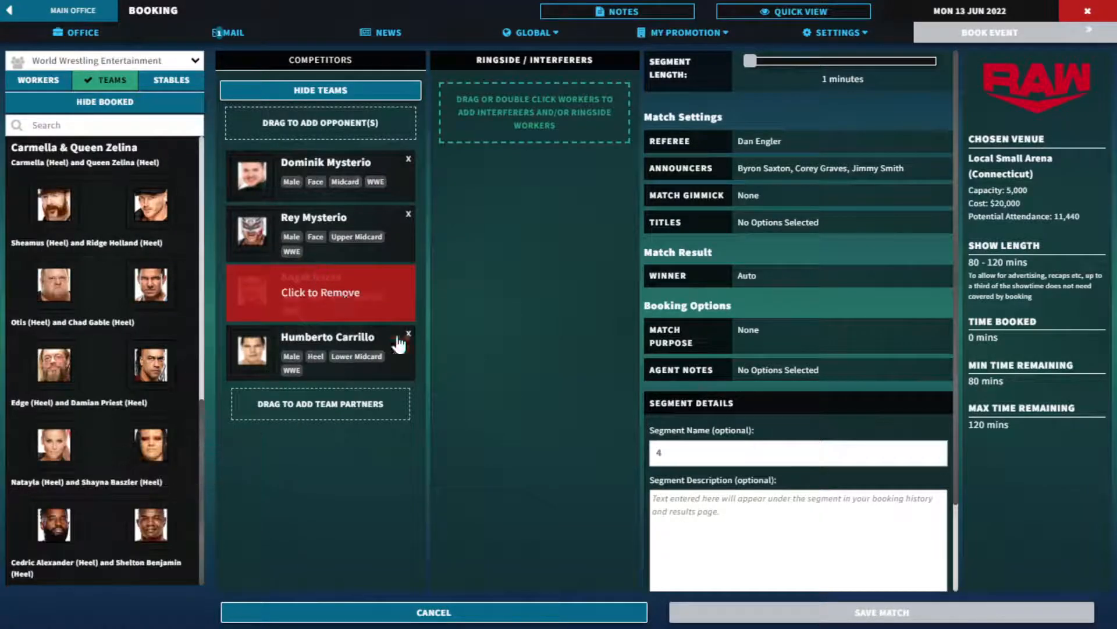
mouse_move(390, 277)
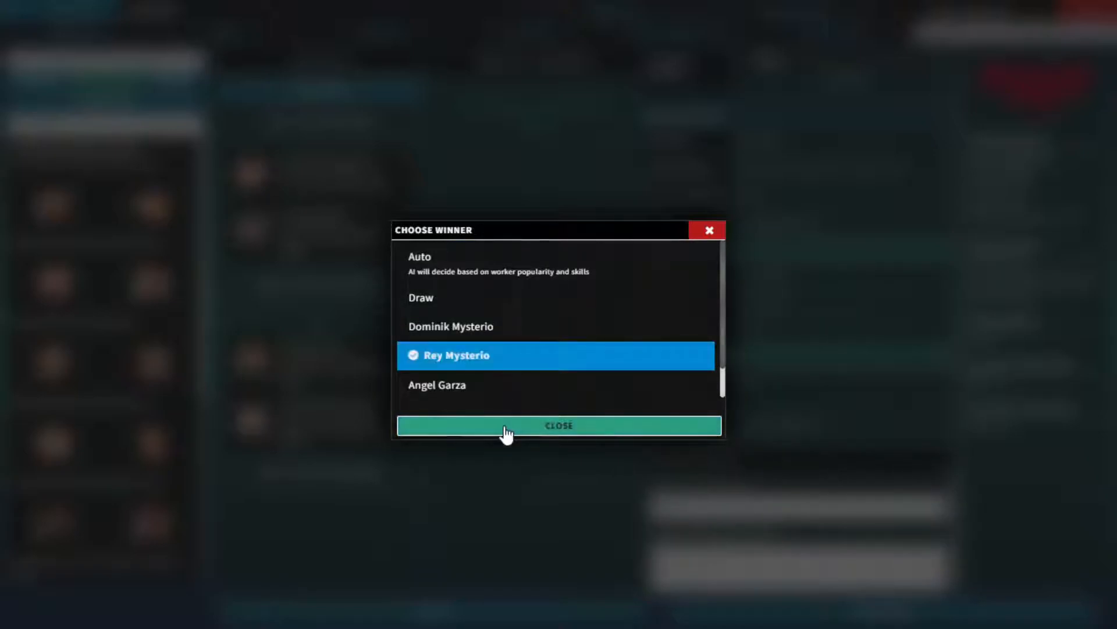
left_click(559, 425)
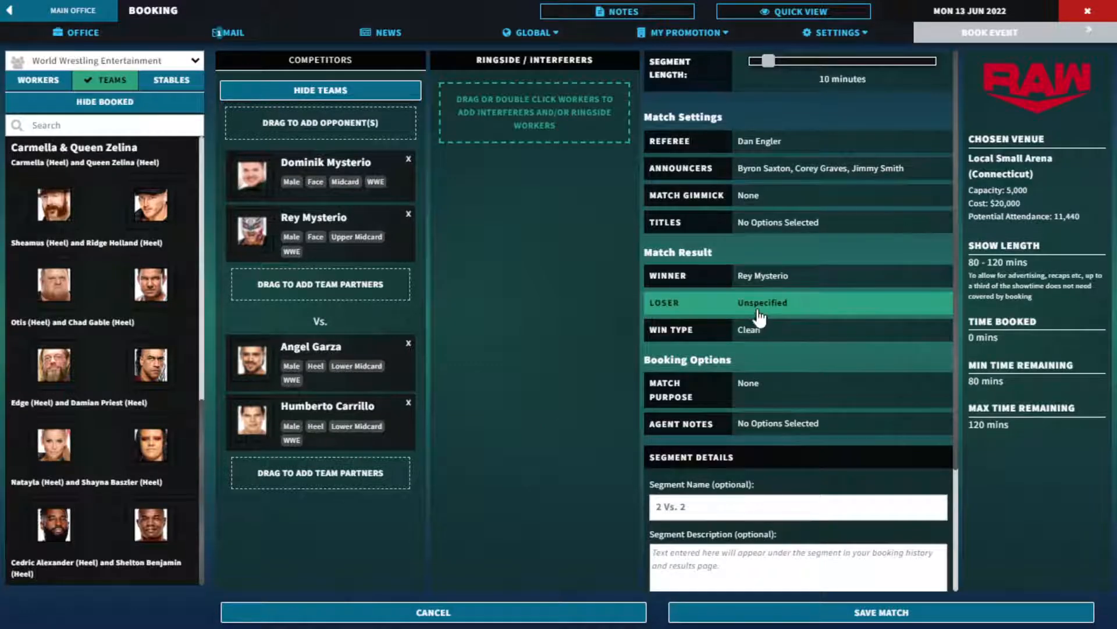
mouse_move(773, 617)
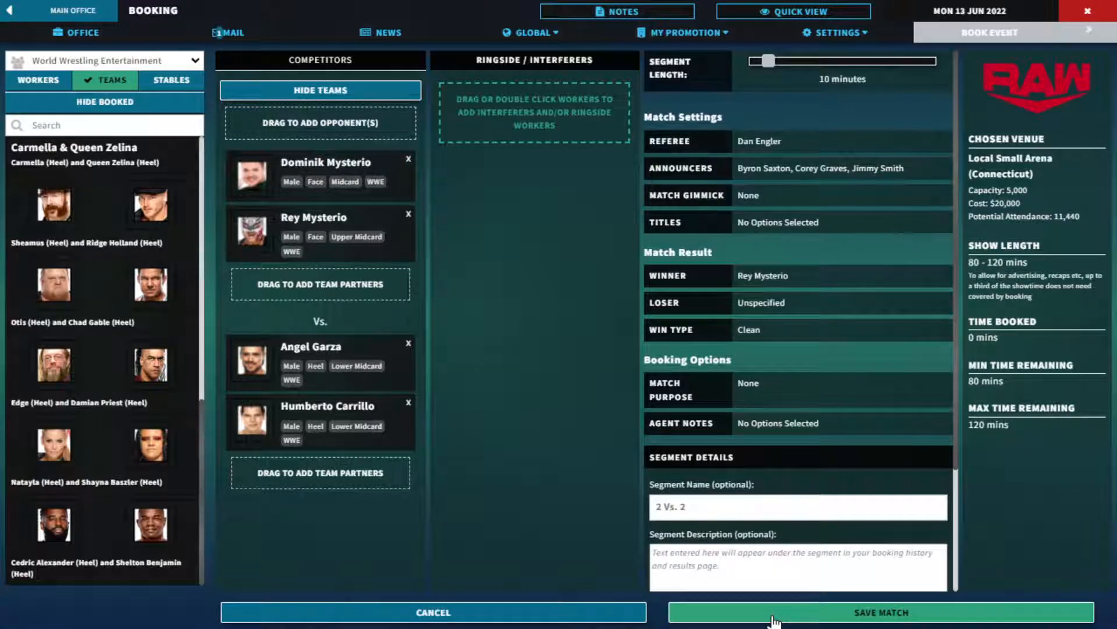
- Save the Mysterios vs. Garza & Carrillo tag match to the Raw card
left_click(880, 612)
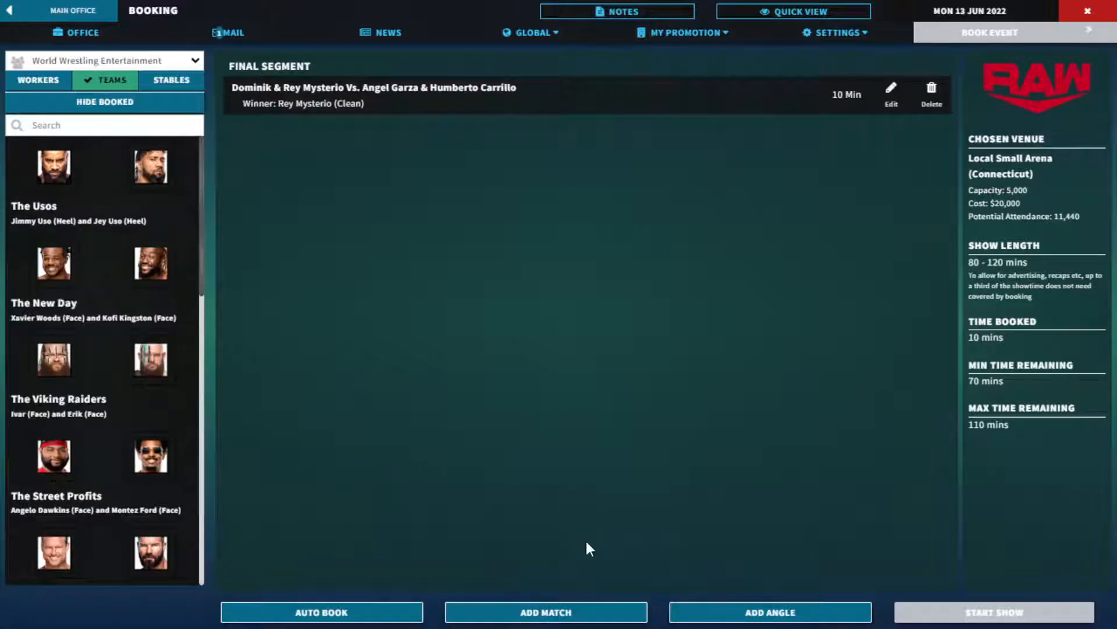
- Start a new Raw angle, list individual workers, and make its first story beat an Interview
left_click(769, 612)
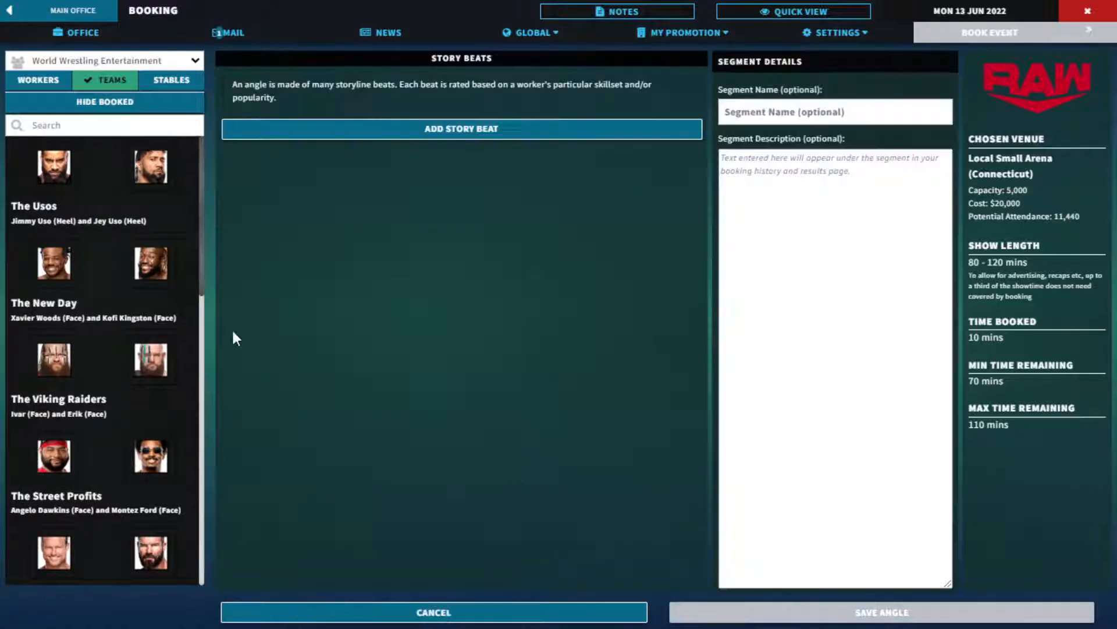
scroll("down", 3)
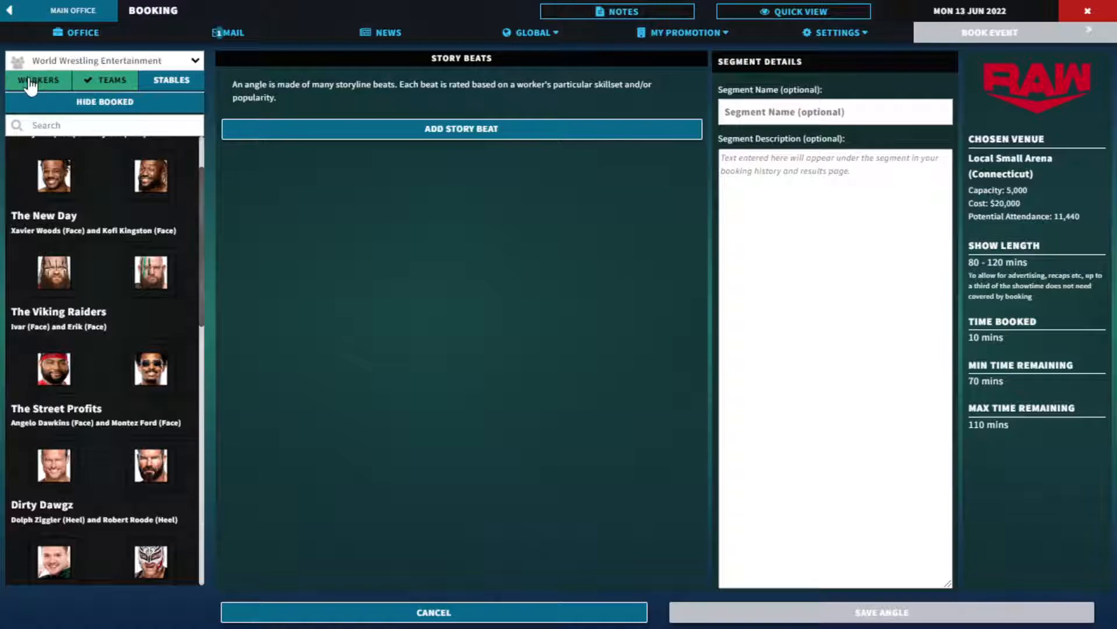
left_click(461, 128)
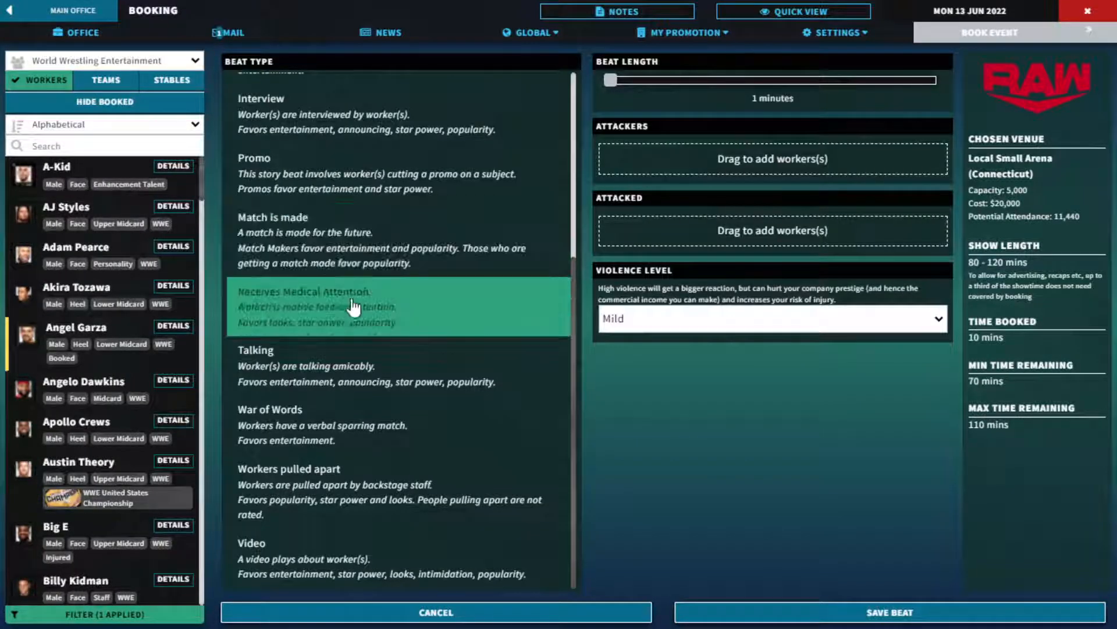
scroll("up", 3)
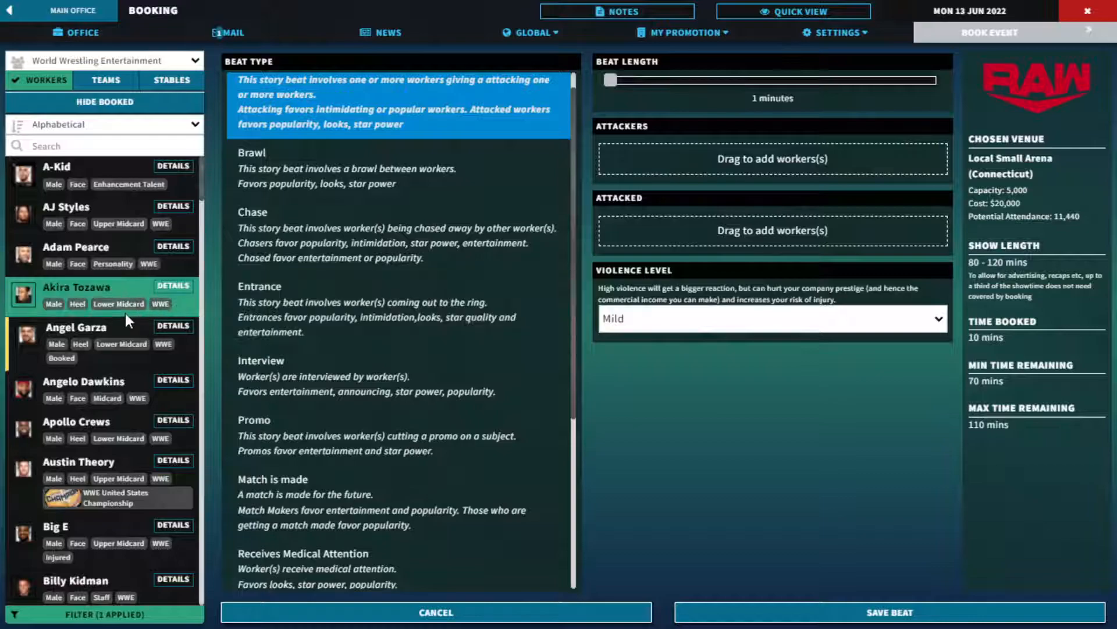
scroll("down", 3)
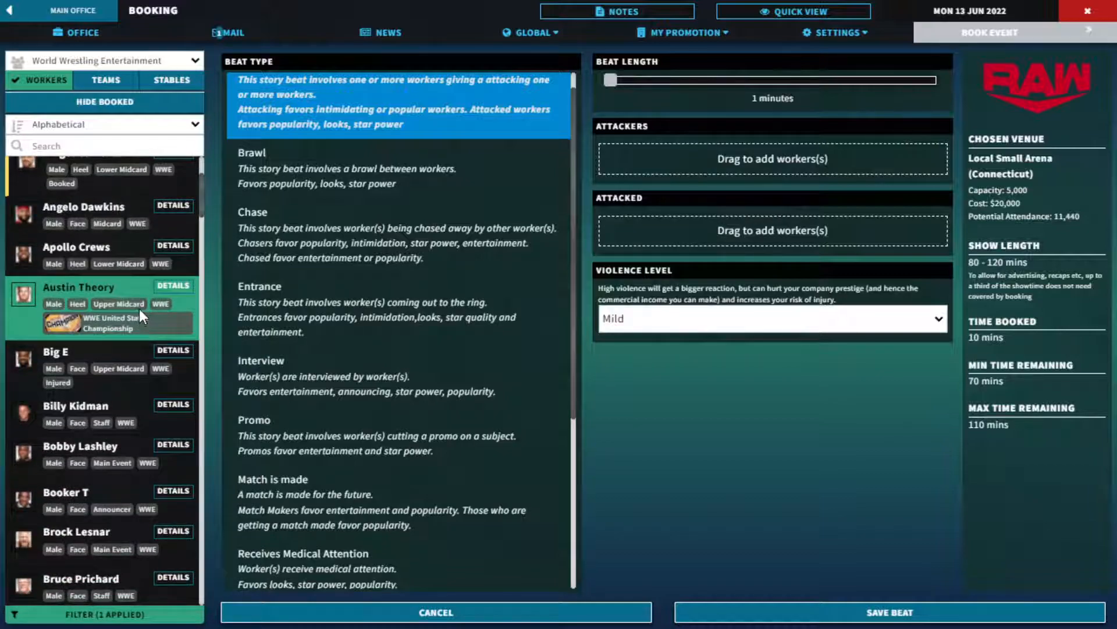
left_click(279, 360)
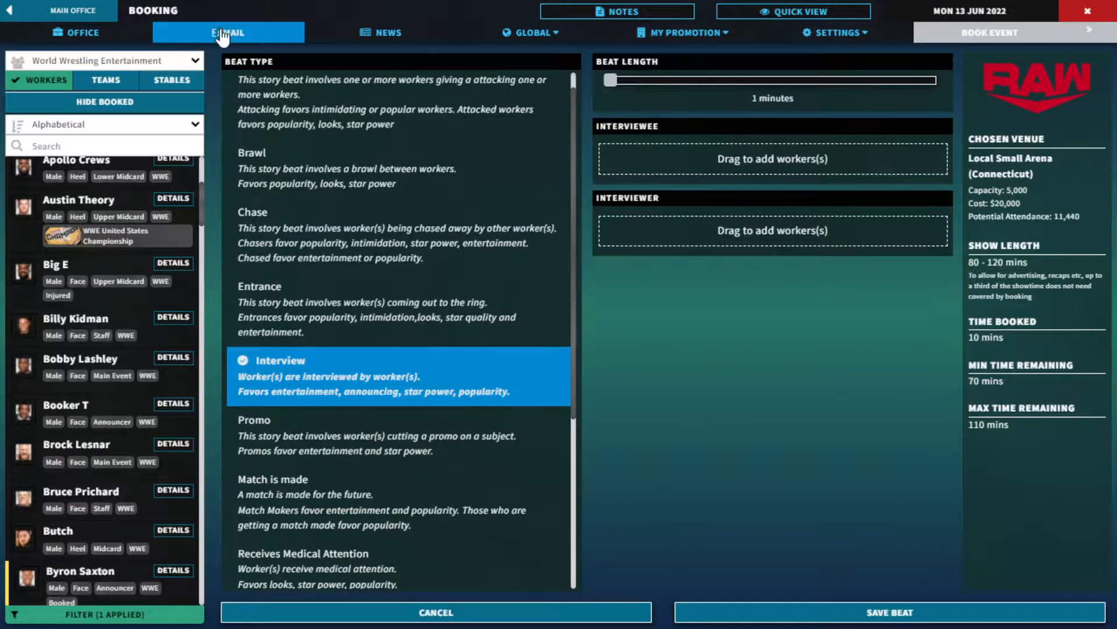
- Check the mail inbox, then go back to the Raw booking card
left_click(228, 32)
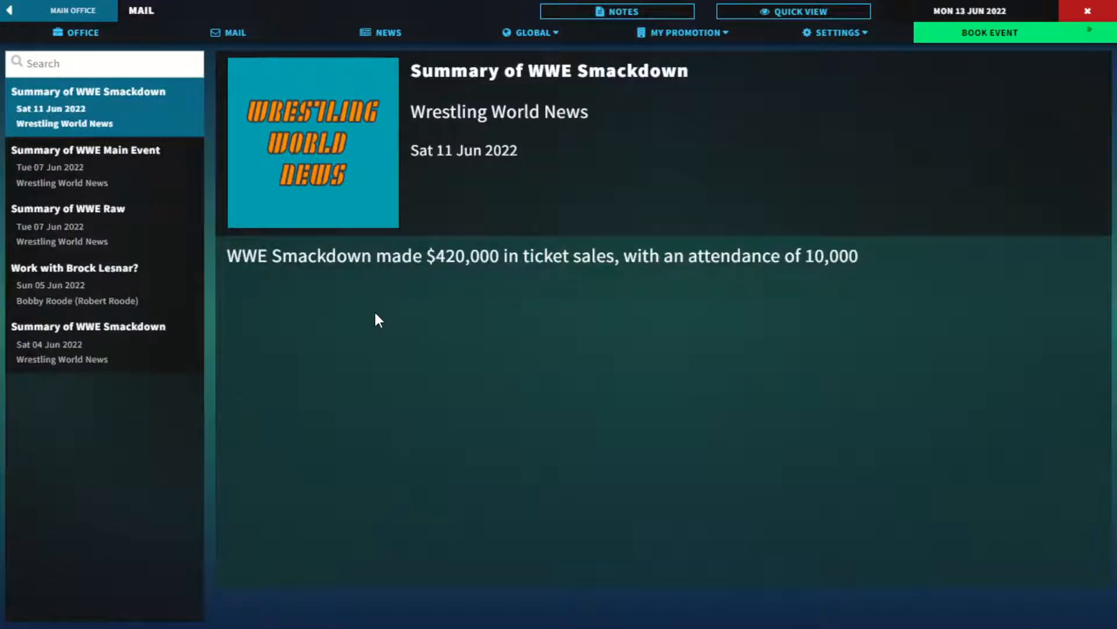
mouse_move(198, 169)
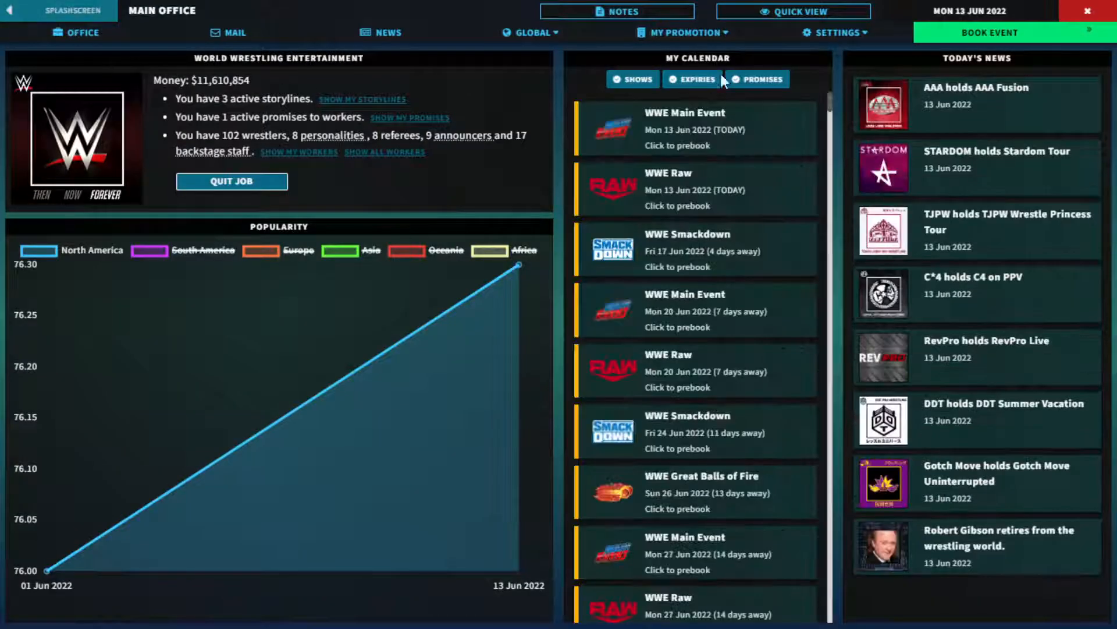
left_click(990, 32)
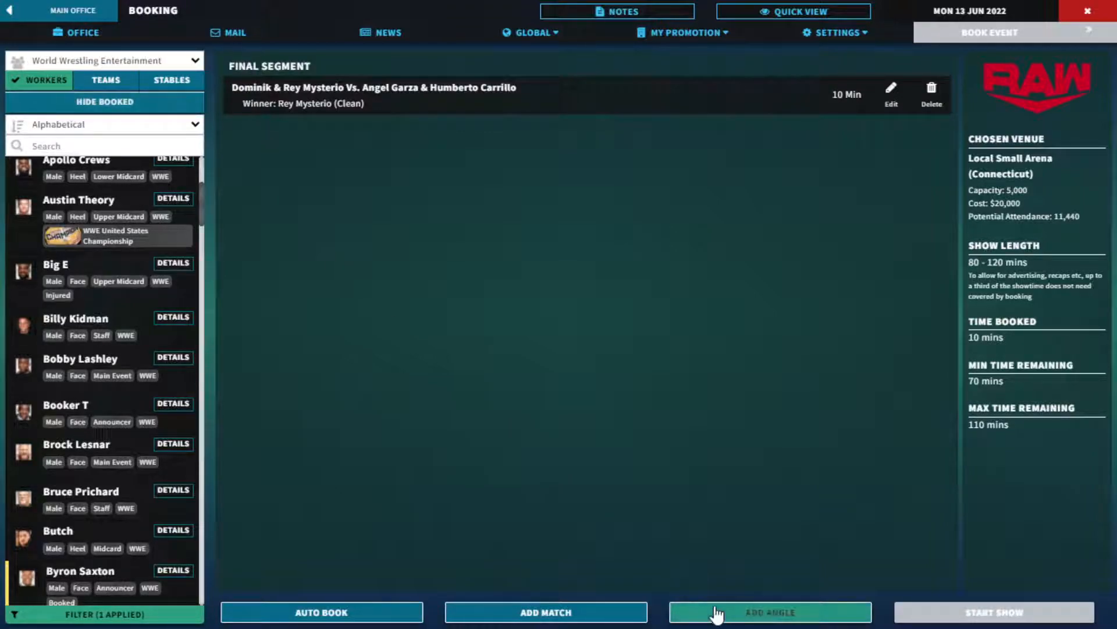
- Start another Raw angle with an Interview story beat and scroll the worker list for participants
left_click(769, 612)
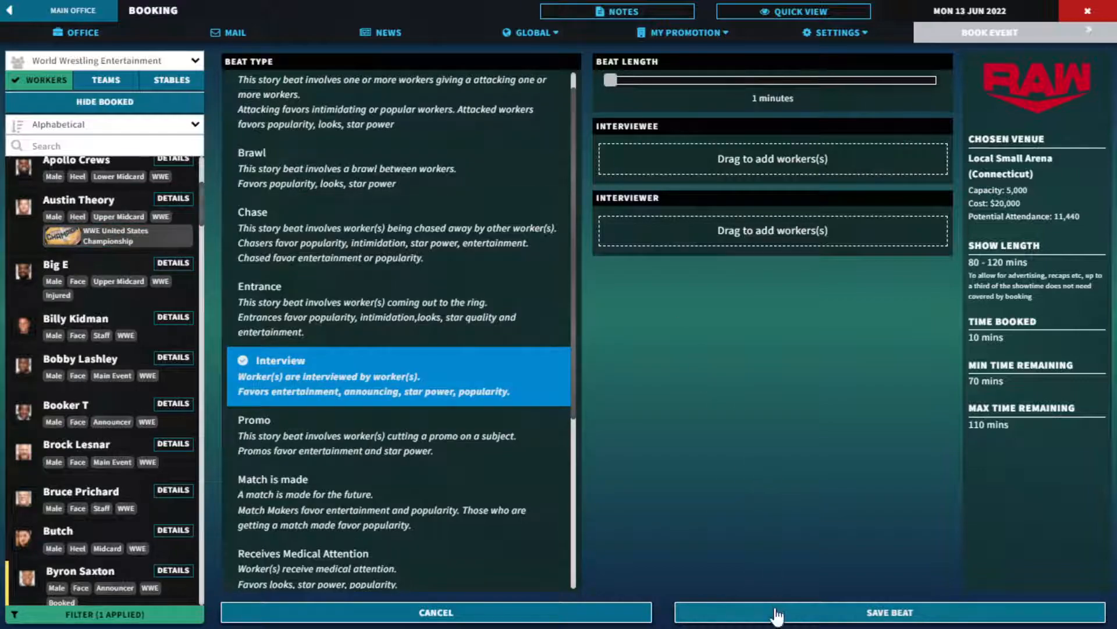
mouse_move(283, 309)
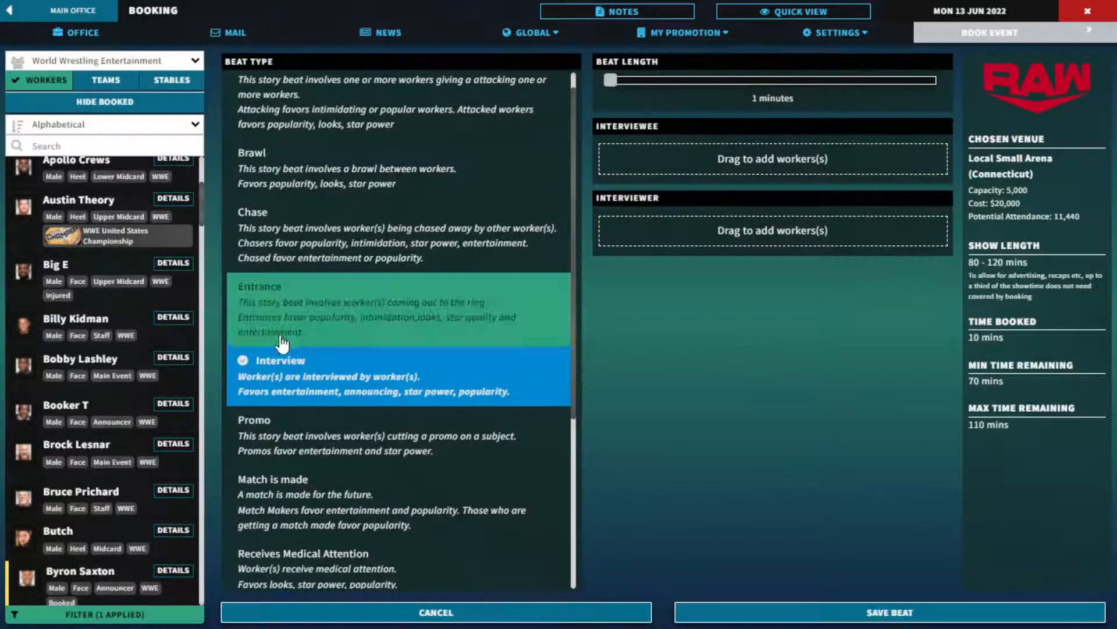
scroll("down", 3)
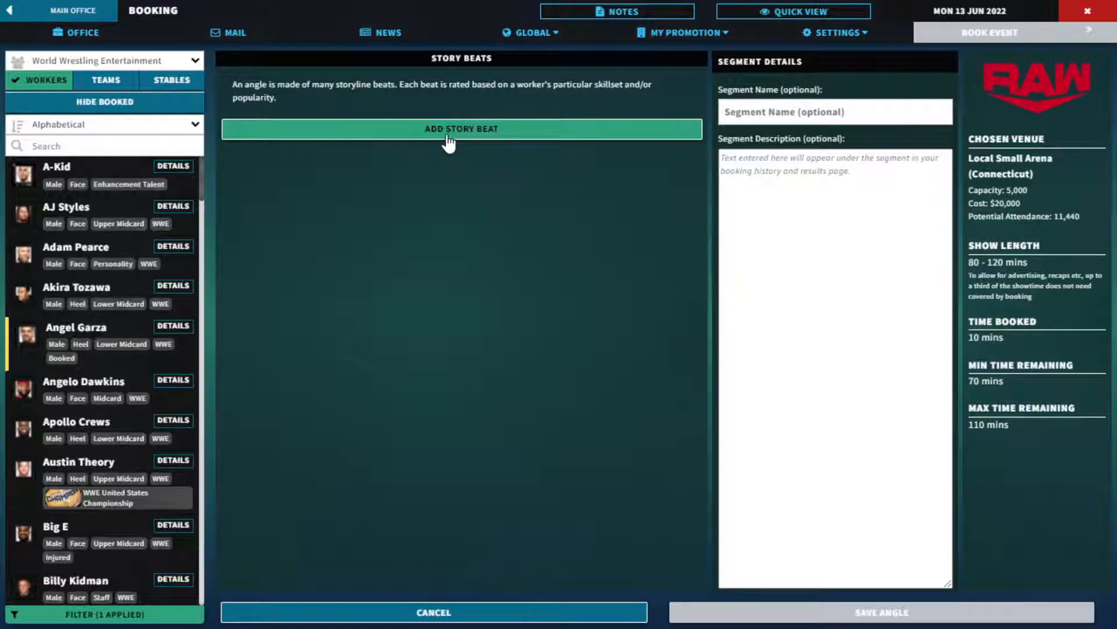
left_click(461, 130)
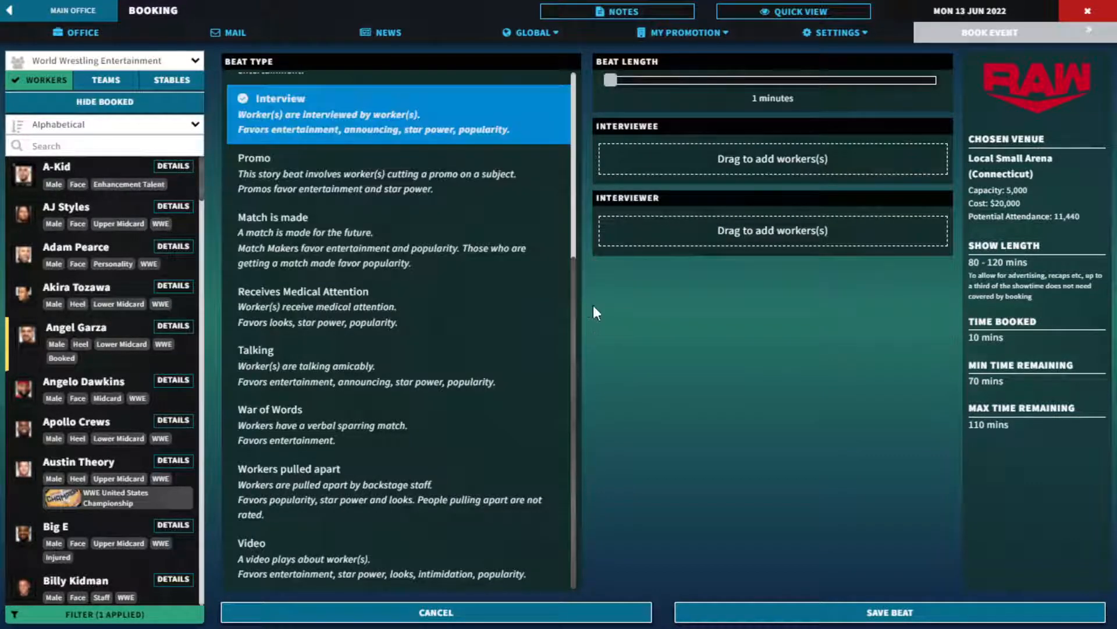
mouse_move(79, 292)
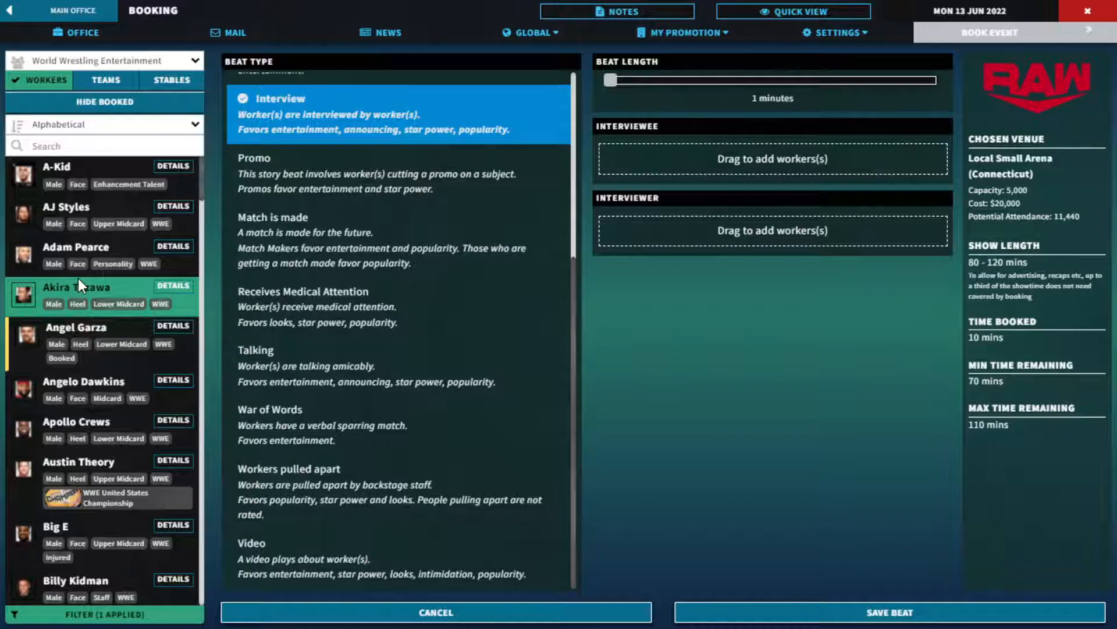
left_click(85, 255)
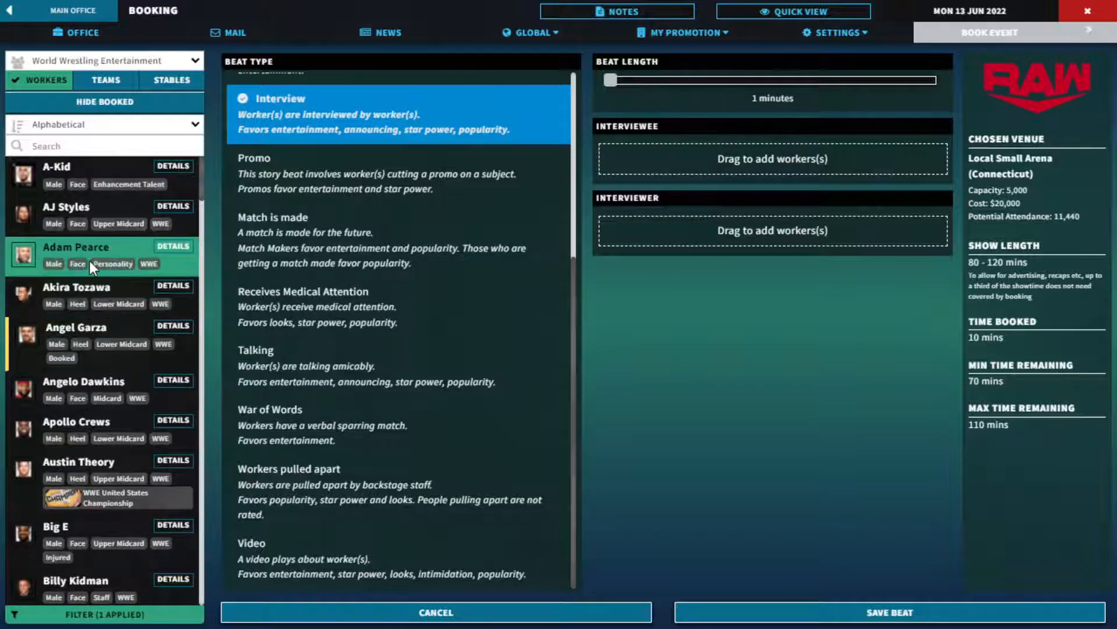
scroll("down", 3)
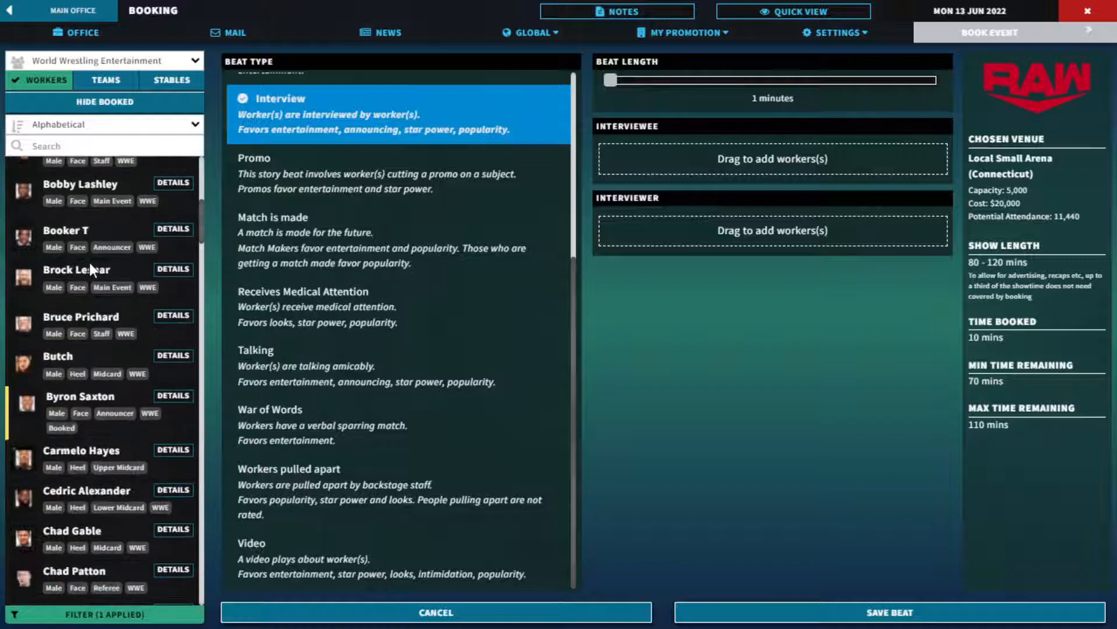
scroll("down", 3)
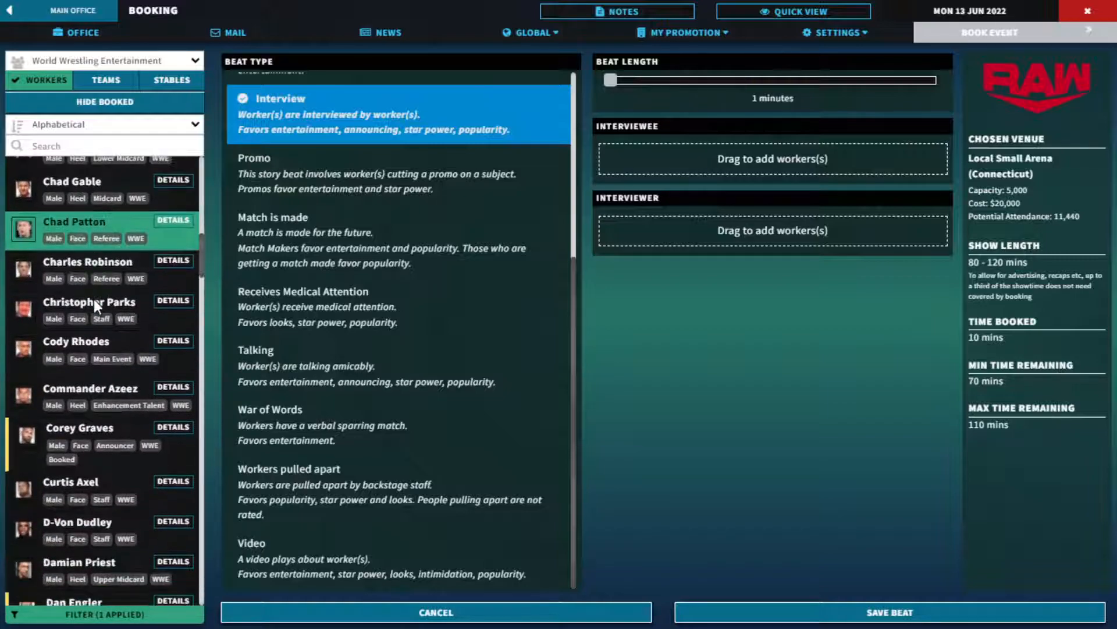
scroll("down", 3)
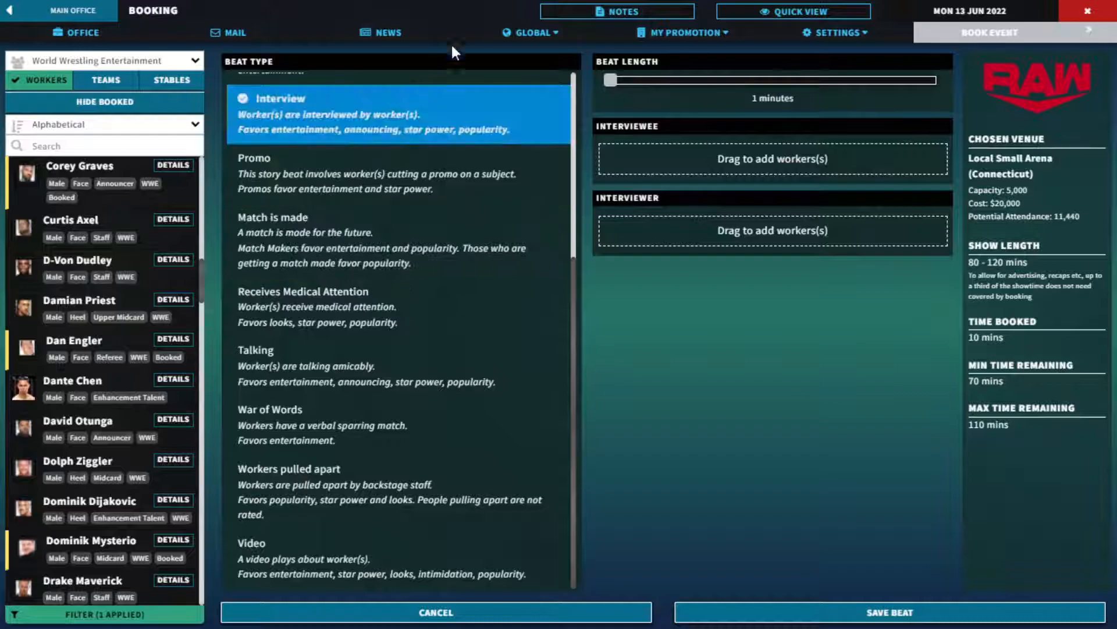
scroll("down", 3)
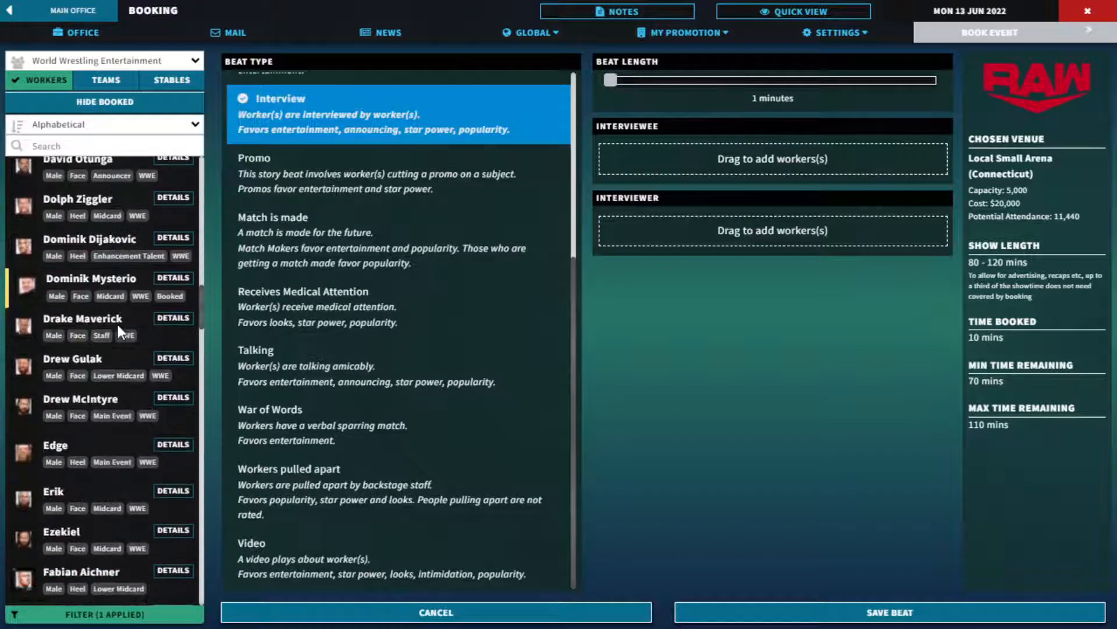
scroll("down", 3)
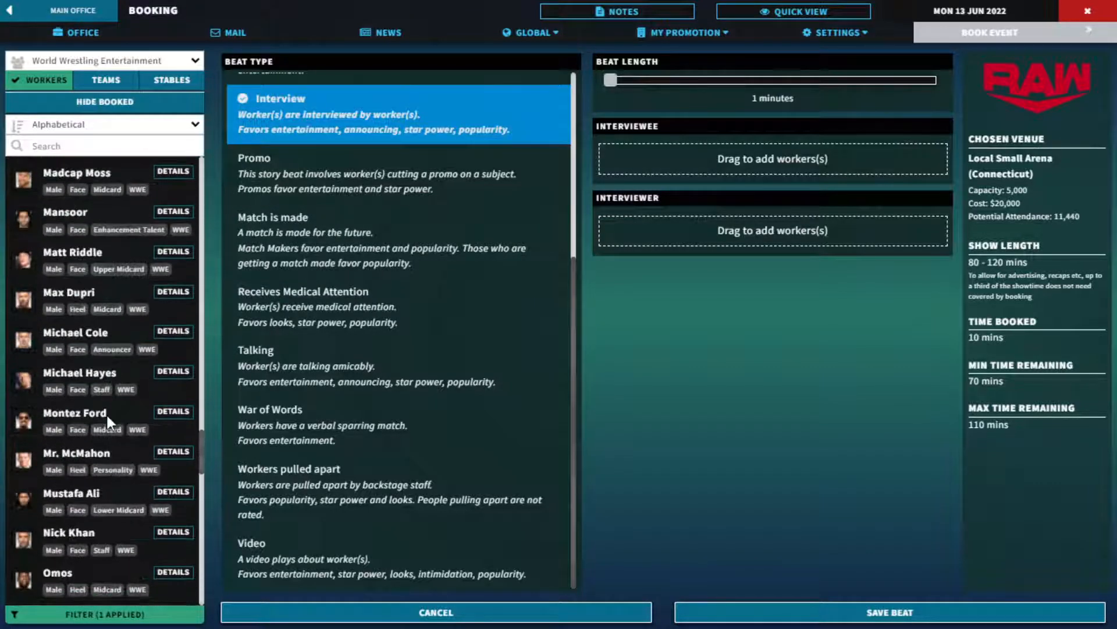
scroll("down", 3)
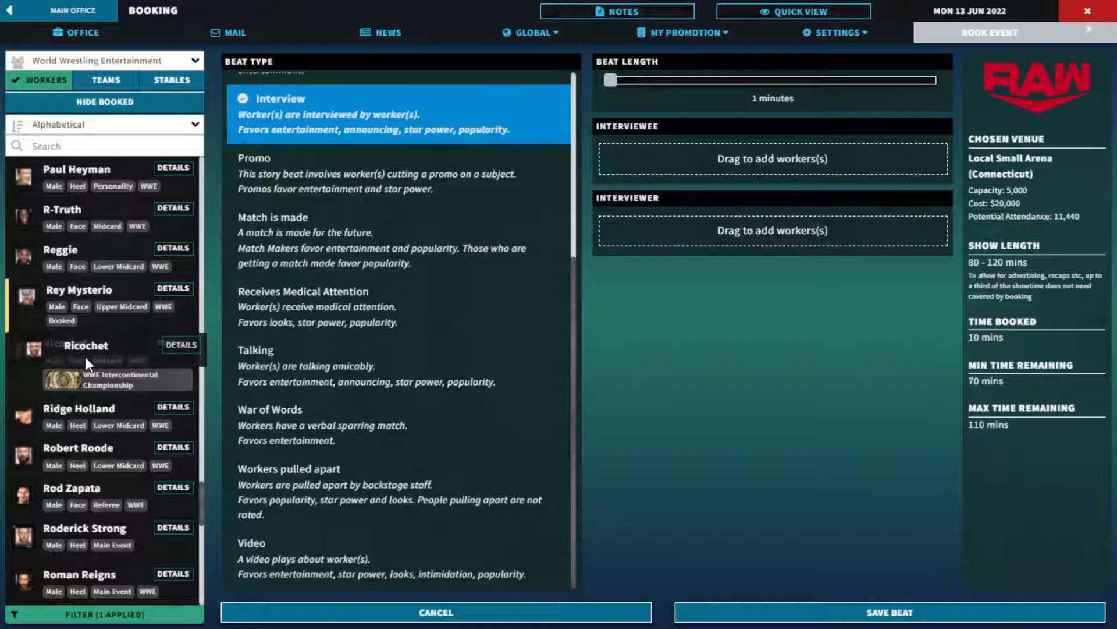
scroll("down", 3)
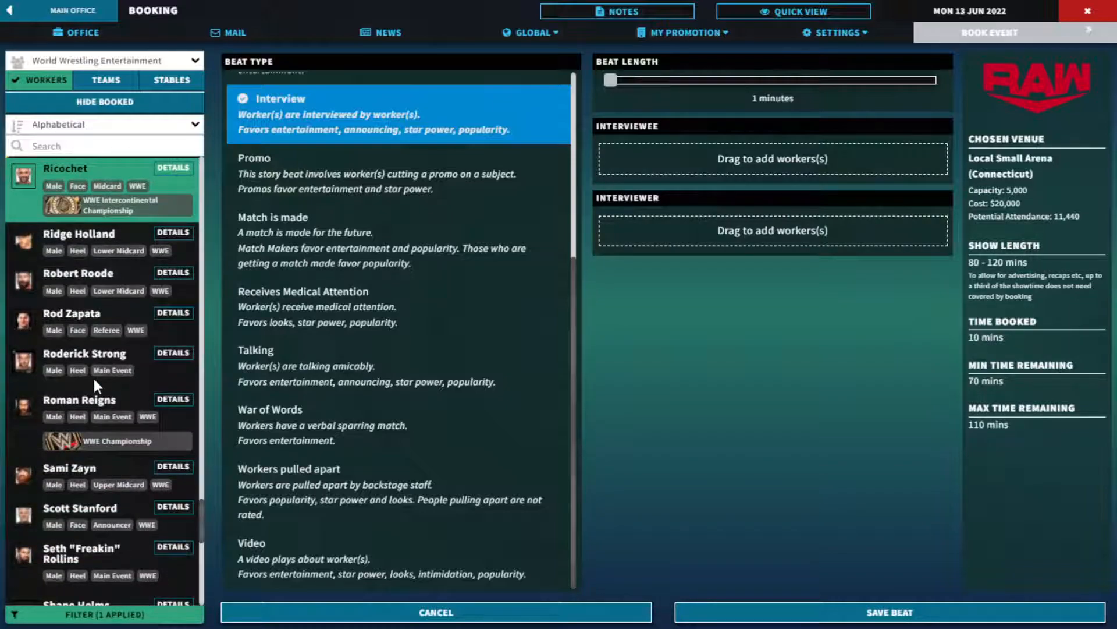
- Browse workers and adjust the interviewee slot for the 2-minute Rollins–Braxton interview beat
scroll("down", 3)
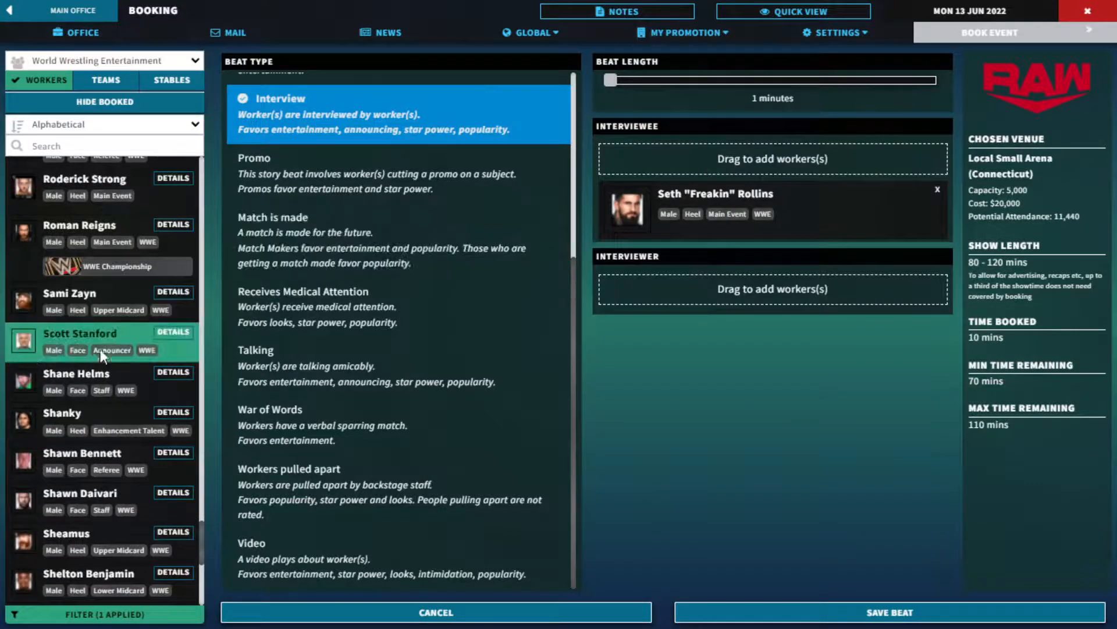
scroll("up", 3)
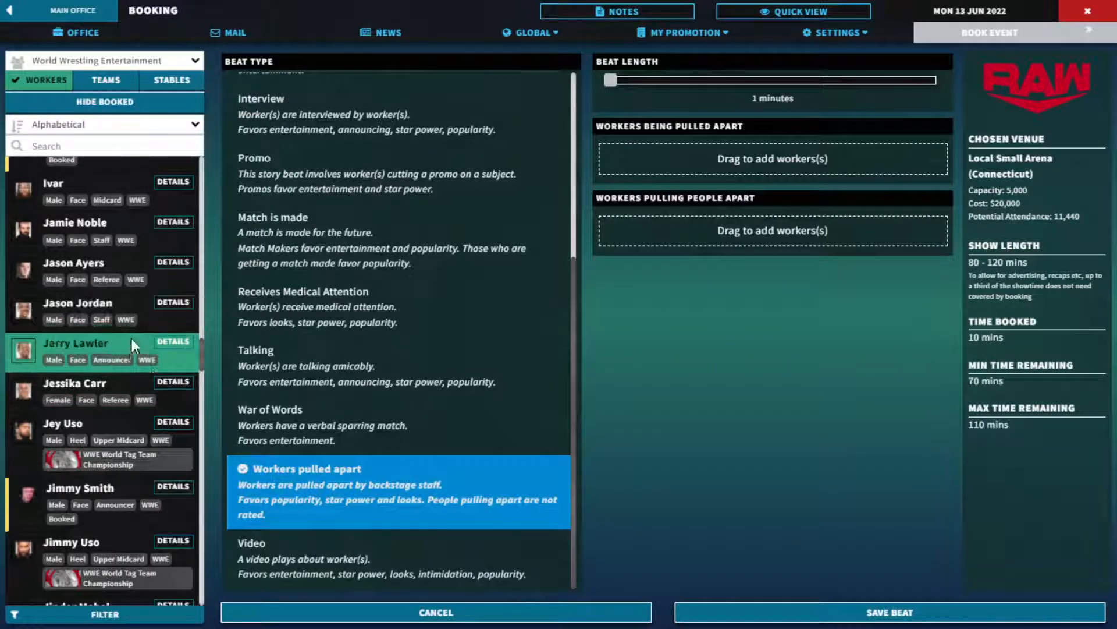
scroll("down", 3)
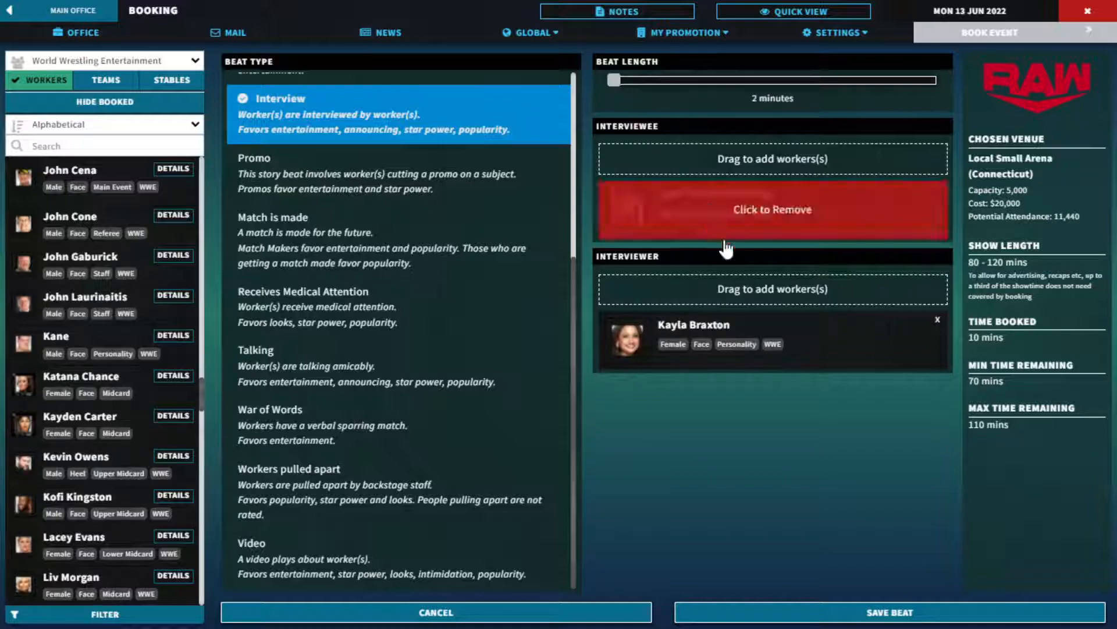
left_click(890, 611)
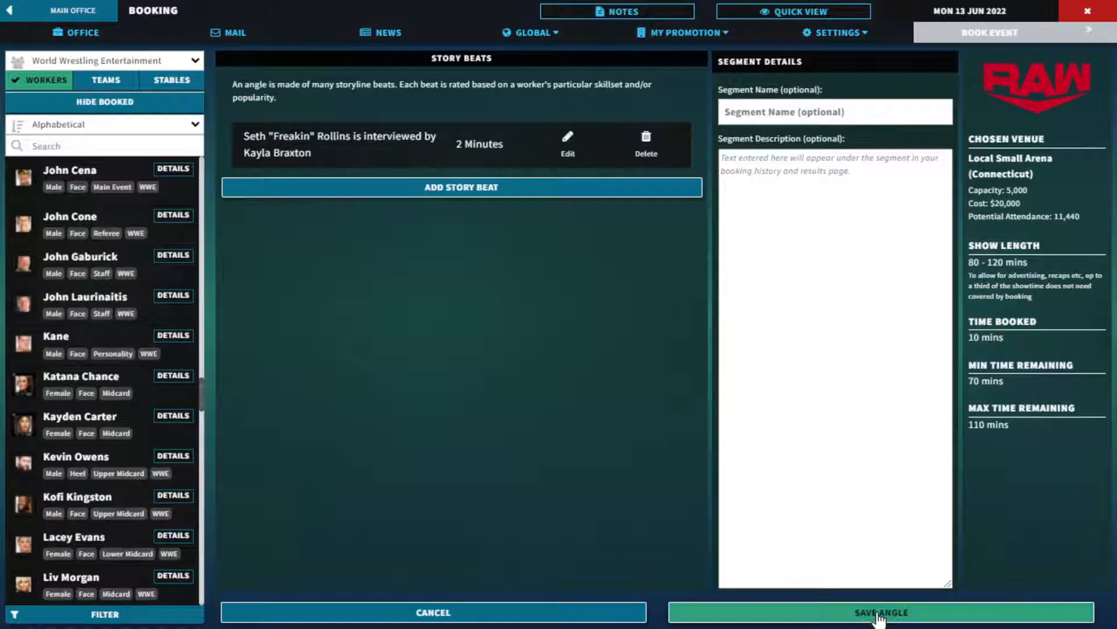
- Save the Seth Rollins and Kayla Braxton interview angle to the Raw card
left_click(880, 611)
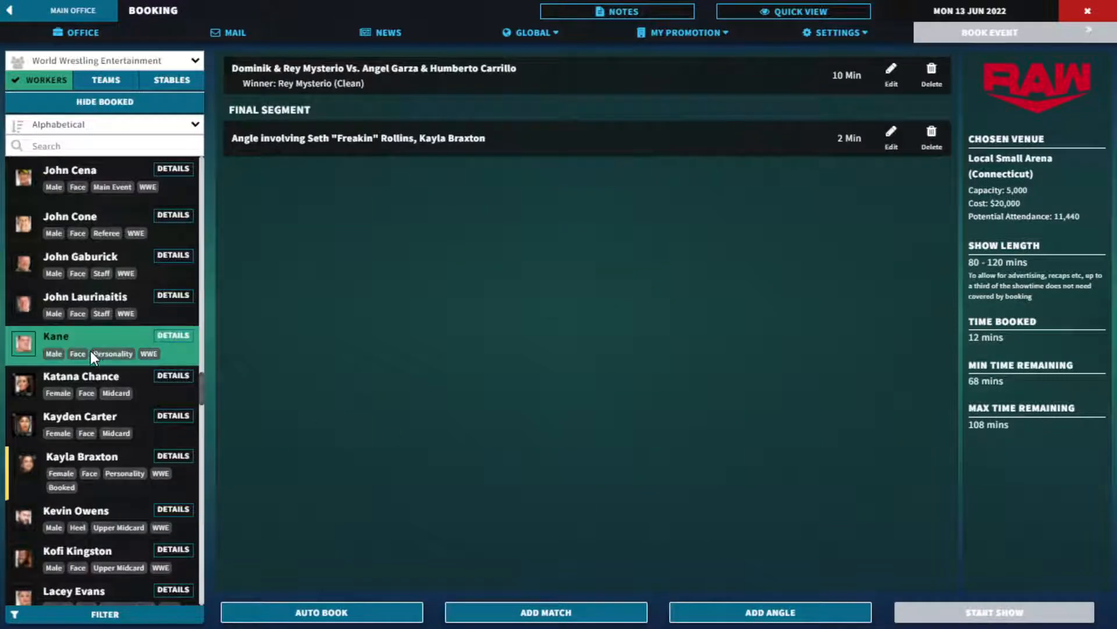
scroll("up", 3)
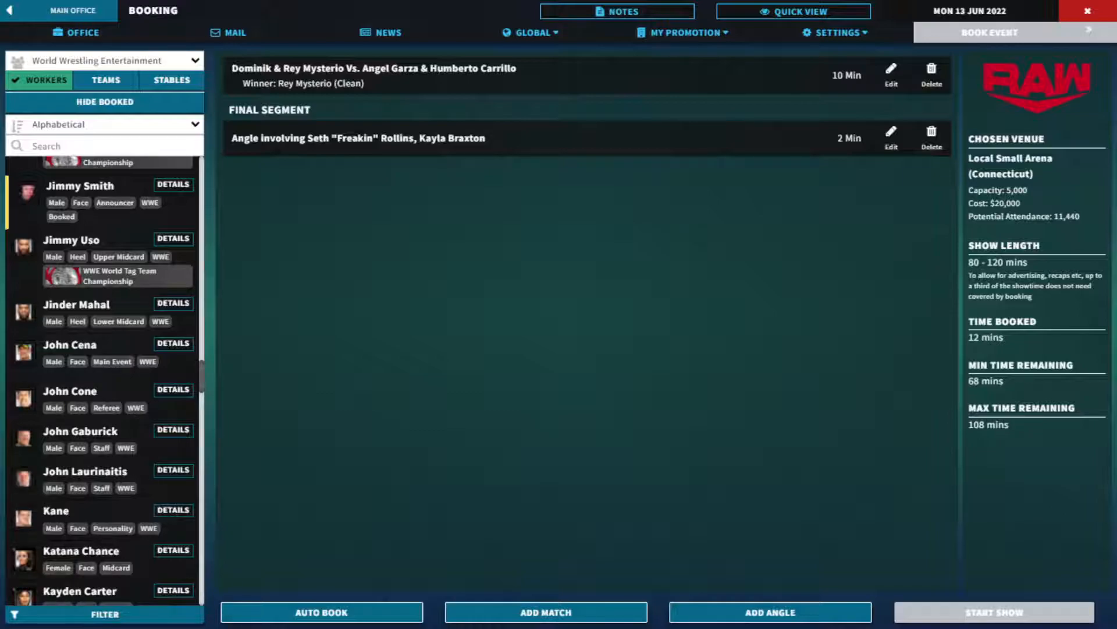
mouse_move(683, 492)
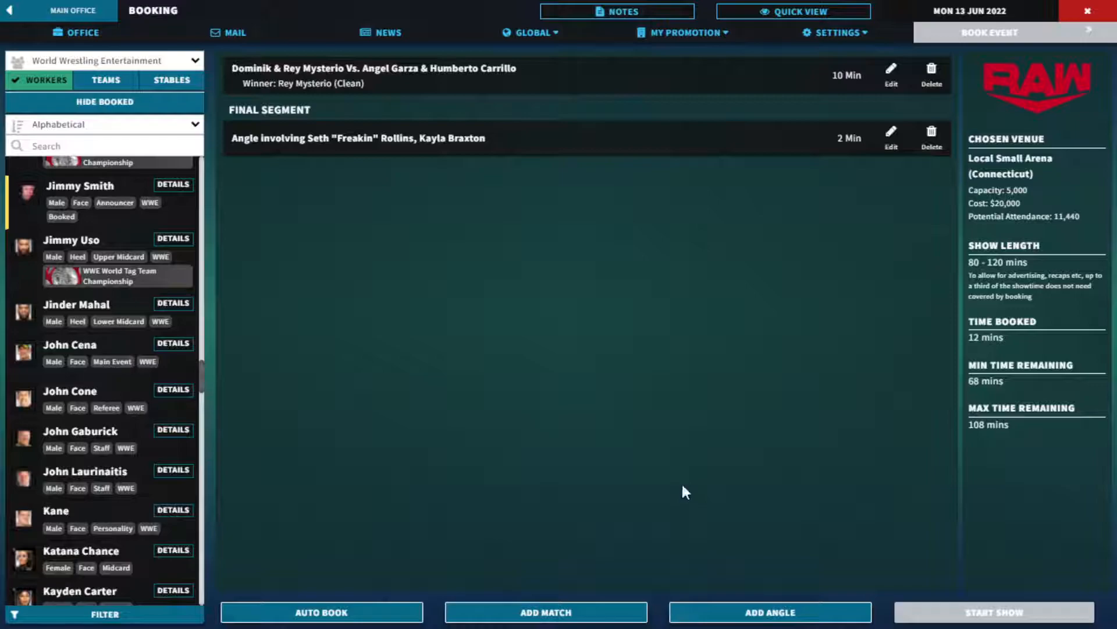
mouse_move(681, 498)
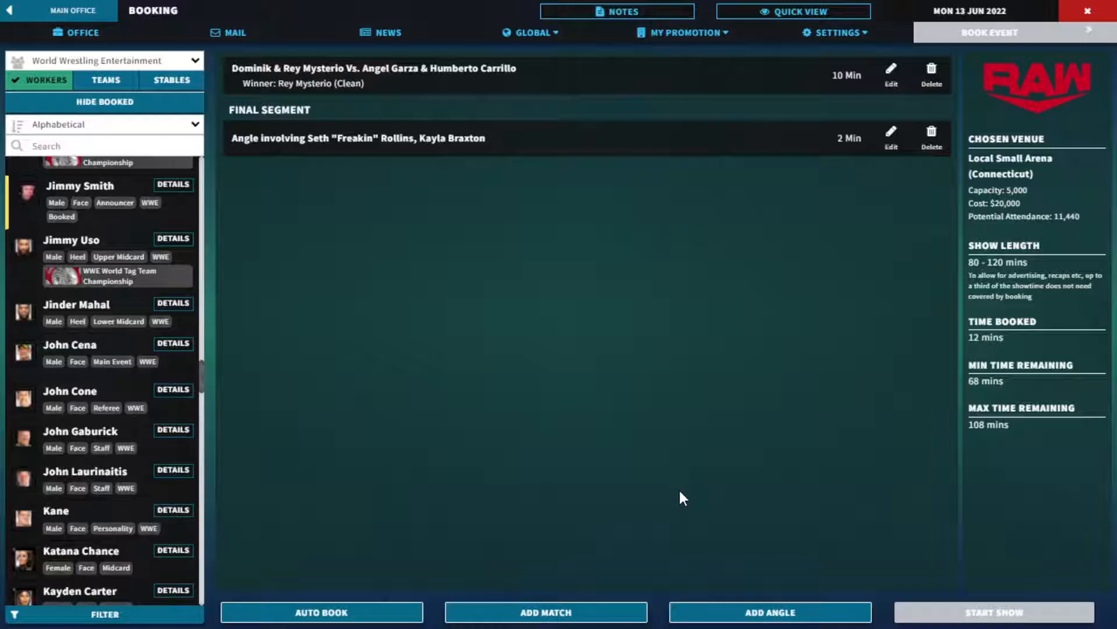
mouse_move(585, 401)
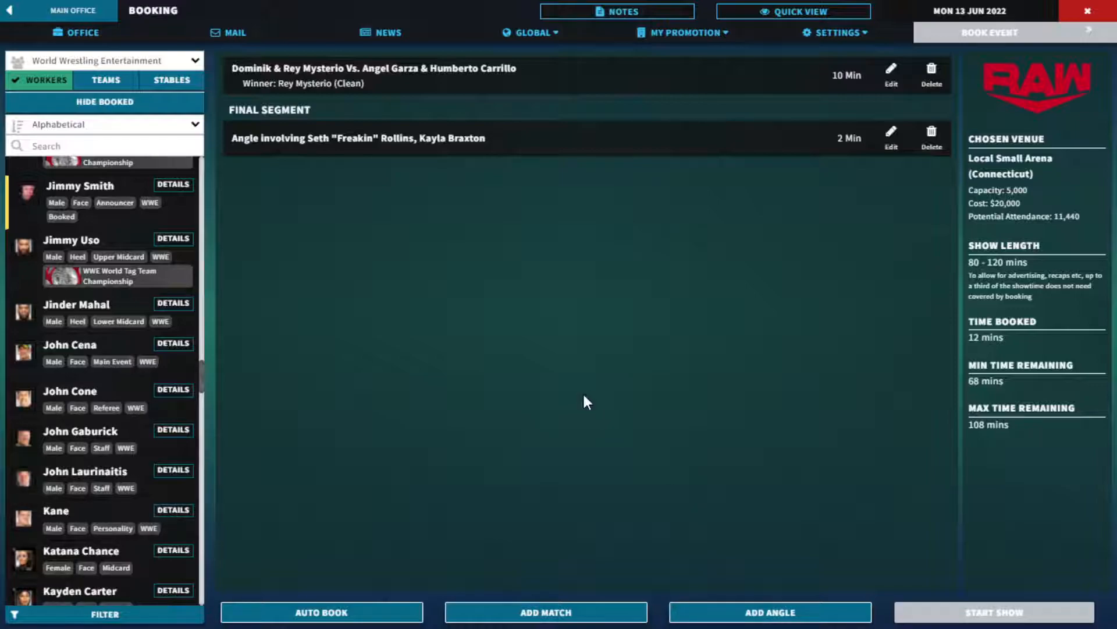
mouse_move(317, 461)
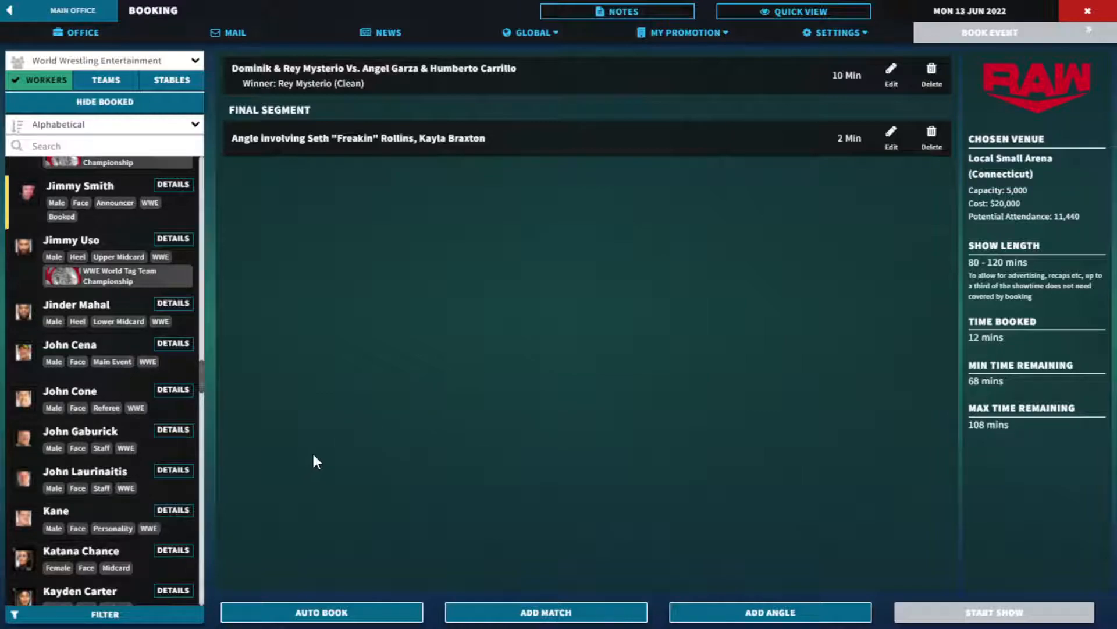
mouse_move(228, 32)
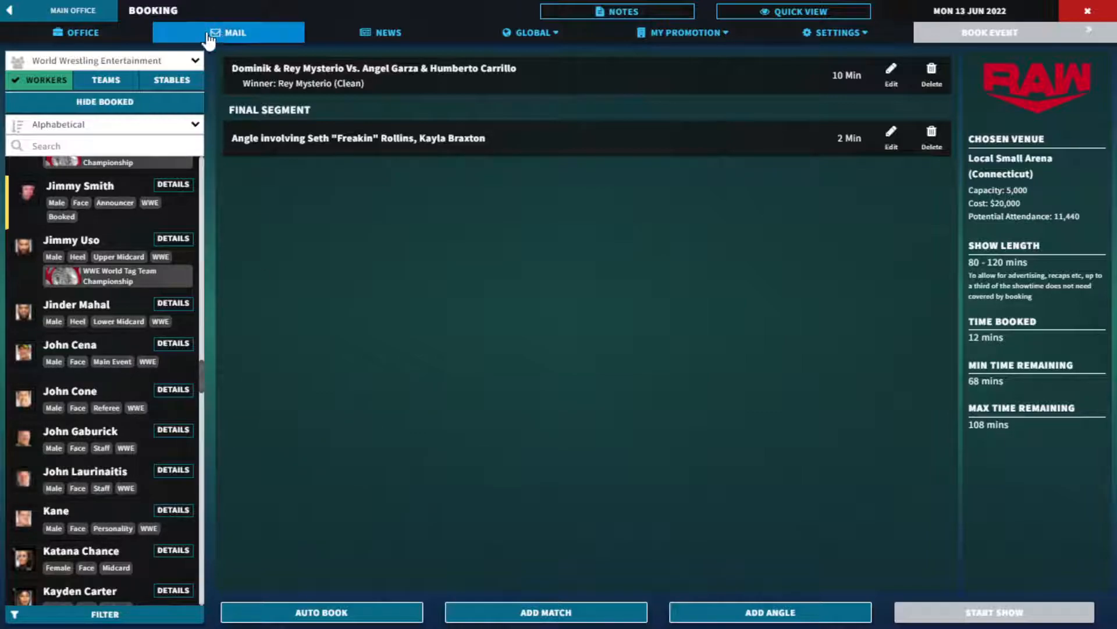
mouse_move(229, 18)
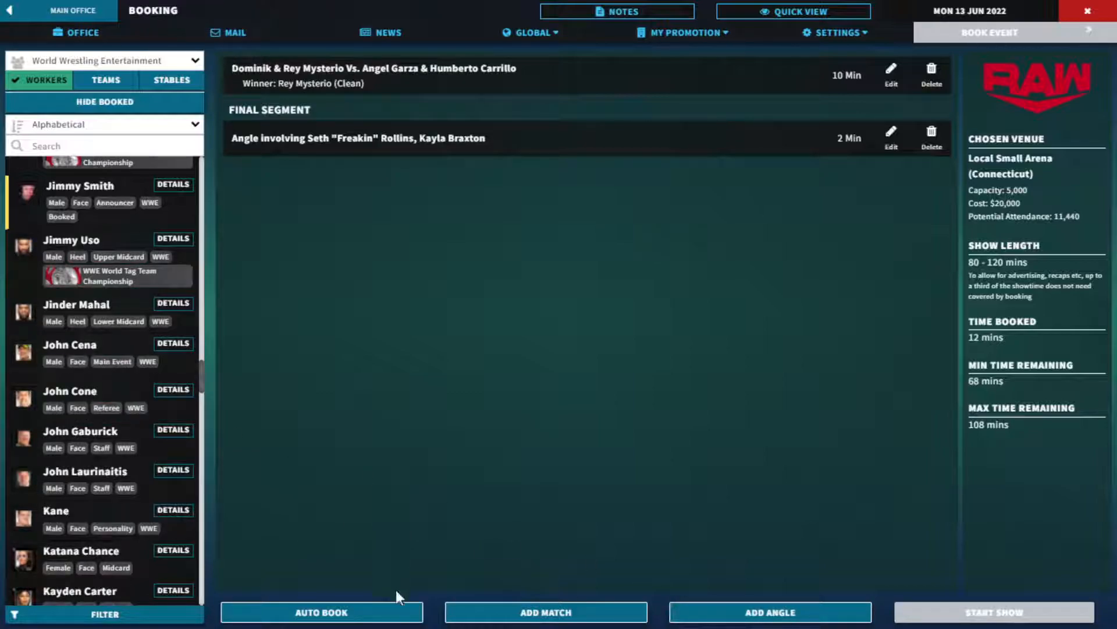
- Start a new Raw match and browse the roster for Carmelo Hayes and Kofi Kingston
left_click(545, 611)
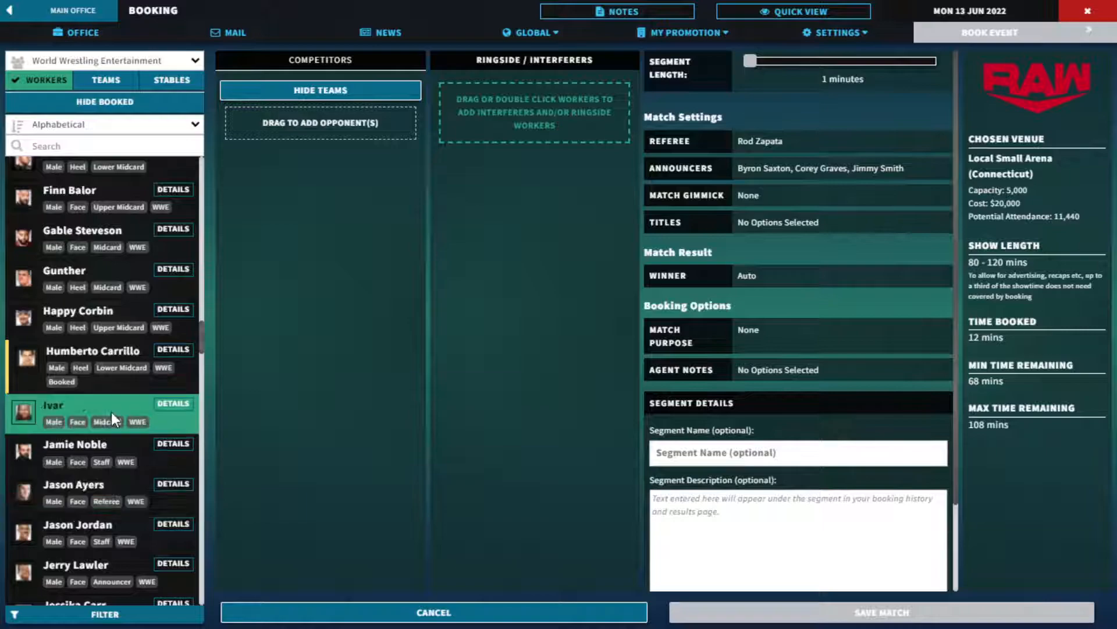
scroll("up", 3)
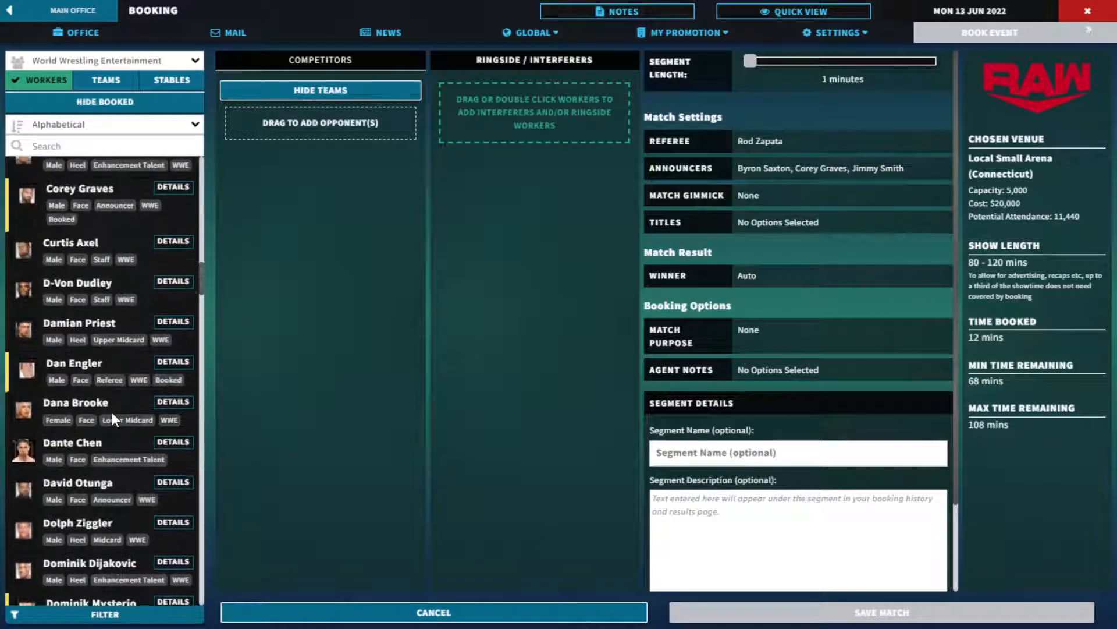
scroll("up", 3)
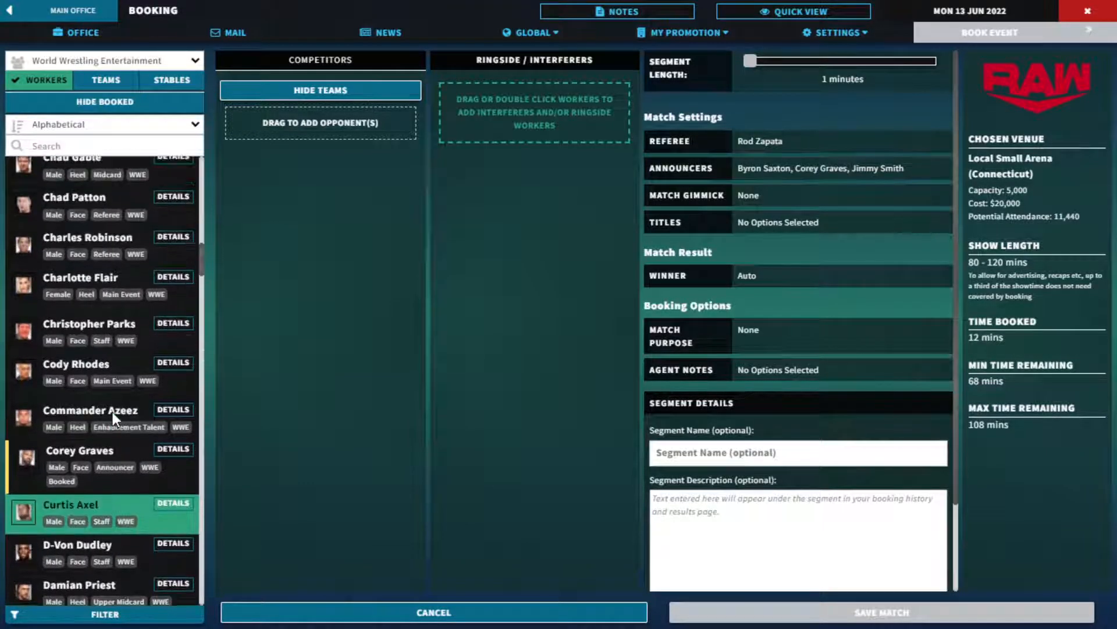
scroll("down", 3)
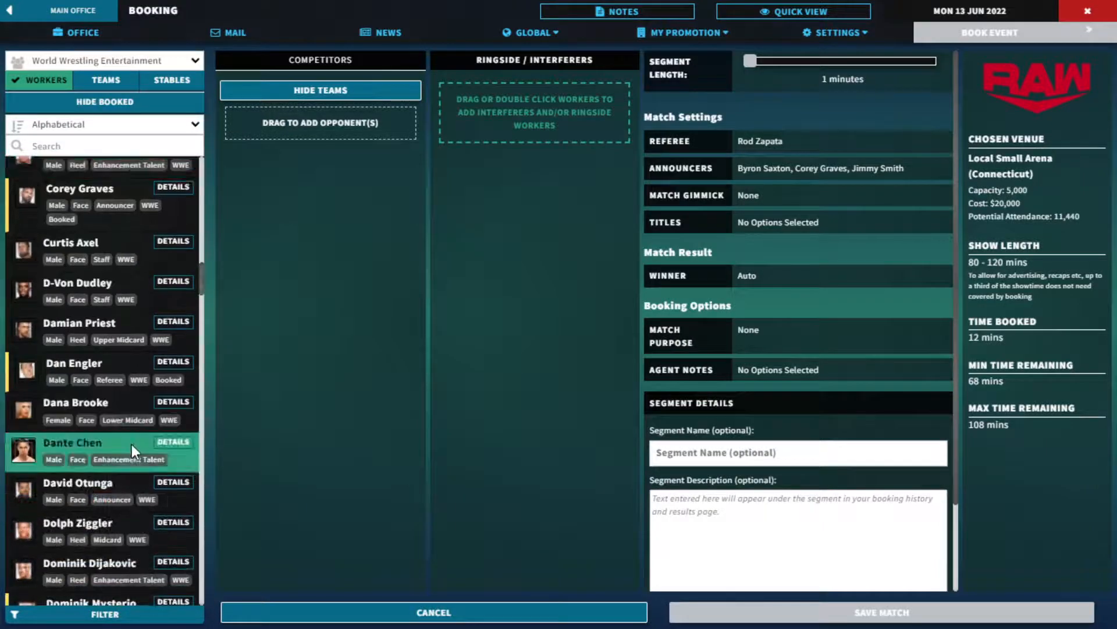
scroll("down", 3)
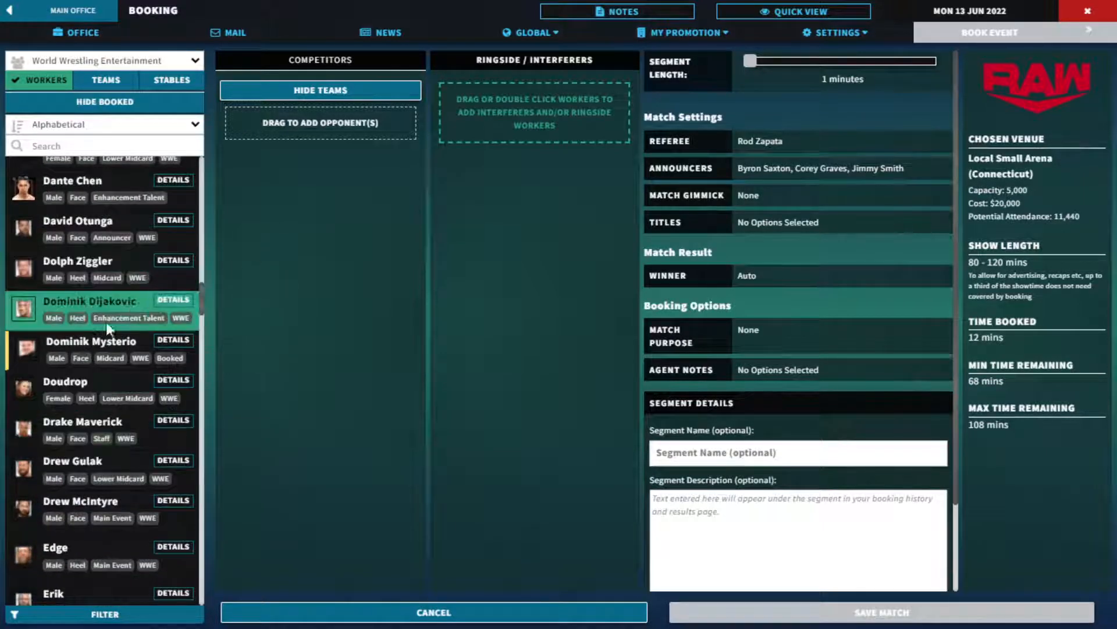
scroll("up", 3)
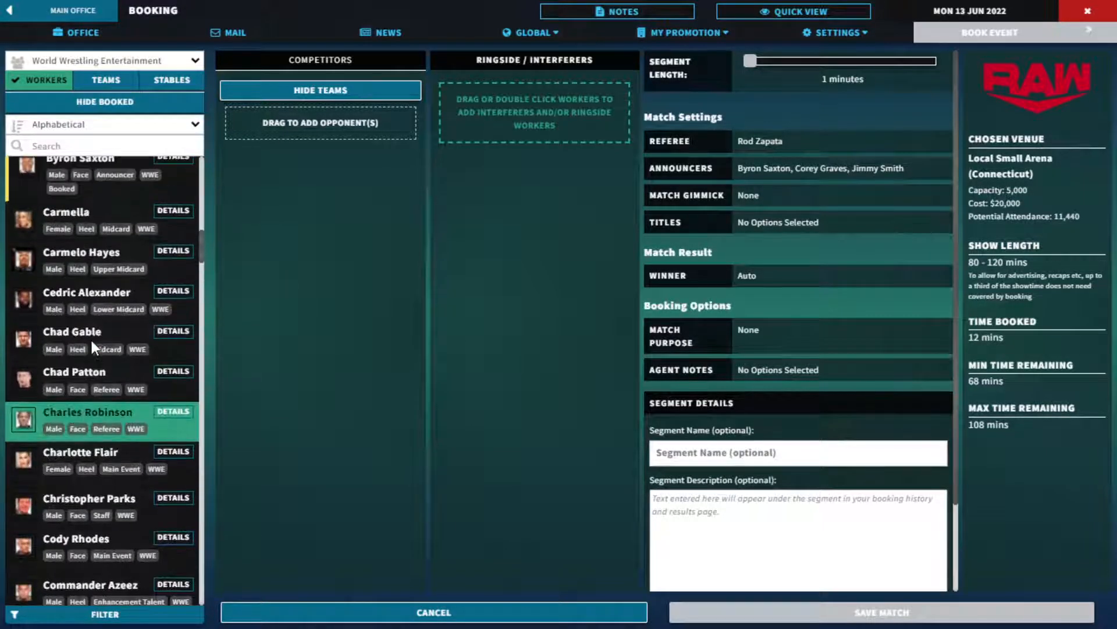
scroll("up", 3)
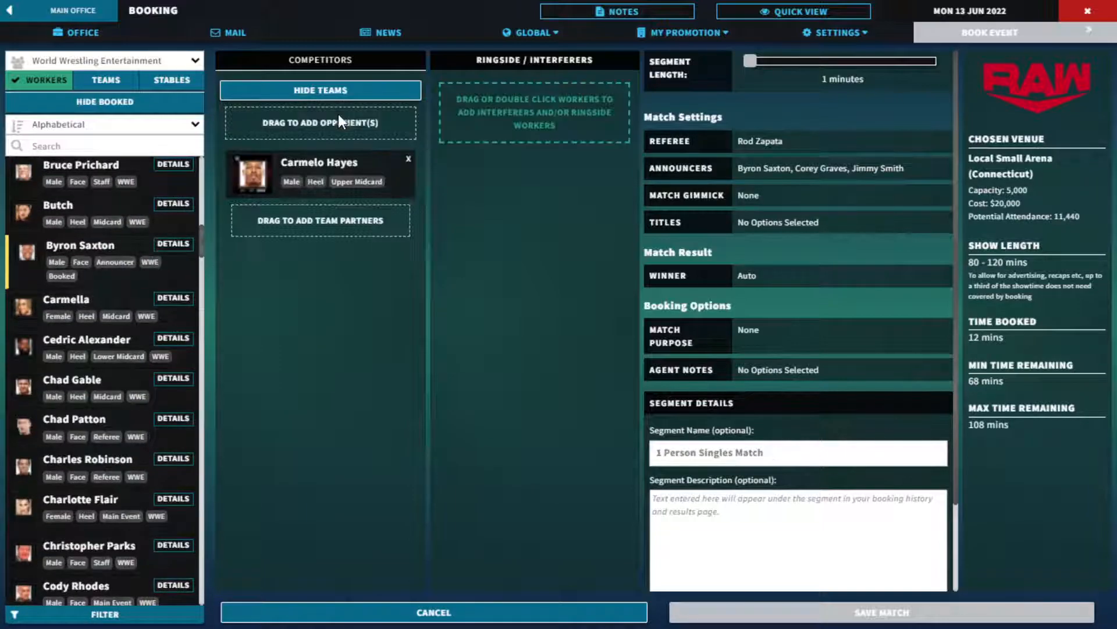
scroll("down", 3)
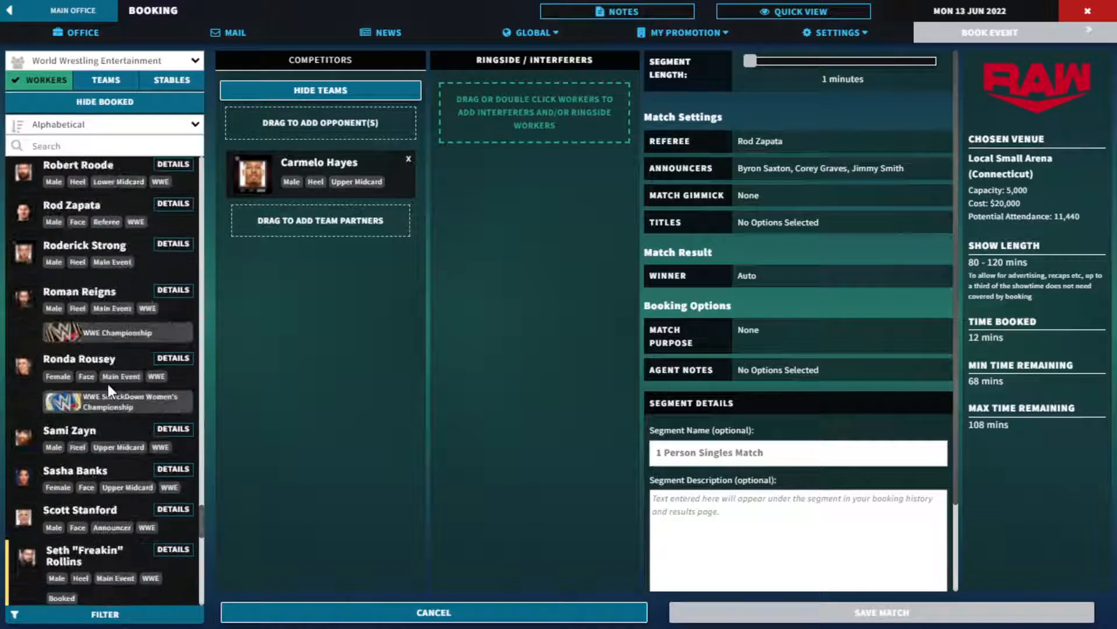
scroll("down", 3)
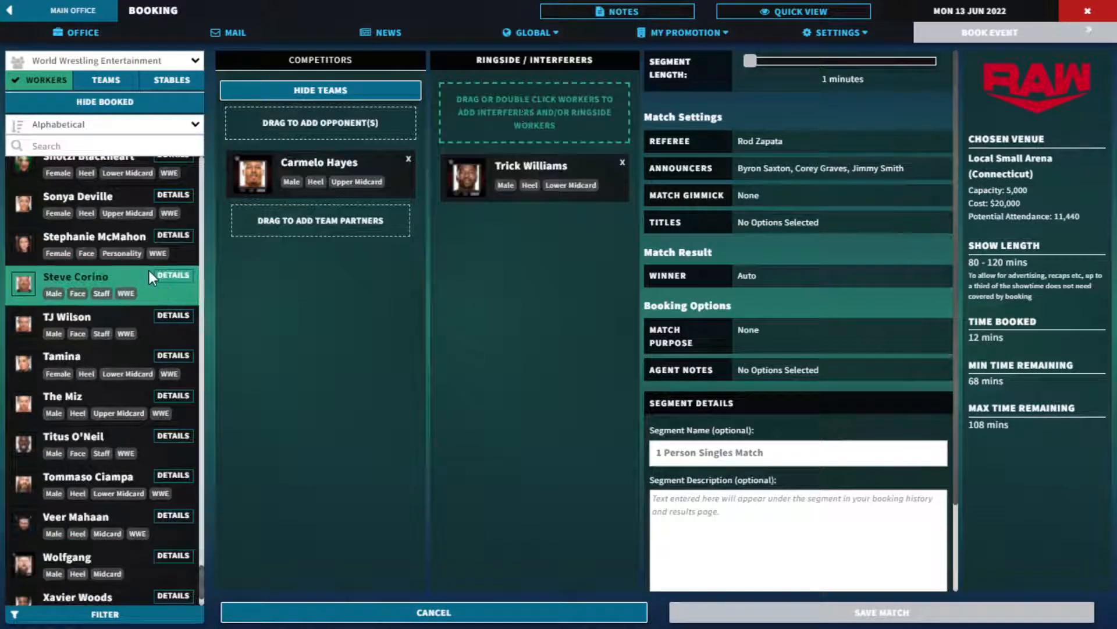
mouse_move(127, 305)
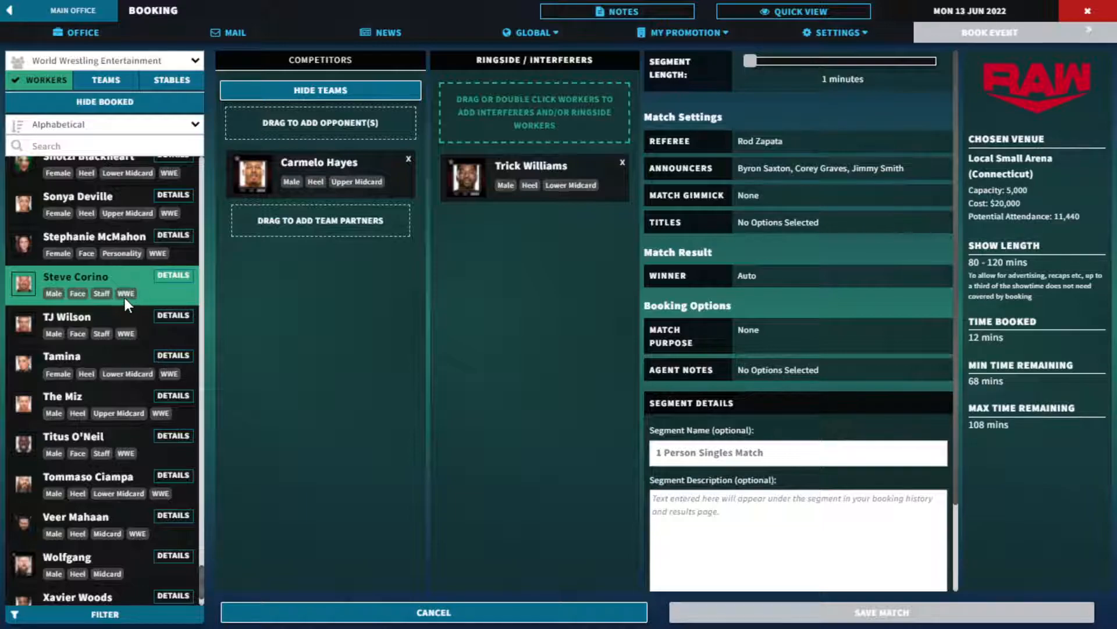
- Save Hayes vs. Kingston as an 8-minute match, Hayes winning by cheating
scroll("up", 3)
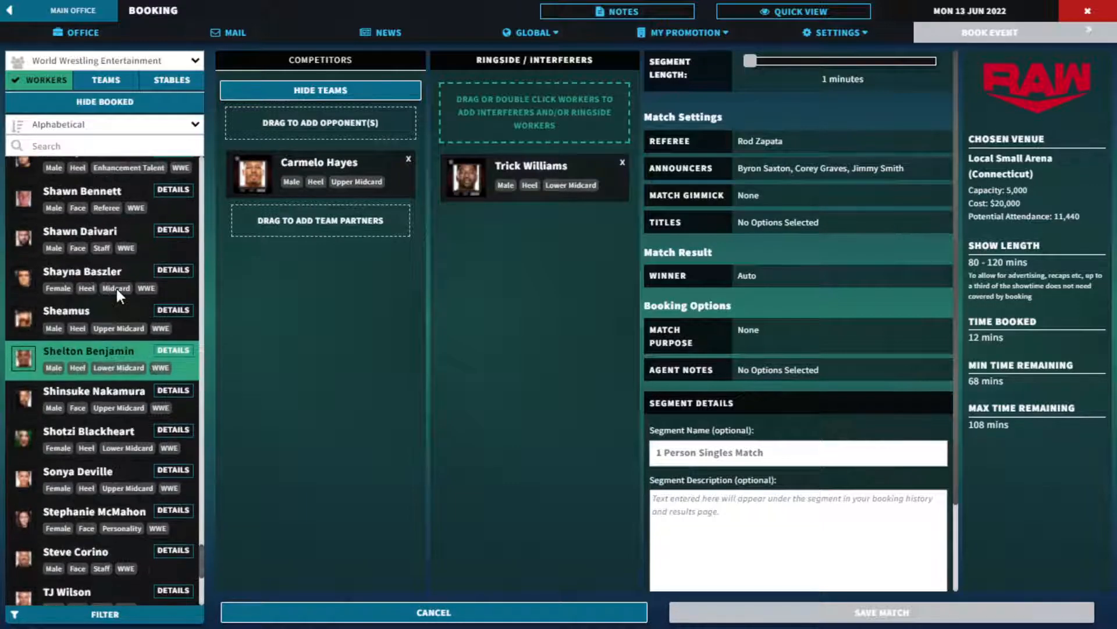
scroll("up", 3)
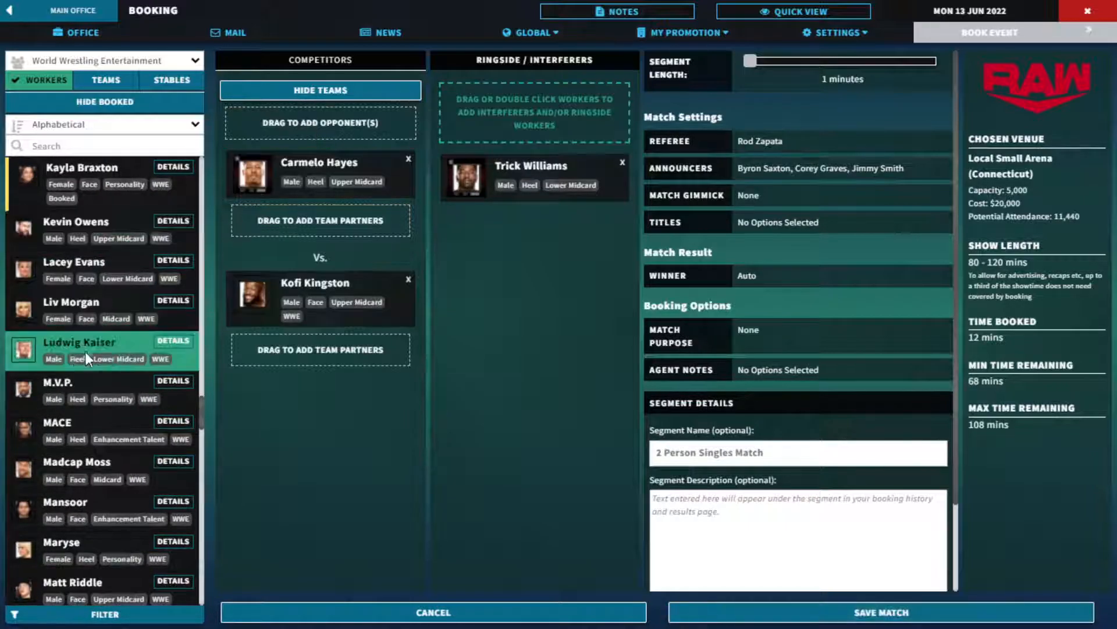
scroll("down", 3)
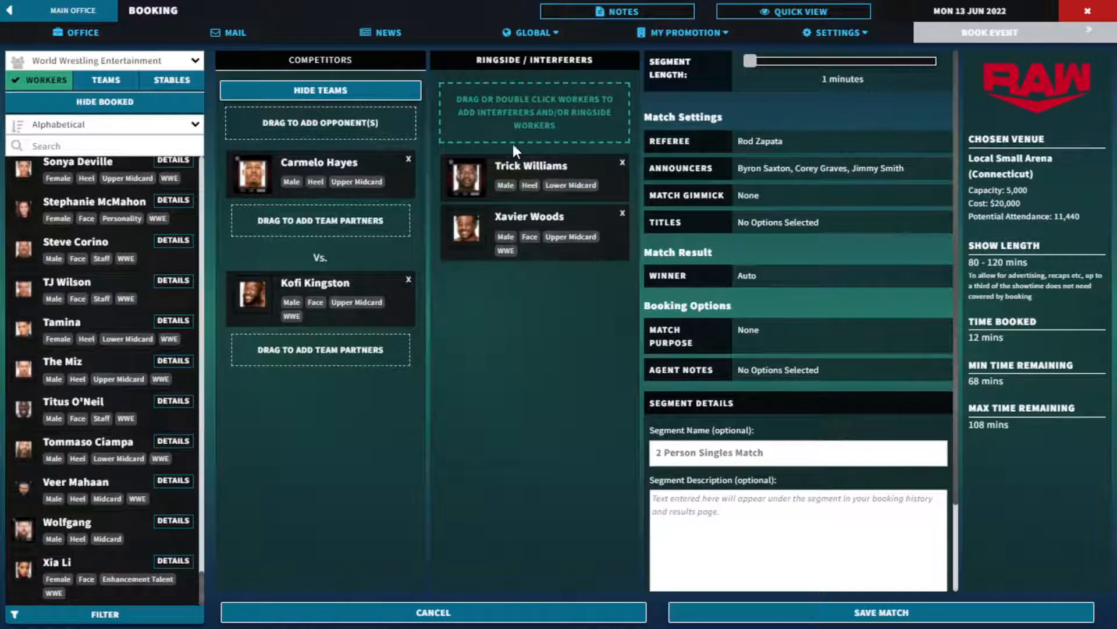
mouse_move(749, 52)
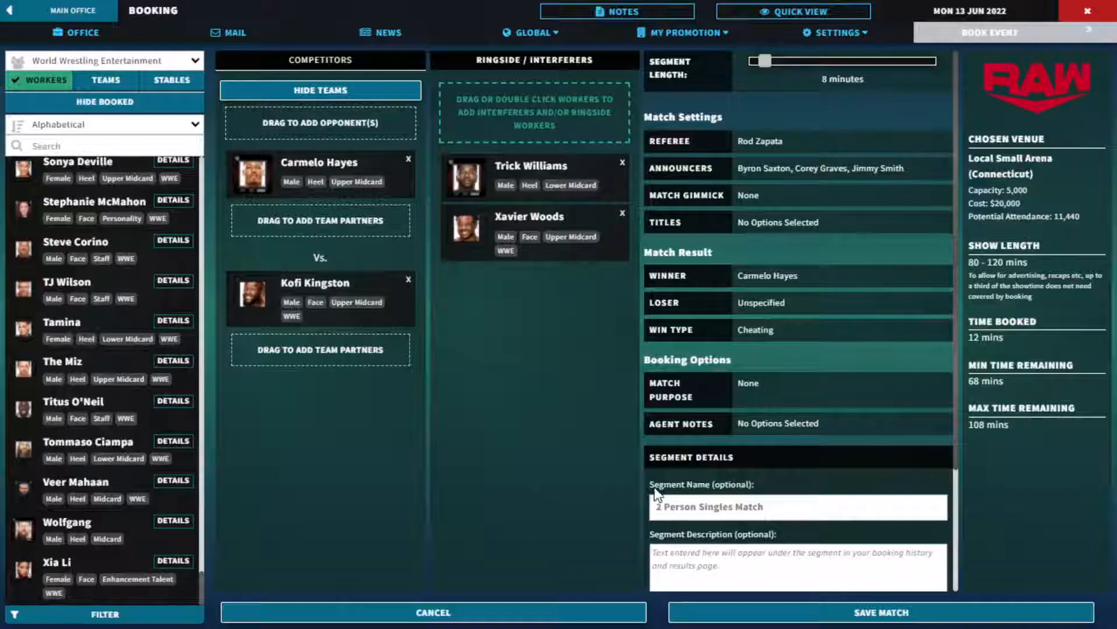
scroll("down", 3)
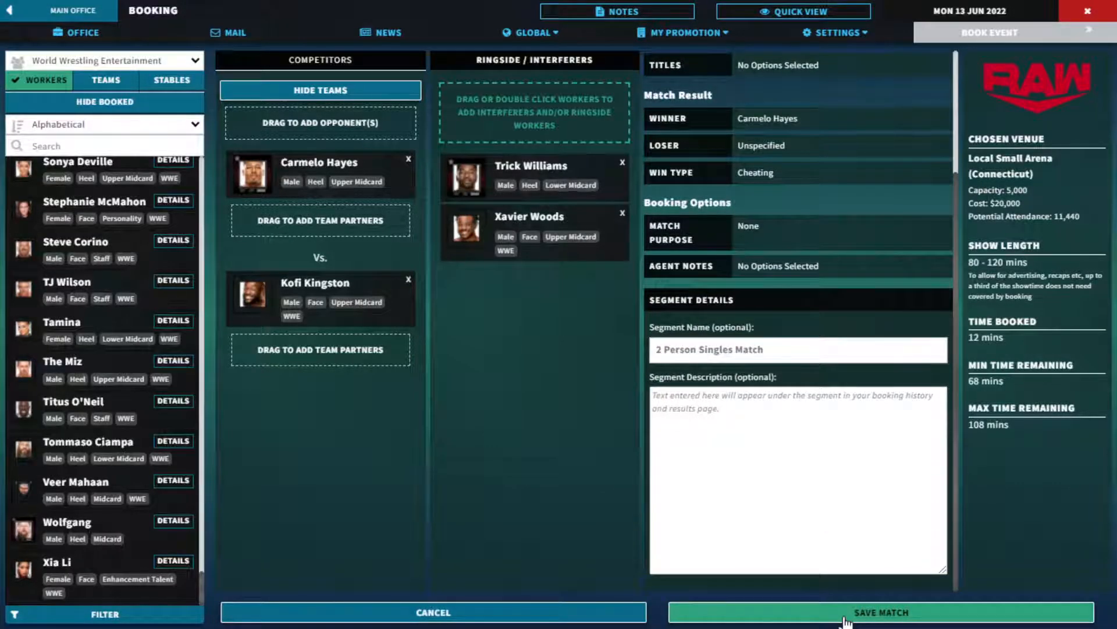
left_click(881, 612)
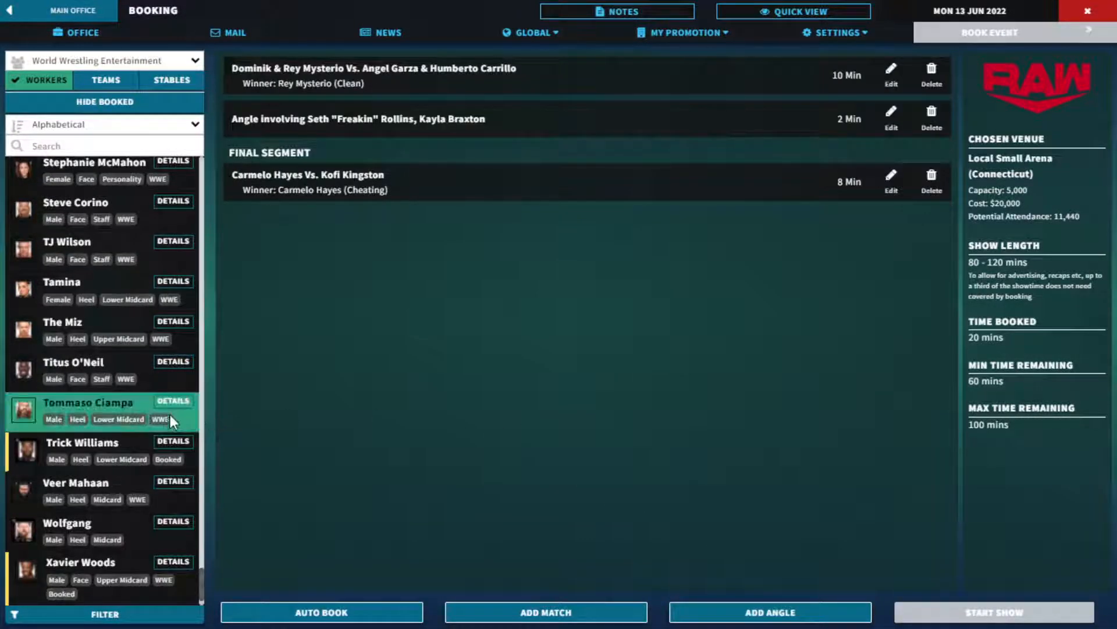
- Scroll back up the Raw card and start booking another angle
scroll("up", 3)
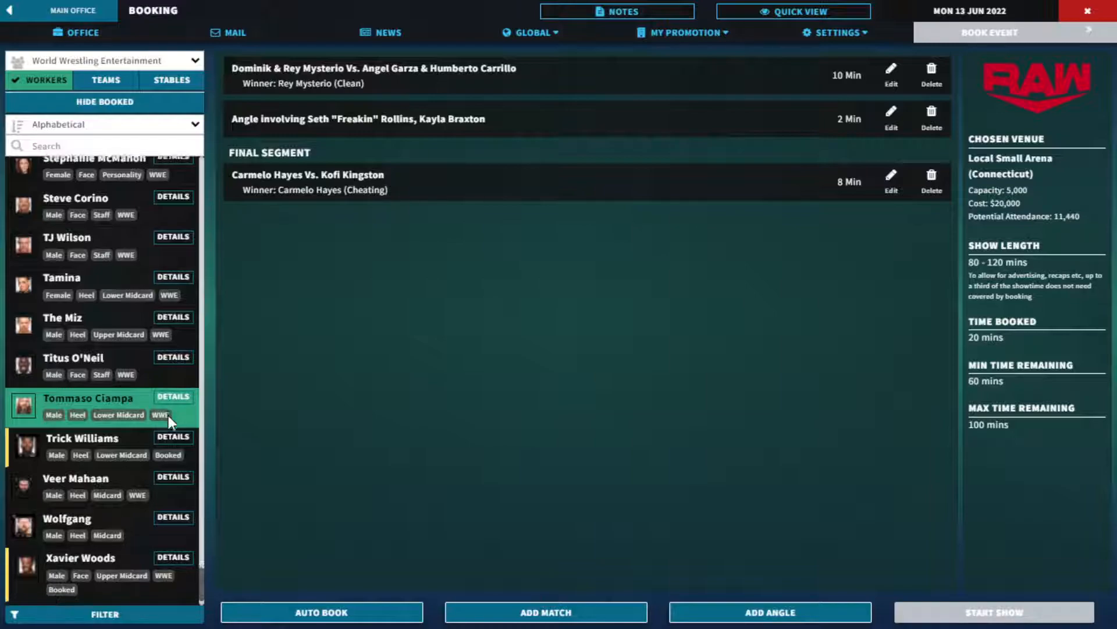
scroll("up", 3)
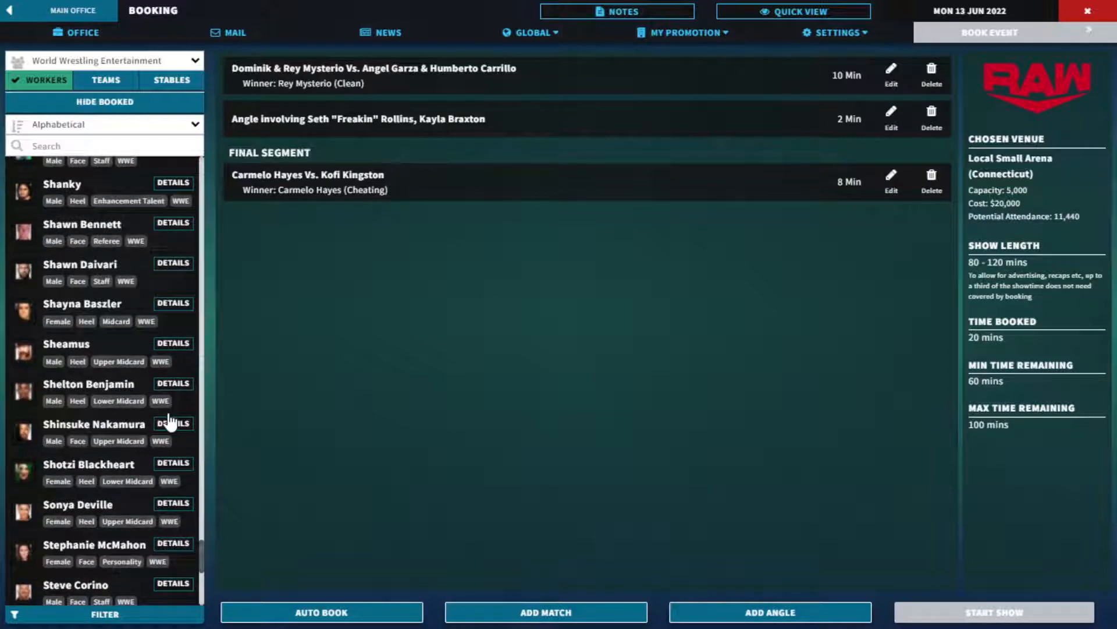
left_click(769, 612)
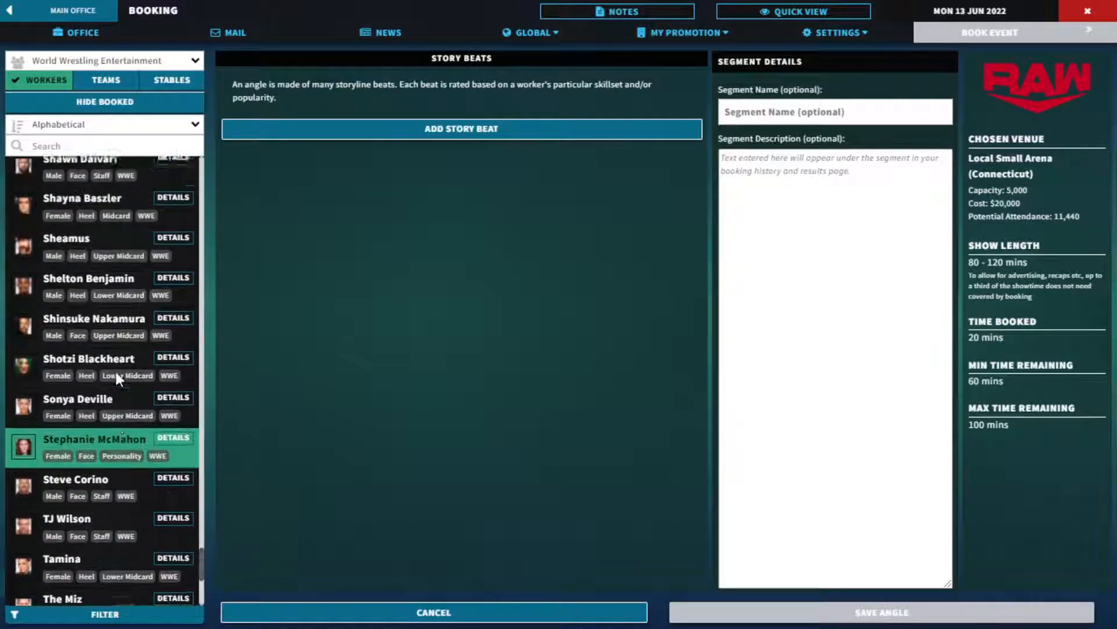
- Add a 5-minute promo beat: Damian Priest, Edge and Rhea Ripley on Cody Rhodes; save the angle
scroll("up", 3)
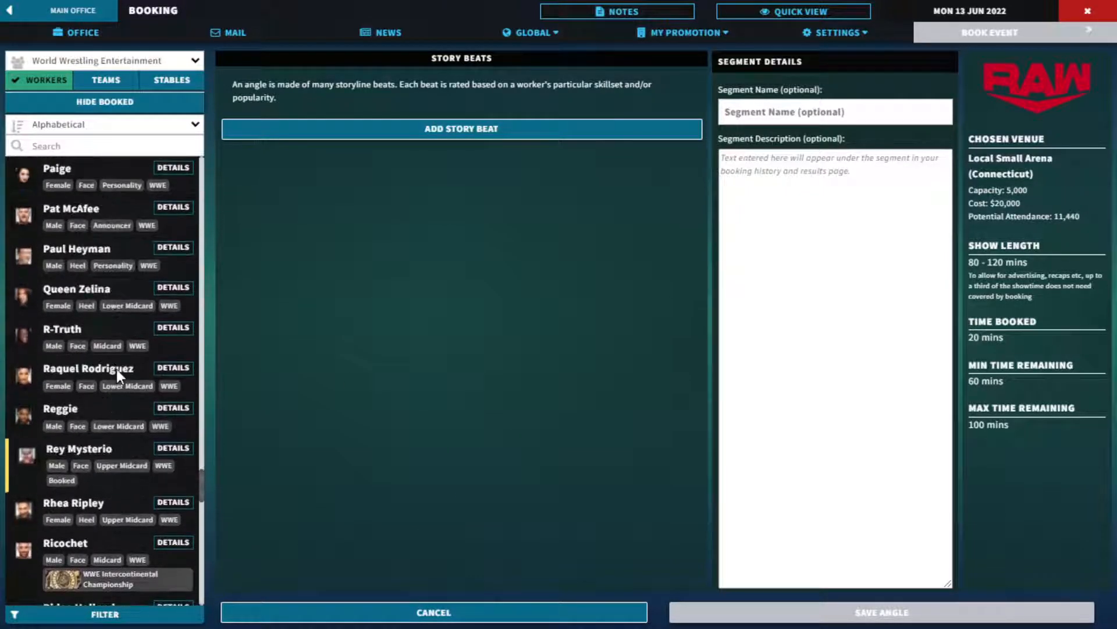
scroll("up", 3)
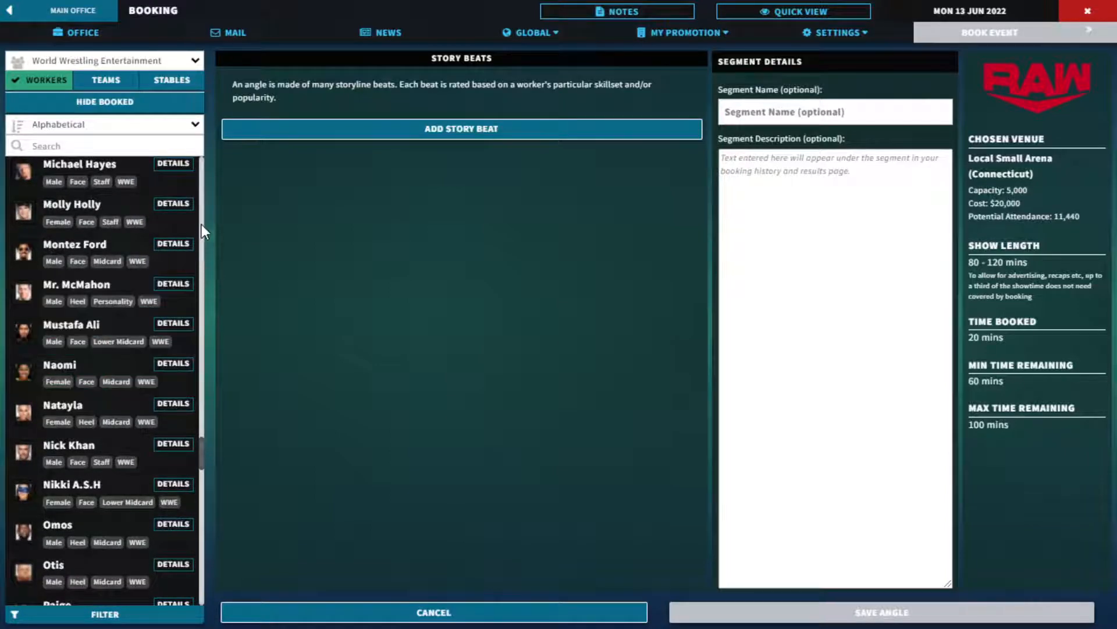
left_click(172, 80)
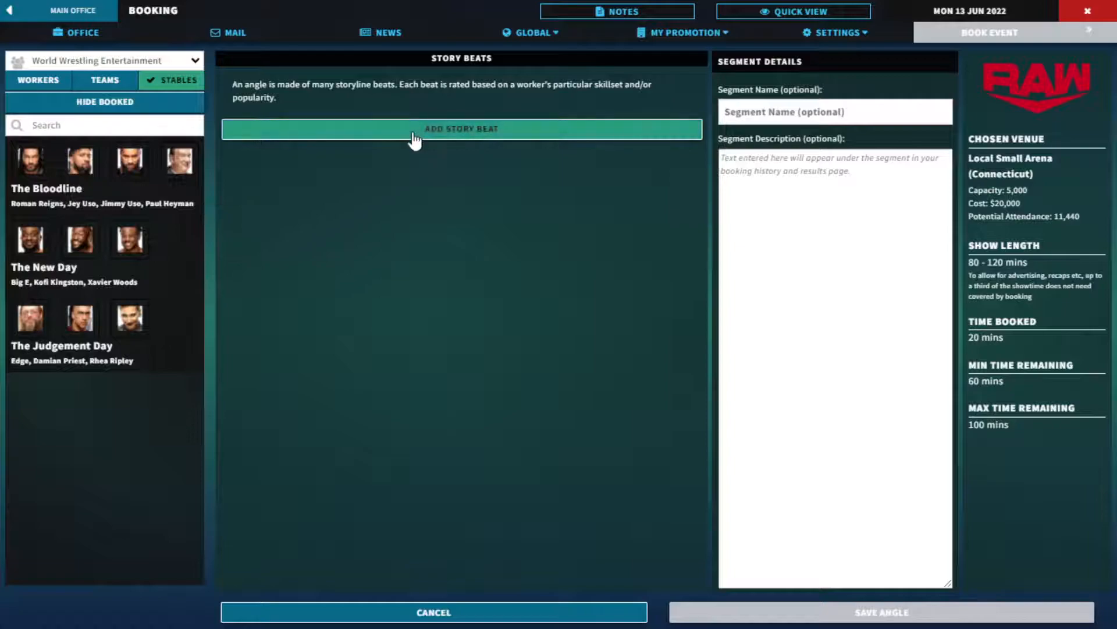
left_click(461, 128)
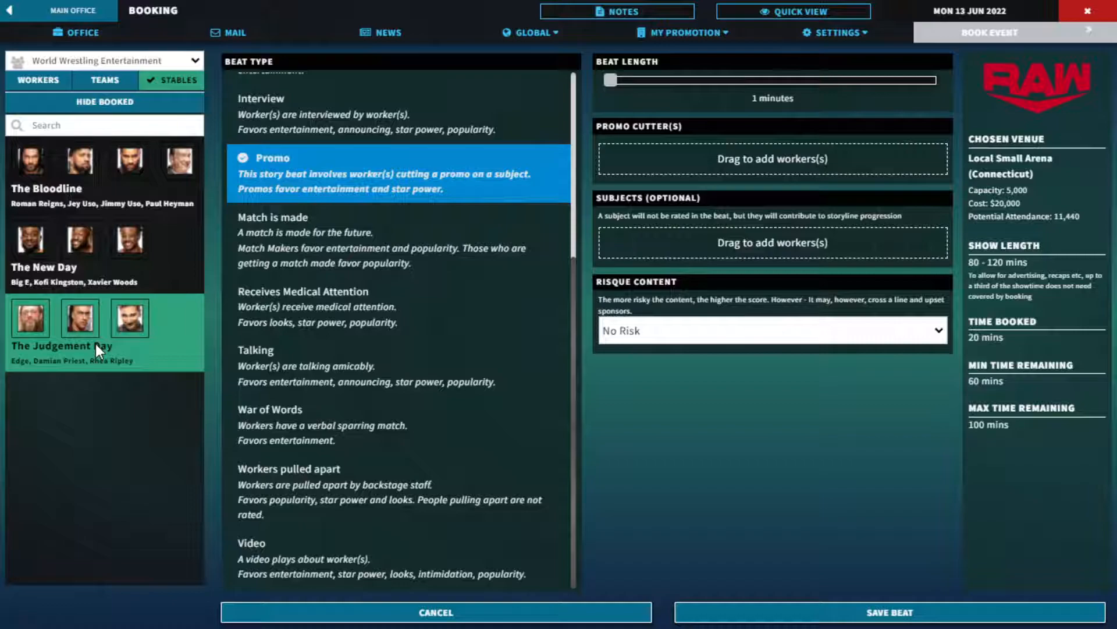
mouse_move(78, 354)
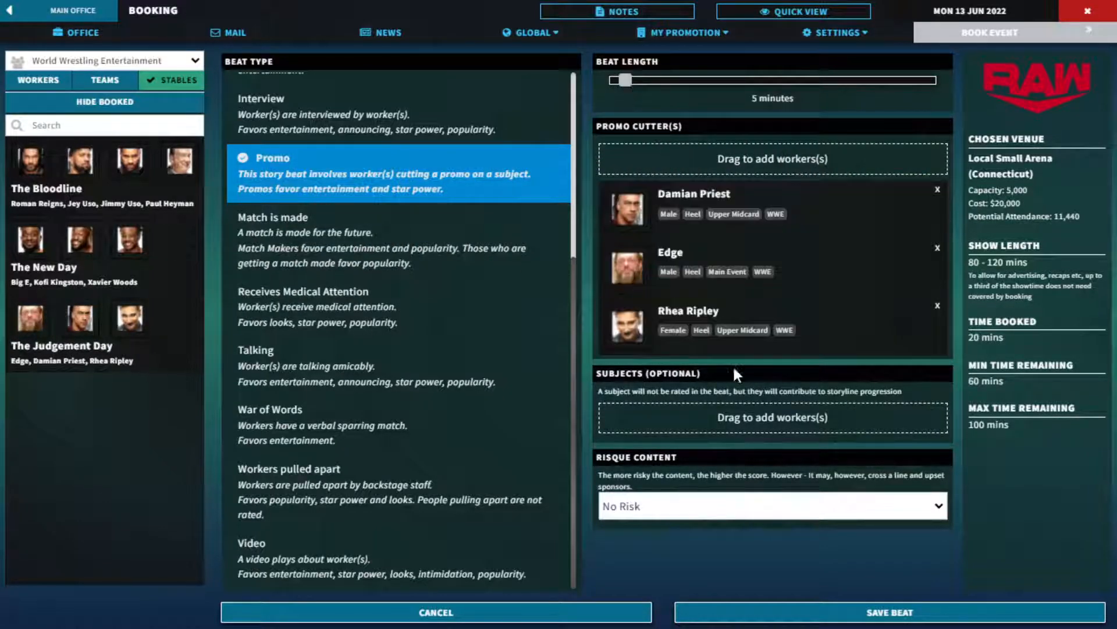
mouse_move(744, 431)
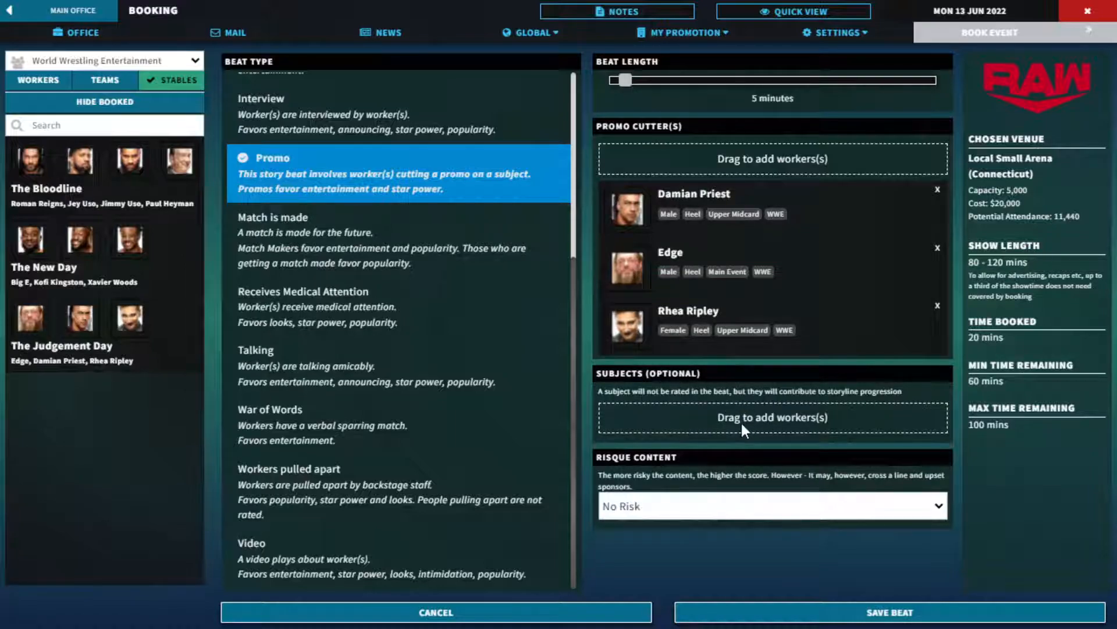
mouse_move(630, 435)
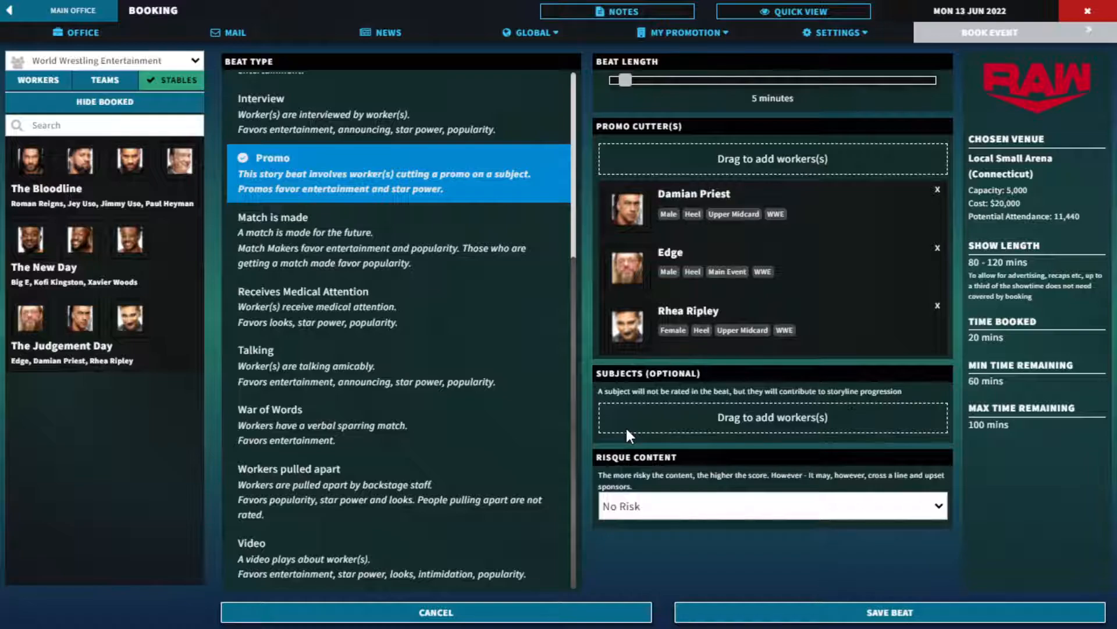
mouse_move(615, 416)
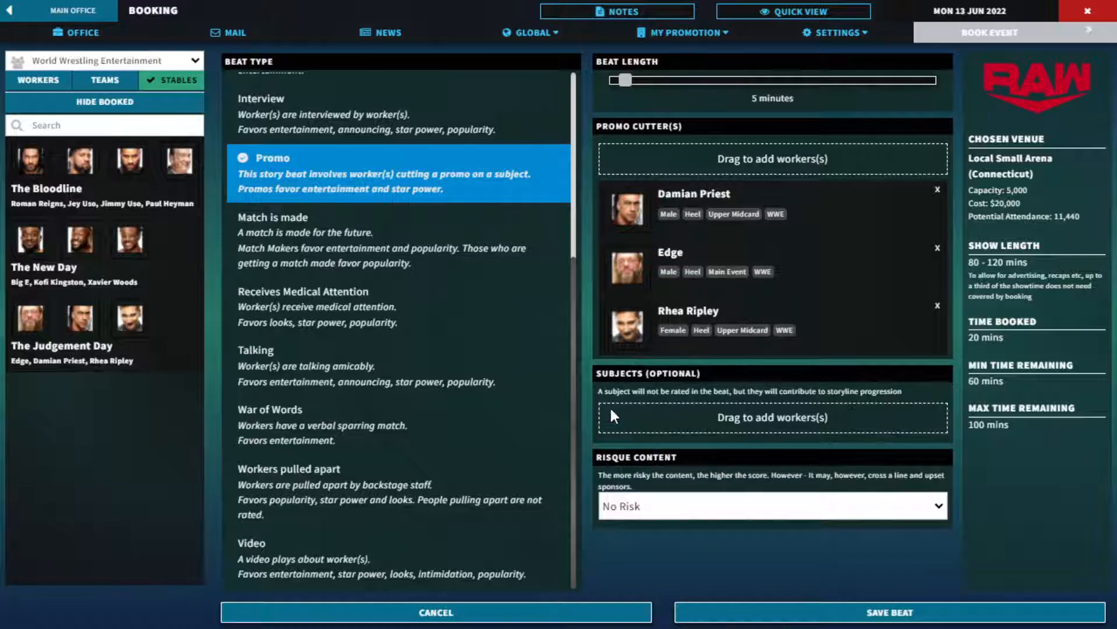
left_click(38, 80)
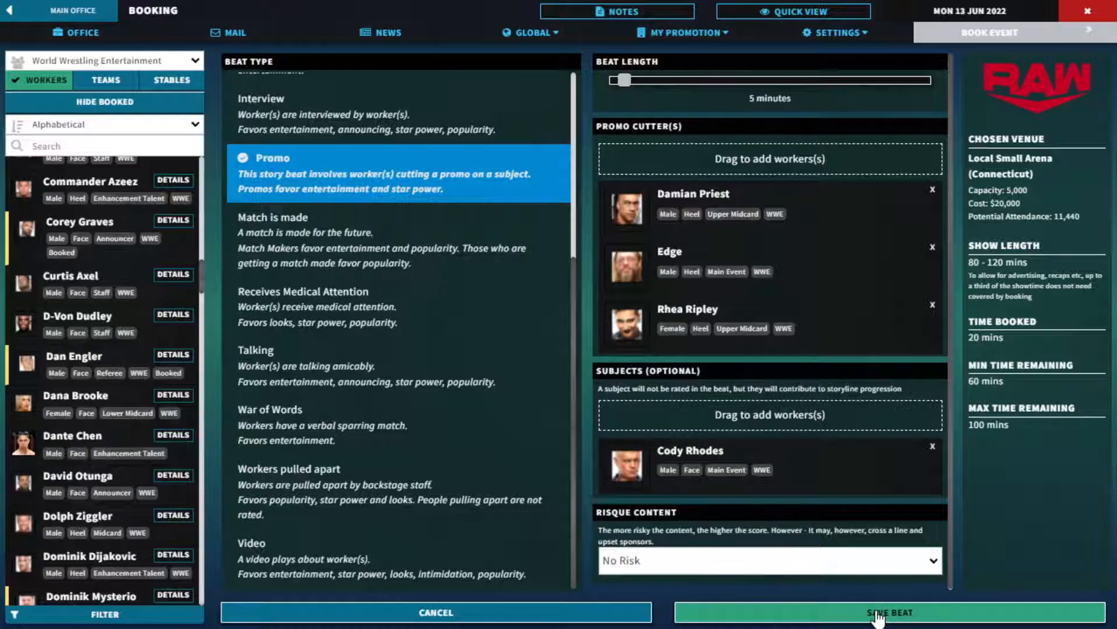
left_click(889, 612)
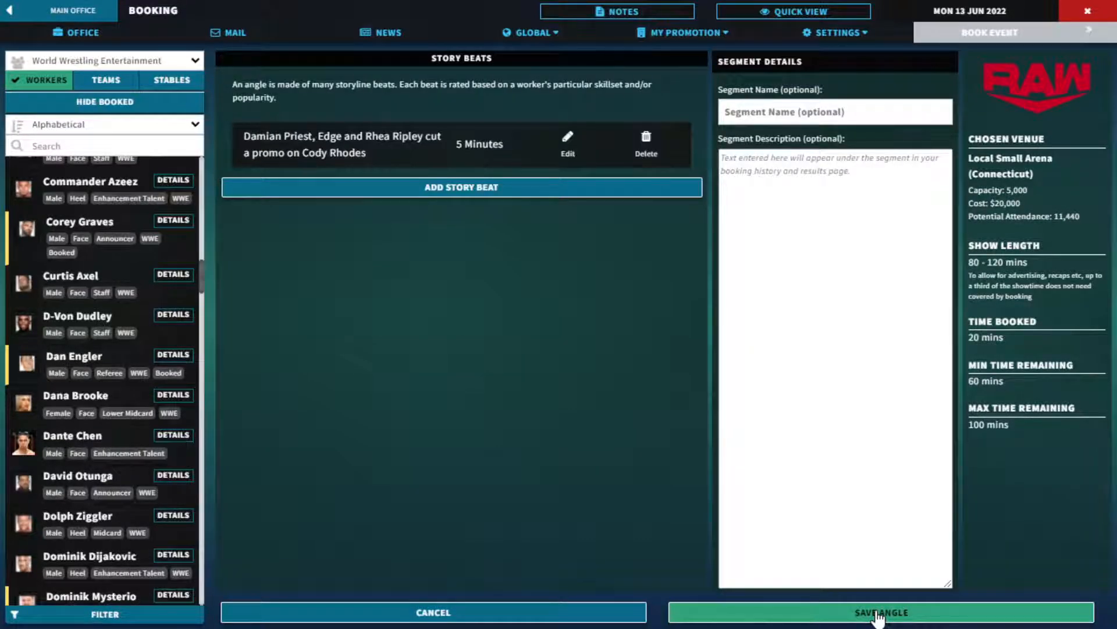
left_click(882, 613)
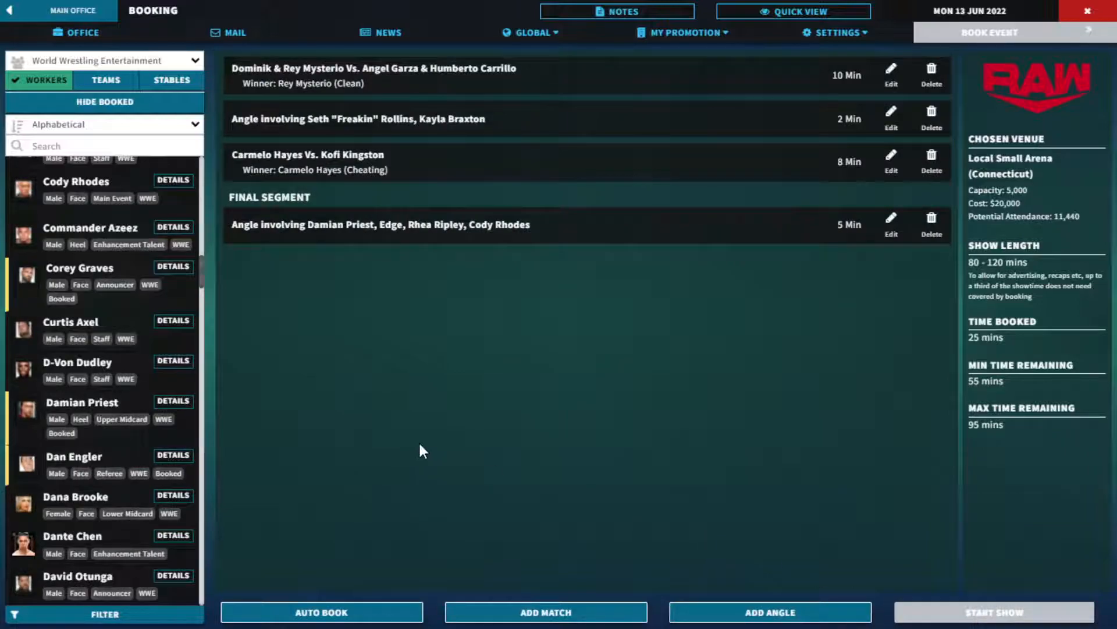
- Start a new Raw match with Blair Davenport as the first competitor
scroll("up", 3)
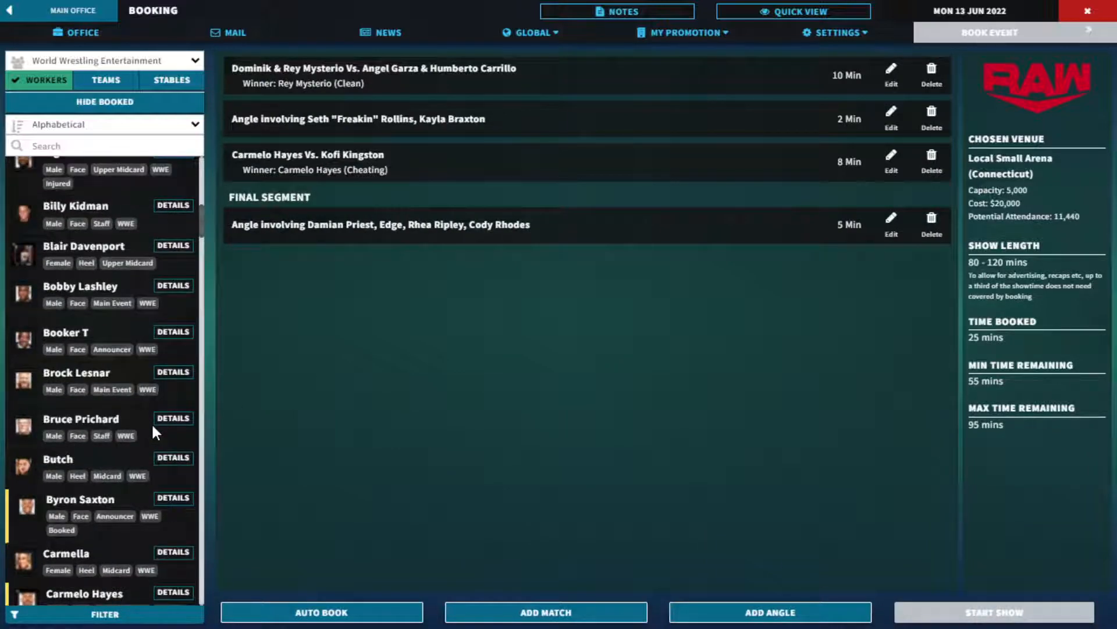
scroll("up", 3)
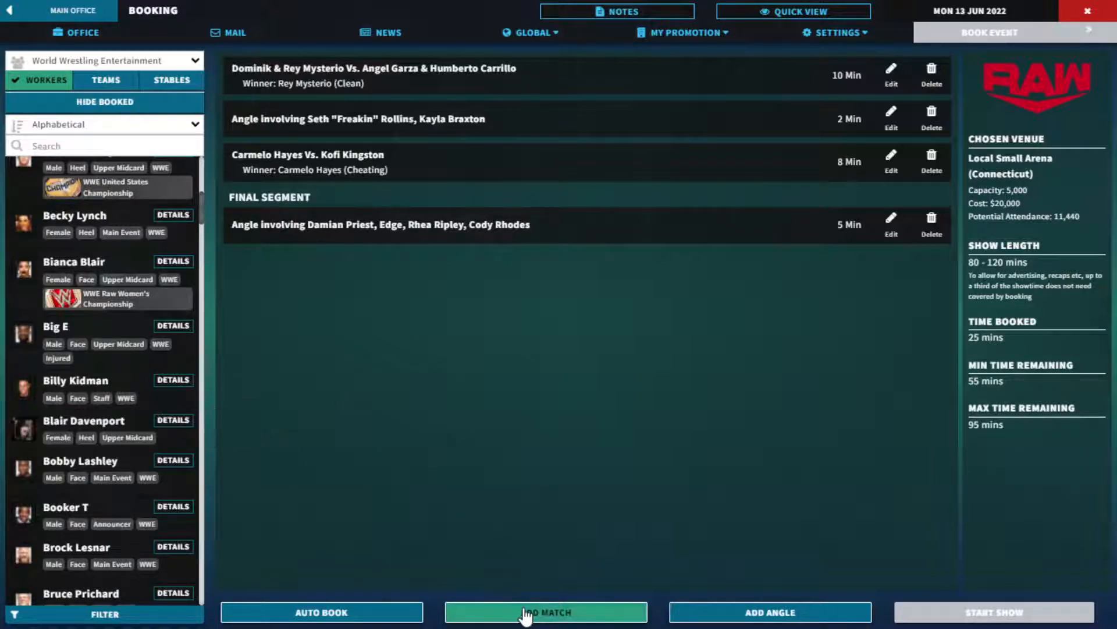
left_click(546, 611)
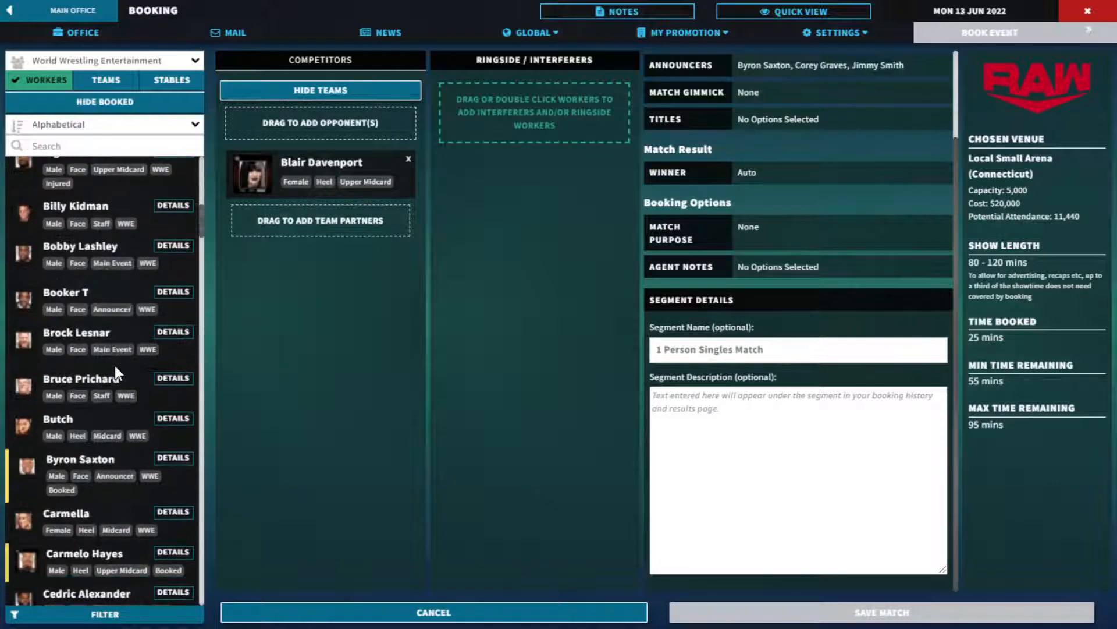
- Set up Blair Davenport vs. Nikki A.S.H with Blair Davenport as the winner
scroll("down", 3)
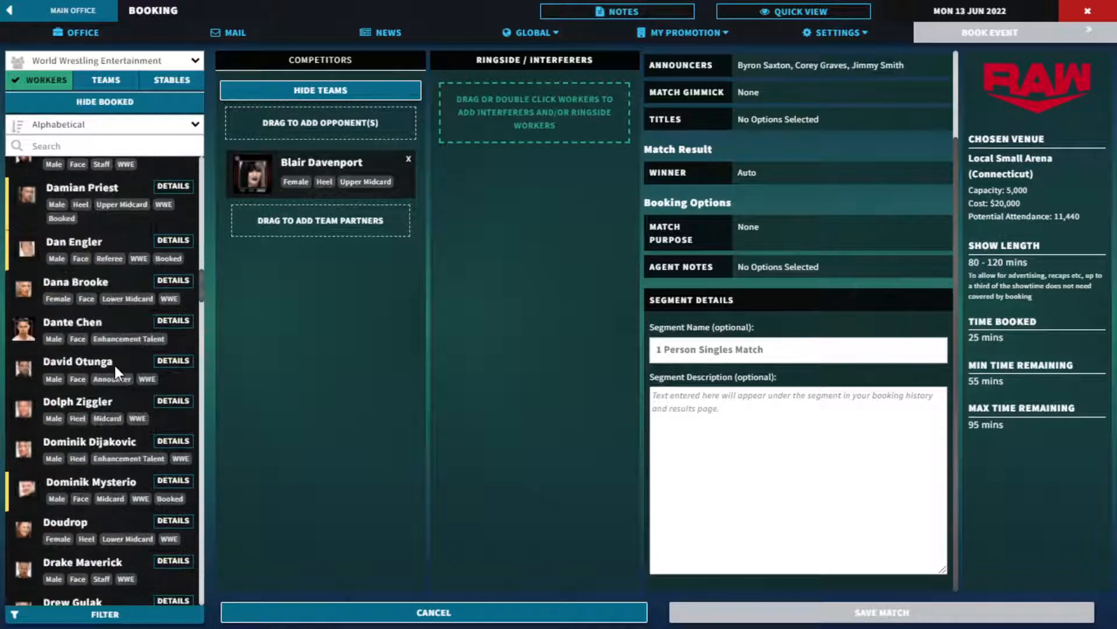
scroll("down", 3)
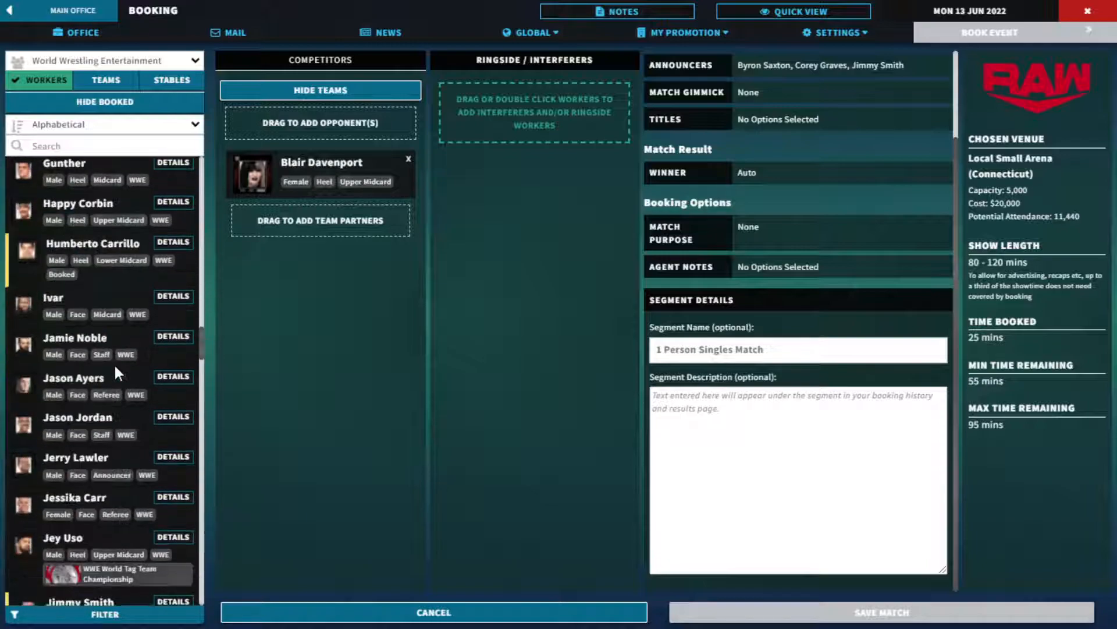
scroll("down", 3)
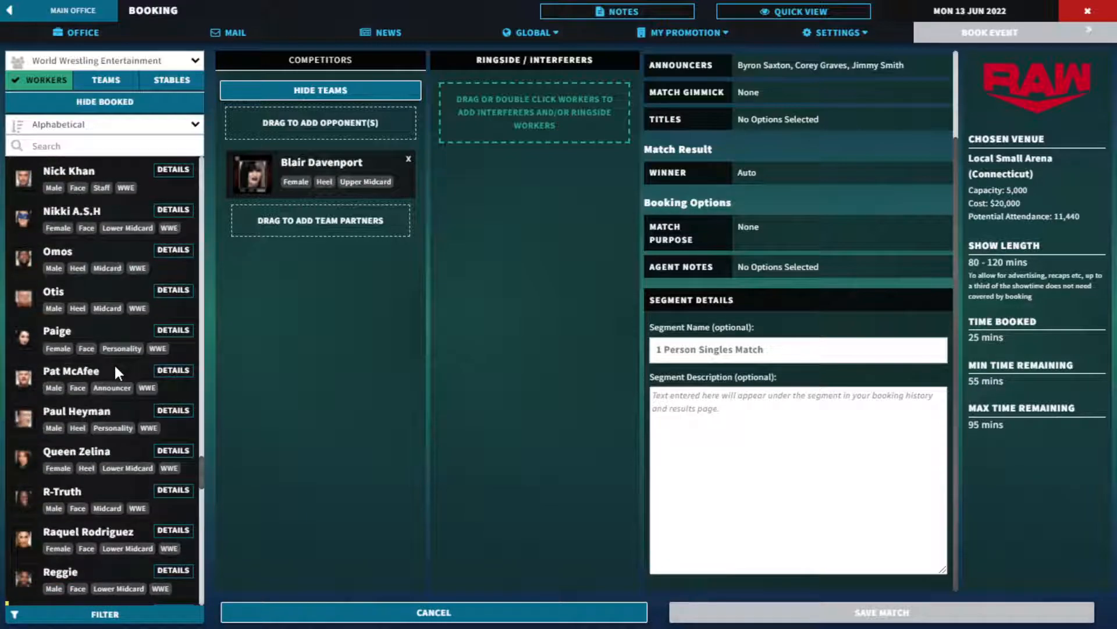
scroll("up", 3)
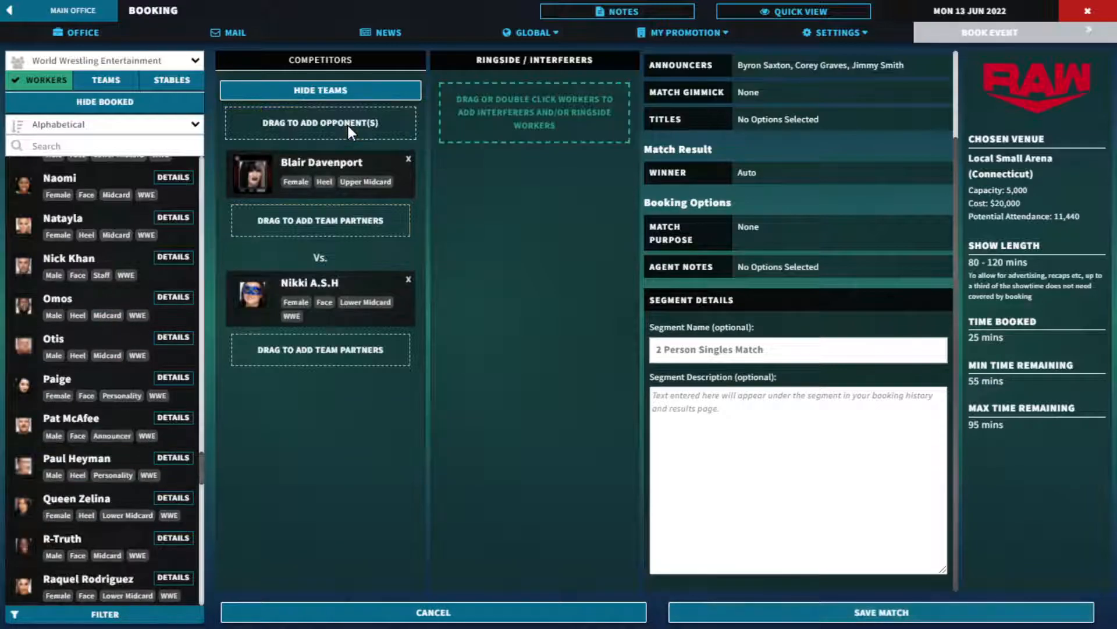
scroll("up", 3)
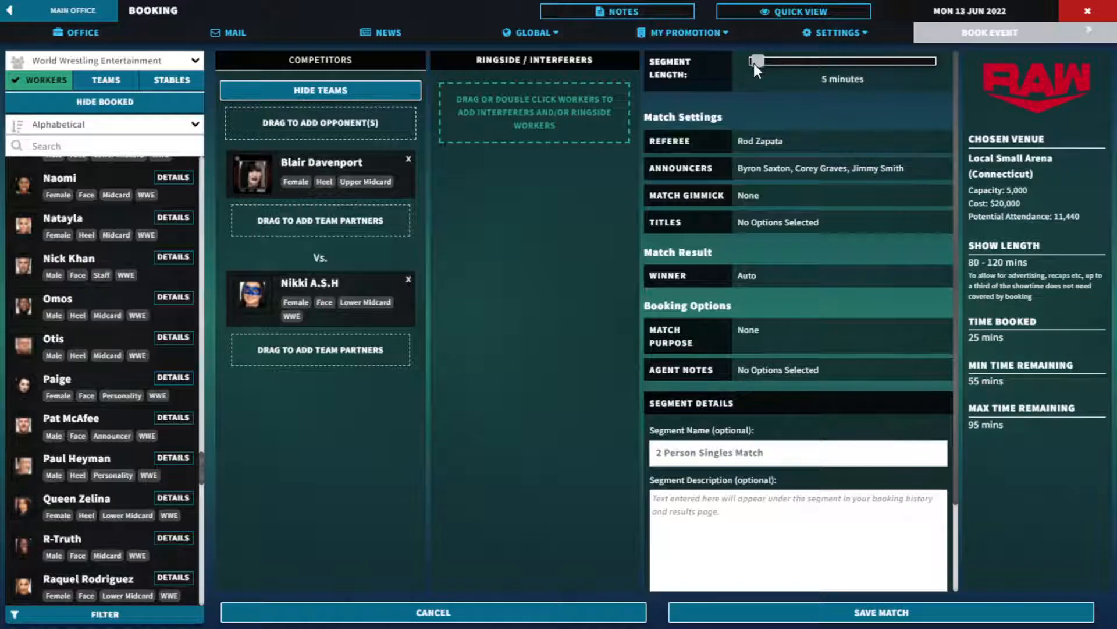
mouse_move(774, 249)
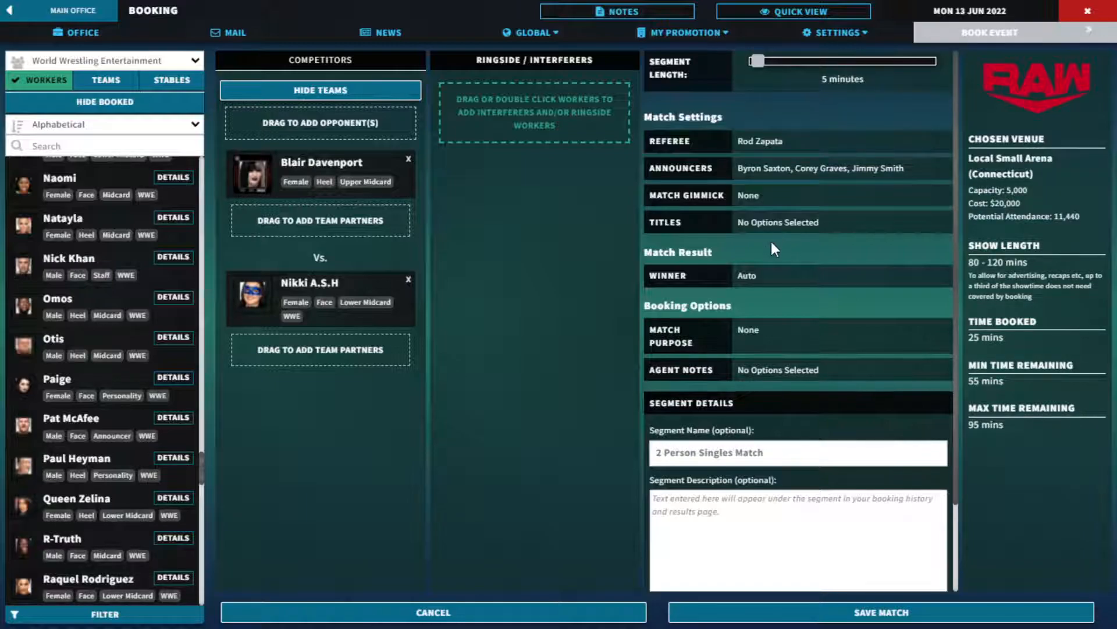
left_click(747, 275)
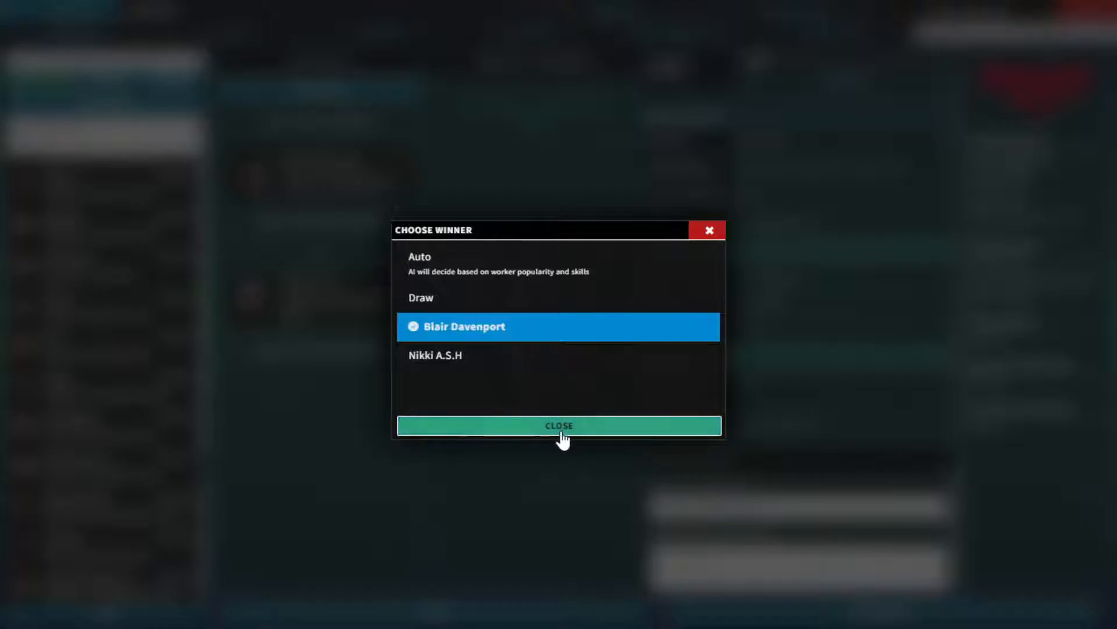
left_click(559, 425)
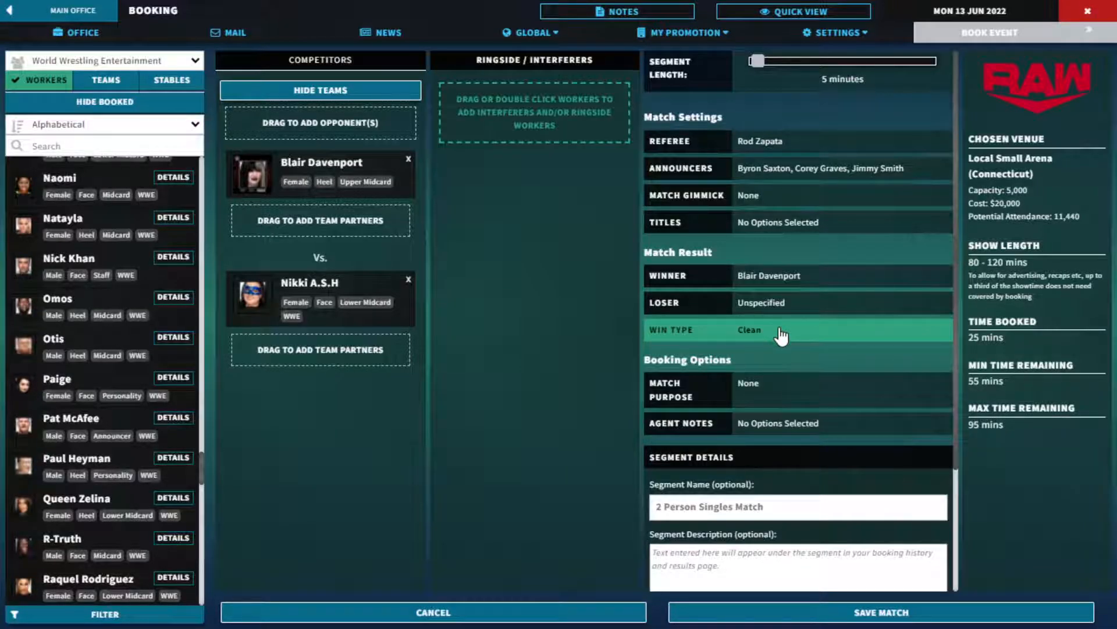
- Give the match a cheating finish and a make-her-look-good purpose, then save it
left_click(780, 329)
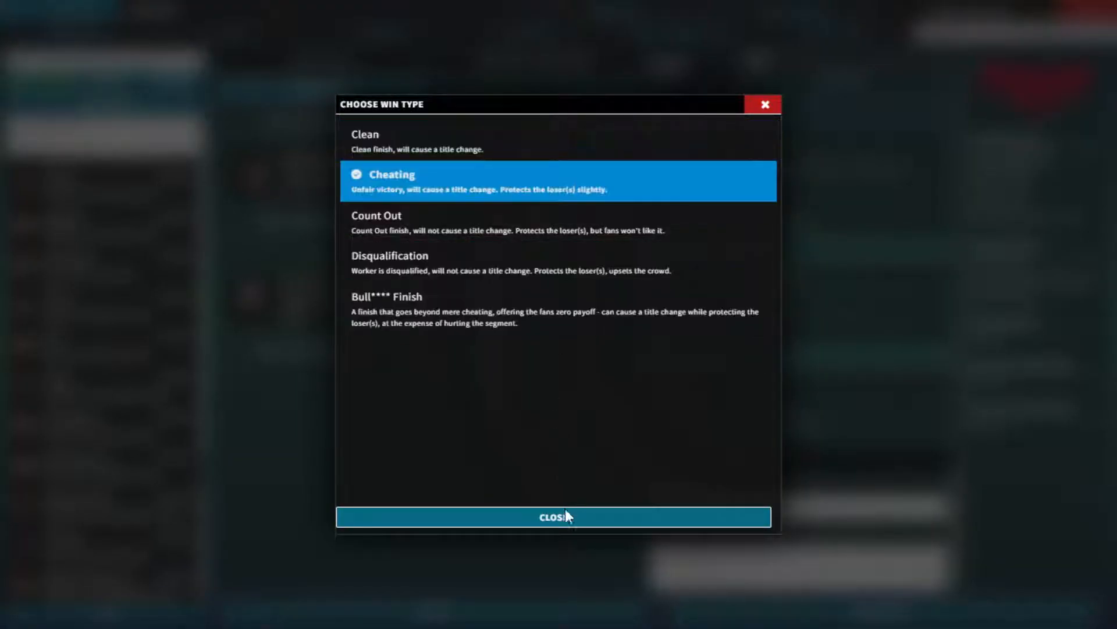
left_click(554, 517)
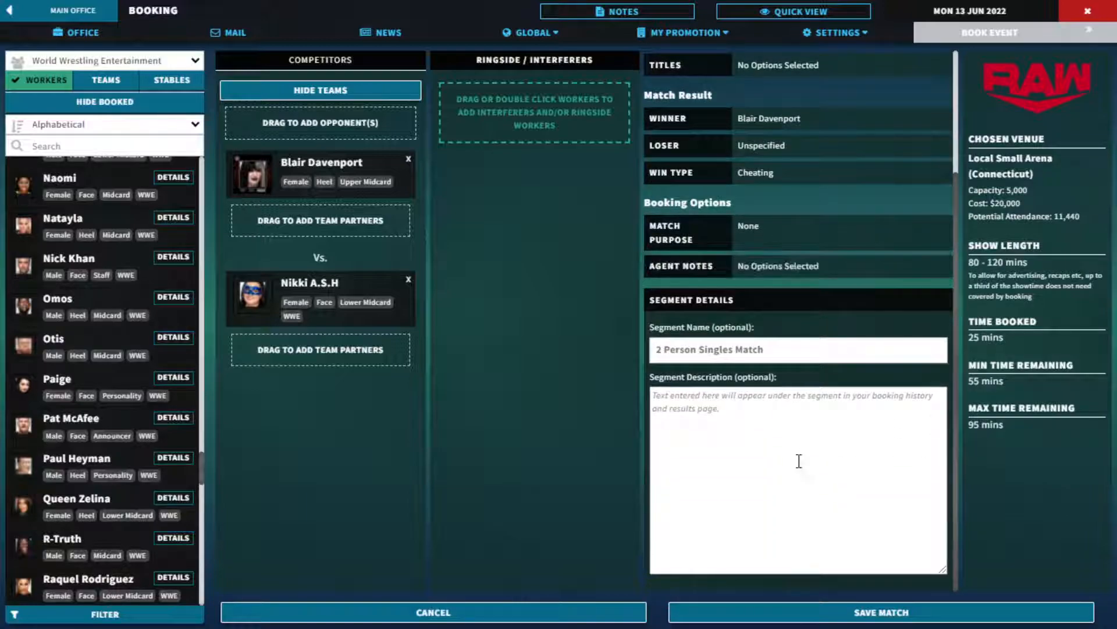
scroll("up", 3)
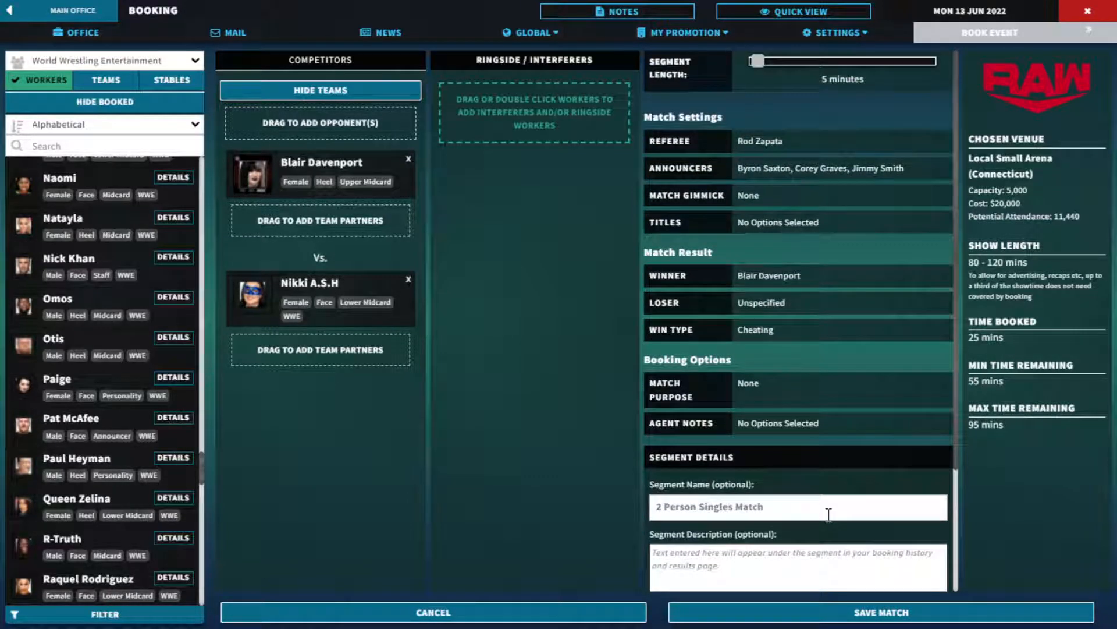
scroll("down", 3)
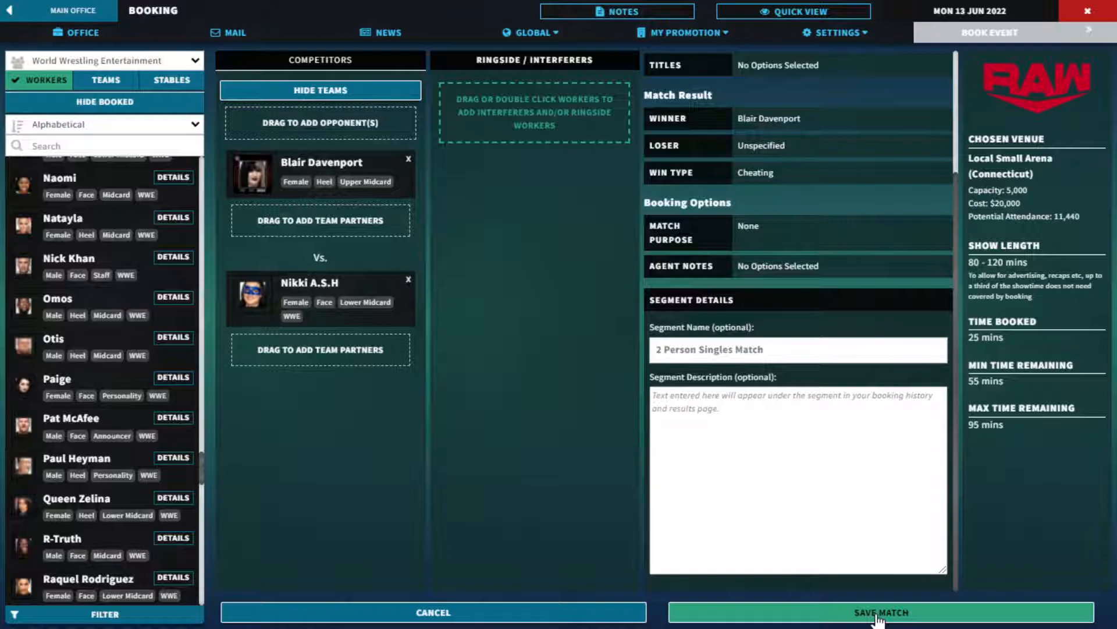
mouse_move(763, 232)
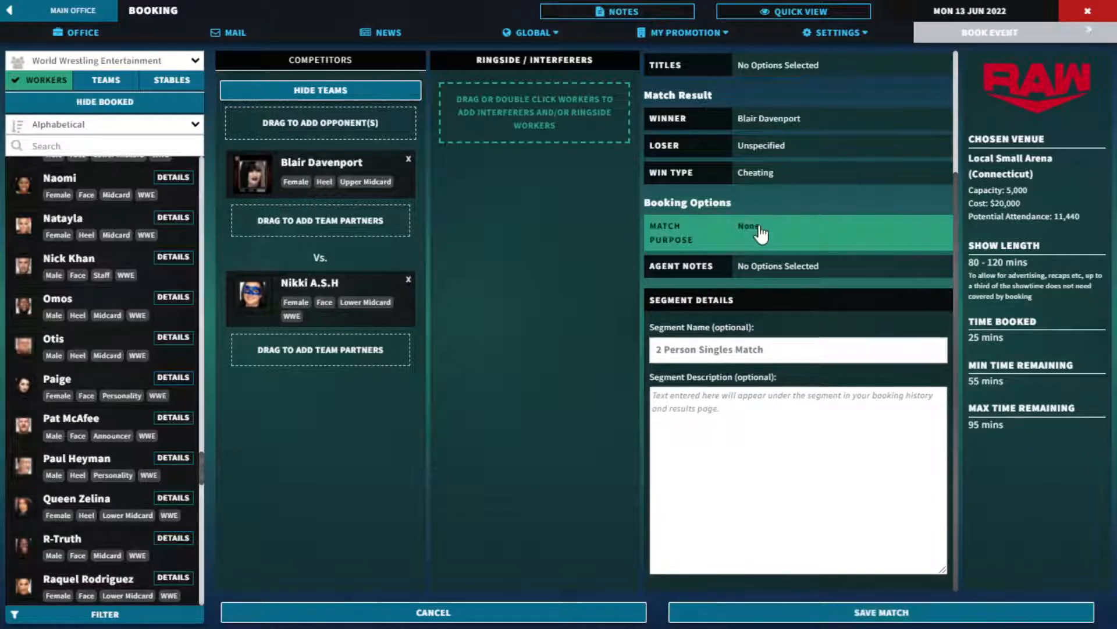
left_click(762, 232)
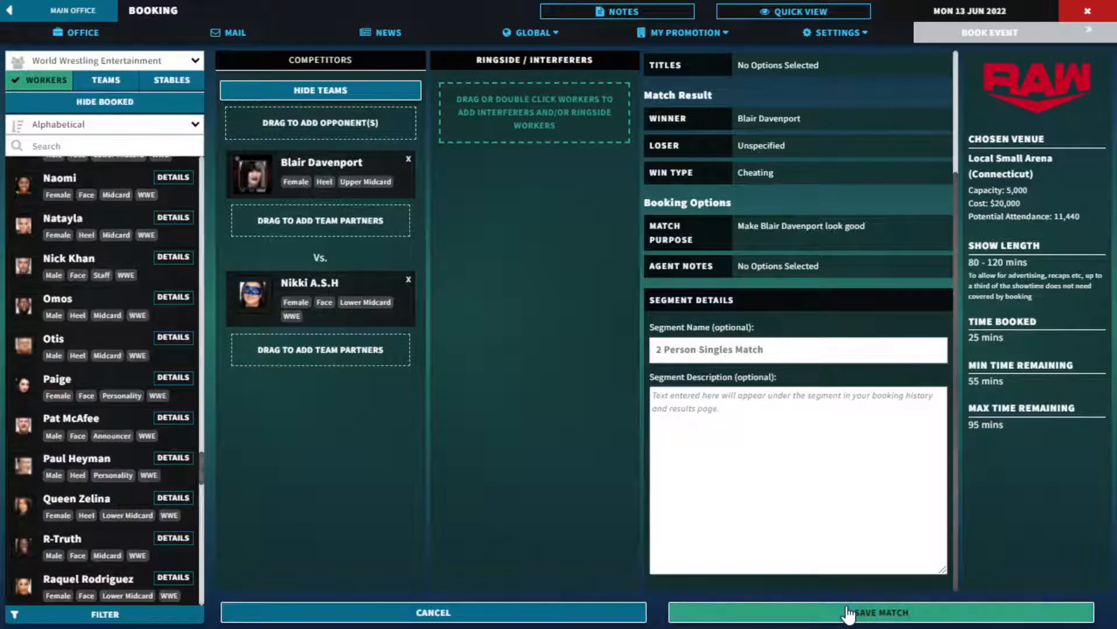
left_click(881, 612)
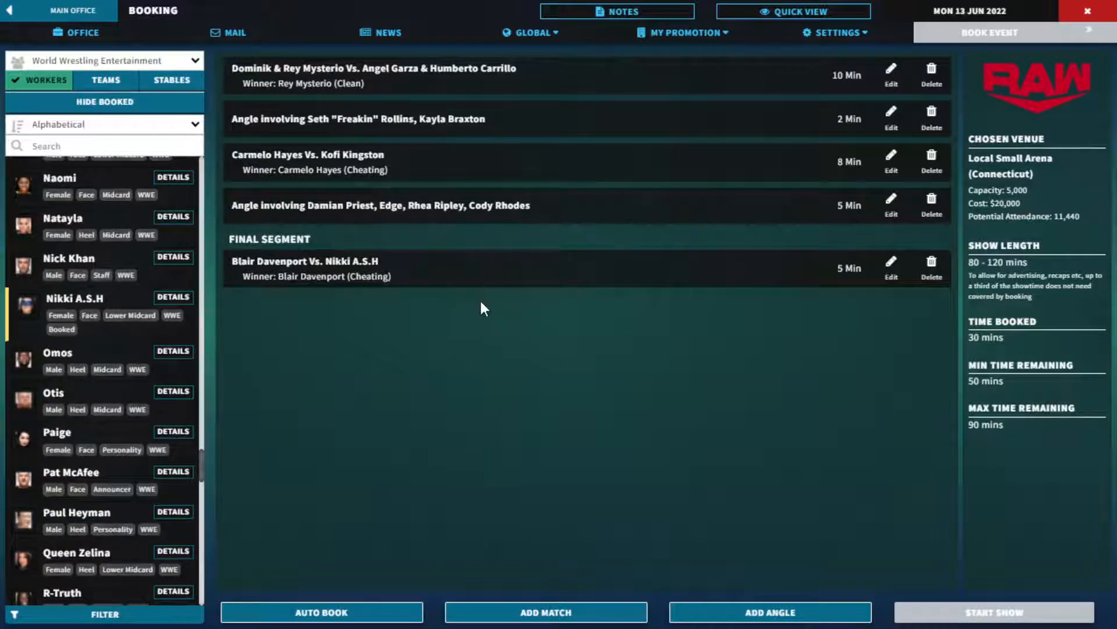
- Begin a new, empty angle for the Raw card
left_click(100, 307)
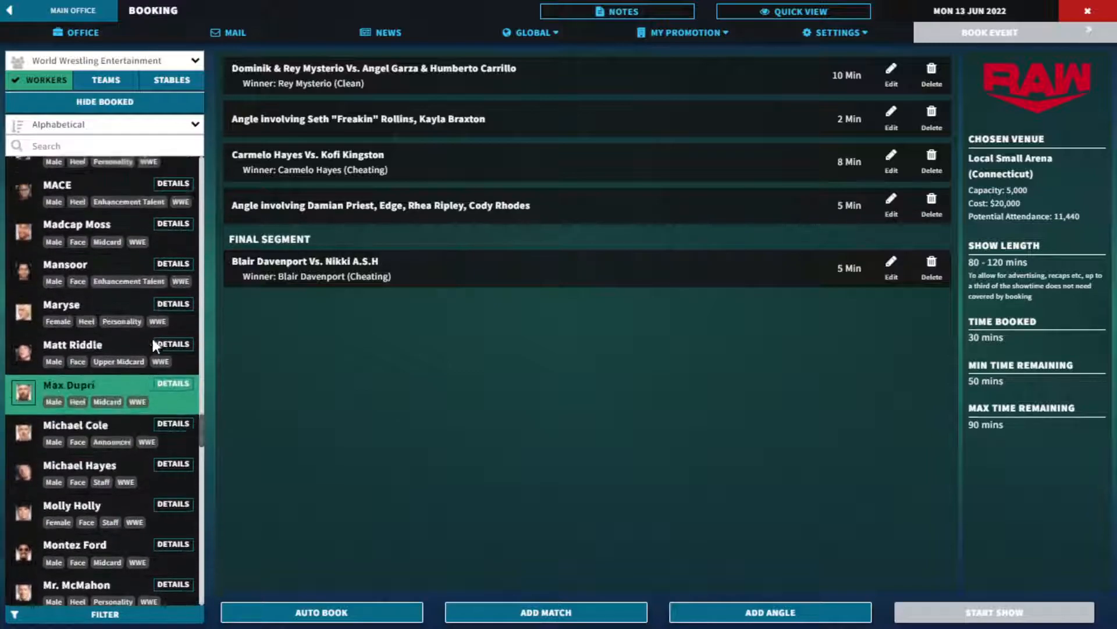
scroll("up", 3)
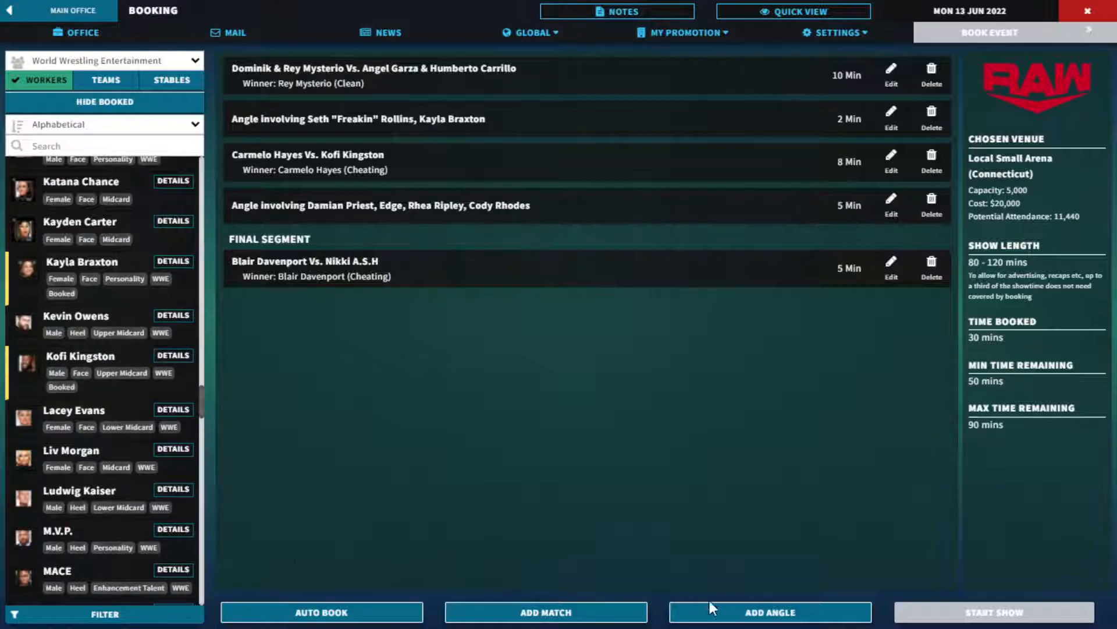
left_click(769, 611)
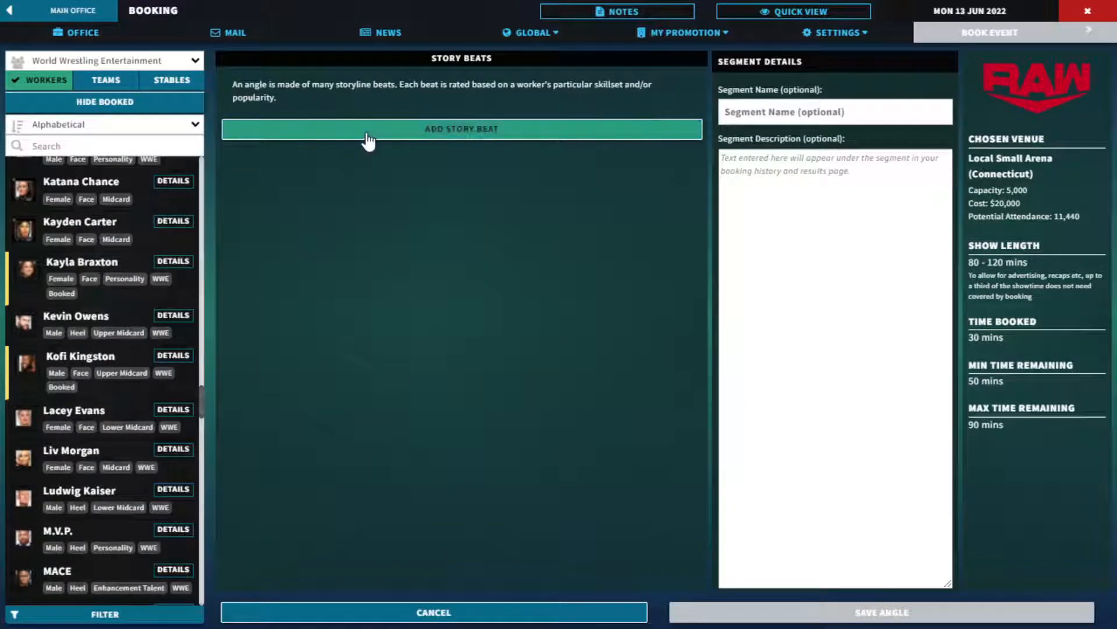
- Add a 3-minute beat of Kayla Braxton interviewing Ludwig Kaiser and Gunther, then save it
left_click(461, 129)
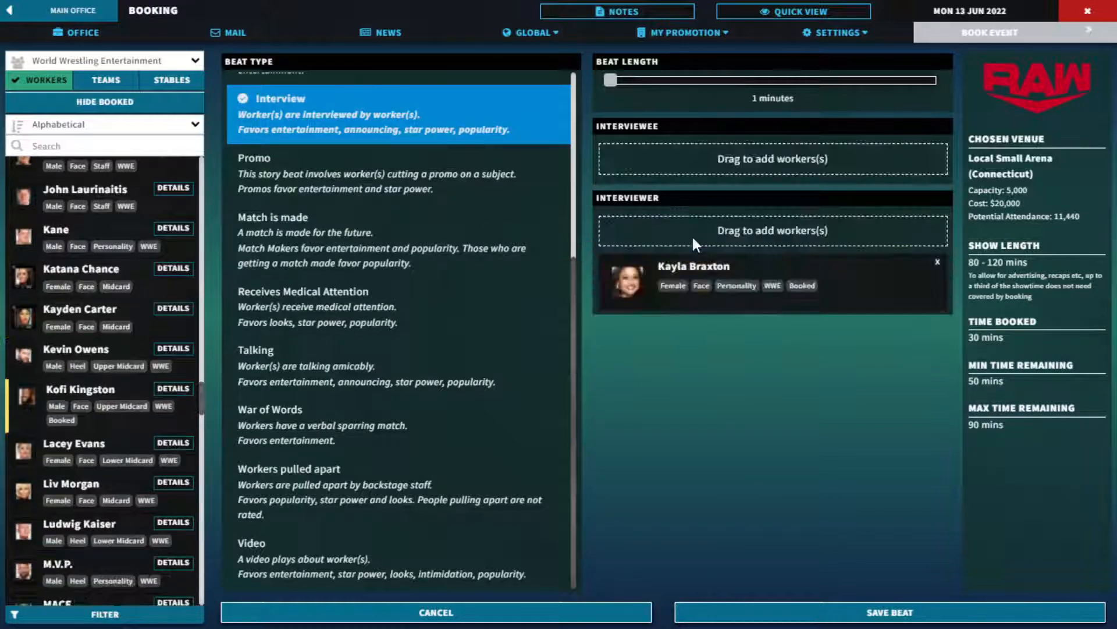
scroll("down", 3)
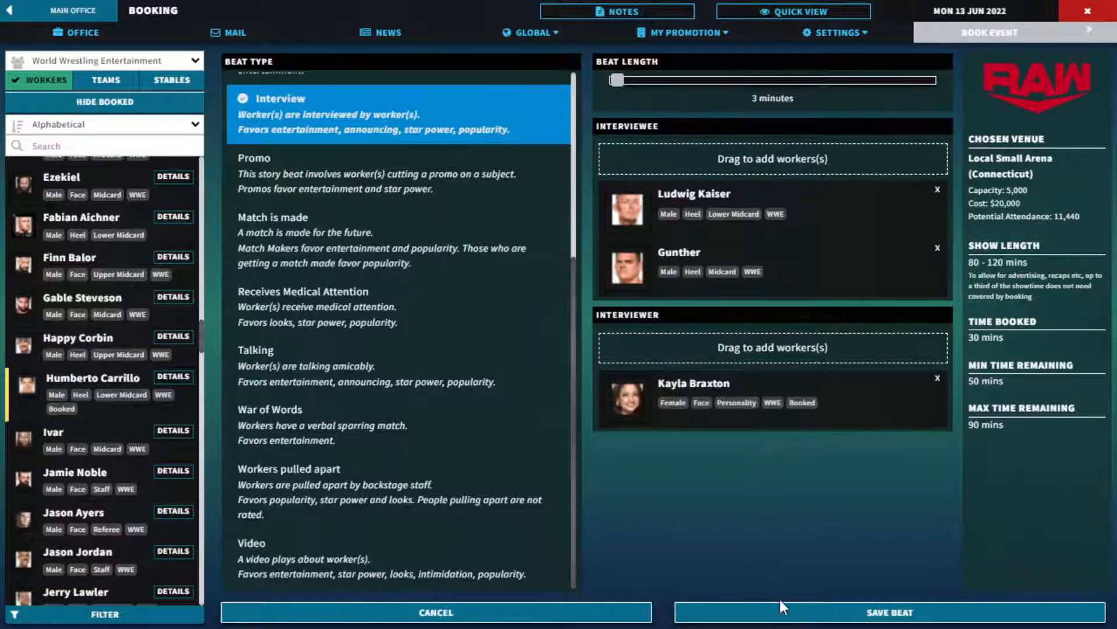
left_click(888, 612)
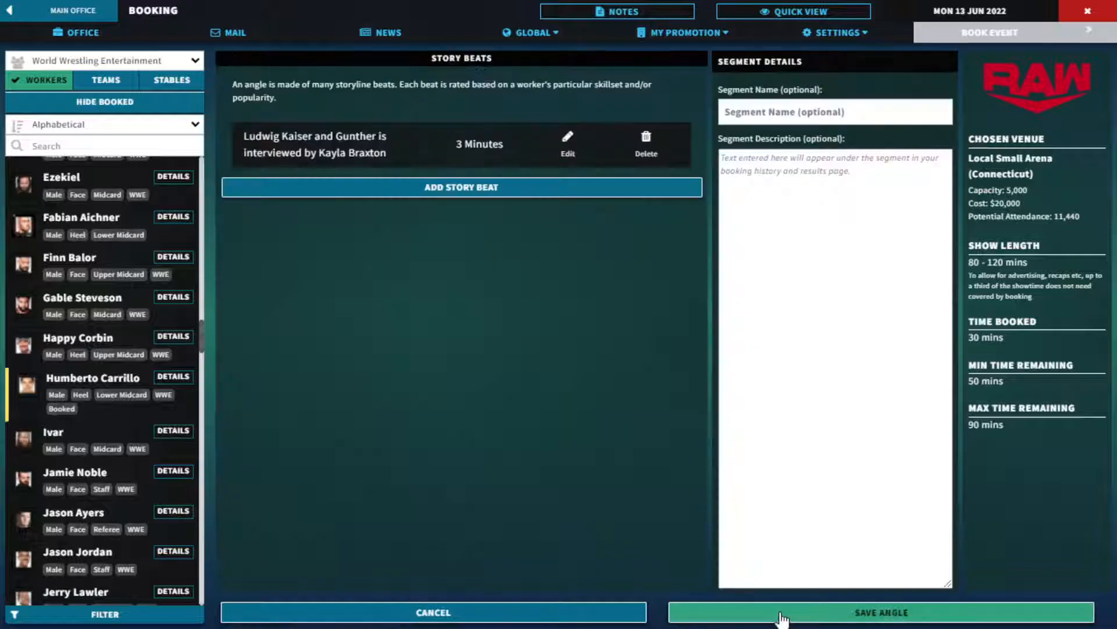
mouse_move(650, 516)
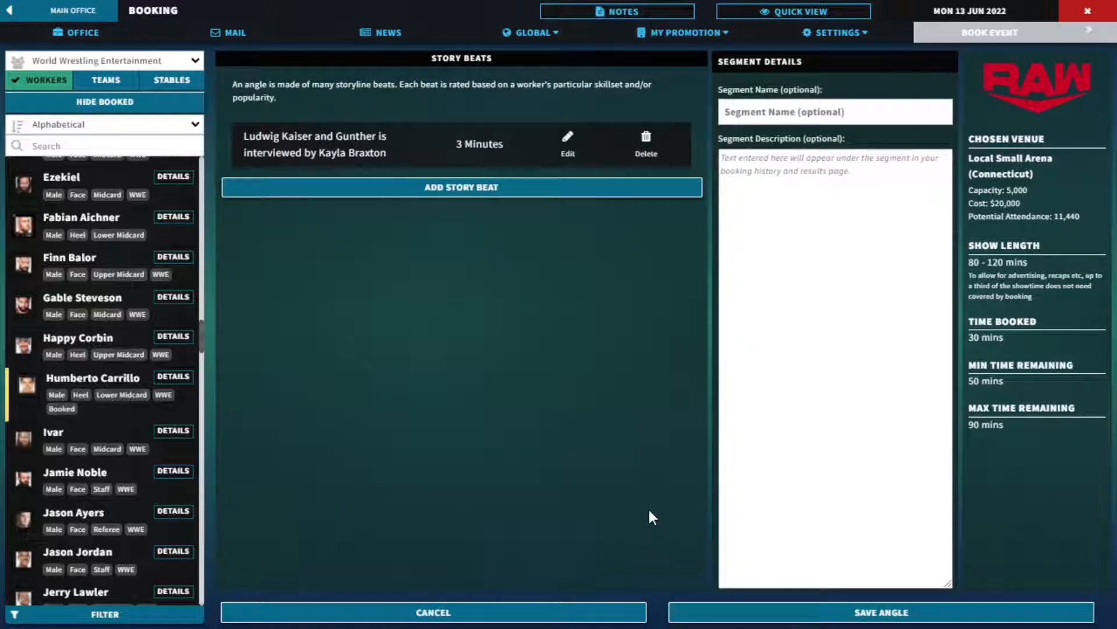
mouse_move(407, 318)
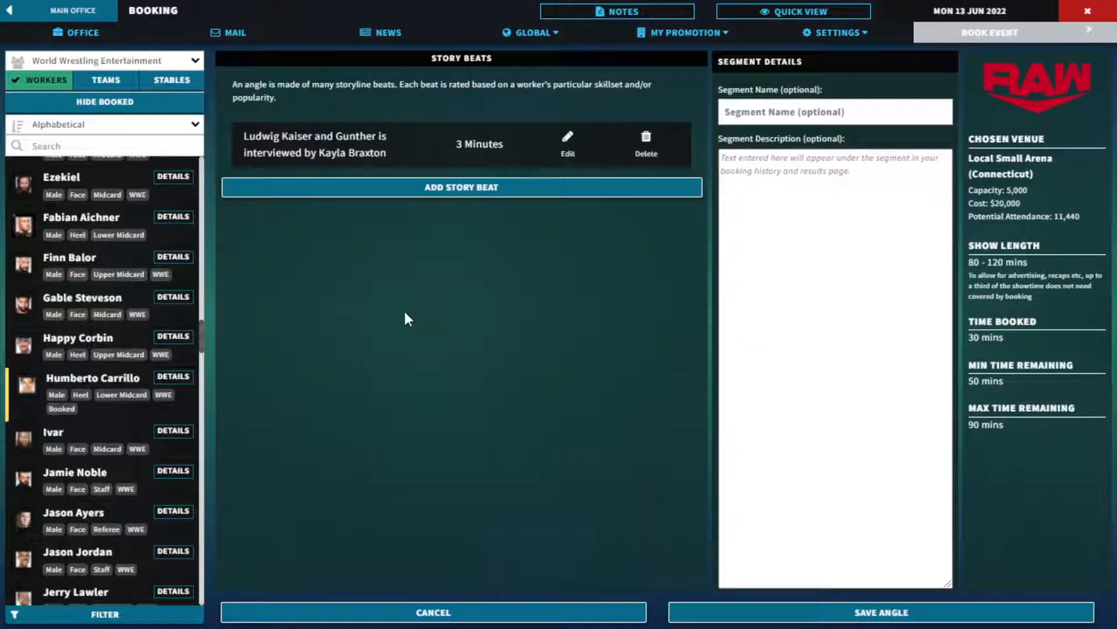
scroll("up", 3)
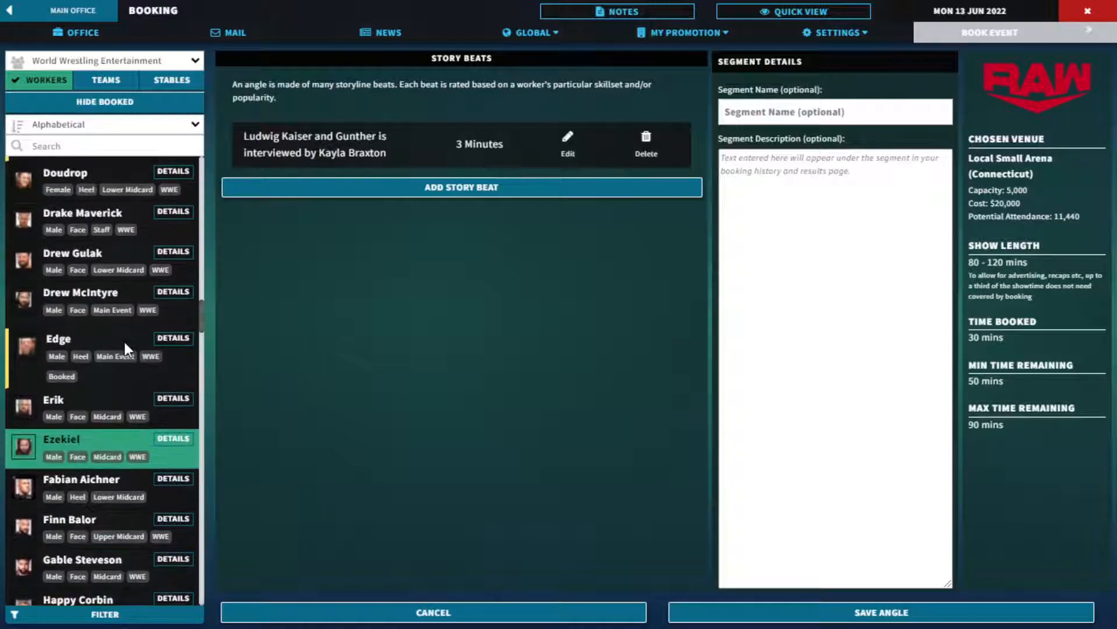
scroll("up", 3)
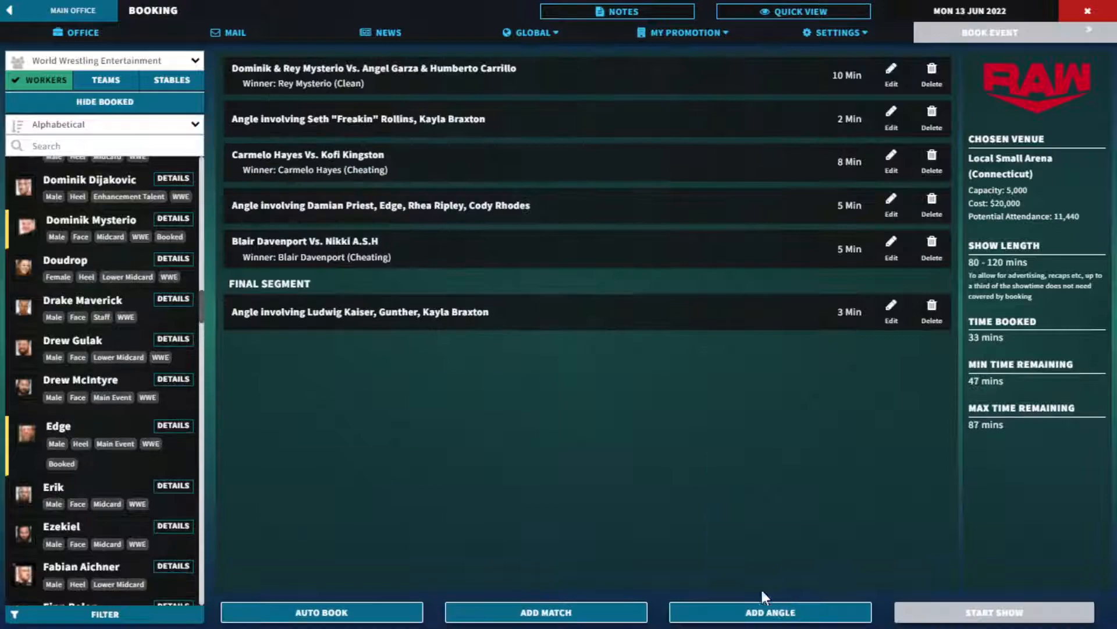
scroll("up", 3)
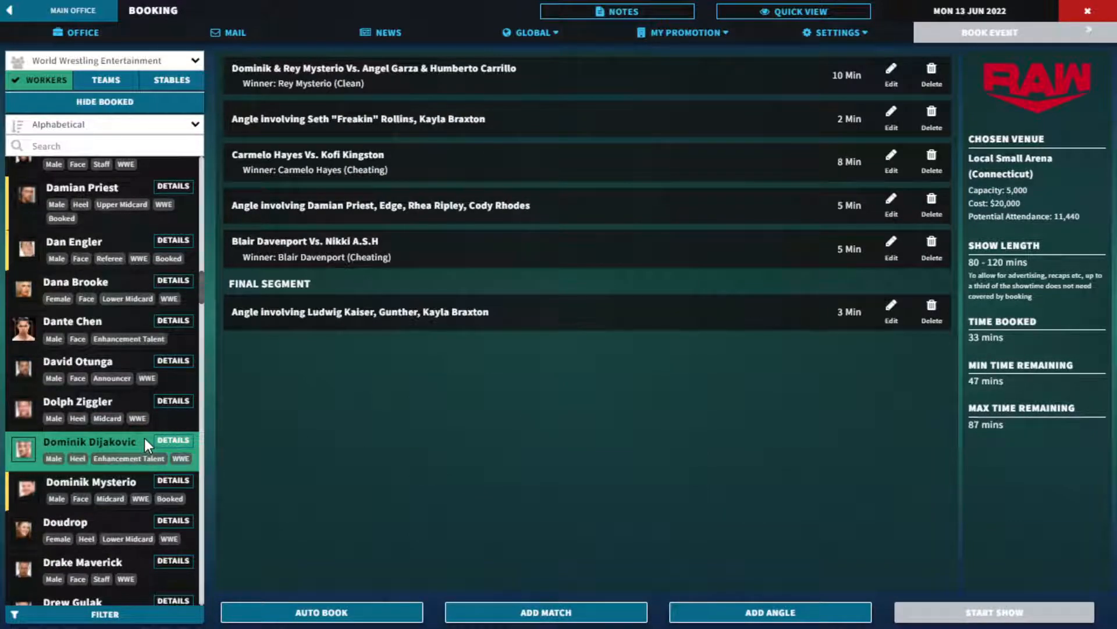
mouse_move(176, 463)
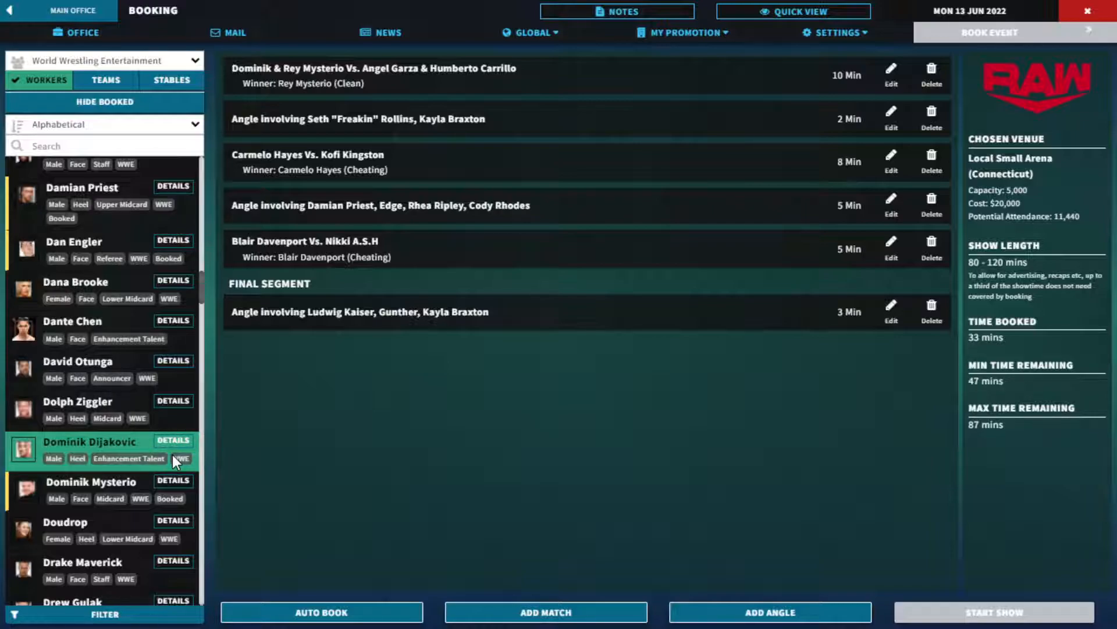
scroll("up", 3)
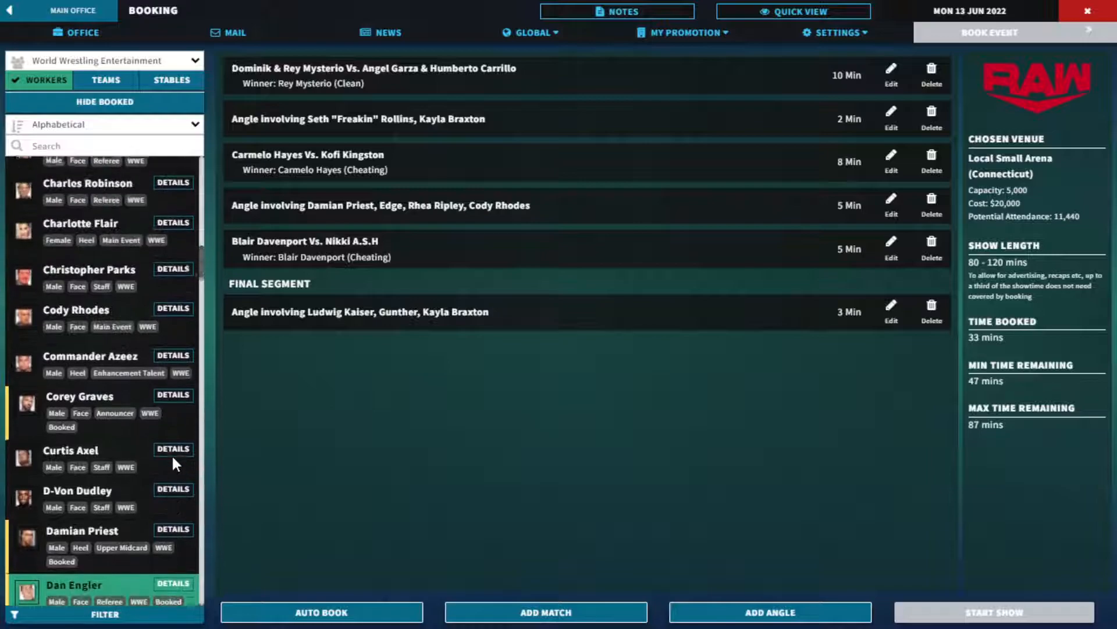
scroll("up", 3)
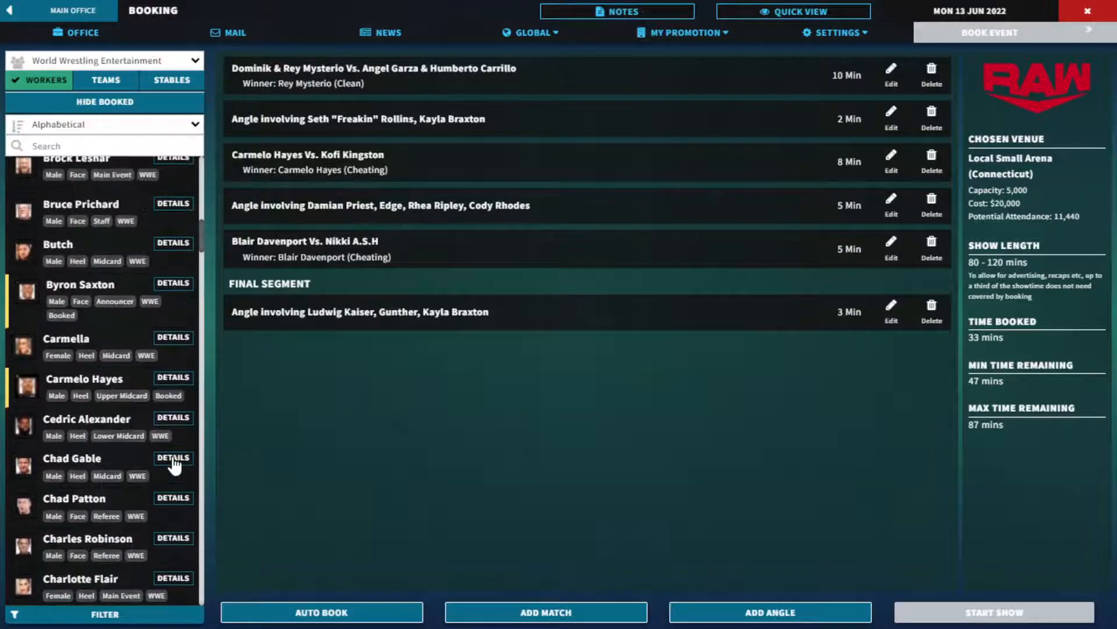
scroll("up", 3)
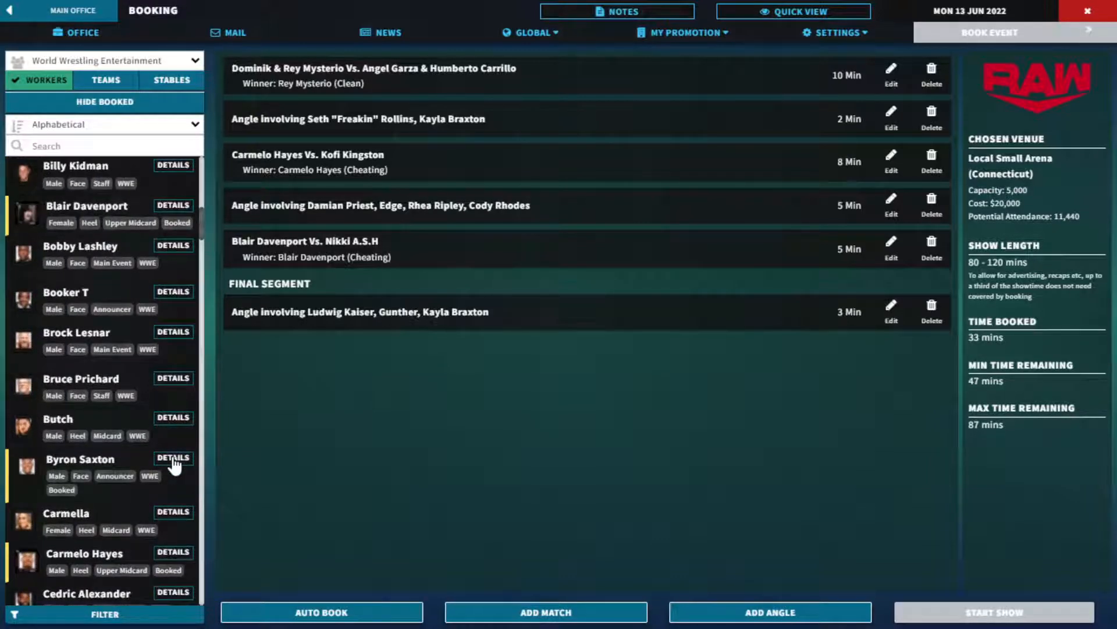
scroll("up", 3)
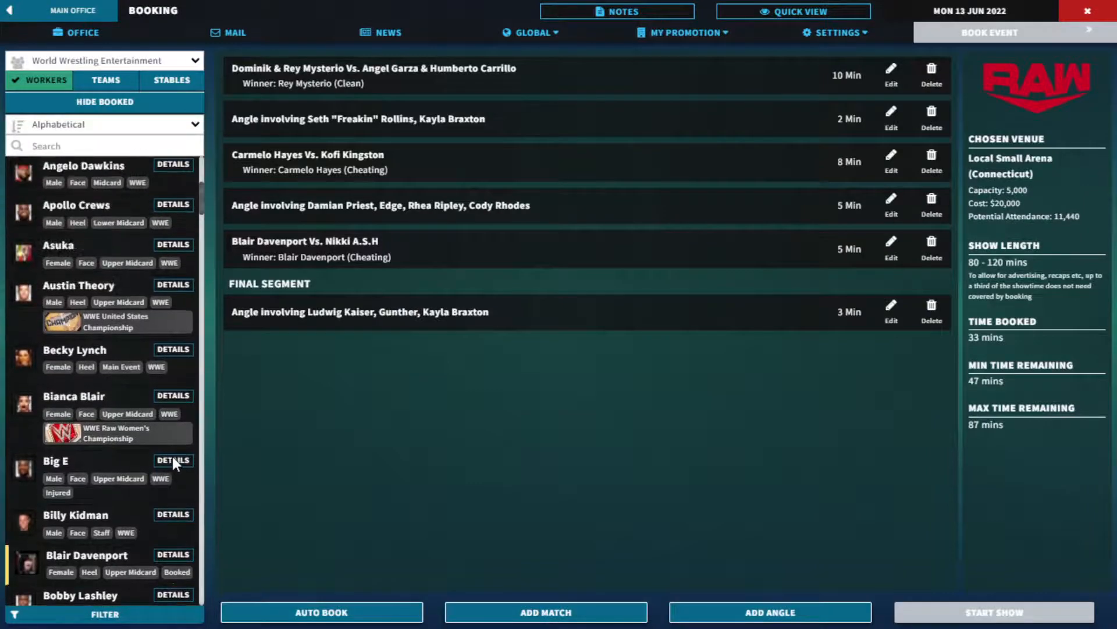
- Find Cody Rhodes in the workers list and start a singles match with him
scroll("up", 3)
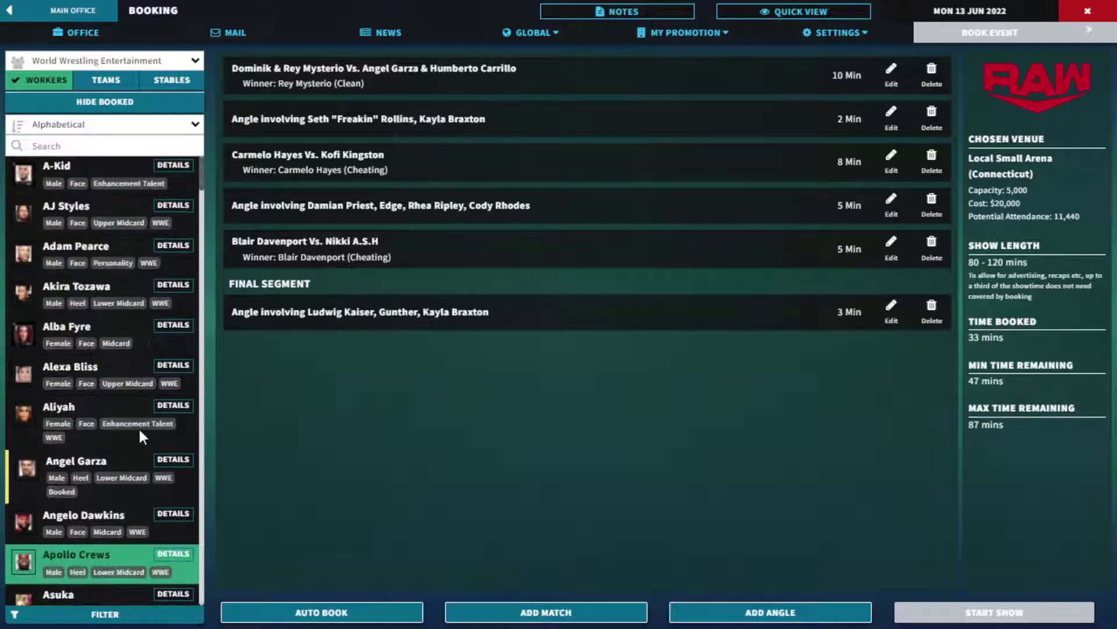
scroll("down", 3)
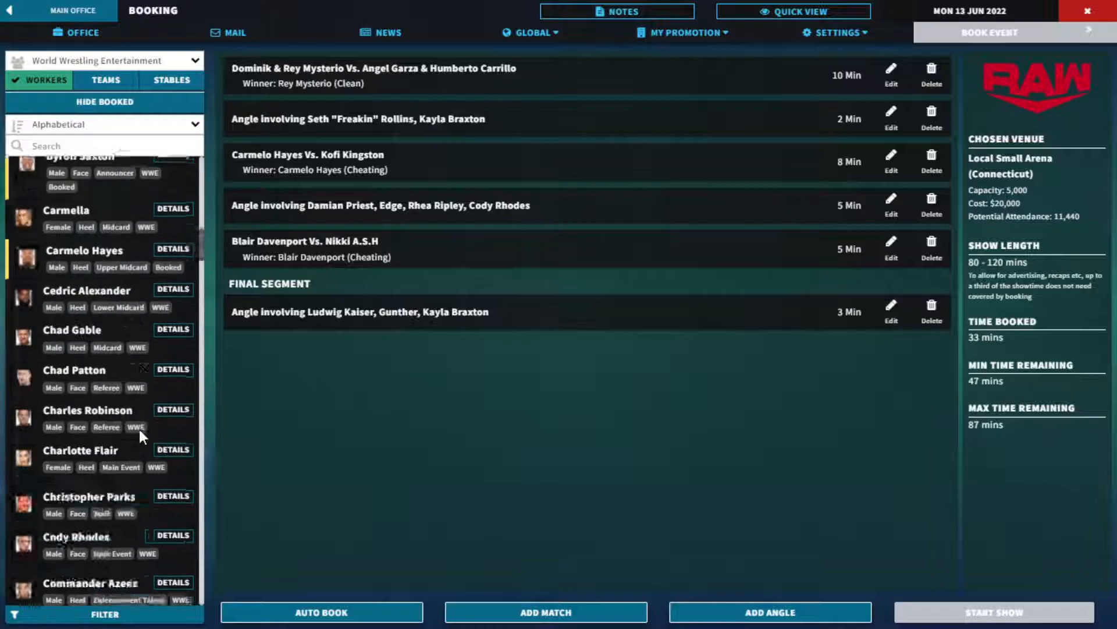
scroll("down", 3)
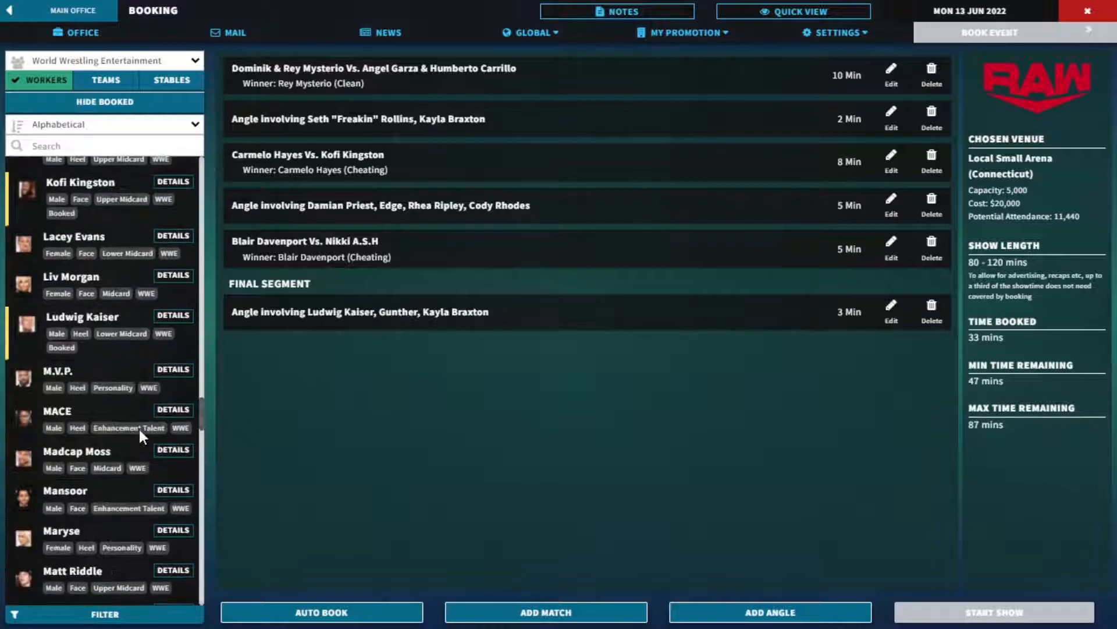
scroll("up", 3)
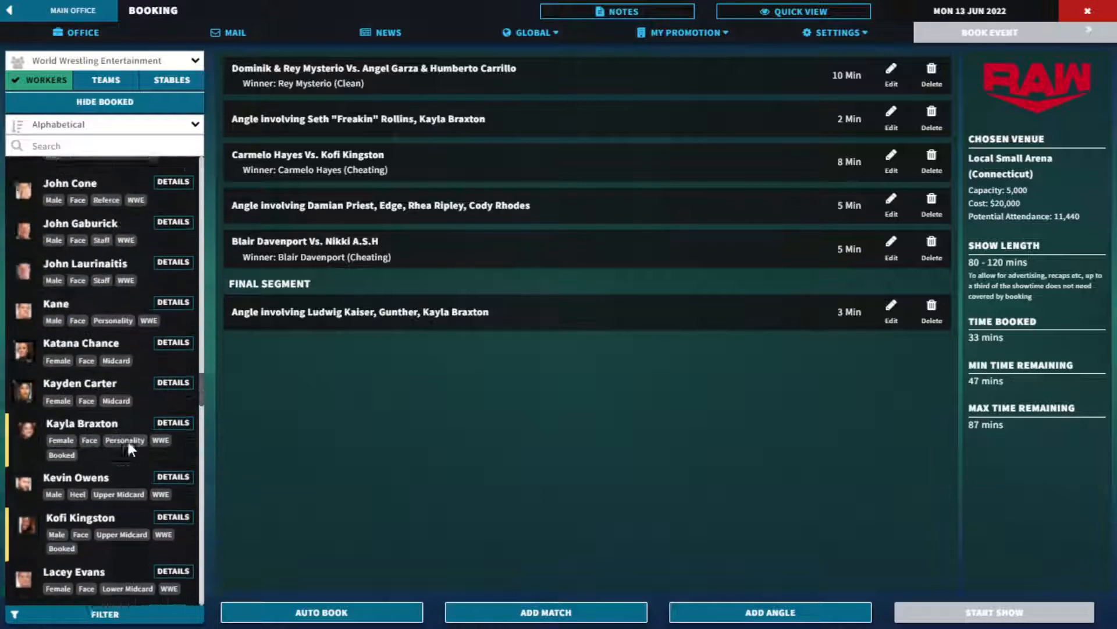
scroll("up", 3)
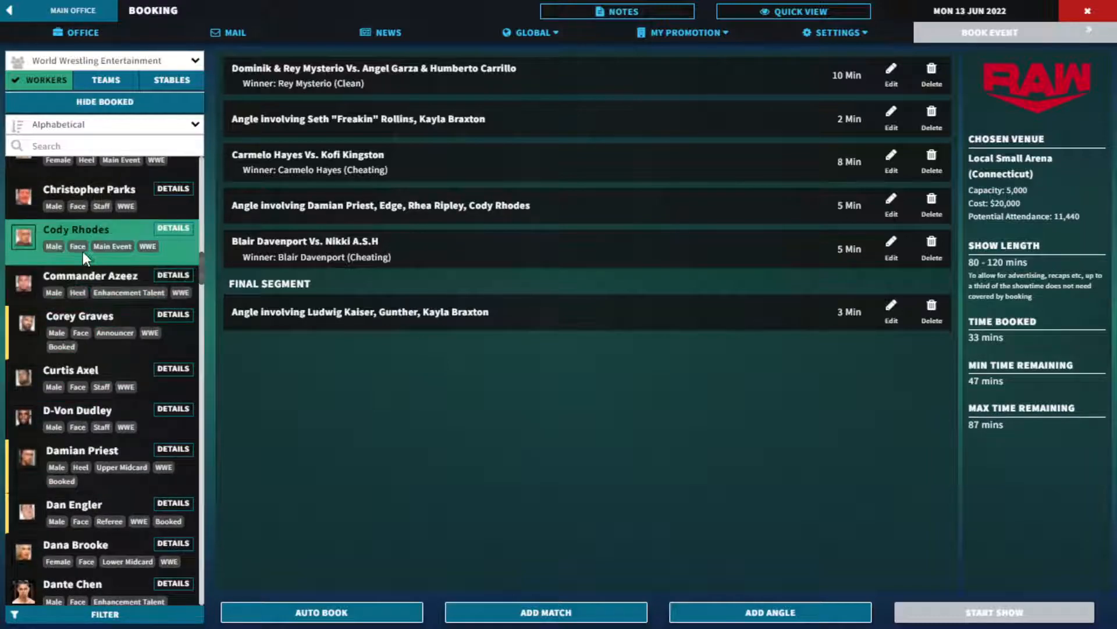
left_click(545, 611)
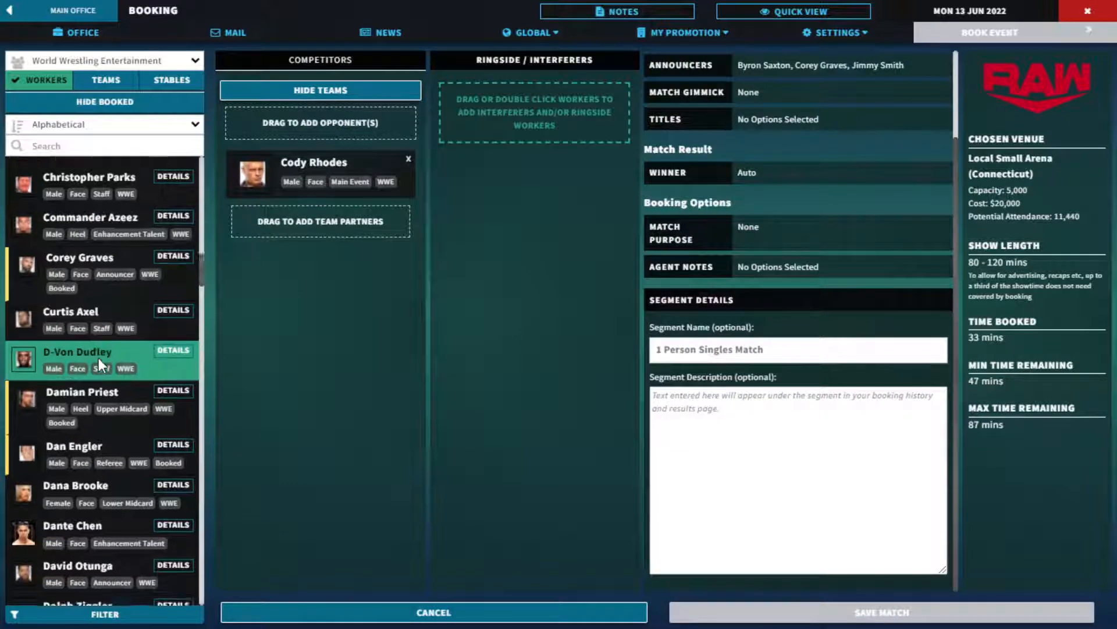
- Scroll the workers list down to Roderick Strong
scroll("down", 3)
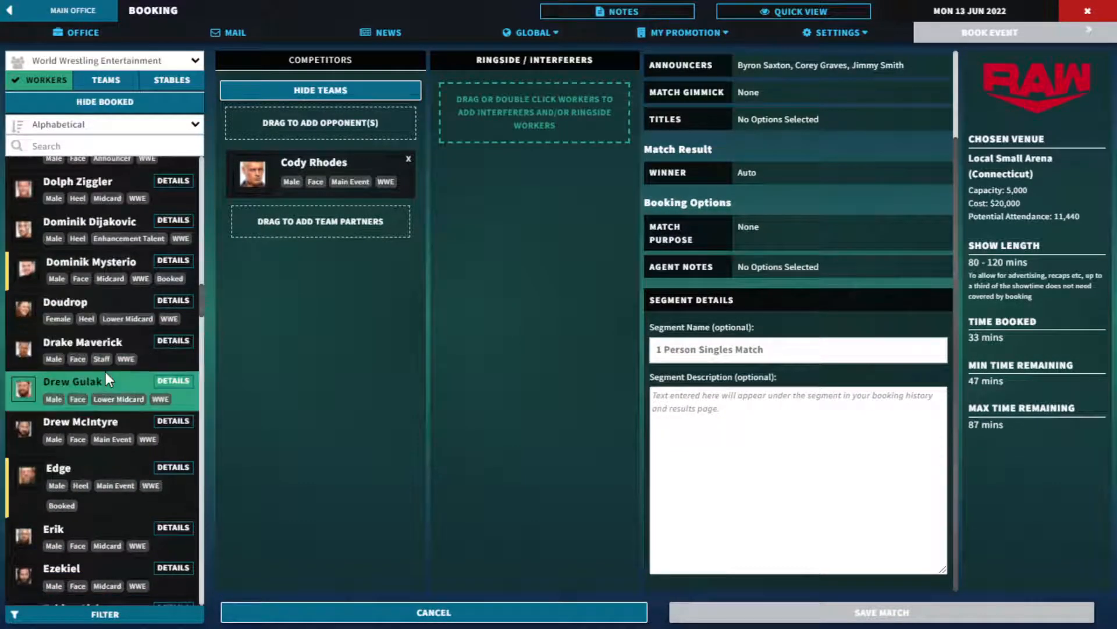
scroll("down", 3)
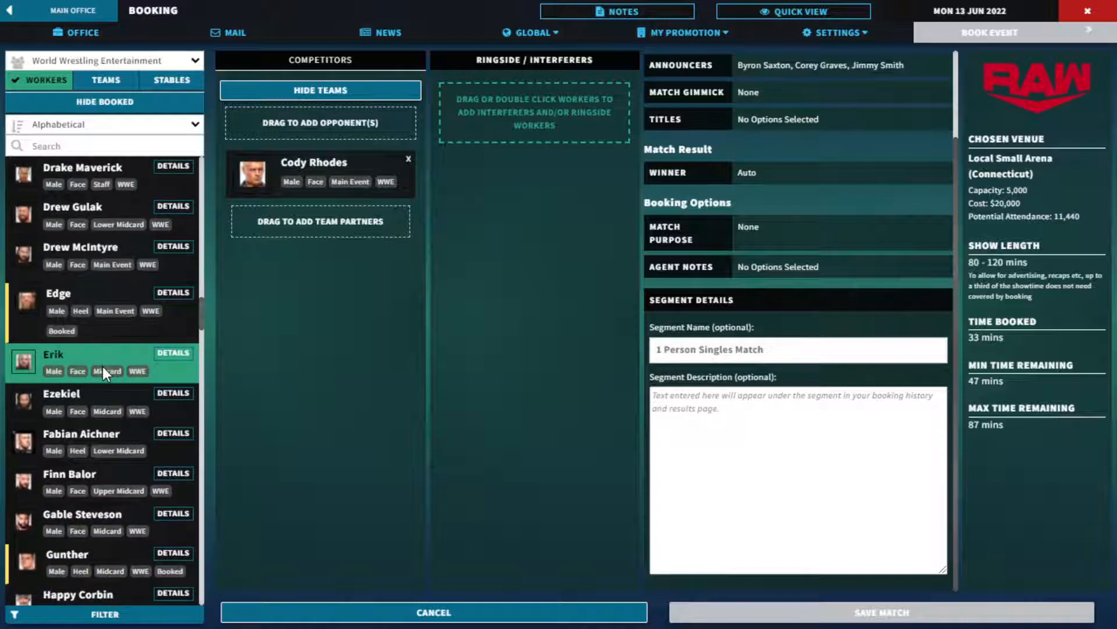
scroll("down", 3)
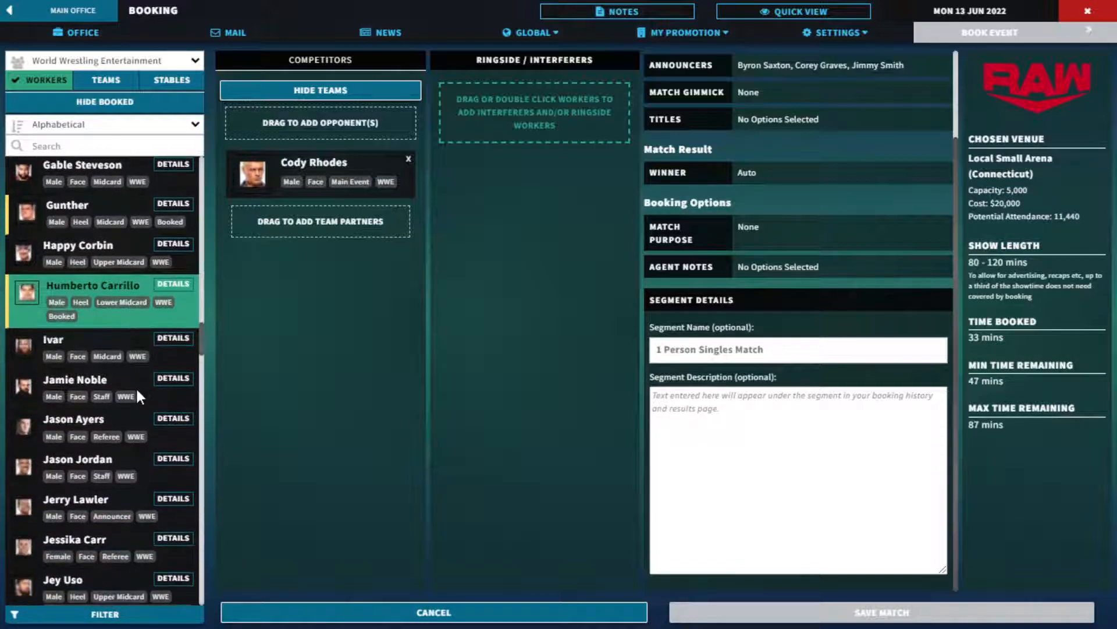
scroll("down", 3)
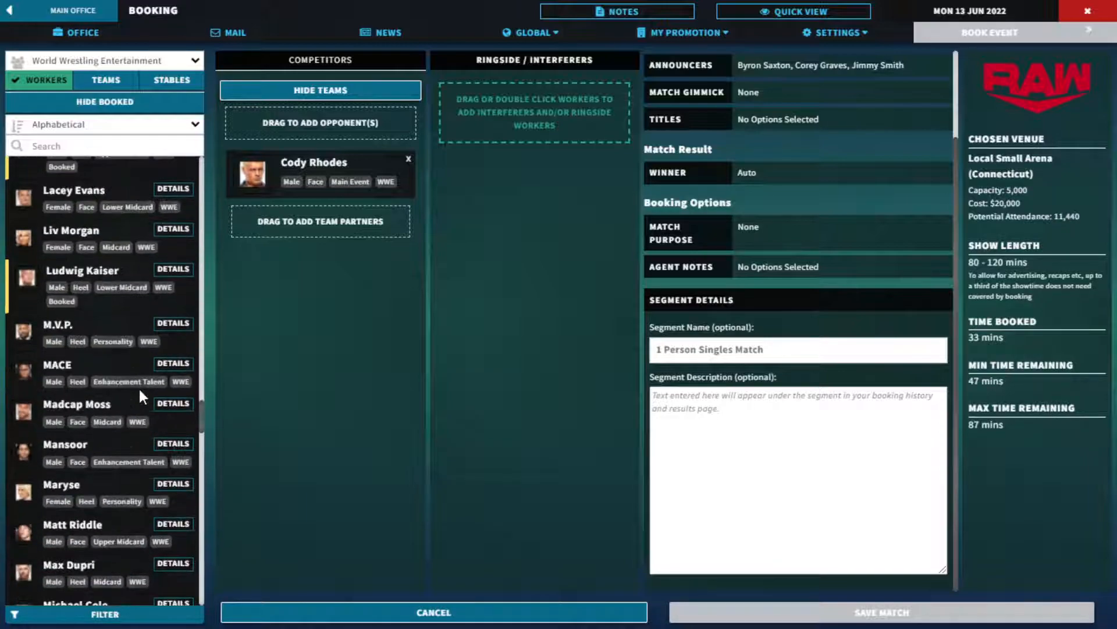
scroll("down", 3)
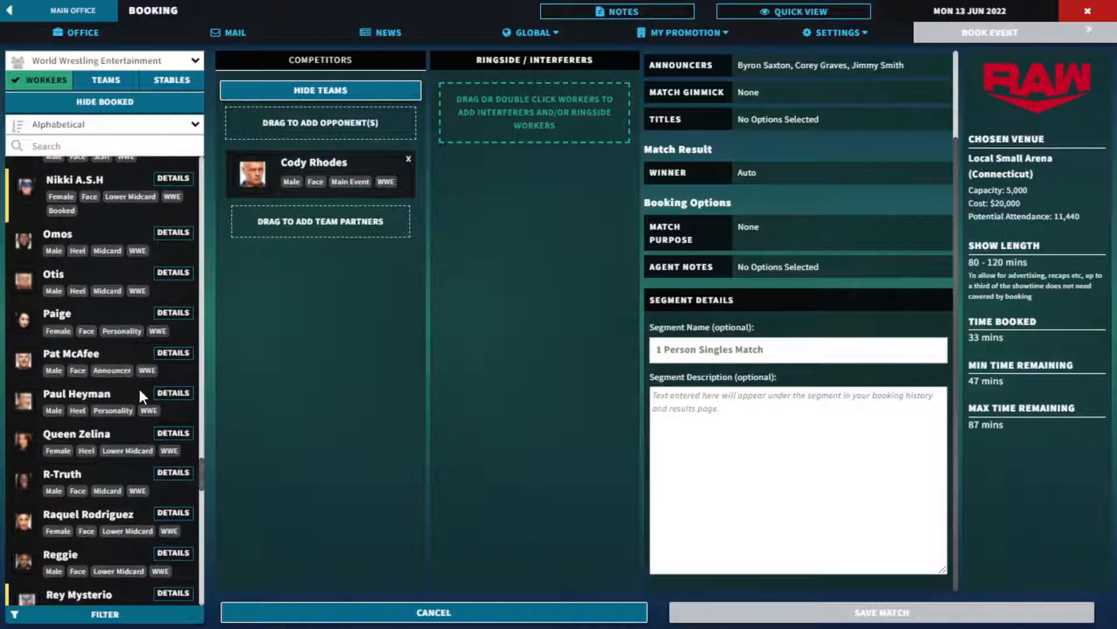
scroll("down", 3)
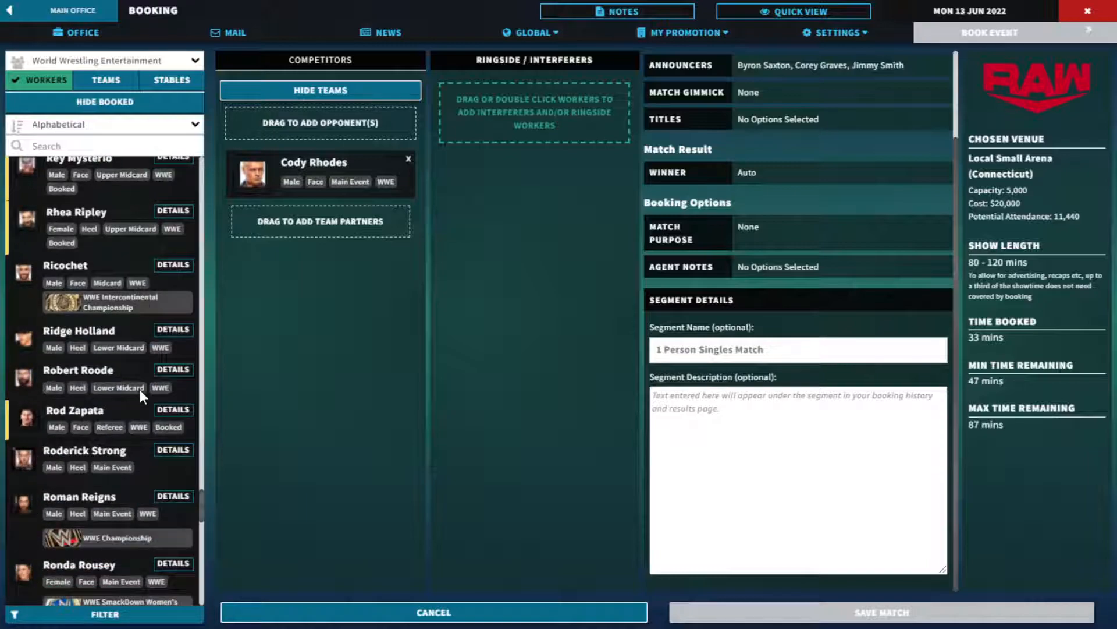
scroll("down", 3)
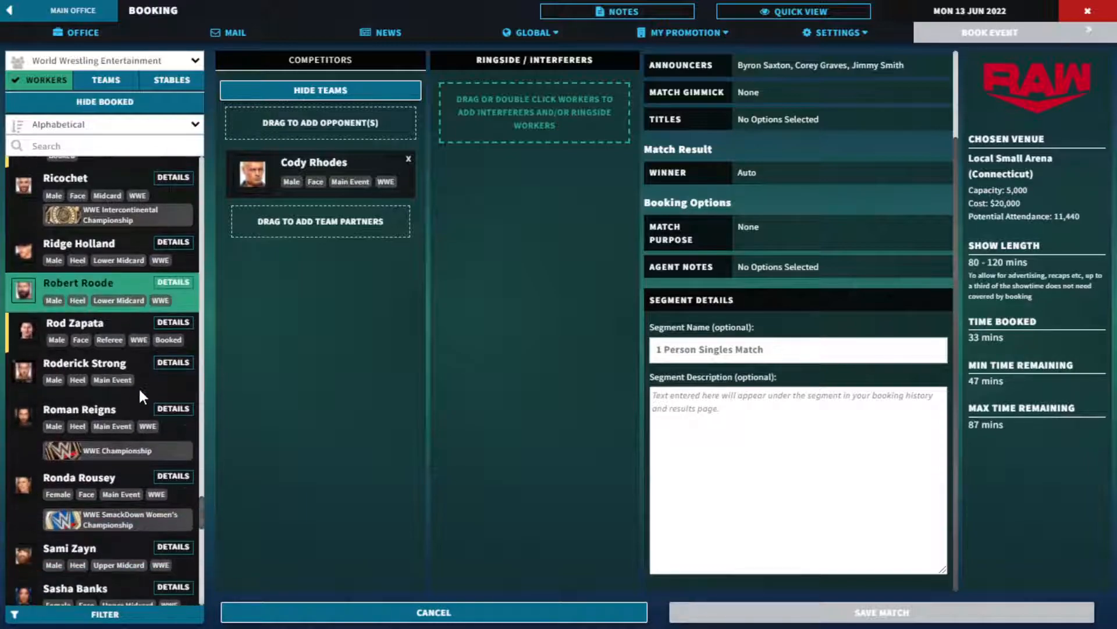
scroll("down", 3)
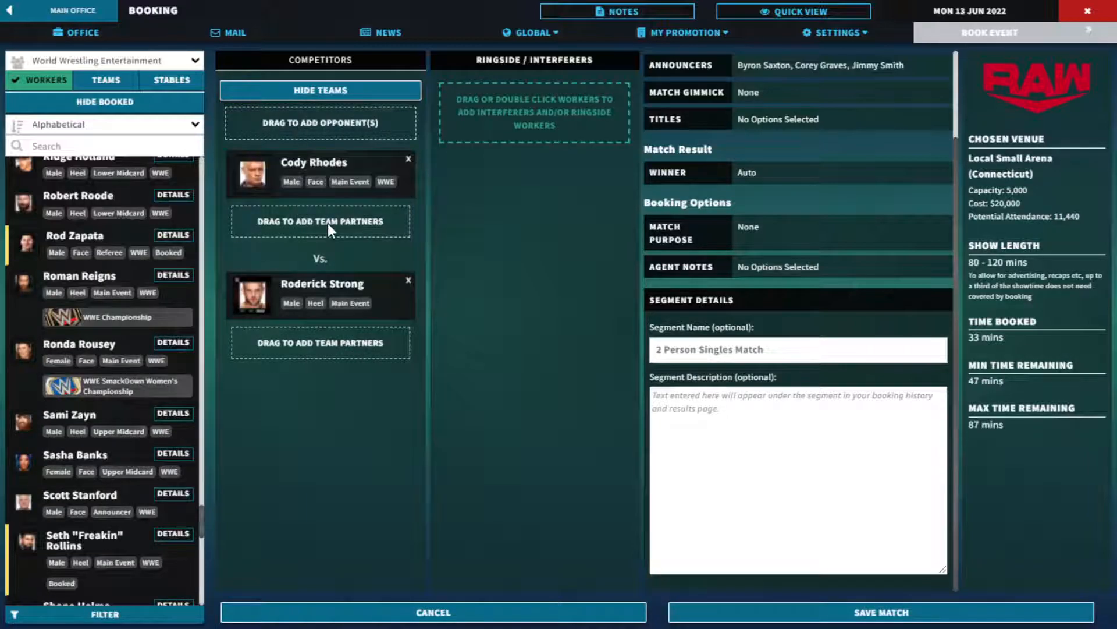
mouse_move(320, 295)
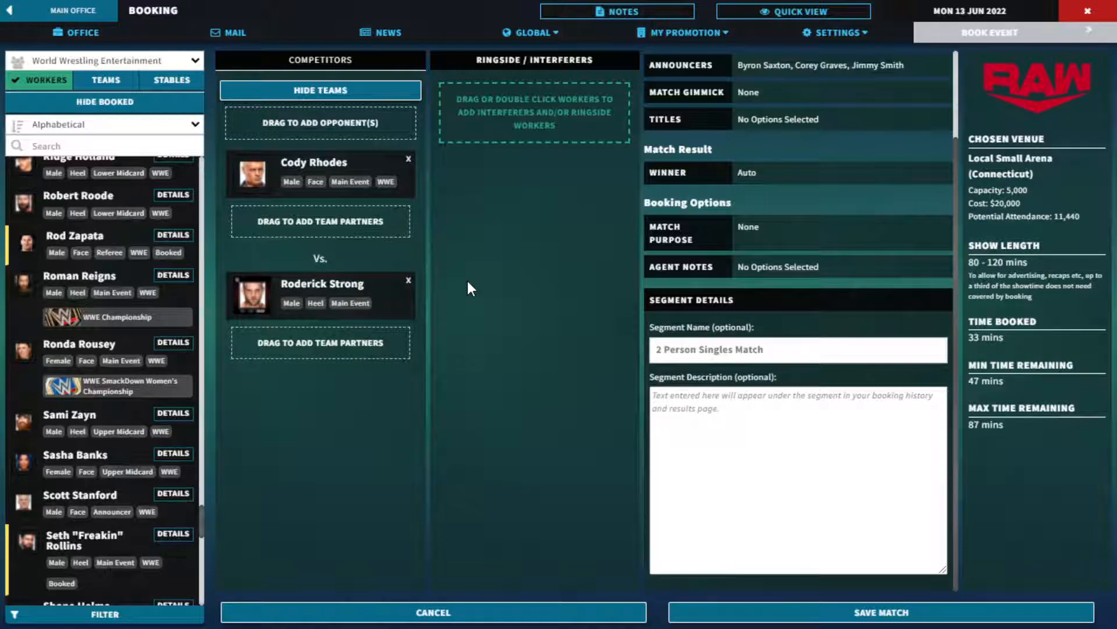
- Remove Roderick Strong as opponent, leaving Cody Rhodes alone in the match
left_click(408, 279)
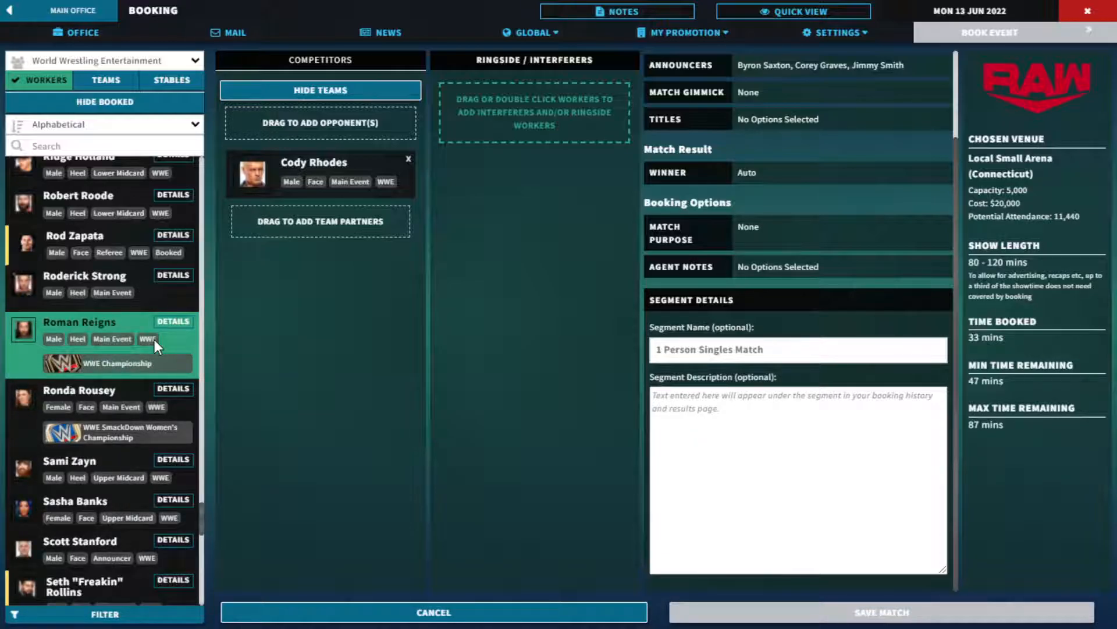
scroll("up", 3)
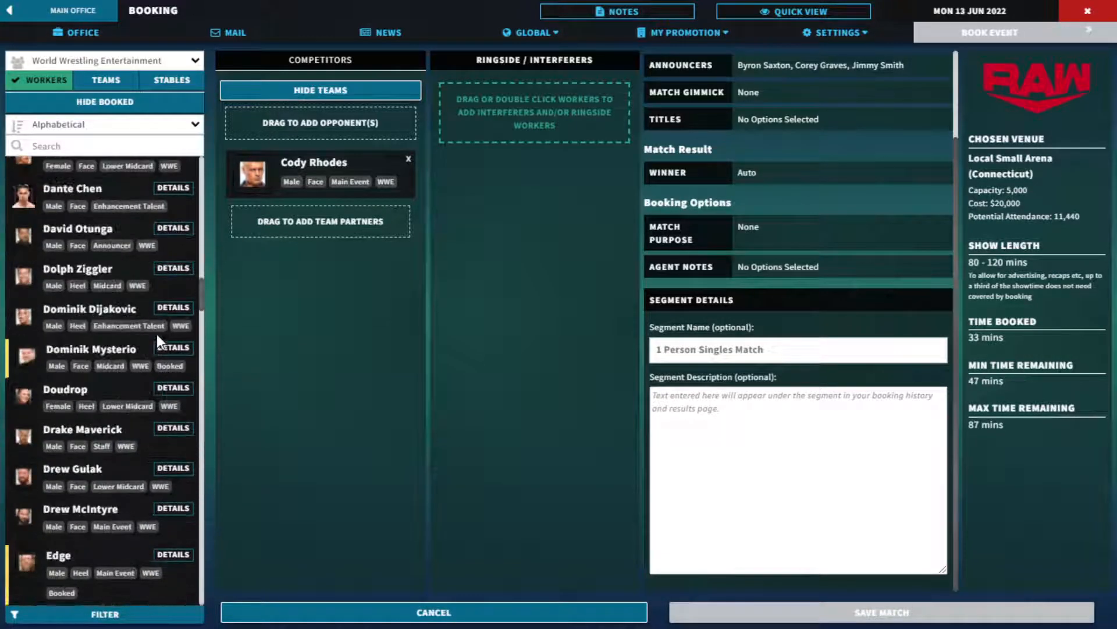
scroll("up", 3)
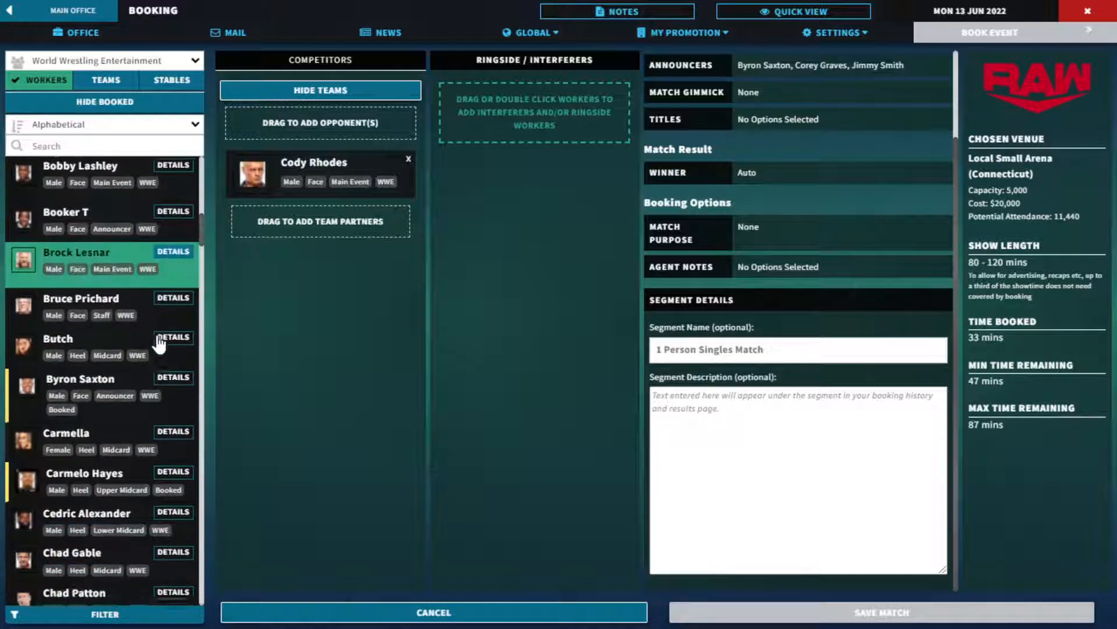
scroll("down", 3)
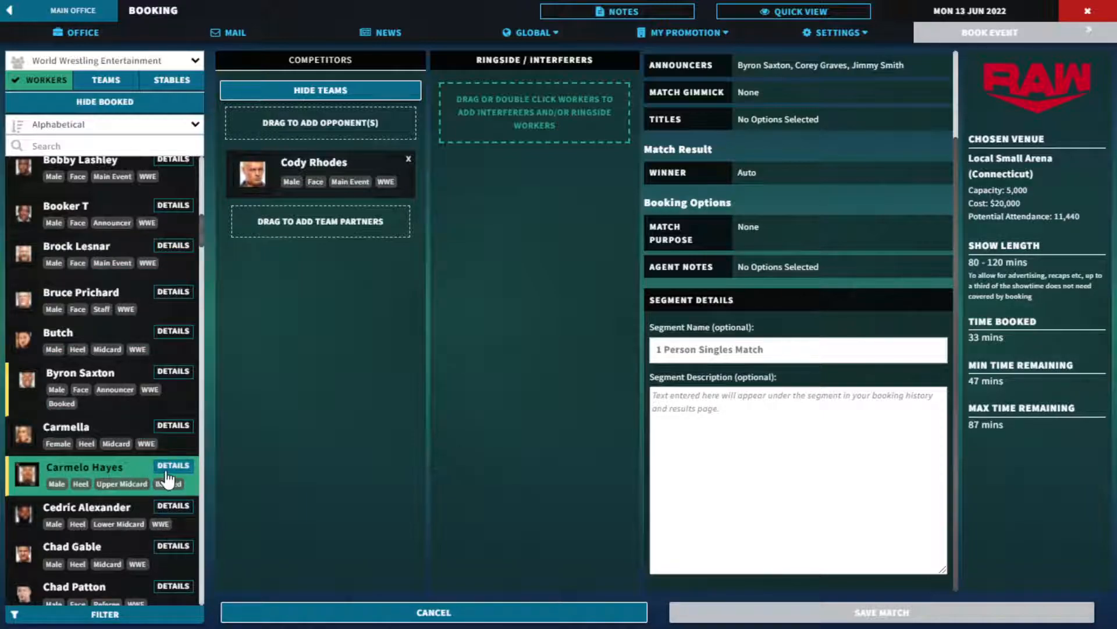
scroll("down", 3)
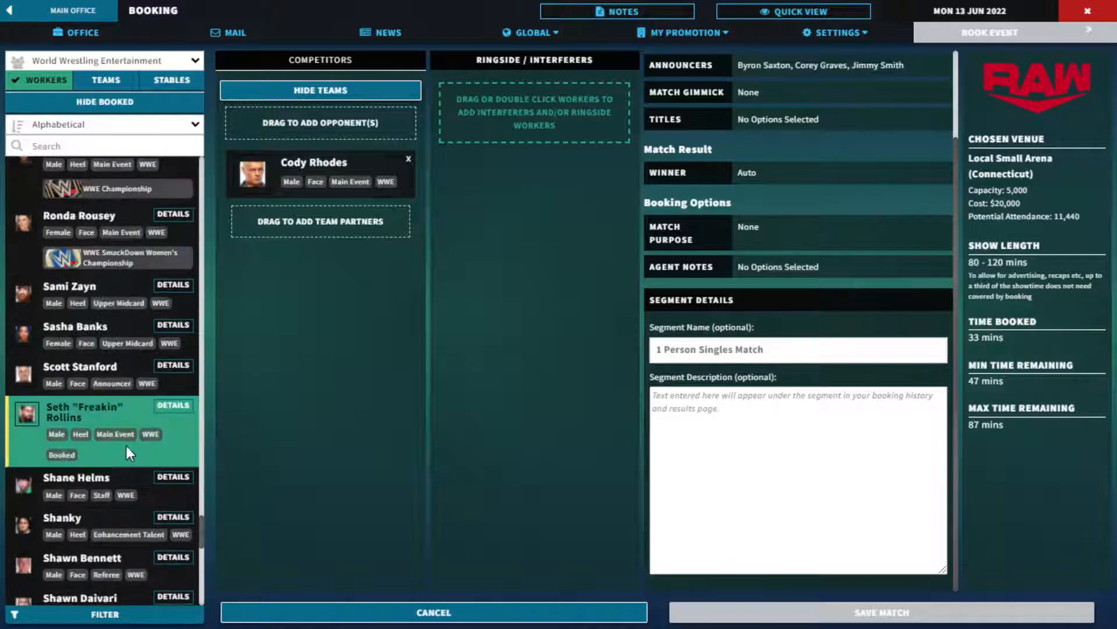
scroll("up", 3)
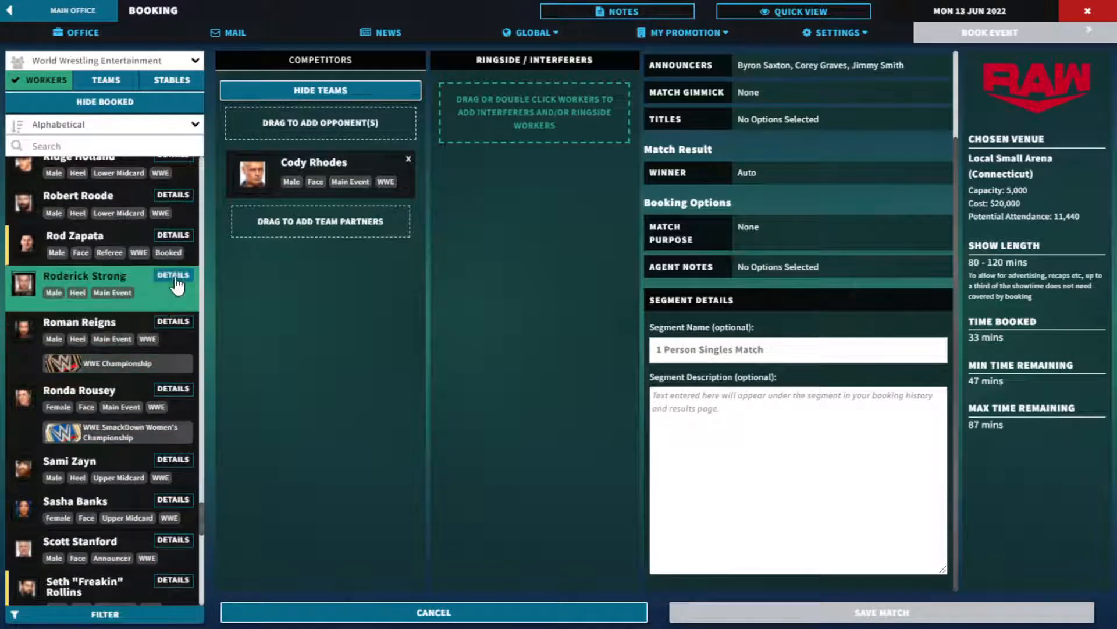
left_click(172, 275)
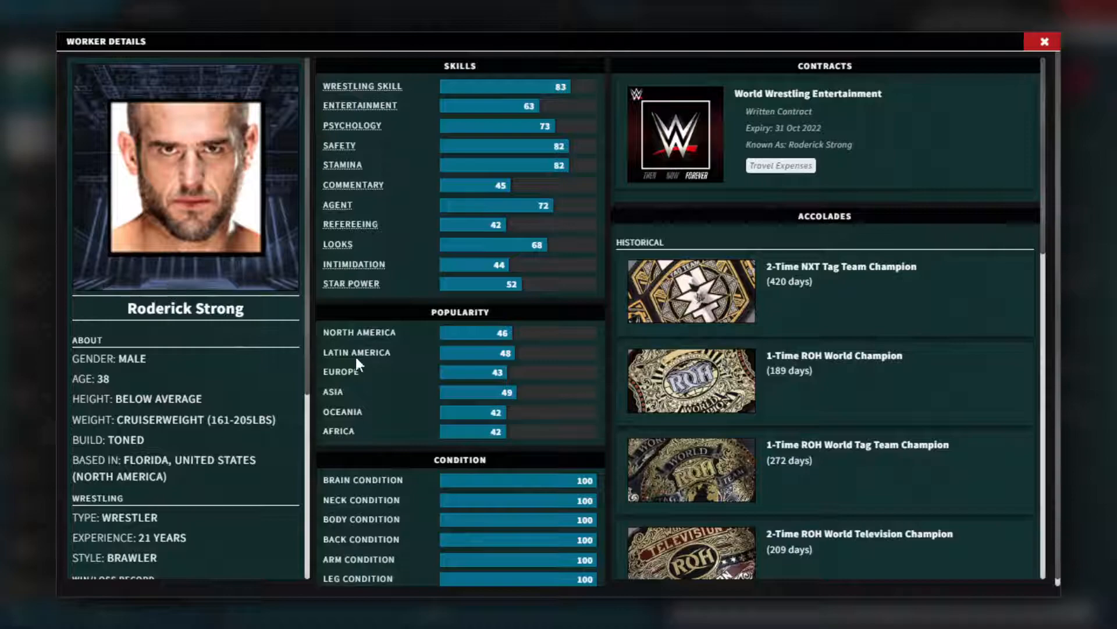
scroll("down", 3)
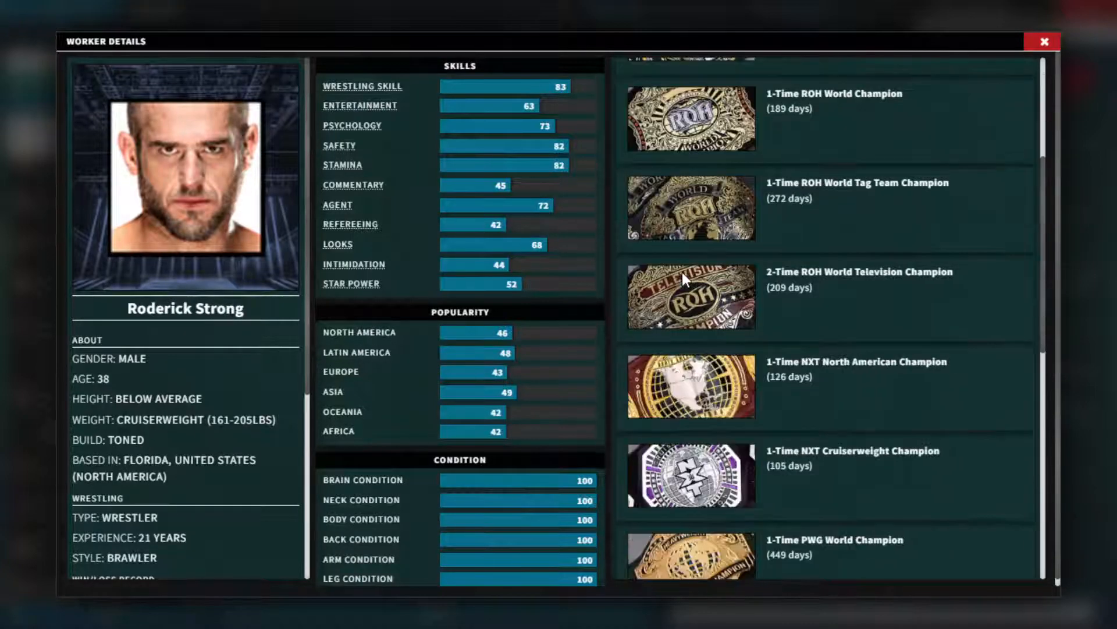
scroll("down", 3)
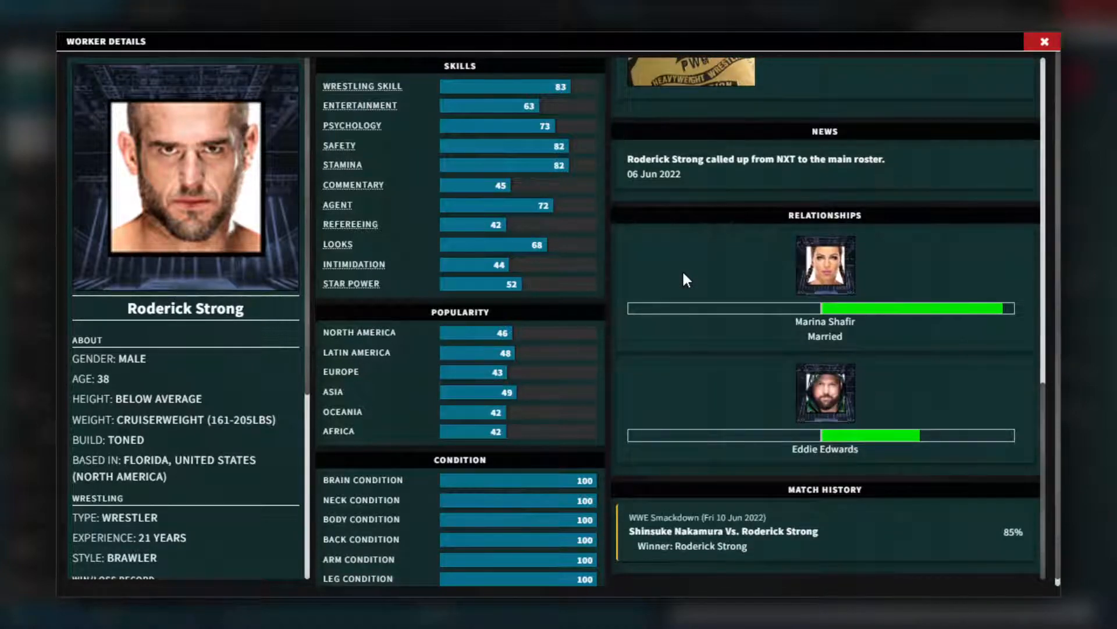
mouse_move(844, 406)
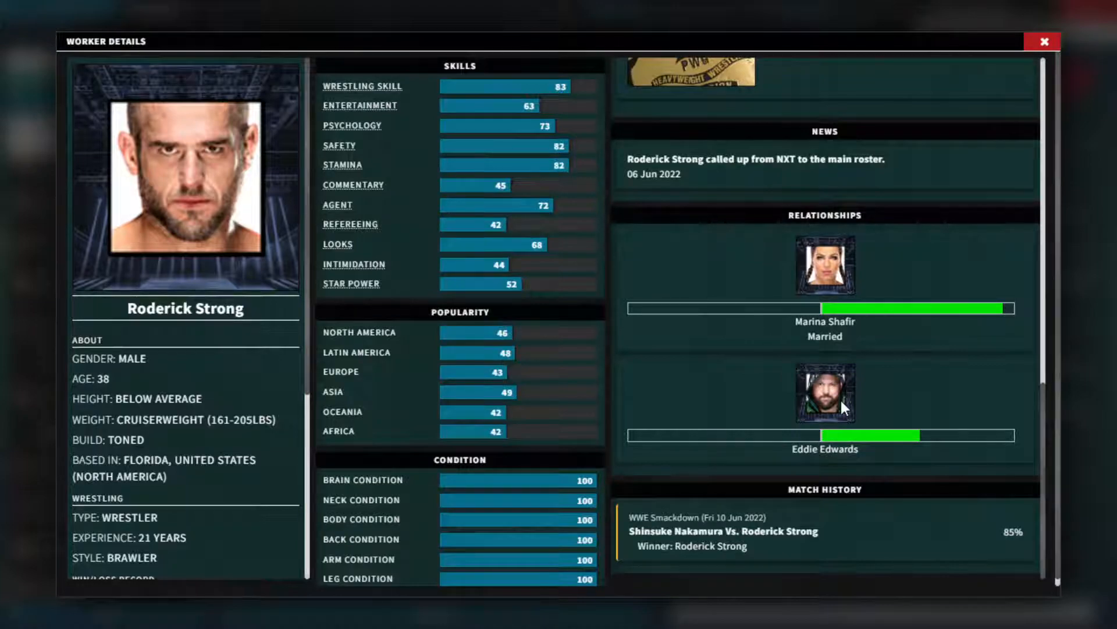
scroll("up", 3)
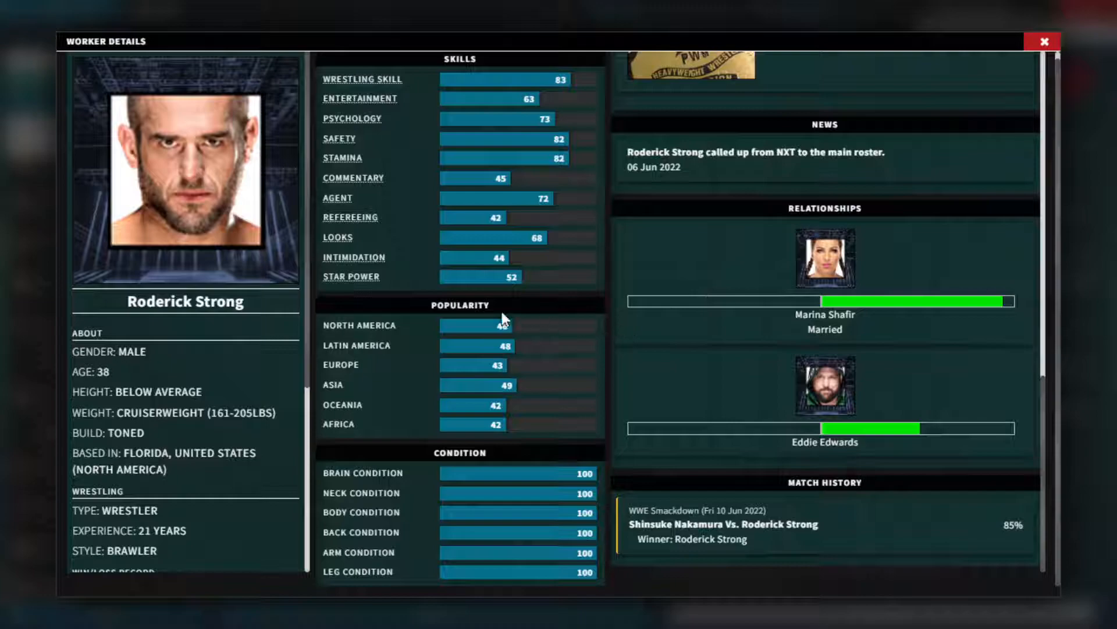
scroll("down", 3)
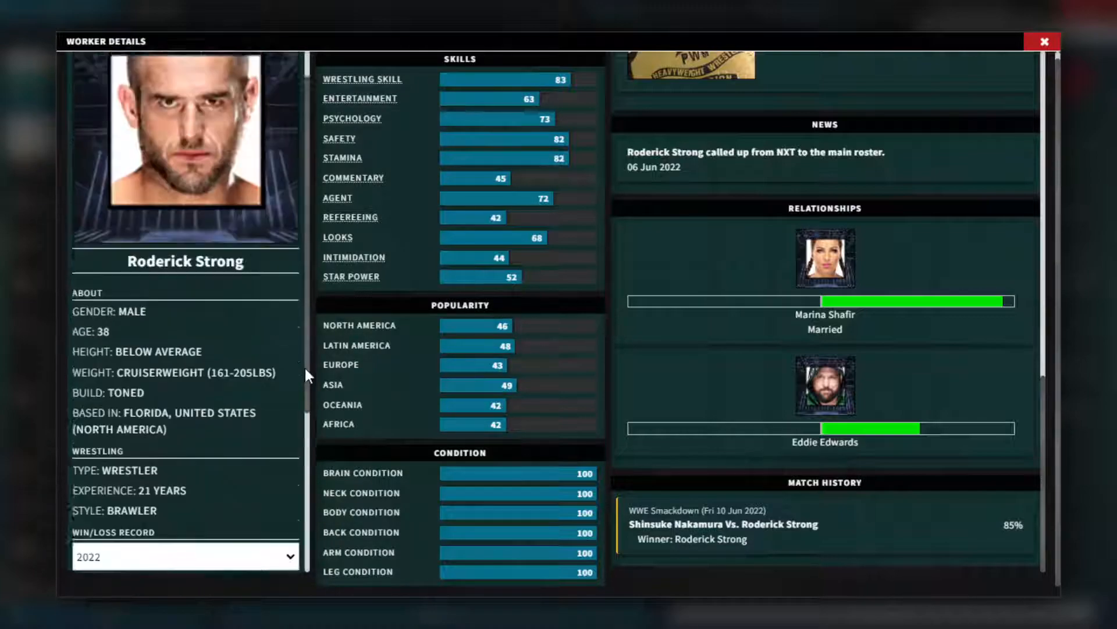
left_click(1044, 41)
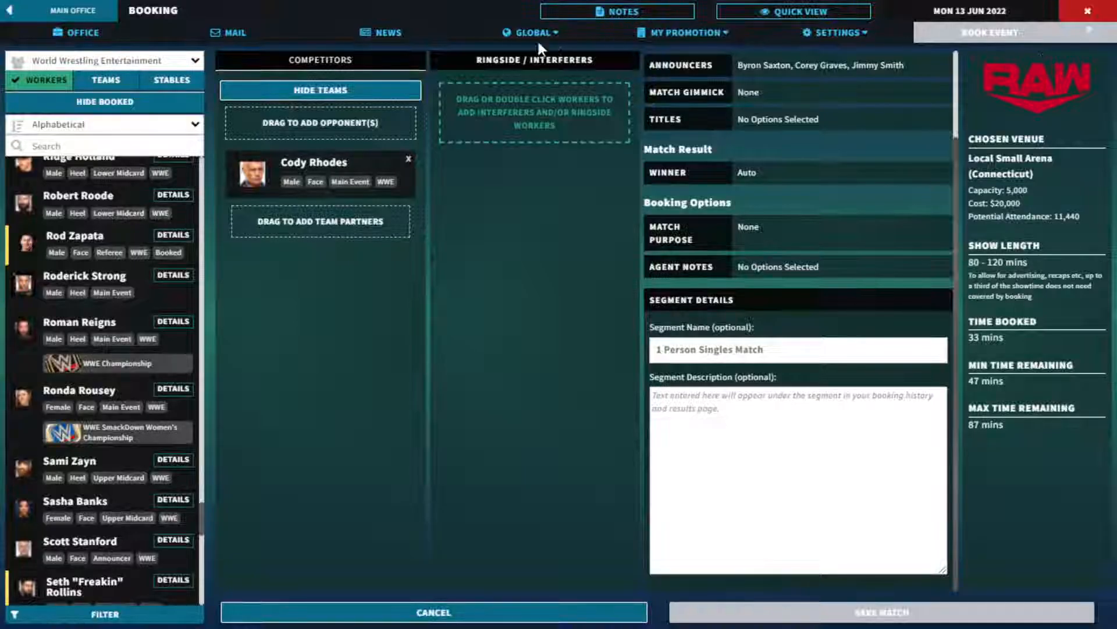
- Go through Global data to My Promotion's roster and open Carmelo Hayes' profile
left_click(530, 32)
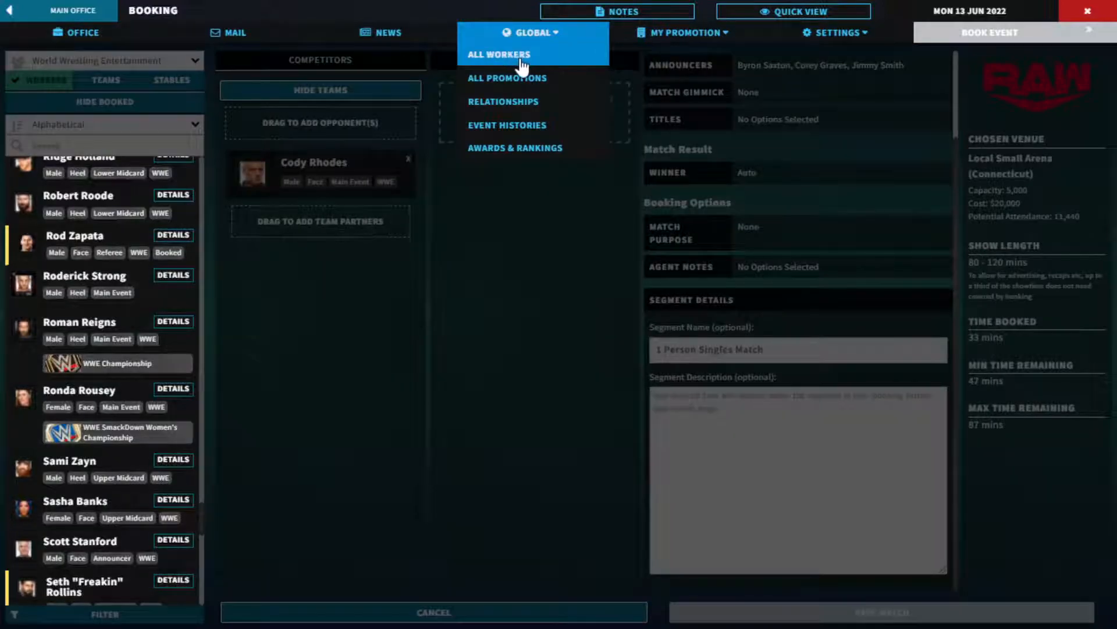
left_click(498, 54)
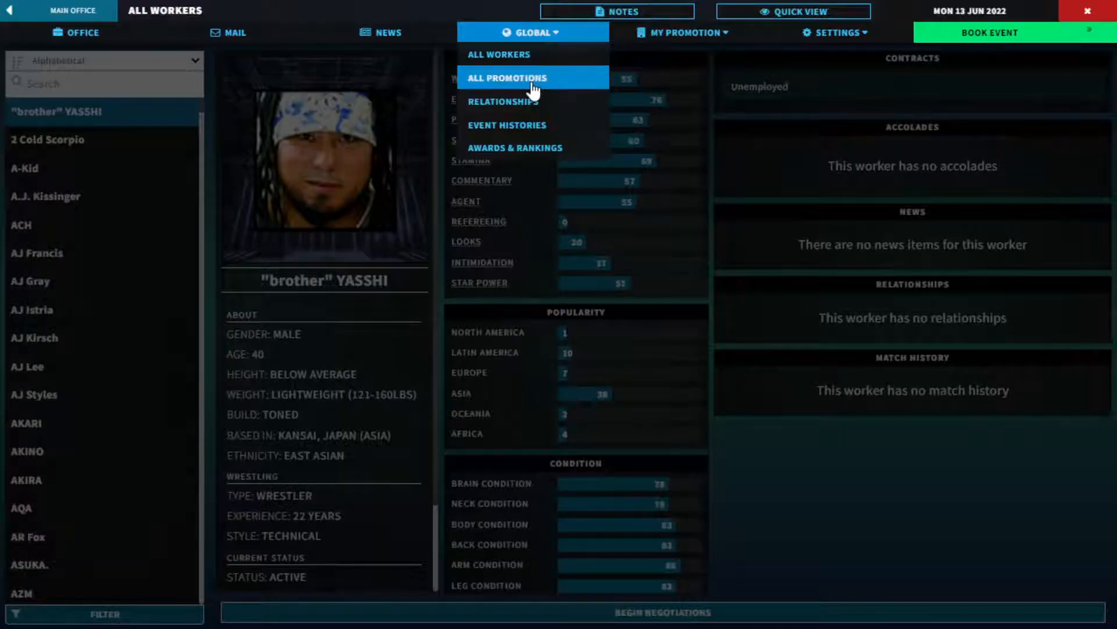
left_click(507, 78)
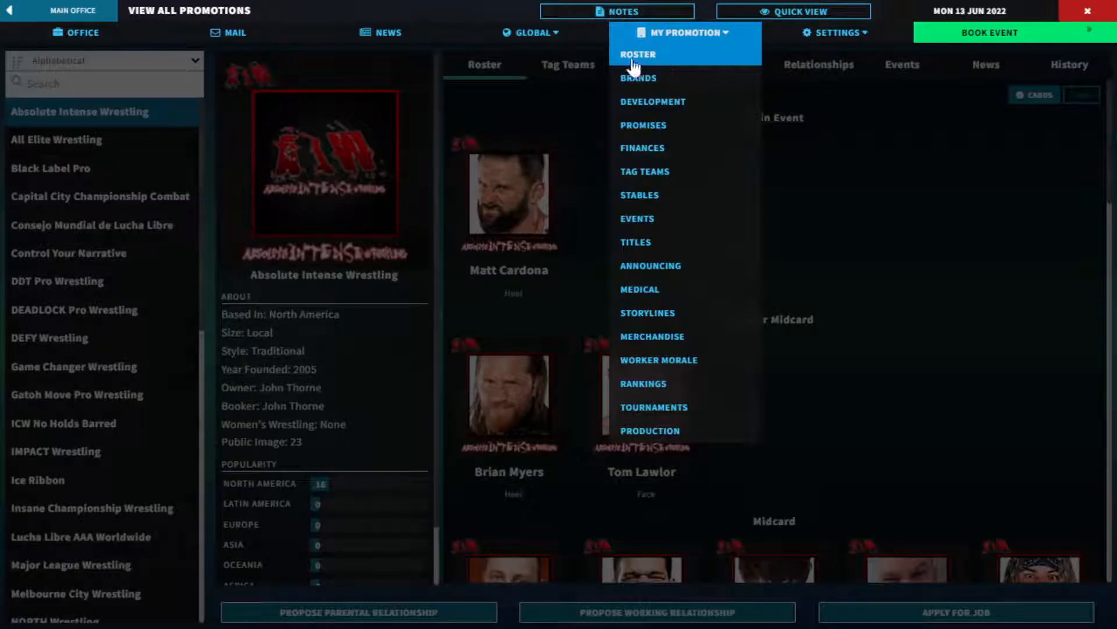
left_click(637, 54)
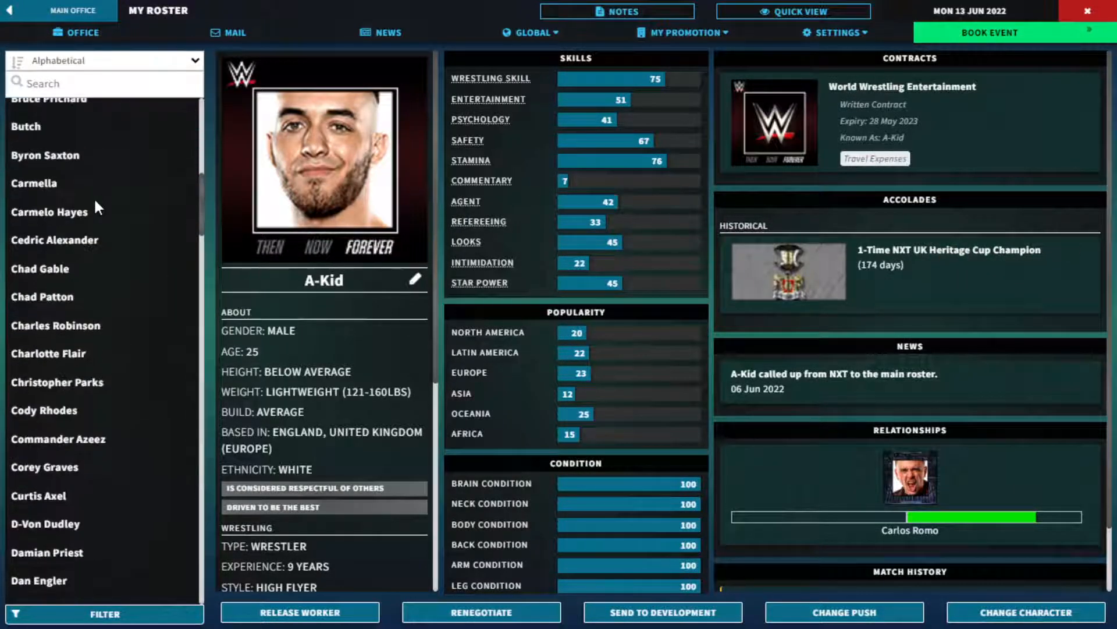
left_click(50, 212)
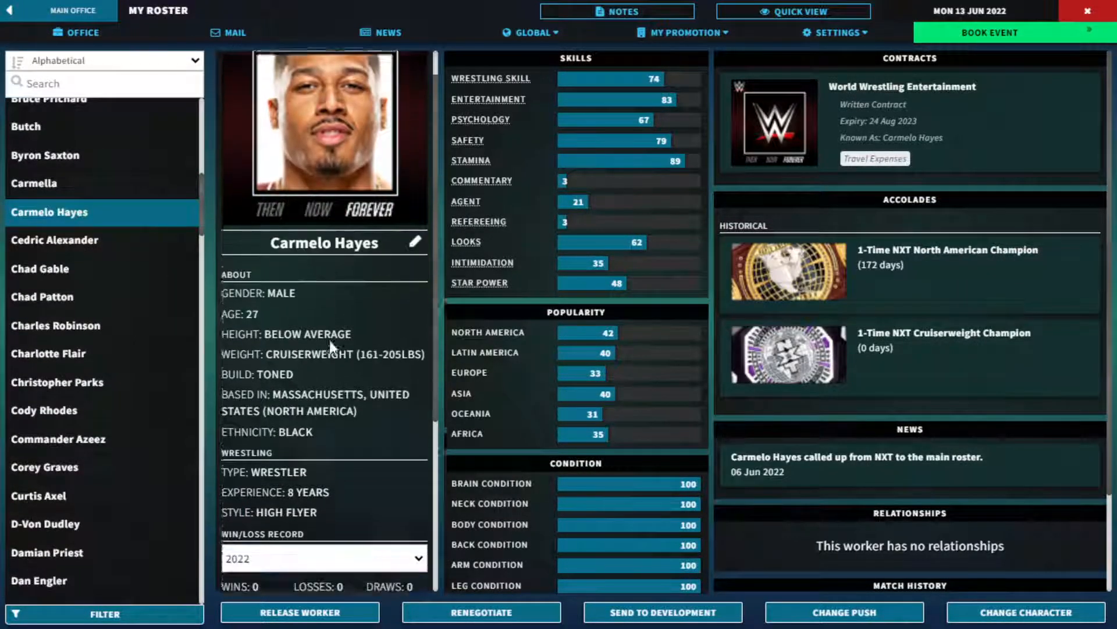
scroll("down", 3)
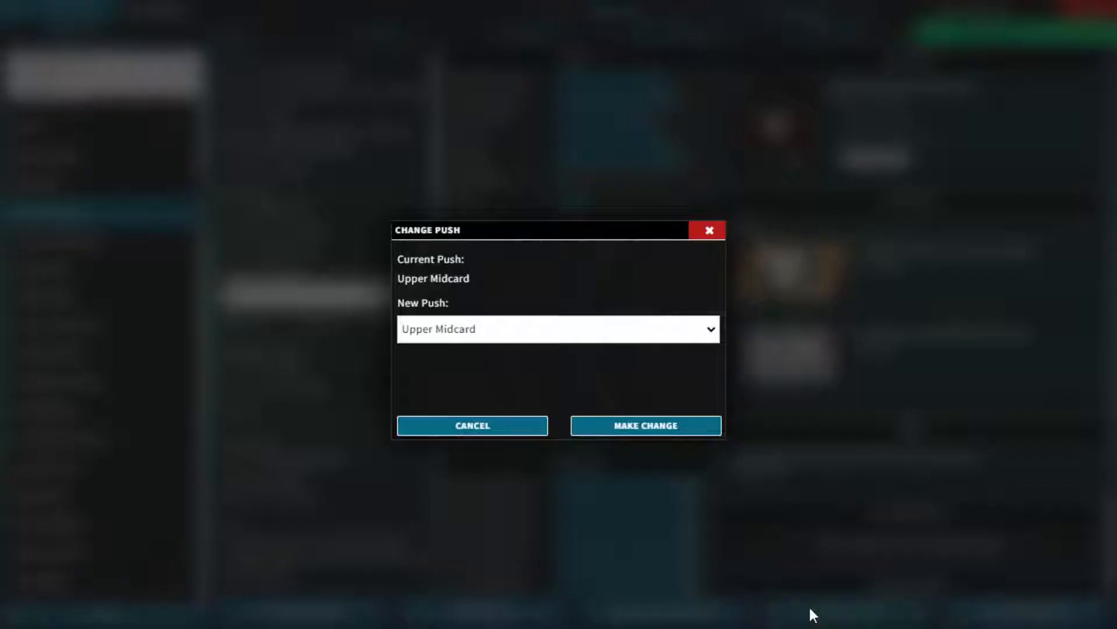
mouse_move(484, 384)
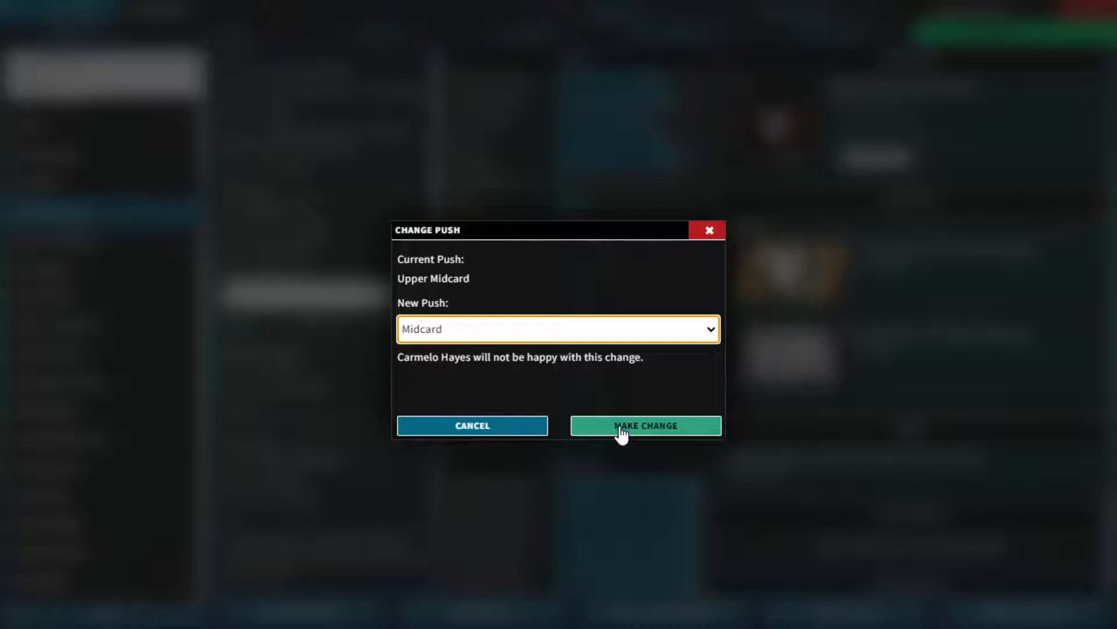
- Confirm lowering Carmelo Hayes' push from Upper Midcard to Midcard
left_click(645, 425)
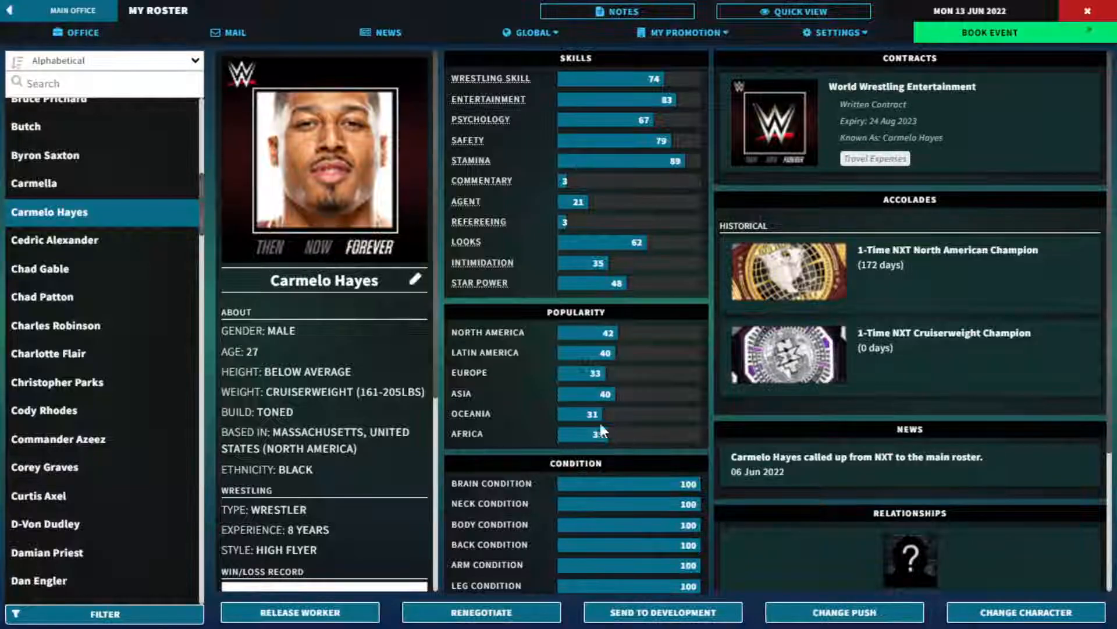
scroll("down", 3)
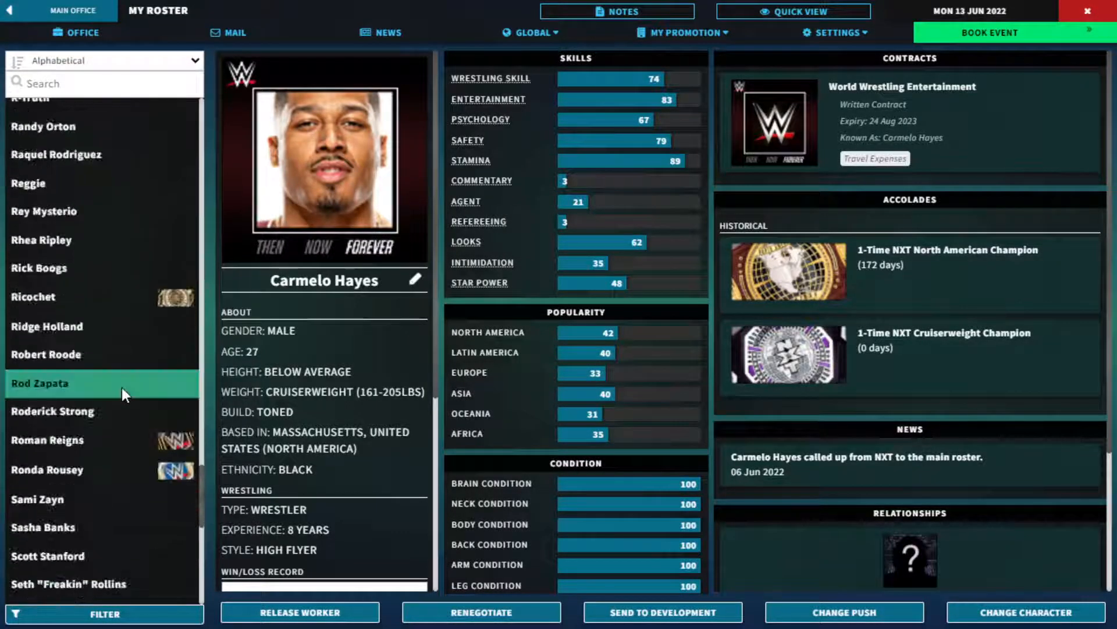
scroll("down", 3)
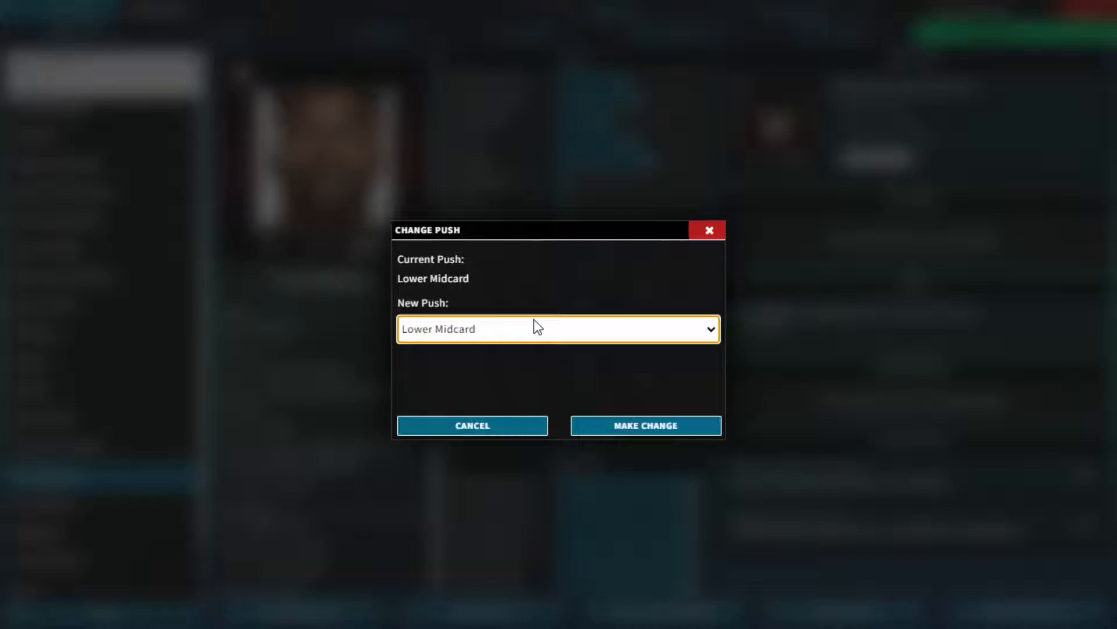
left_click(472, 425)
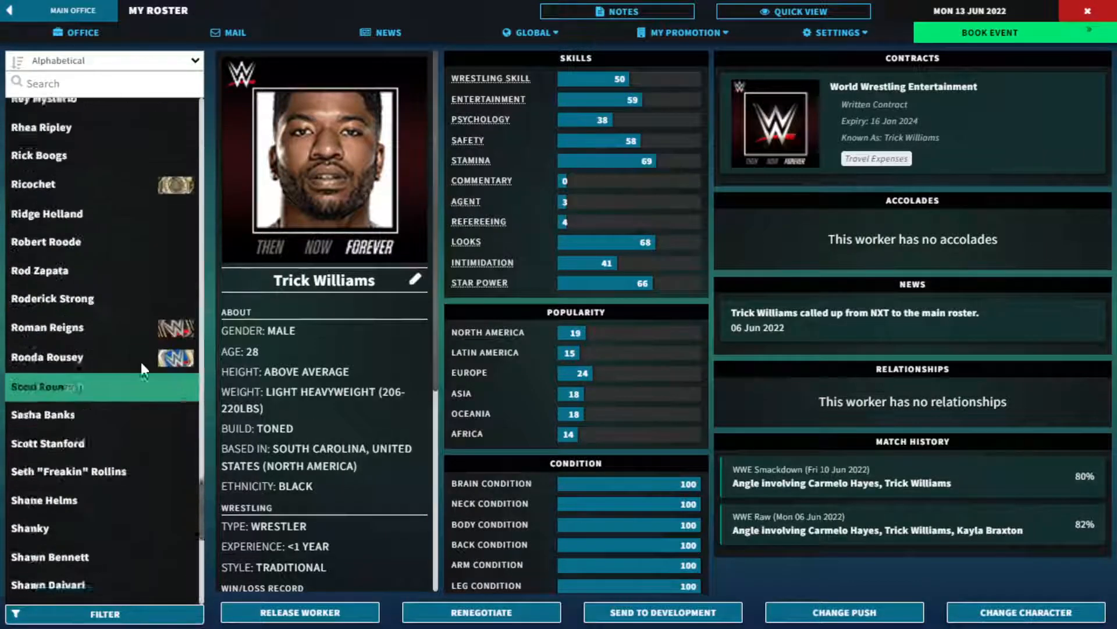
left_click(53, 315)
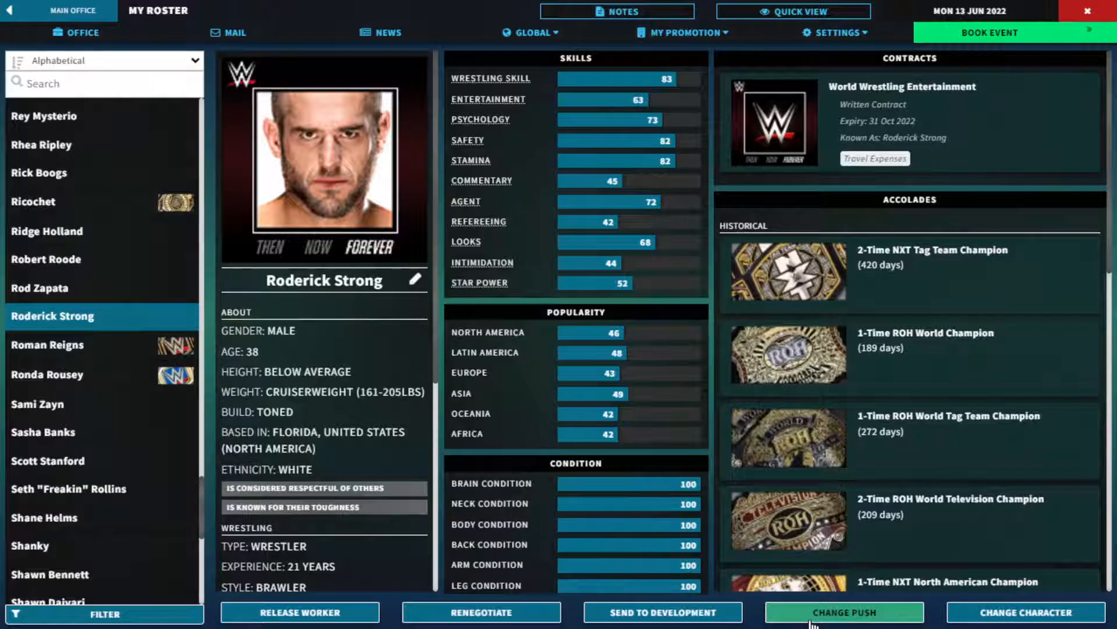
- Open Roderick Strong's push change and confirm it, leaving his push at Main Event
left_click(844, 612)
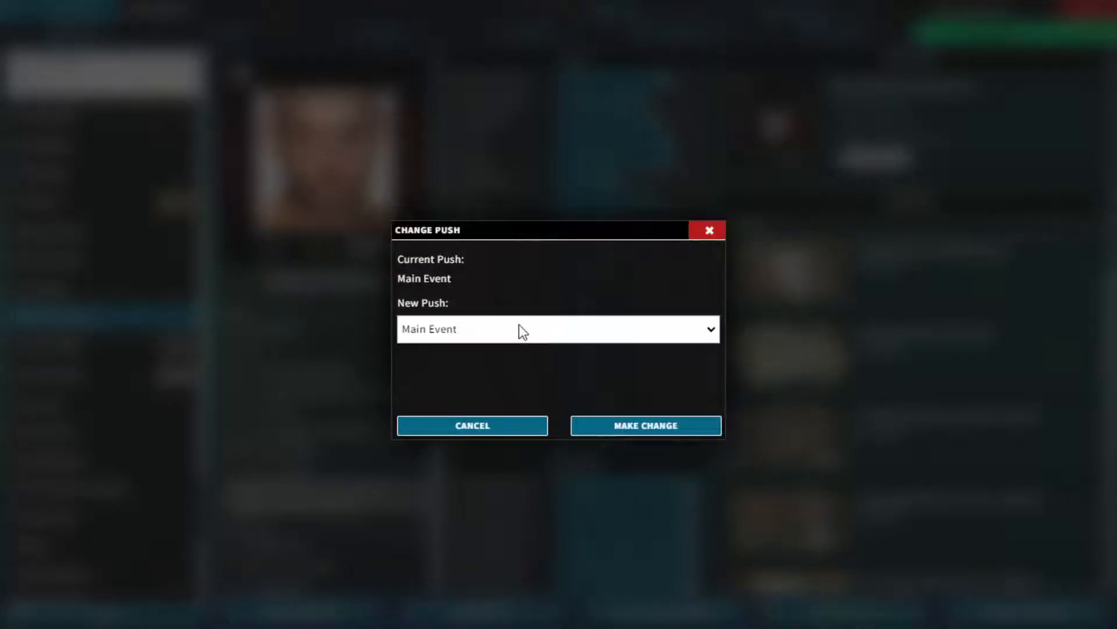
left_click(558, 328)
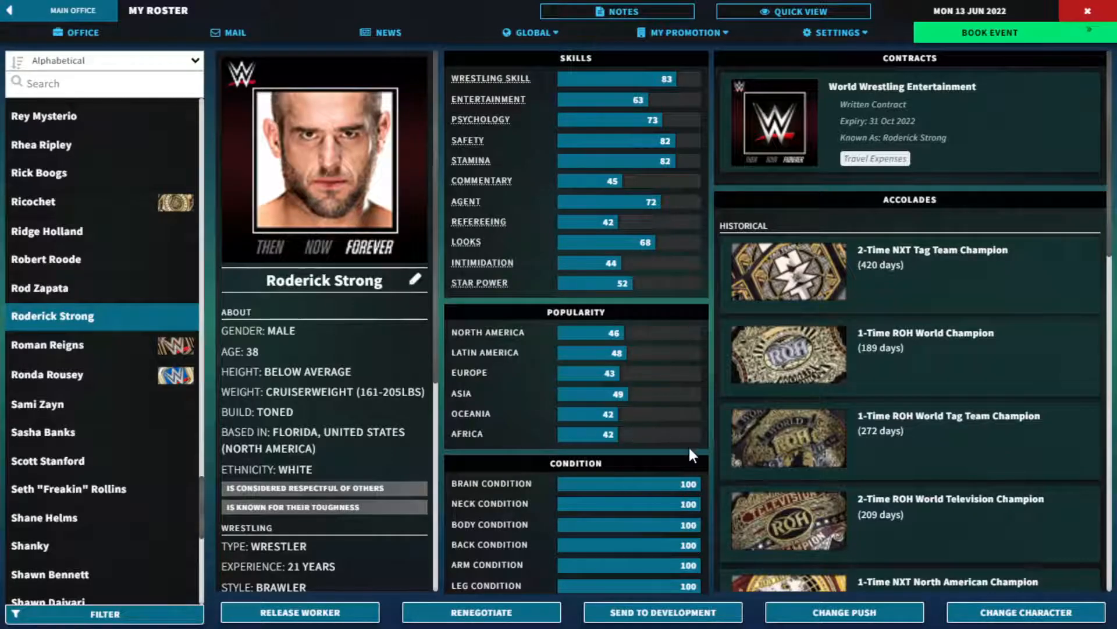
mouse_move(499, 395)
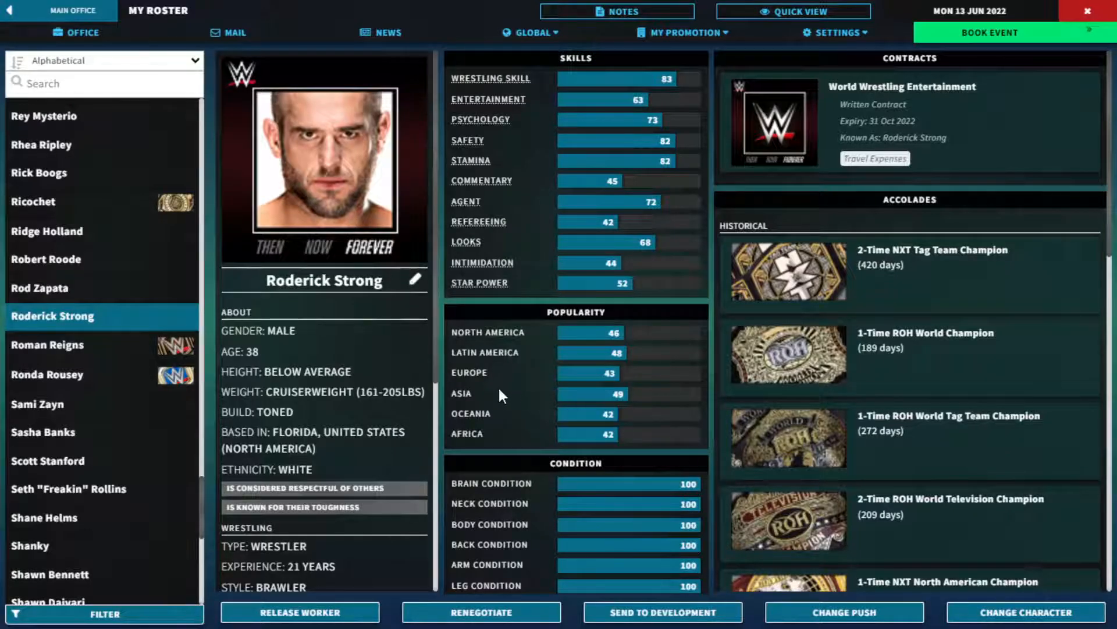